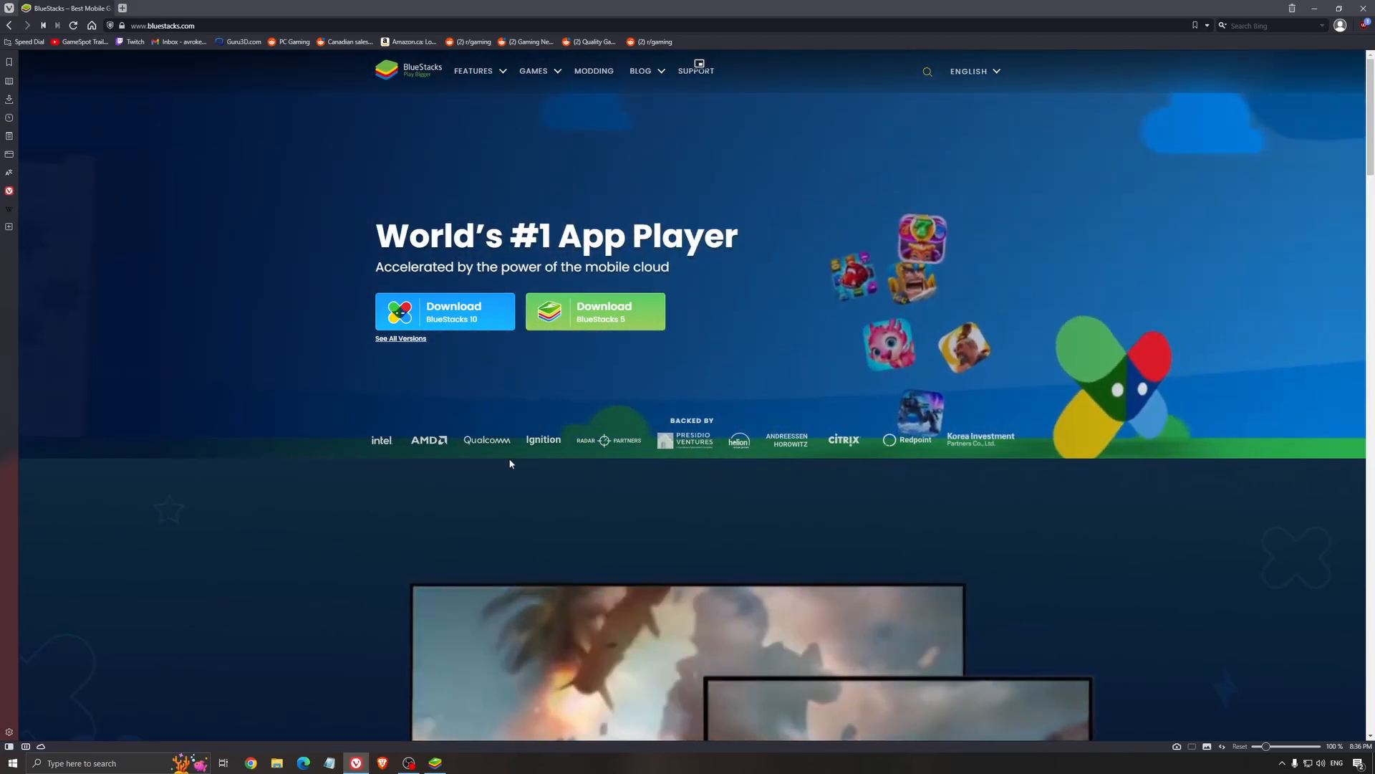
mouse_move(597, 312)
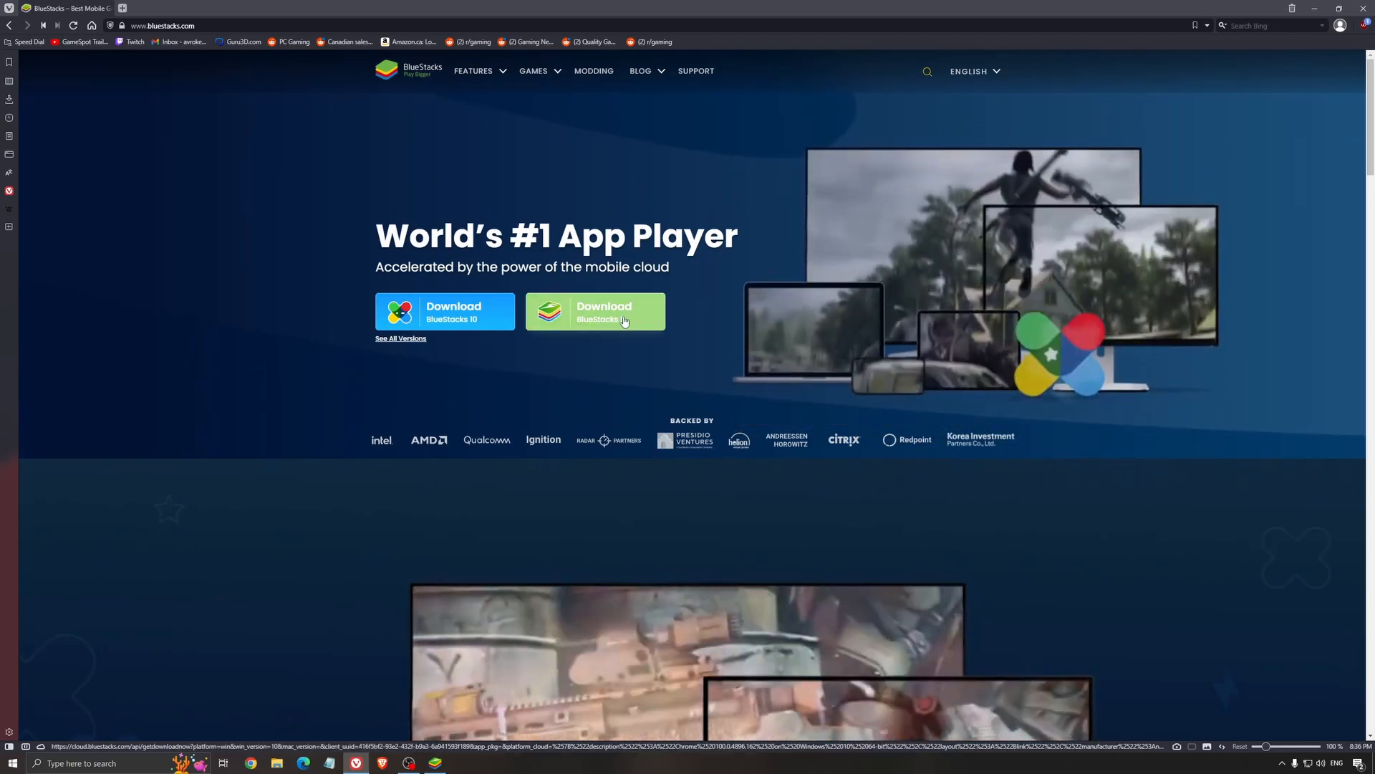
mouse_move(719, 329)
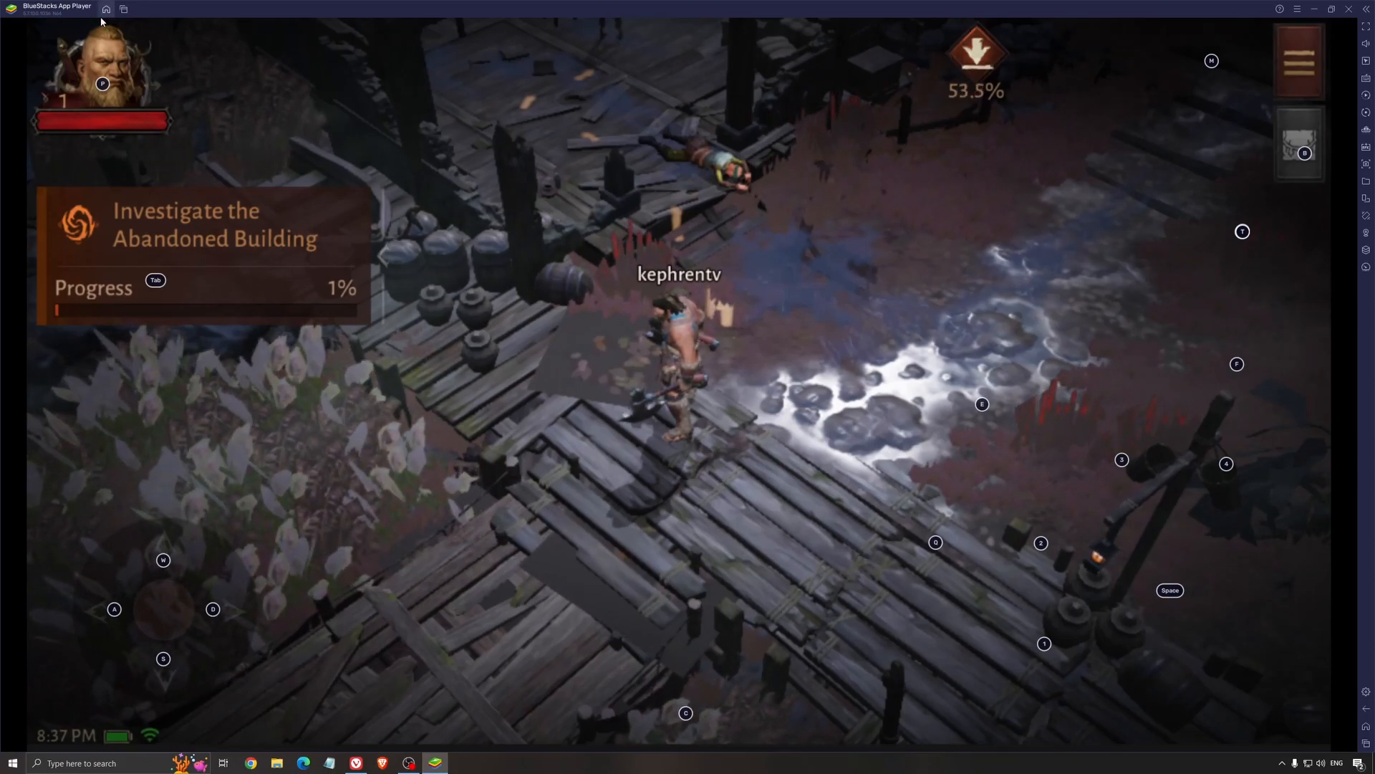
Step: Leave the game and search the Play Store for 'diablo immortal' to confirm it's installed
click(105, 10)
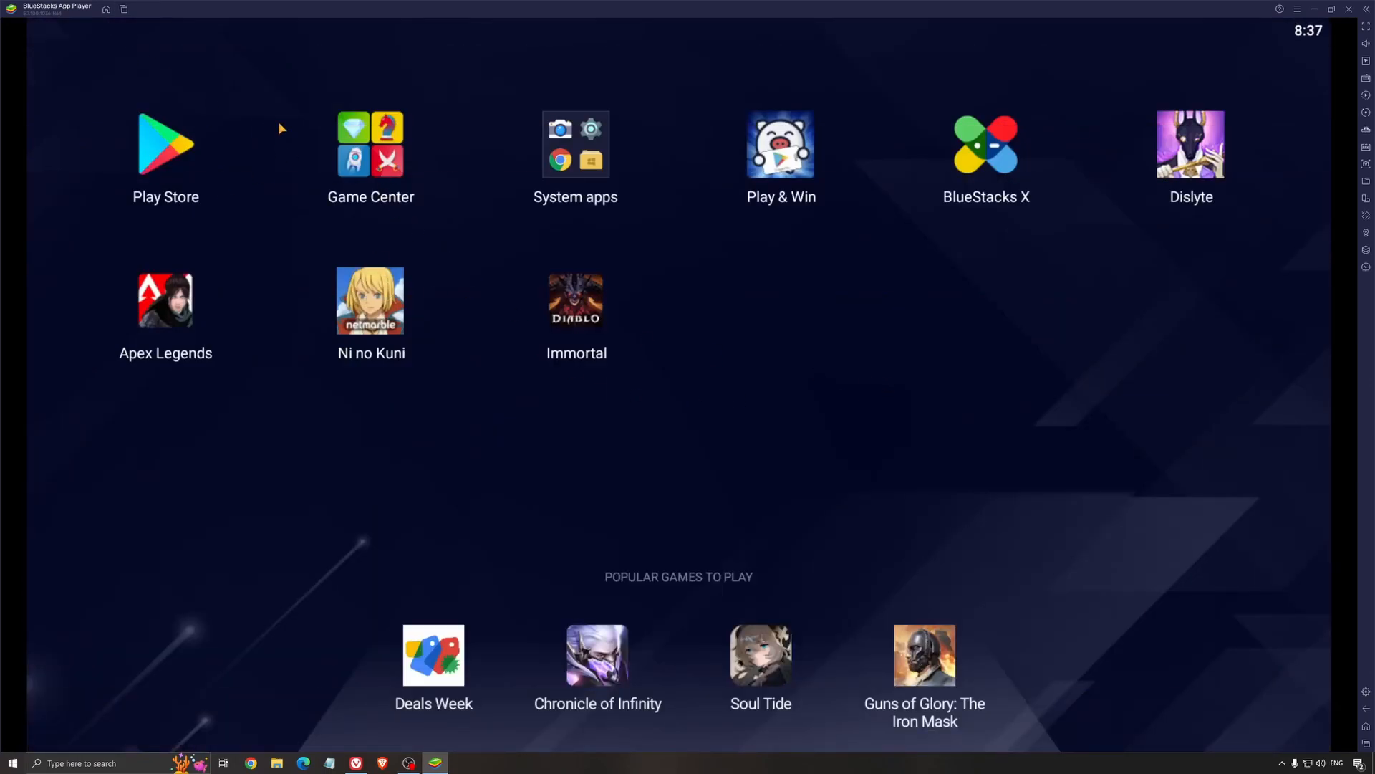
click(164, 145)
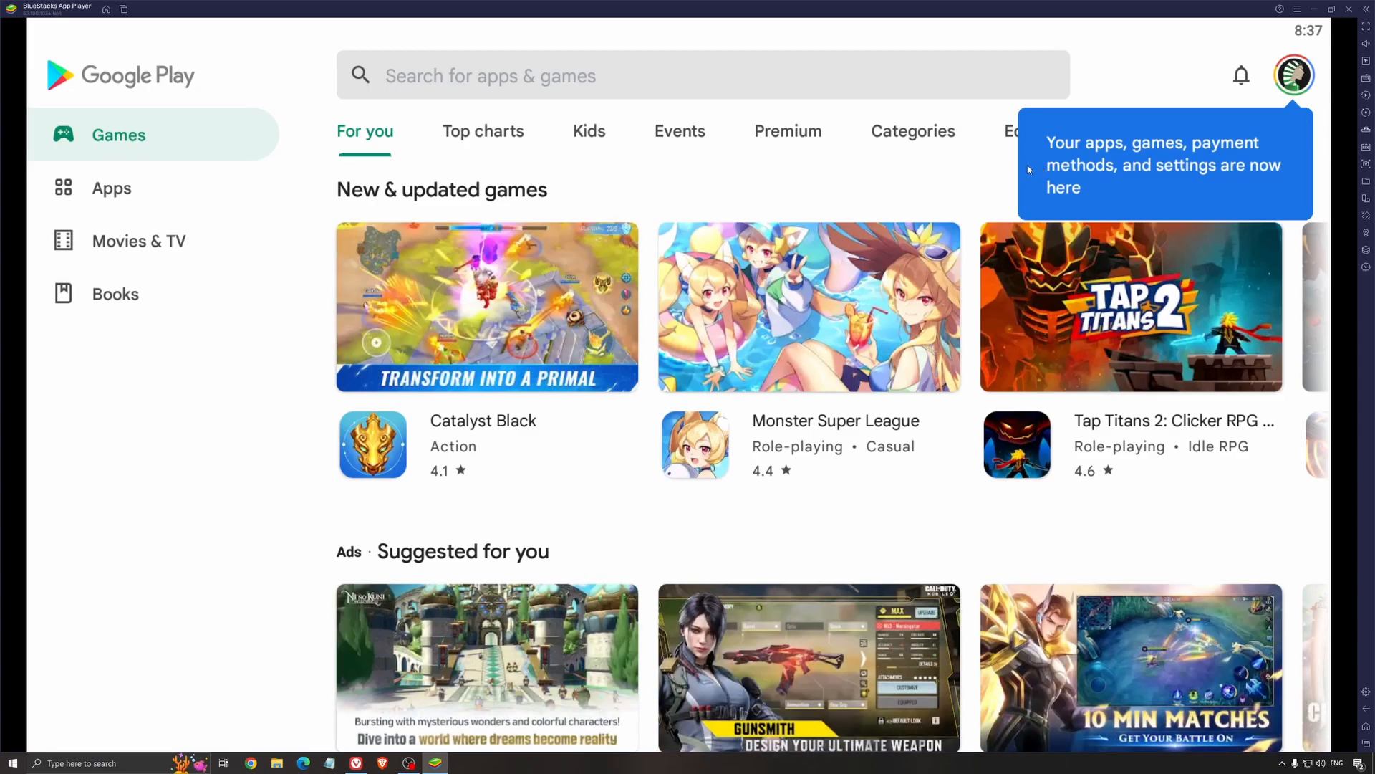
mouse_move(1028, 210)
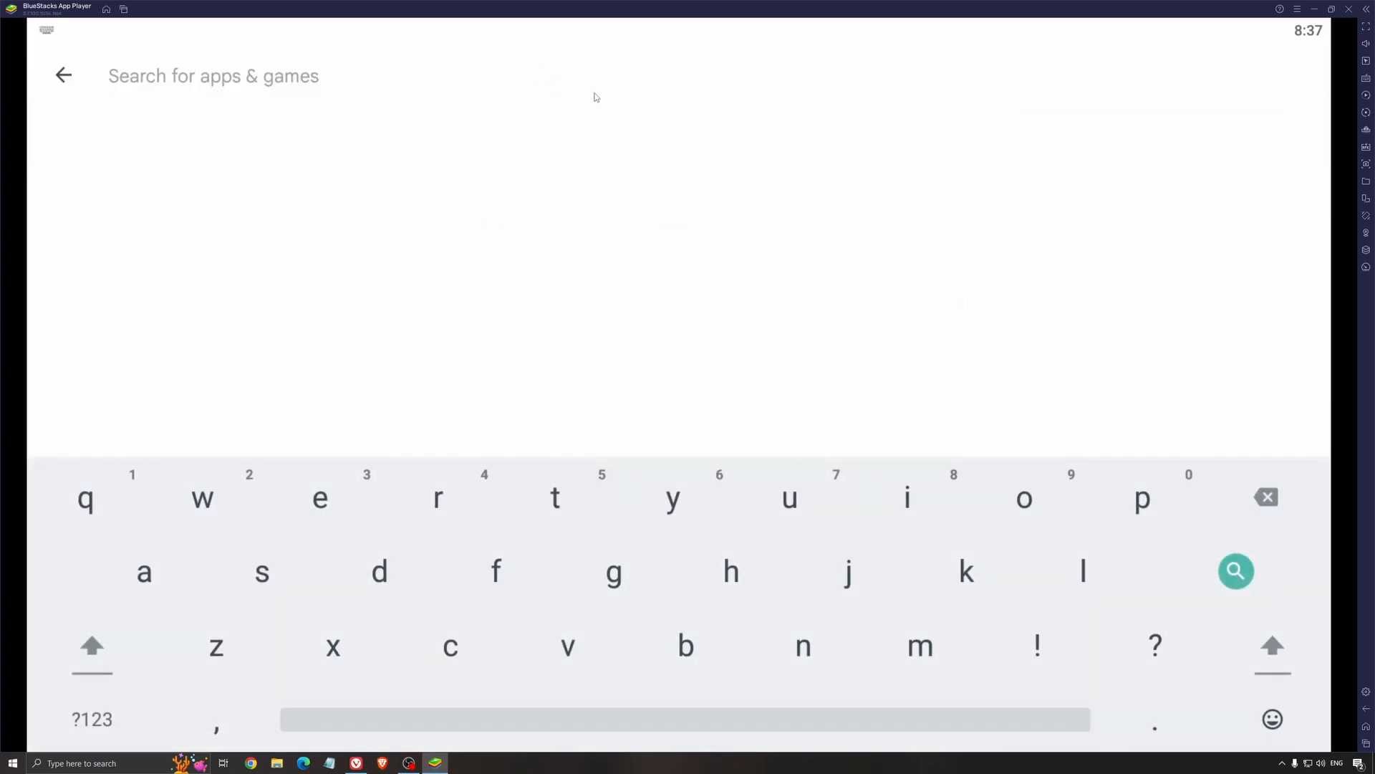
text(imm)
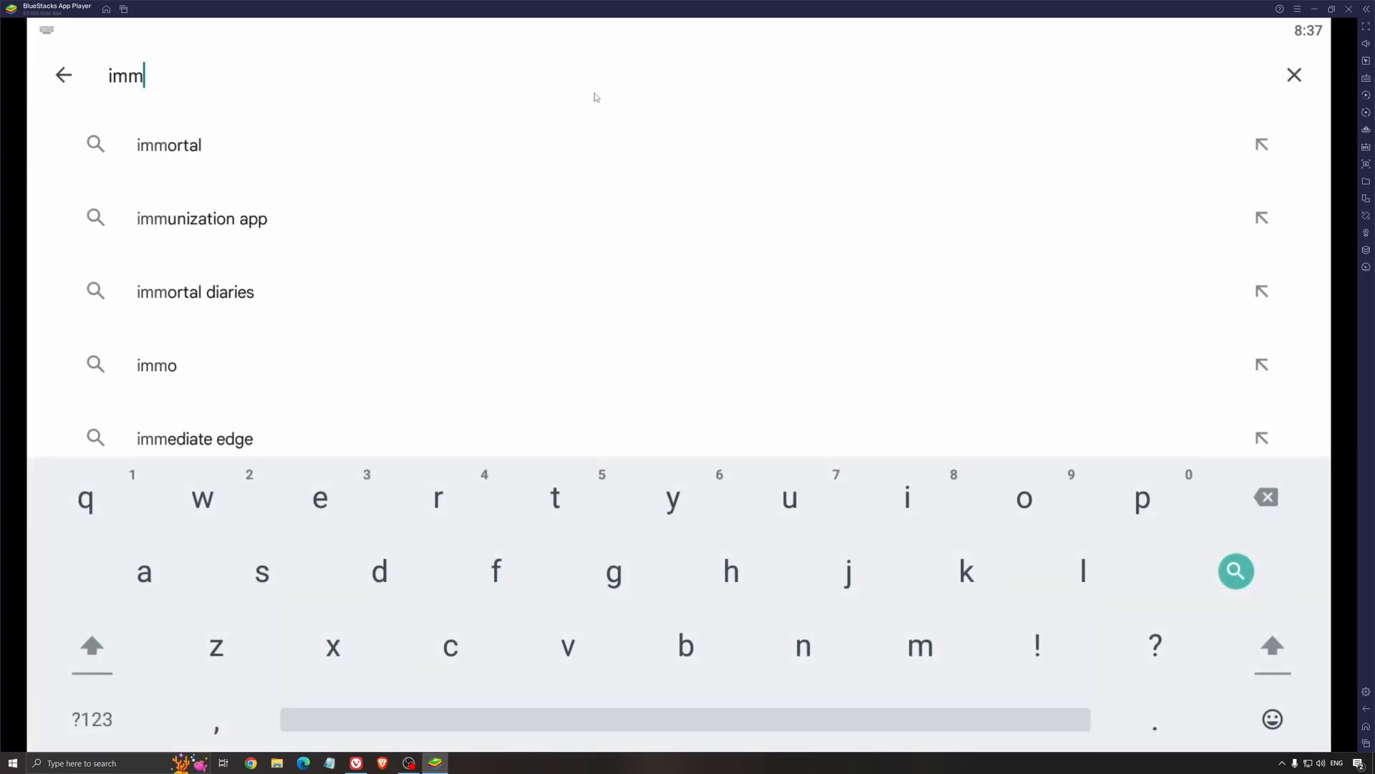
text(diablo im)
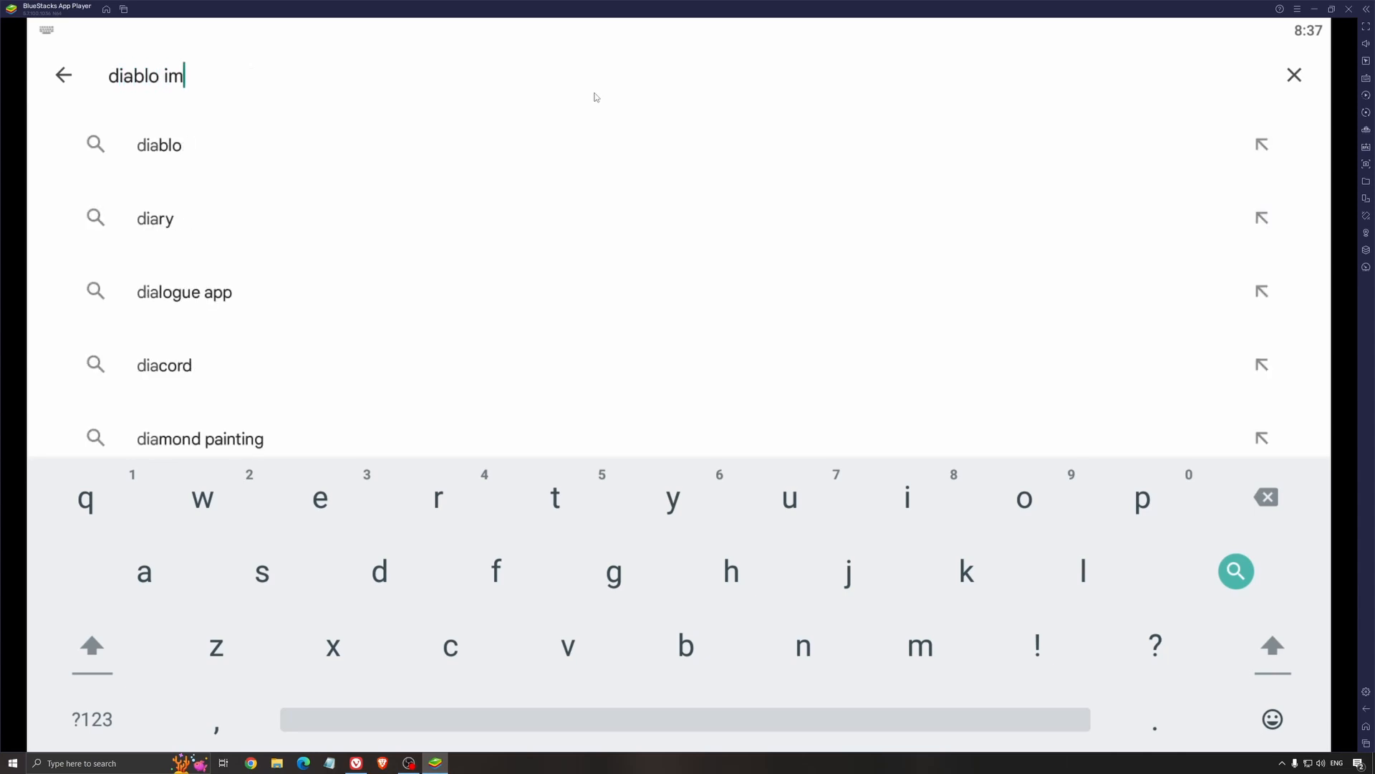
click(1234, 571)
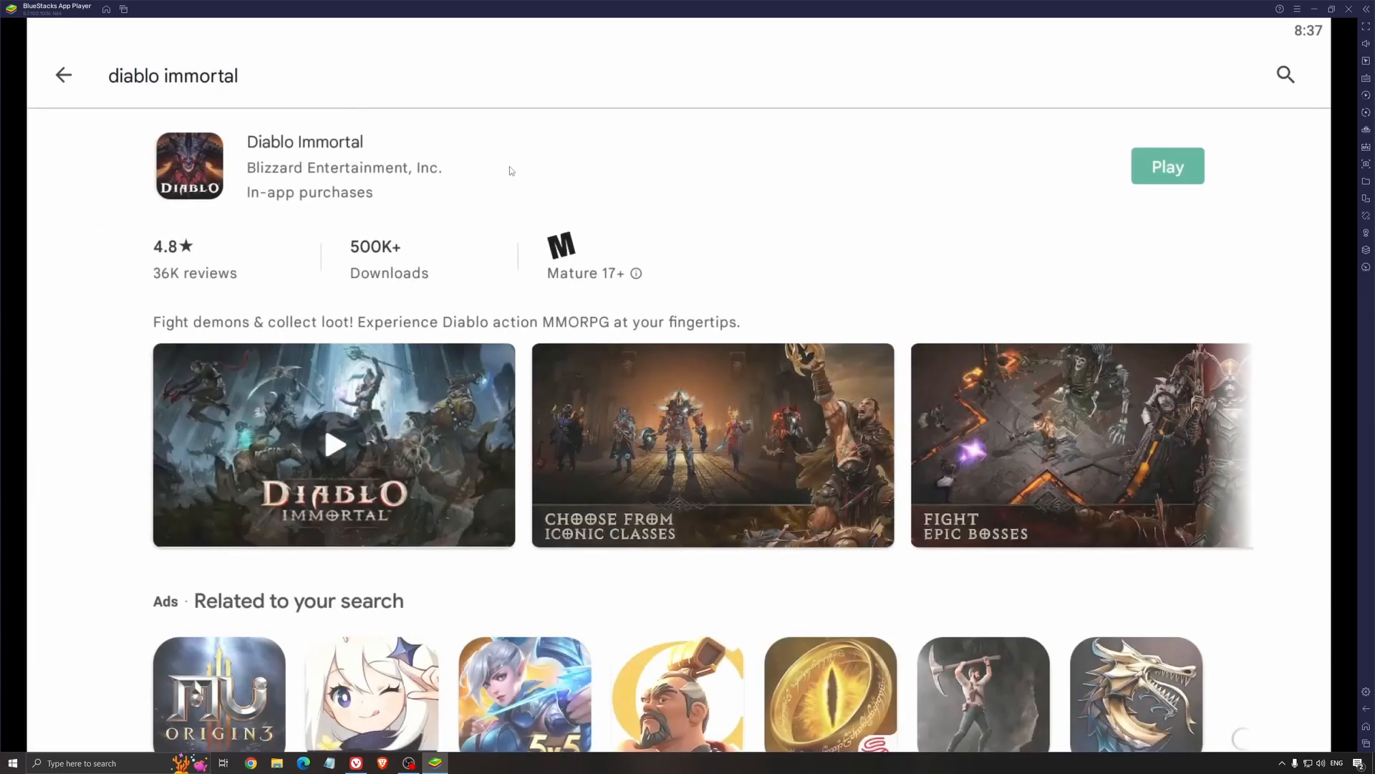
mouse_move(1167, 167)
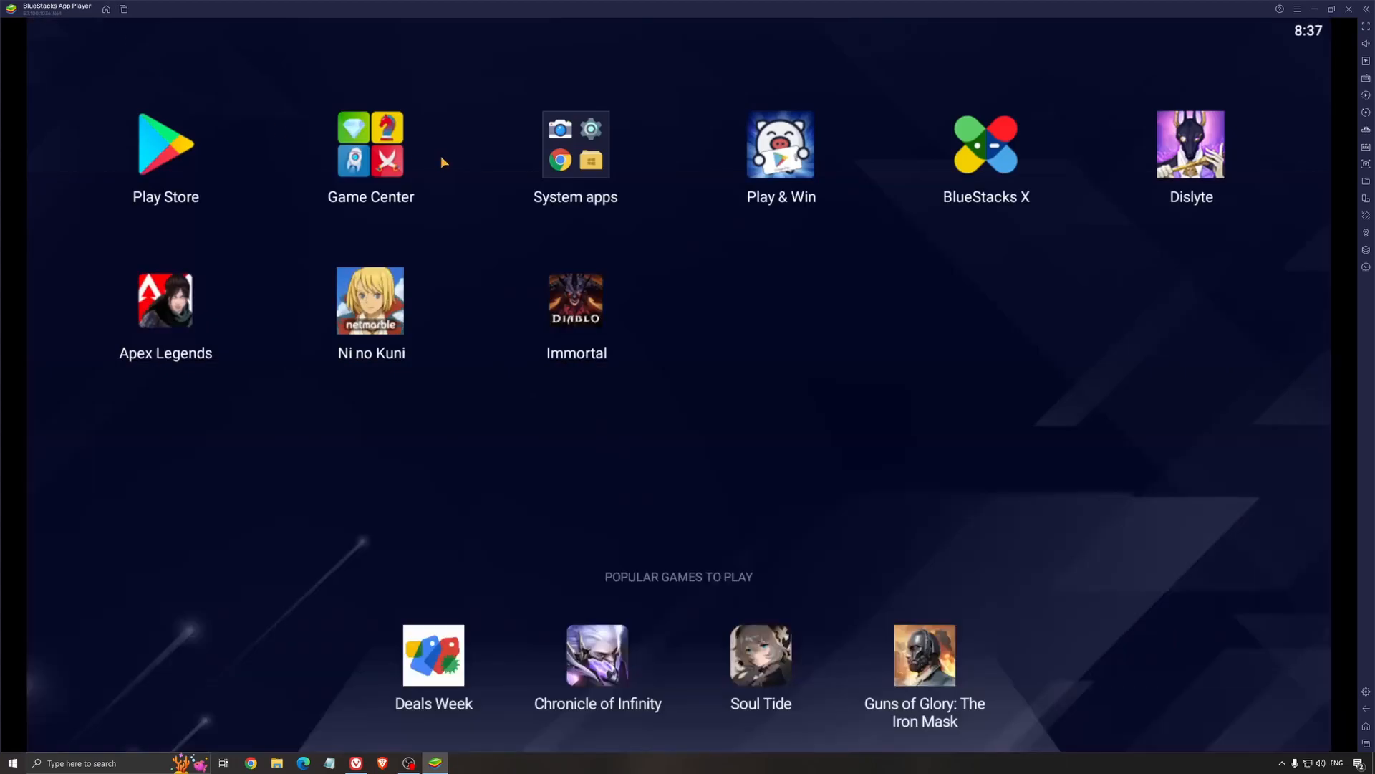
mouse_move(866, 353)
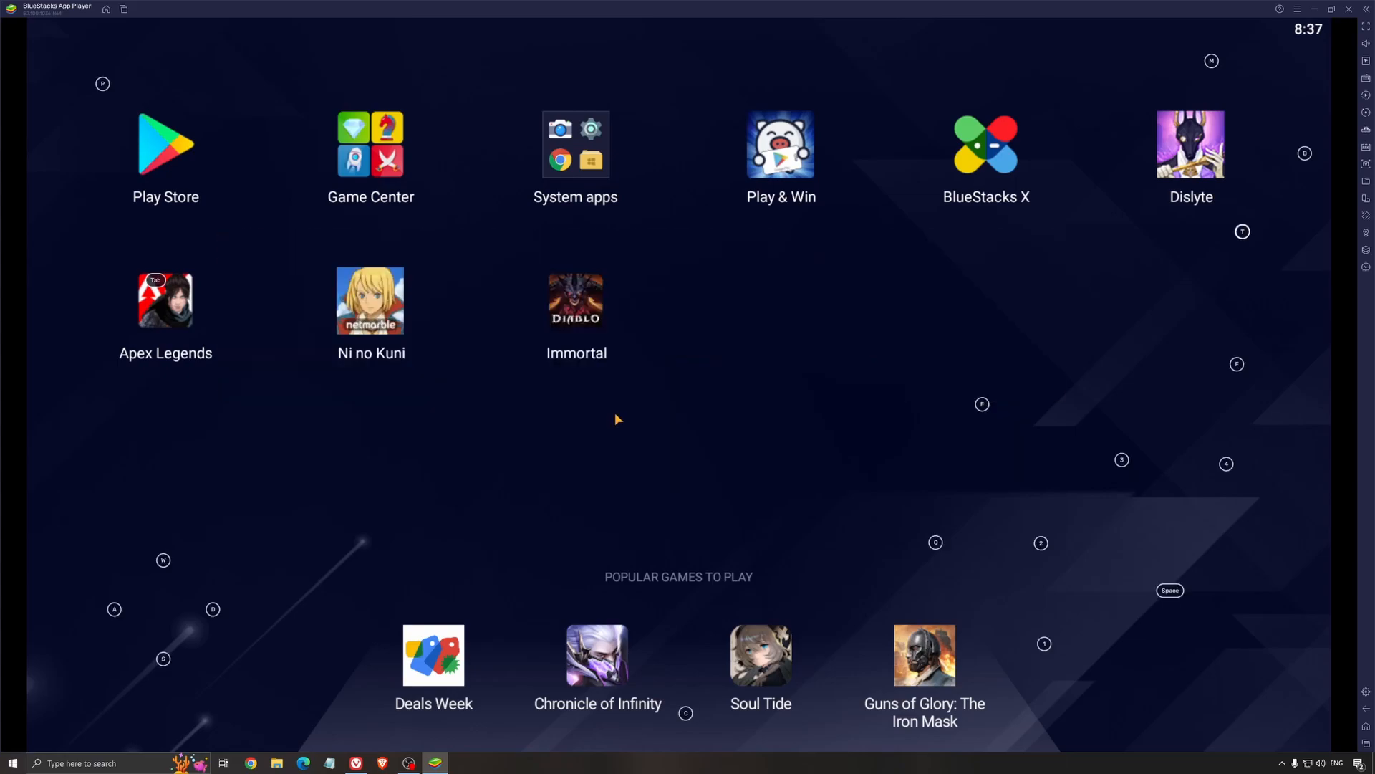
Step: Launch Diablo Immortal from the Immortal icon on the home screen
click(575, 300)
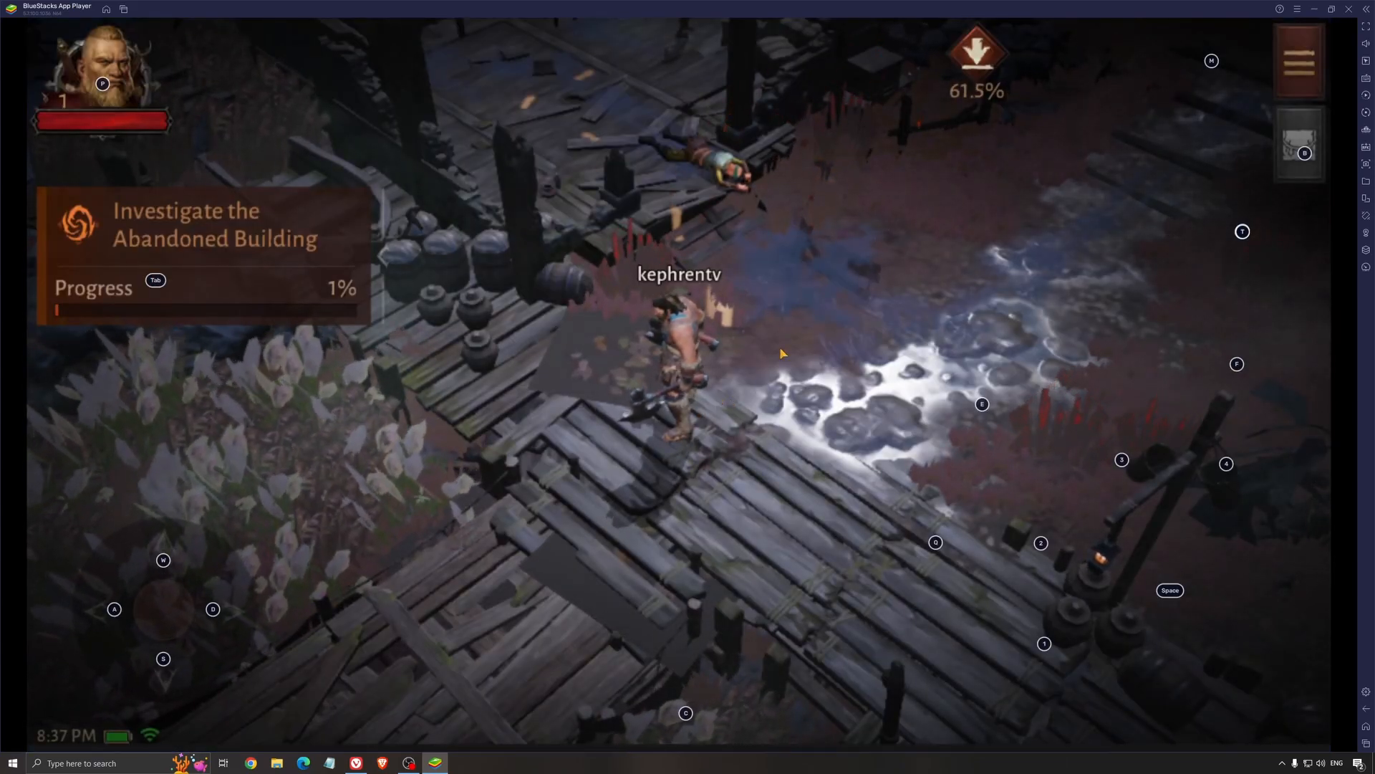
mouse_move(789, 317)
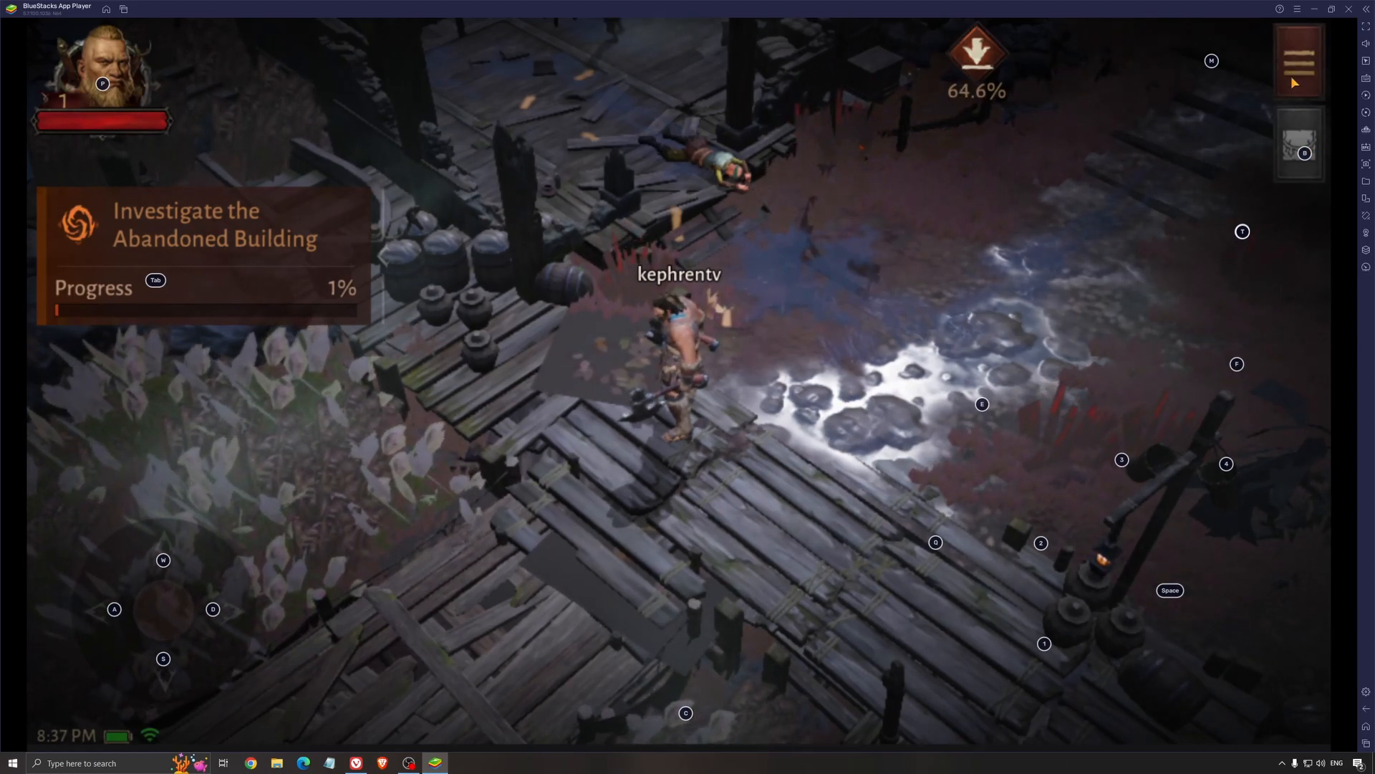
Step: Open Diablo Immortal's settings on the Graphics tab, showing 30 FPS and Medium resolution
click(1299, 59)
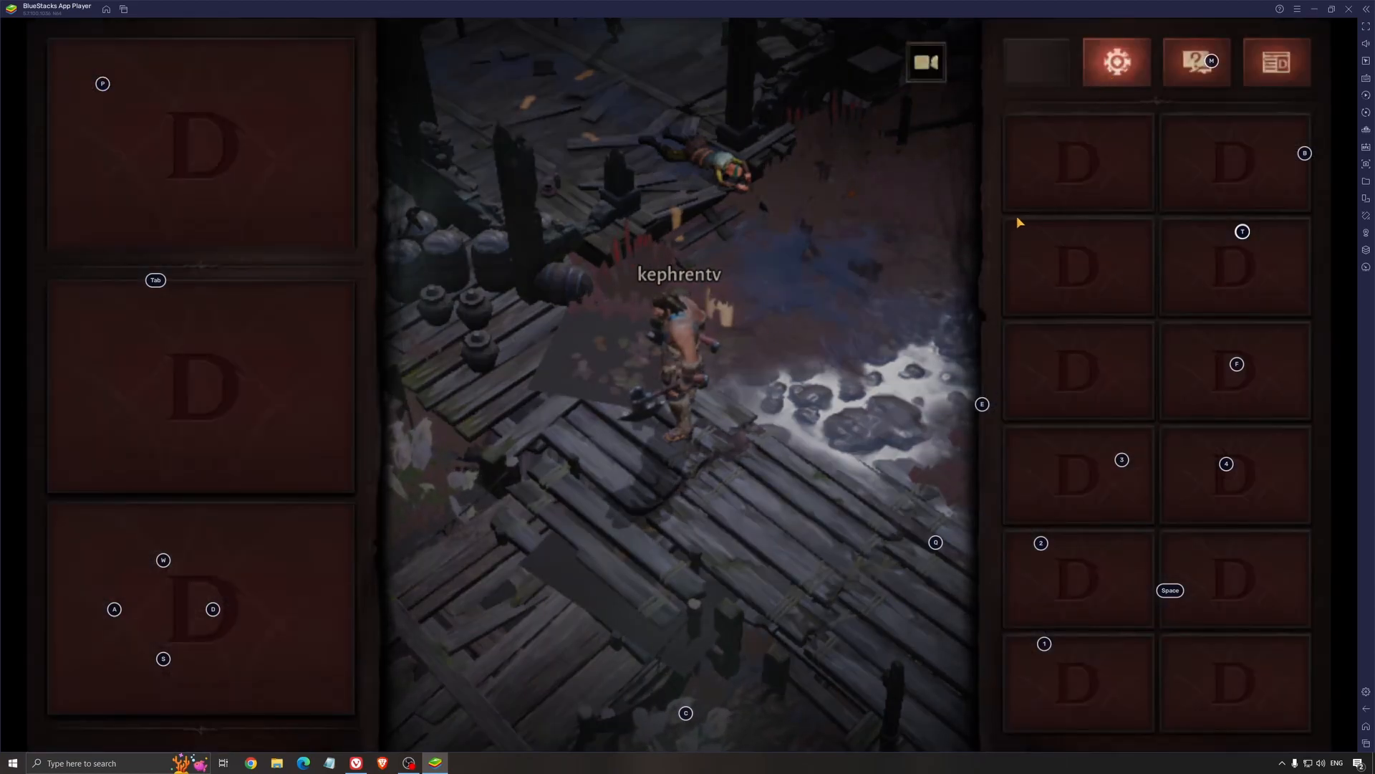
mouse_move(666, 333)
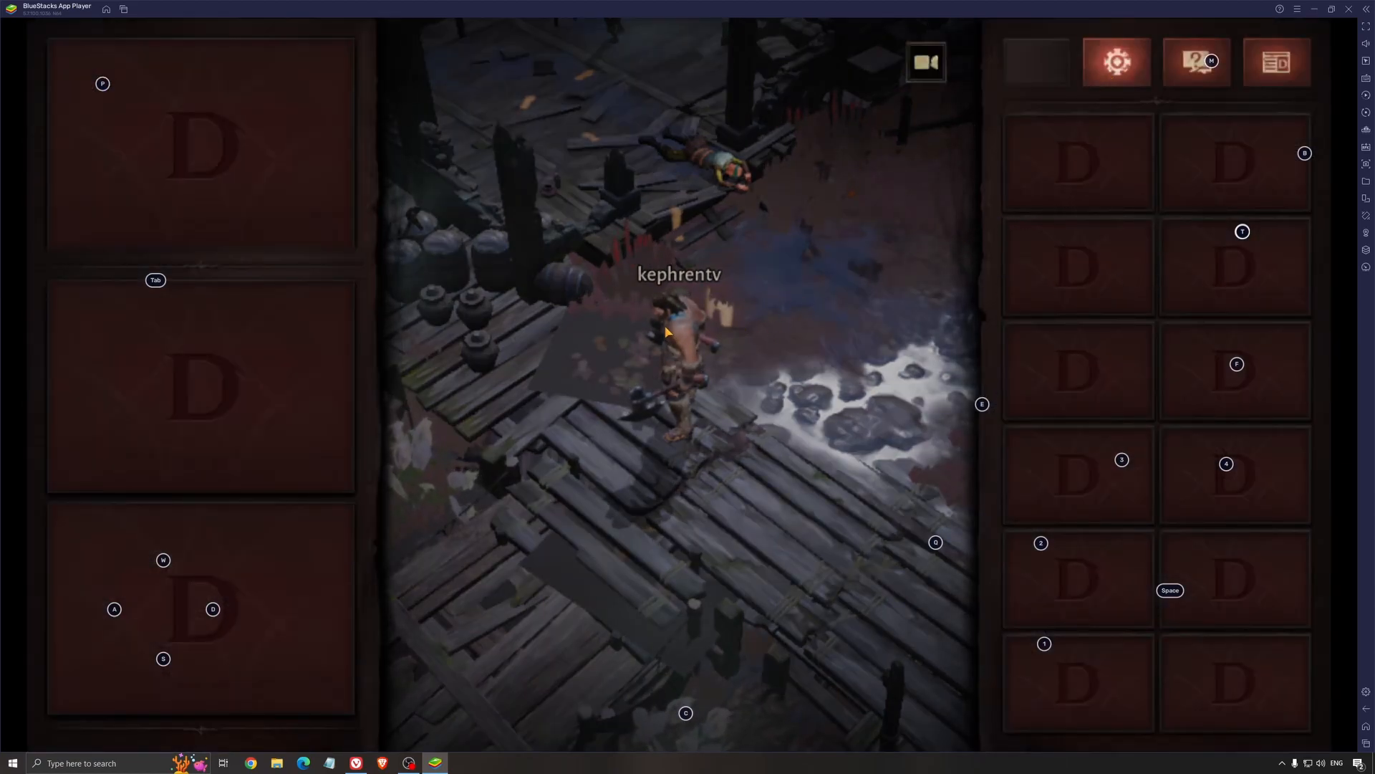
click(1115, 62)
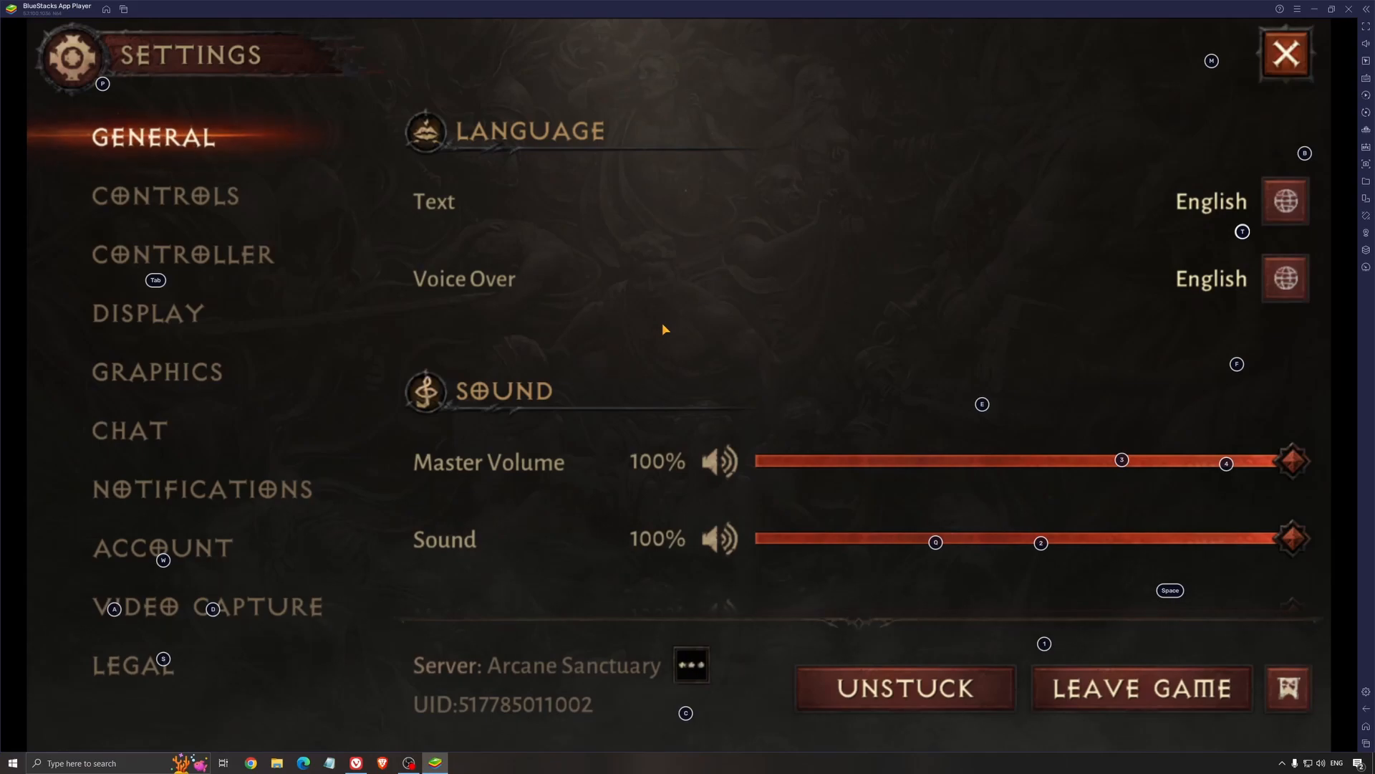
mouse_move(113, 313)
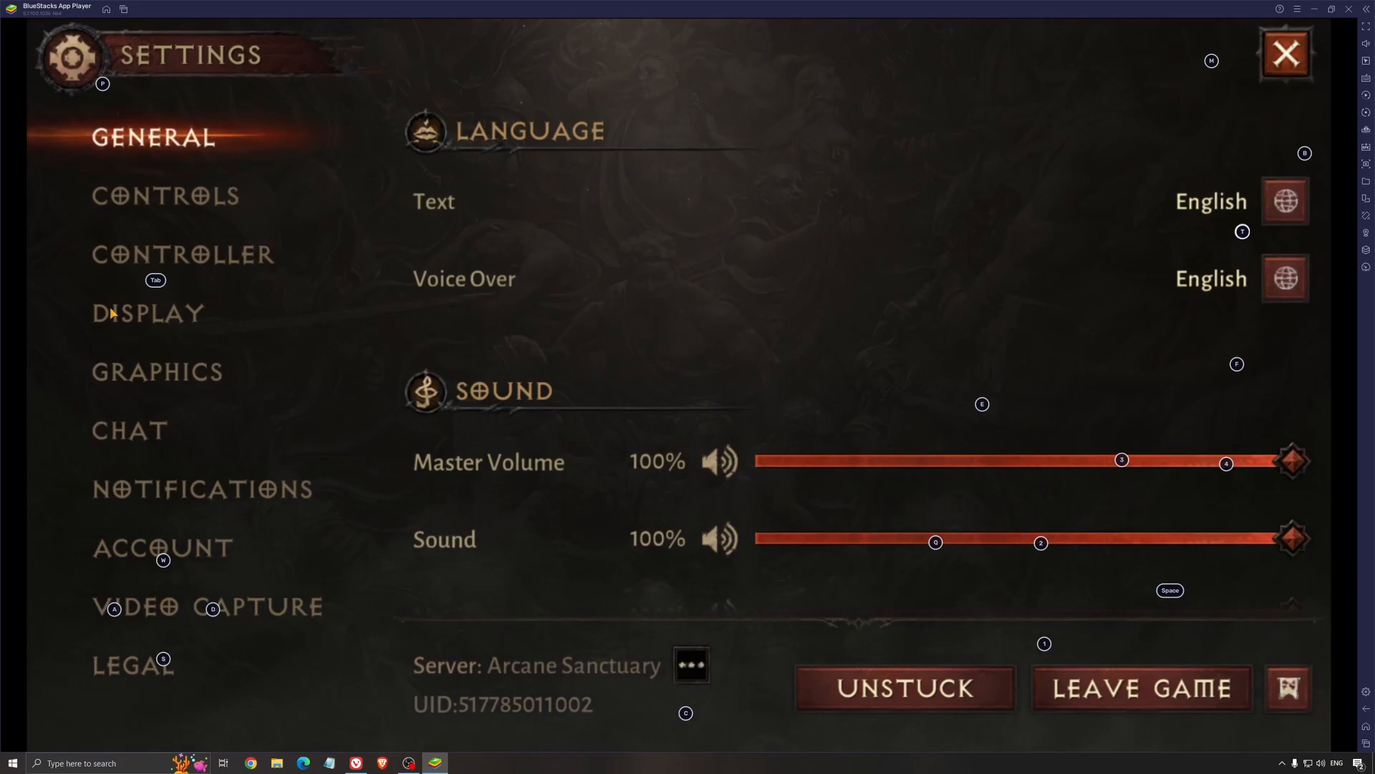
click(158, 371)
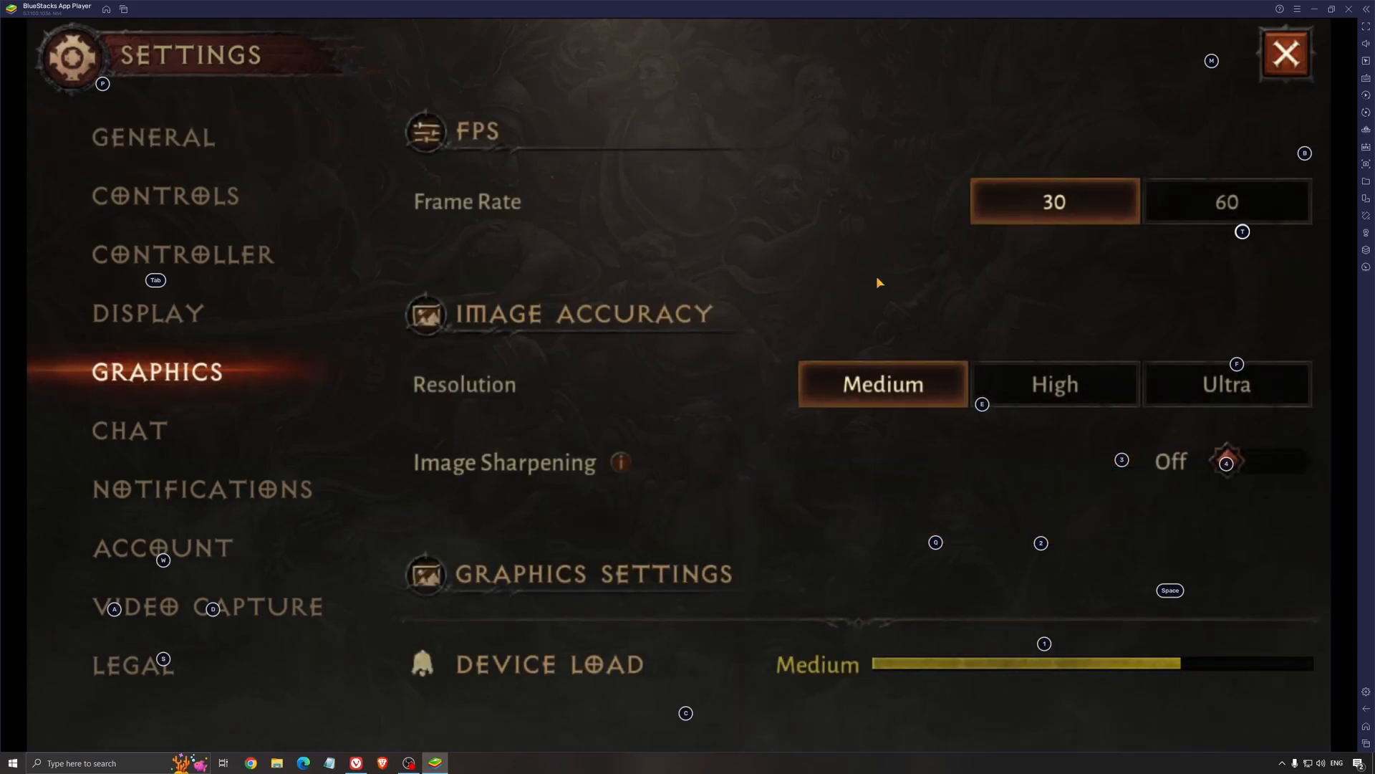
mouse_move(468, 235)
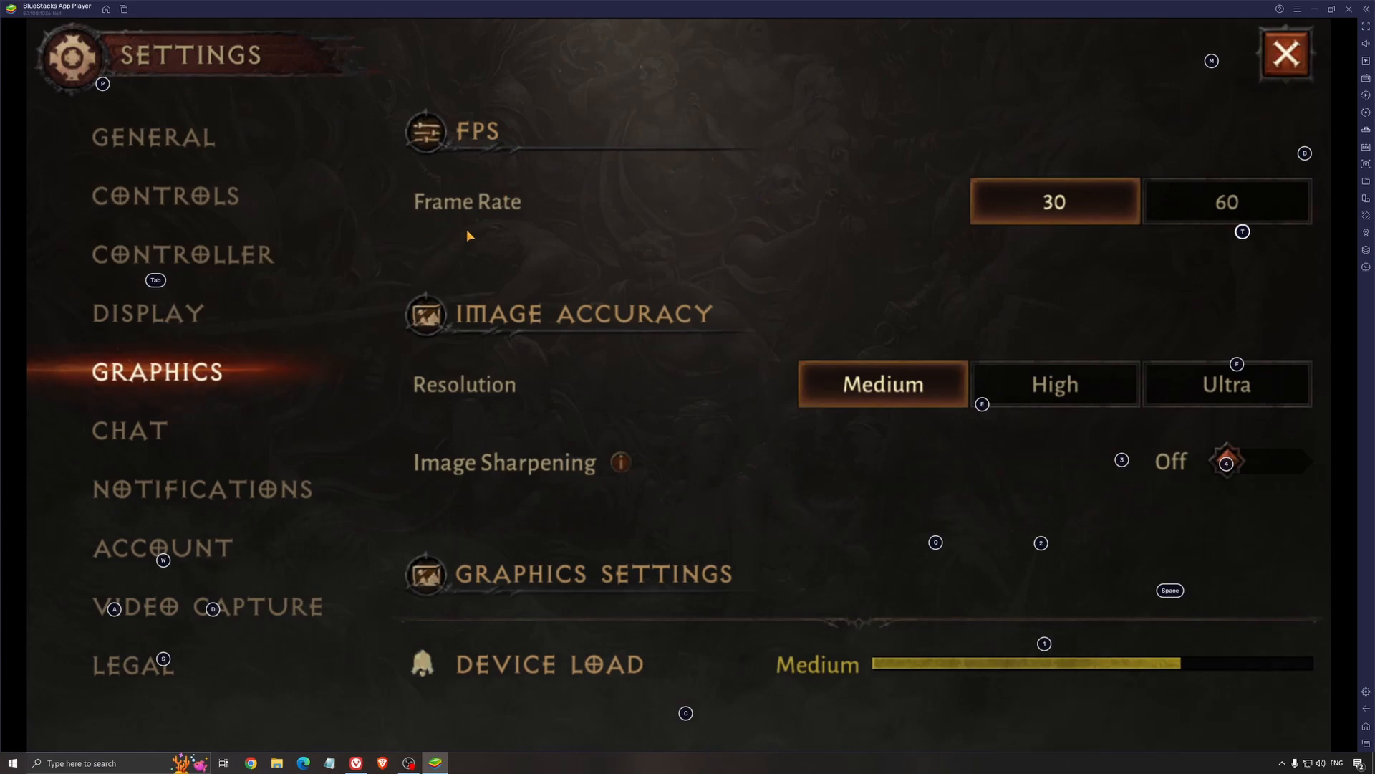
mouse_move(775, 258)
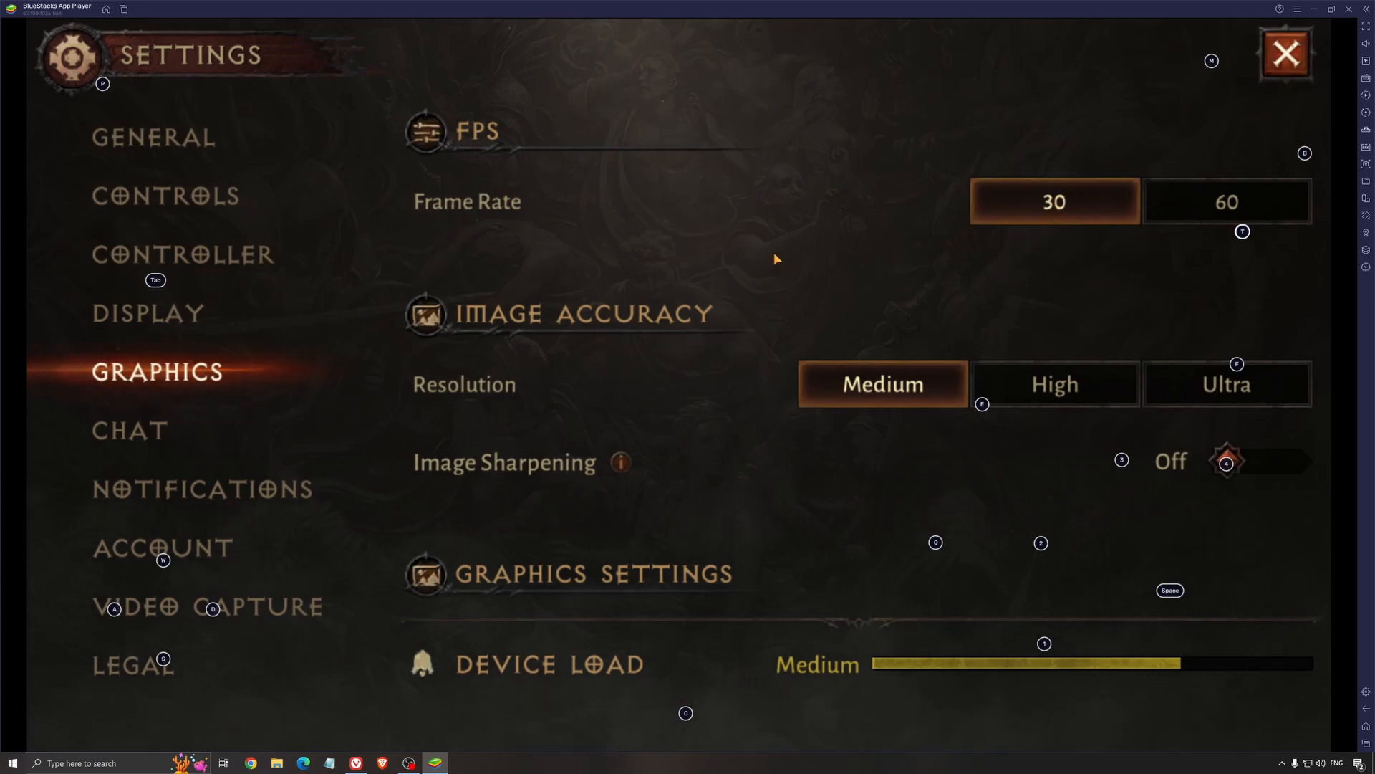
mouse_move(1208, 212)
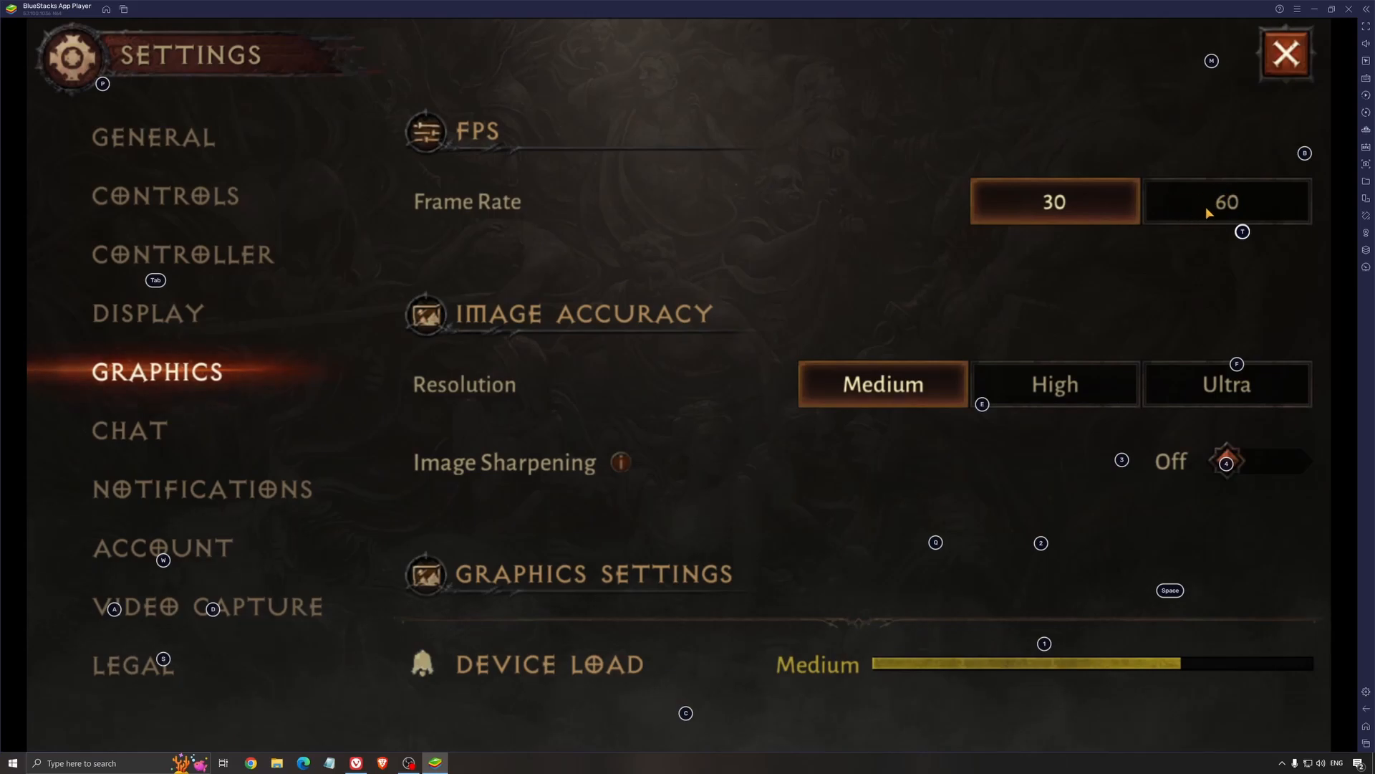
mouse_move(1218, 218)
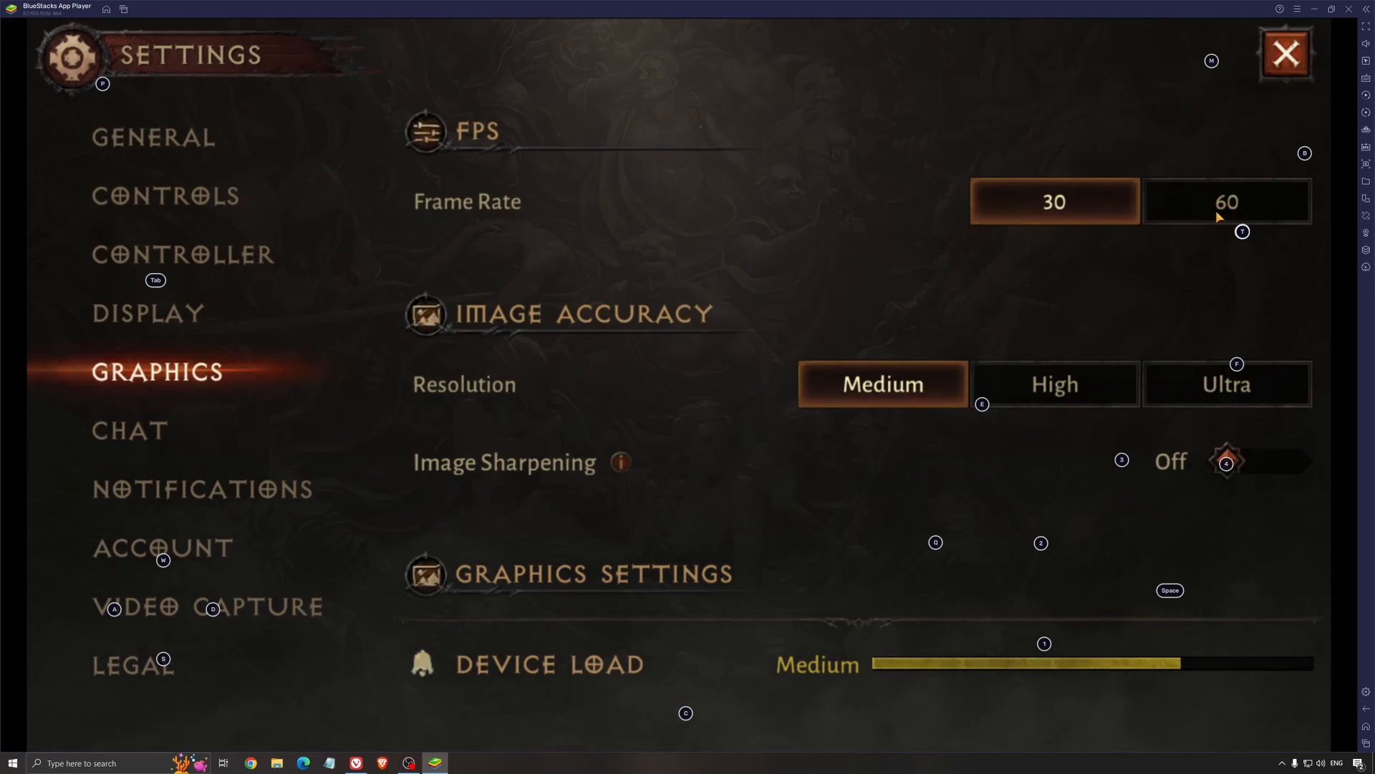
mouse_move(1084, 274)
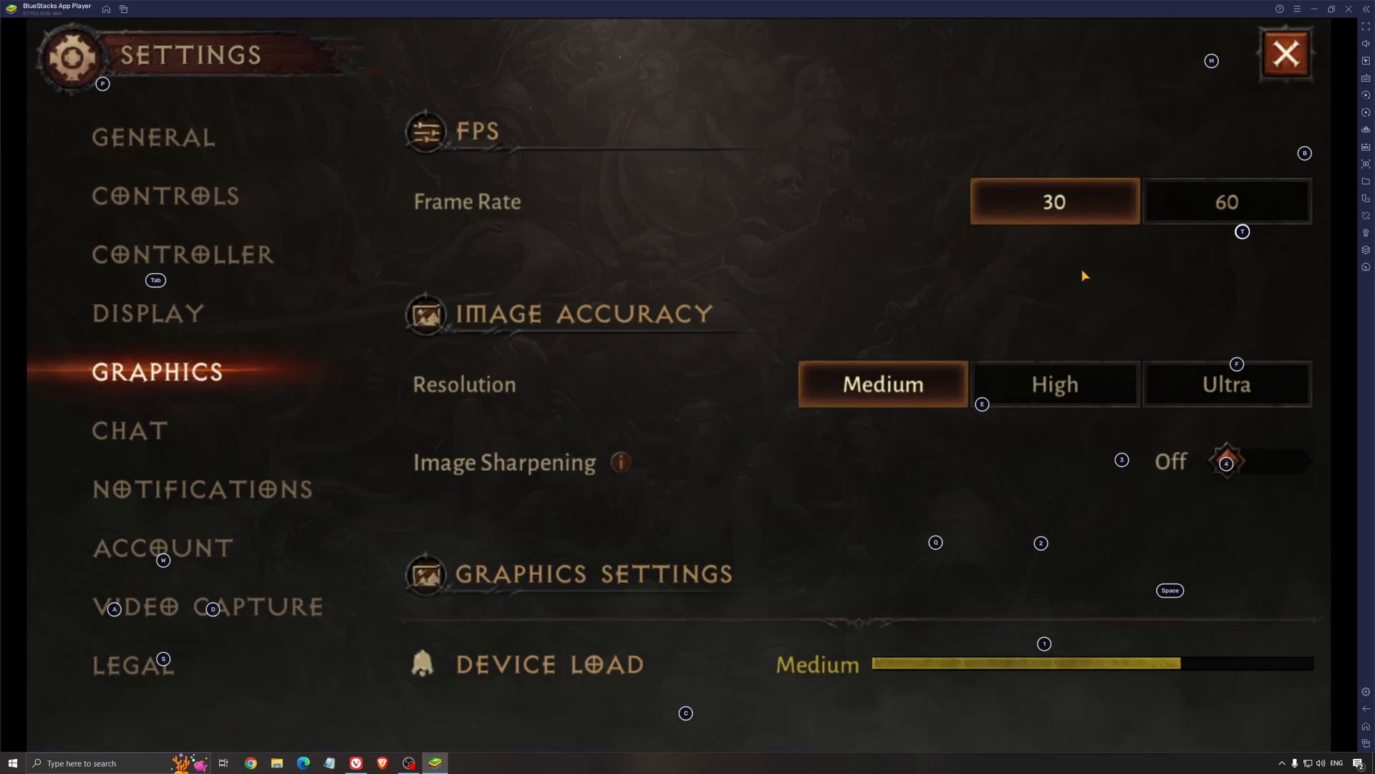
mouse_move(1250, 212)
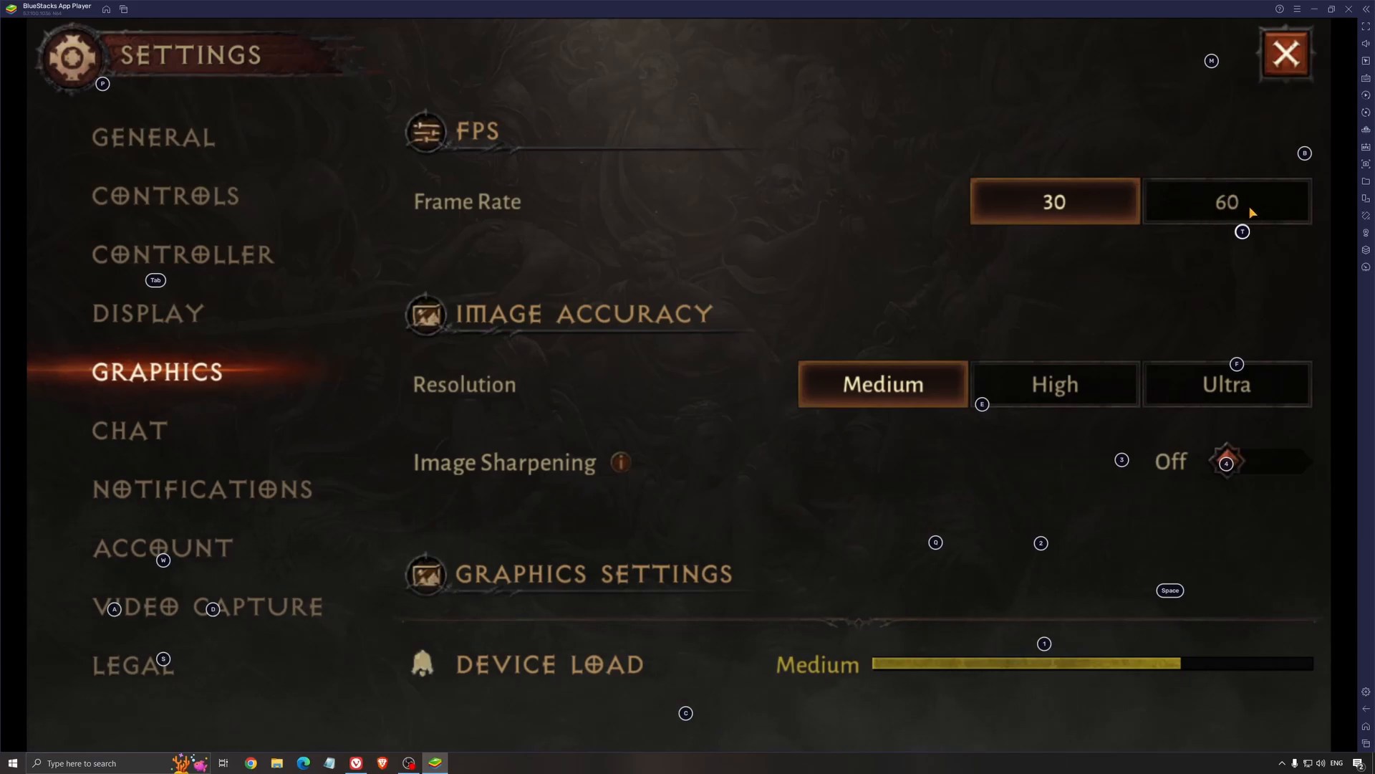
mouse_move(805, 387)
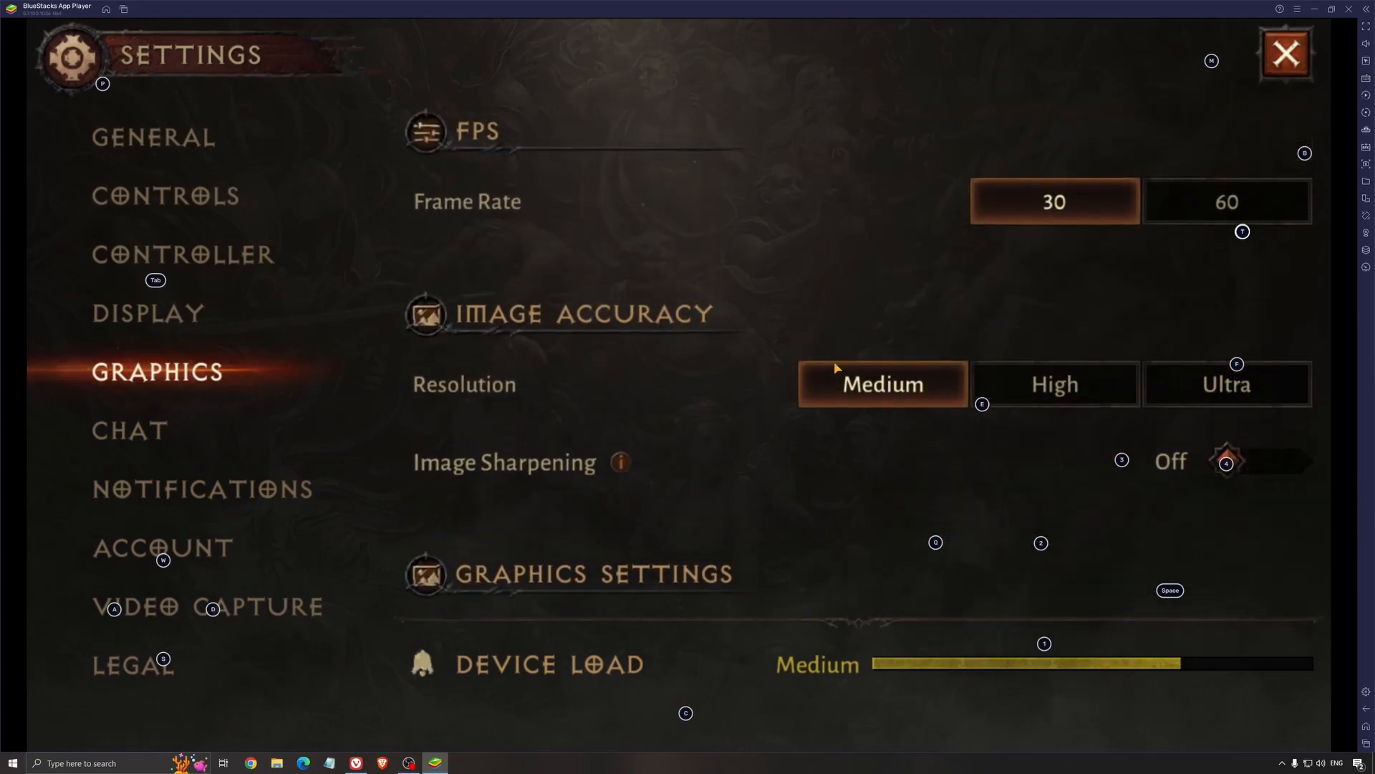
mouse_move(894, 379)
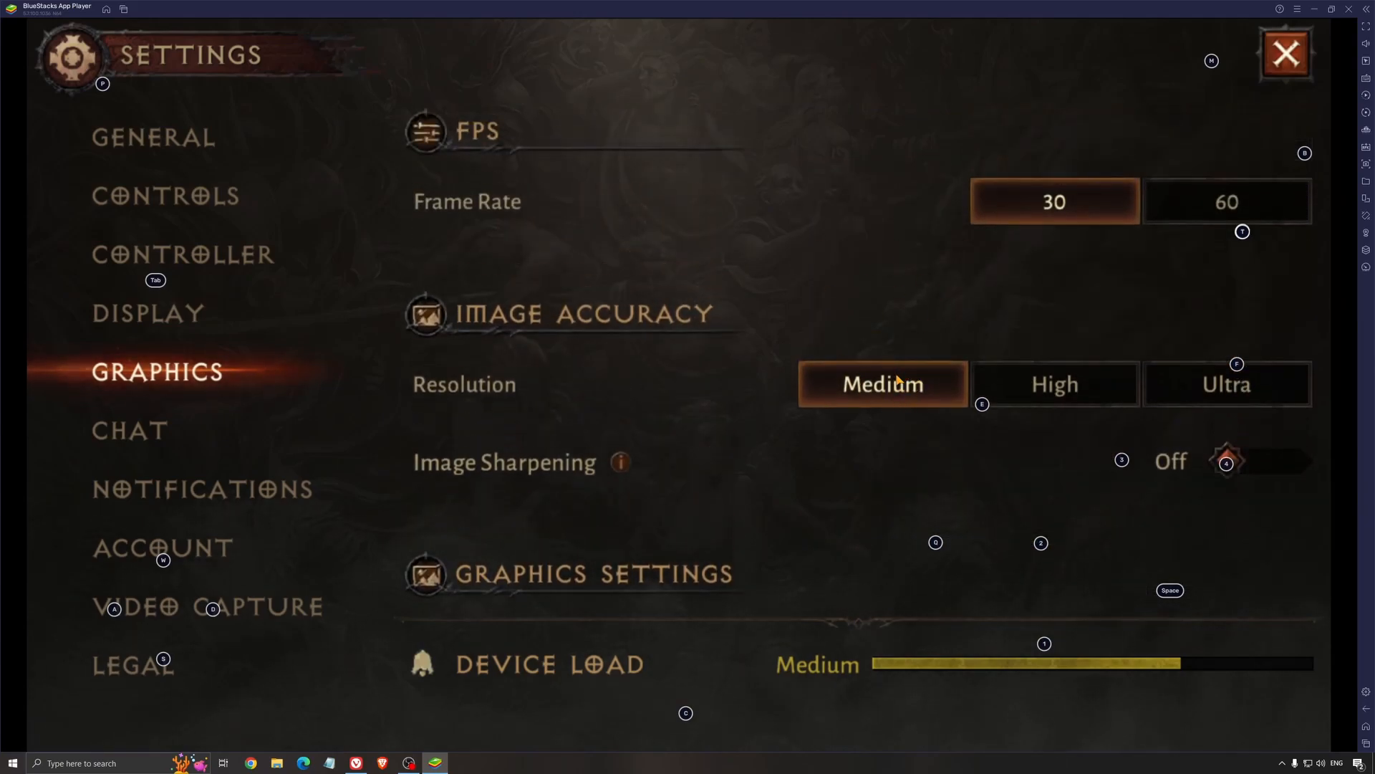
Step: Scroll through the Graphics page to review the Shadows, Fog and Monster Effects options
scroll(down, 3)
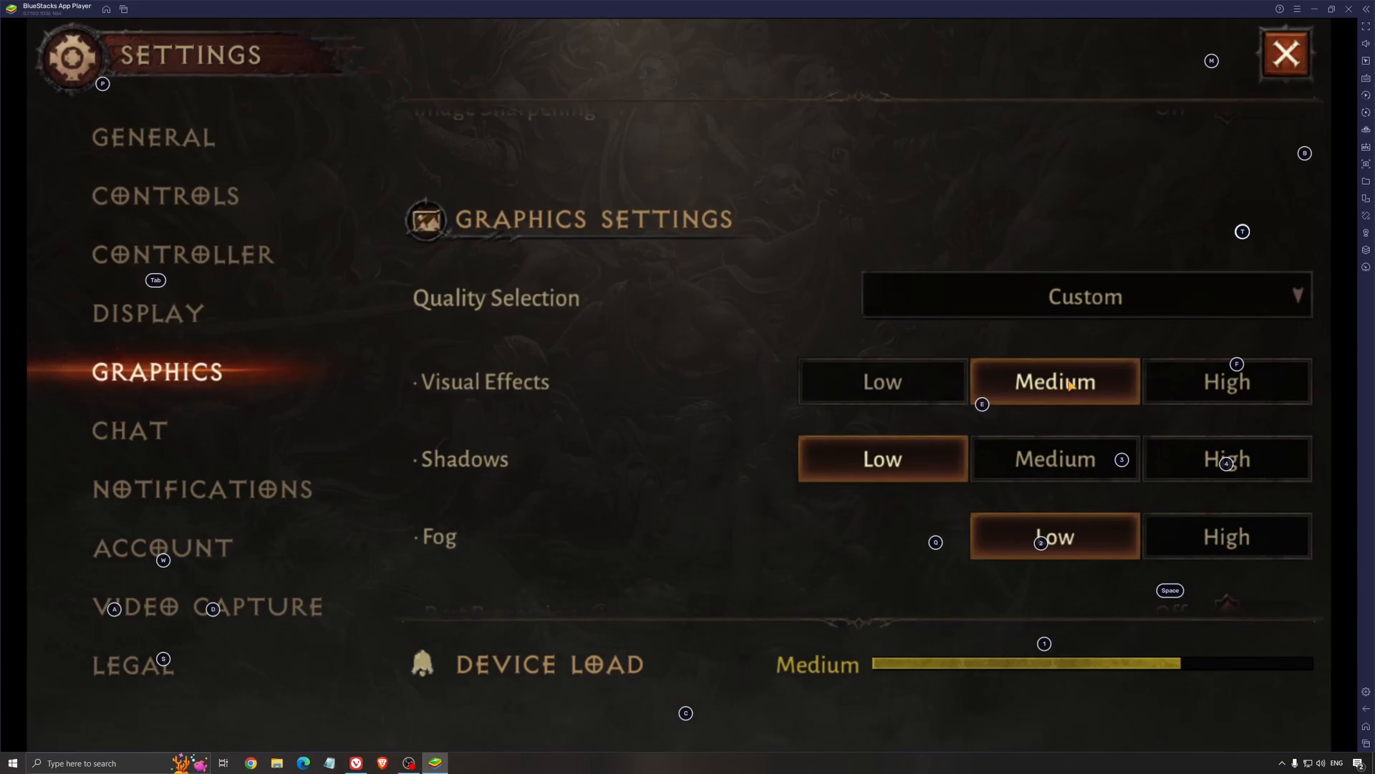
mouse_move(880, 477)
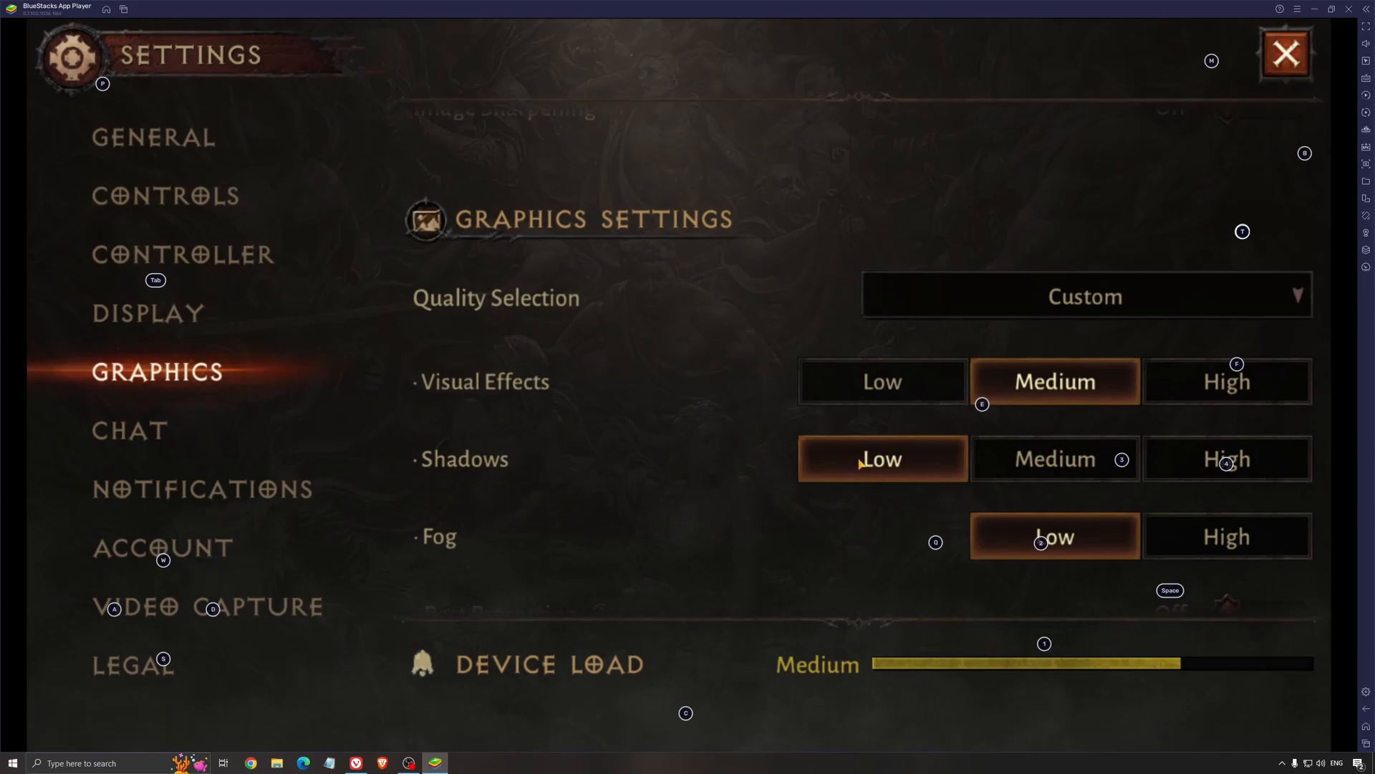
mouse_move(869, 470)
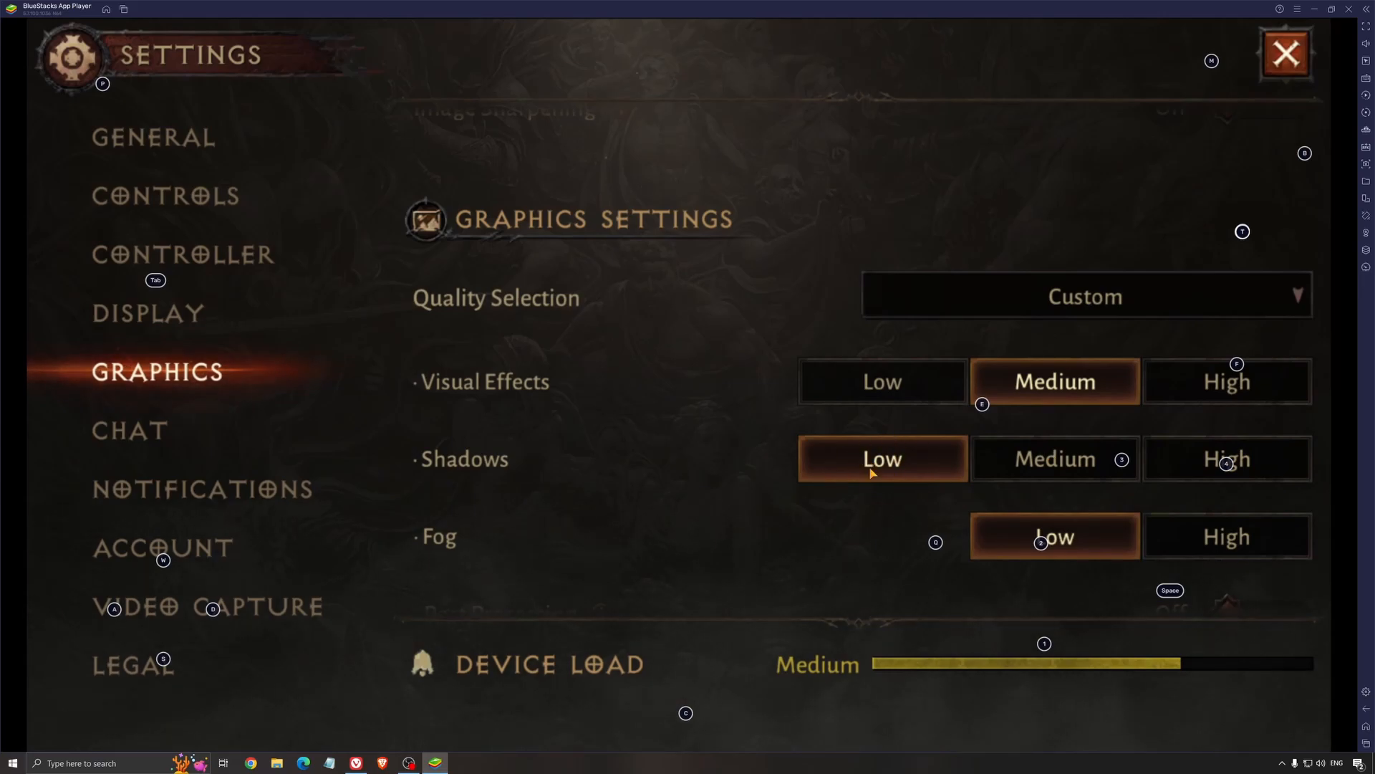
mouse_move(857, 445)
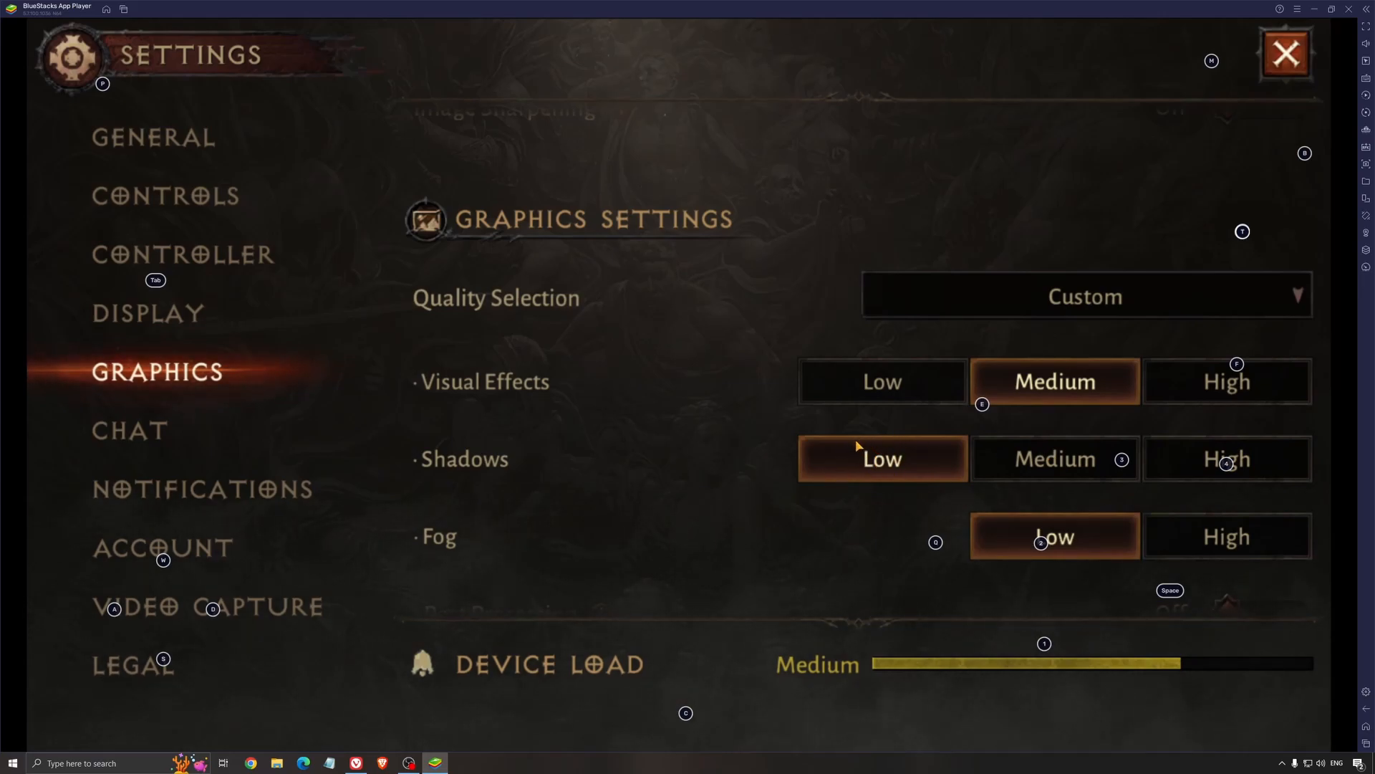
mouse_move(633, 476)
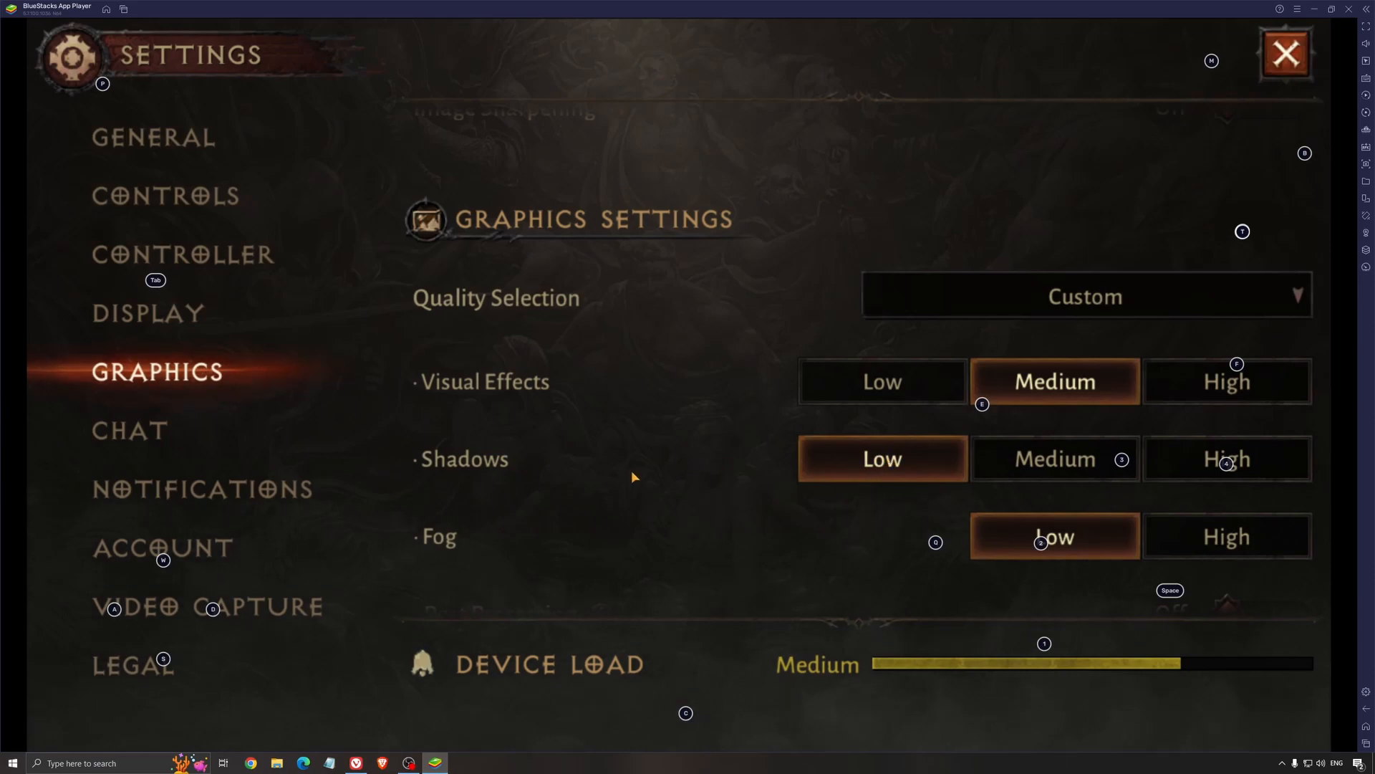
scroll(down, 3)
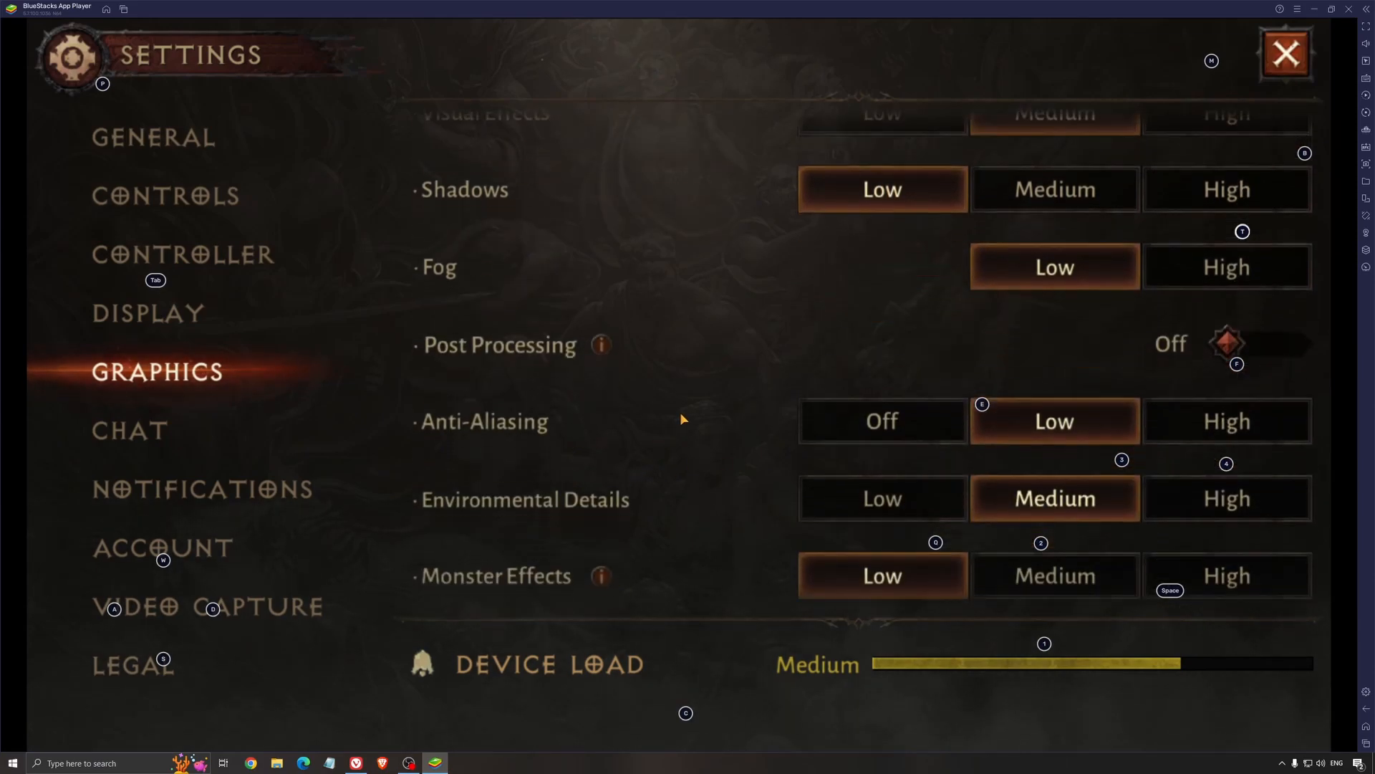
scroll(up, 3)
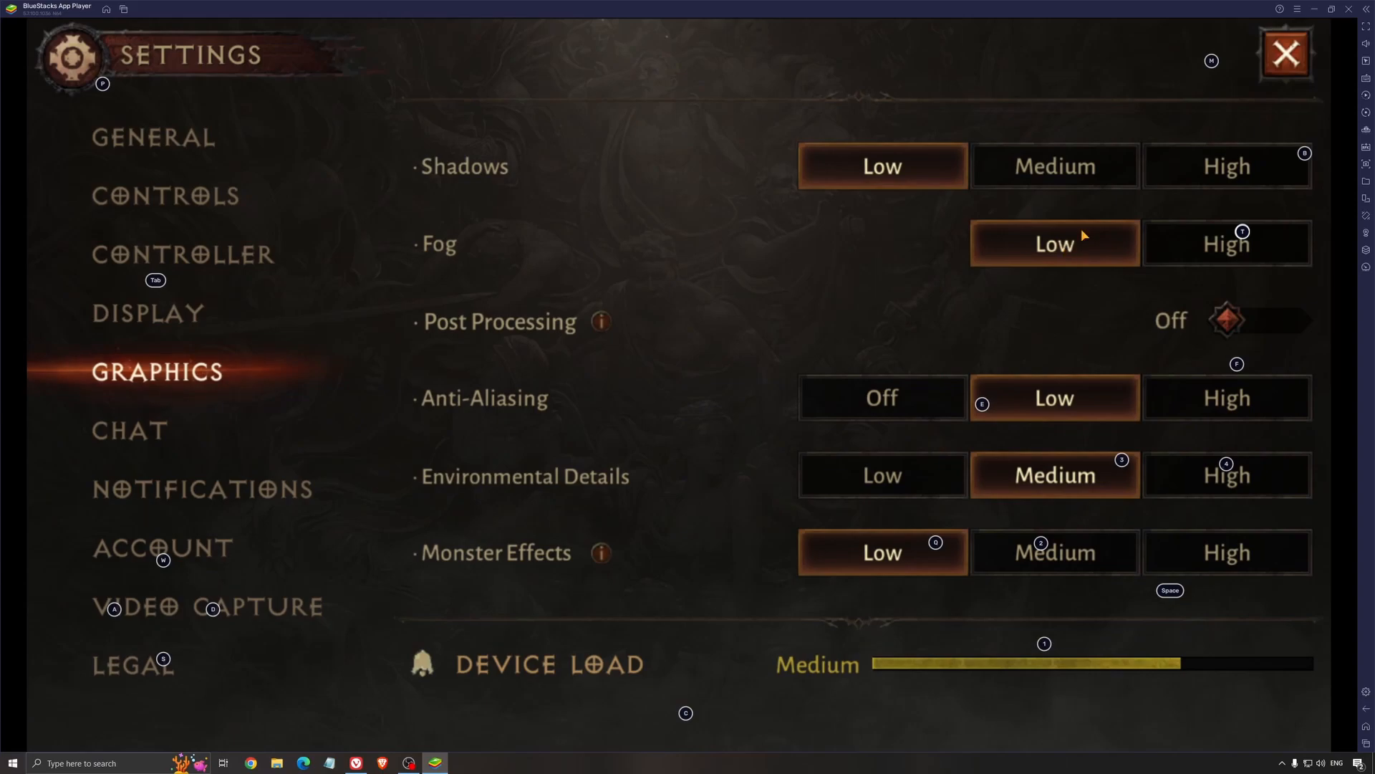
mouse_move(1190, 257)
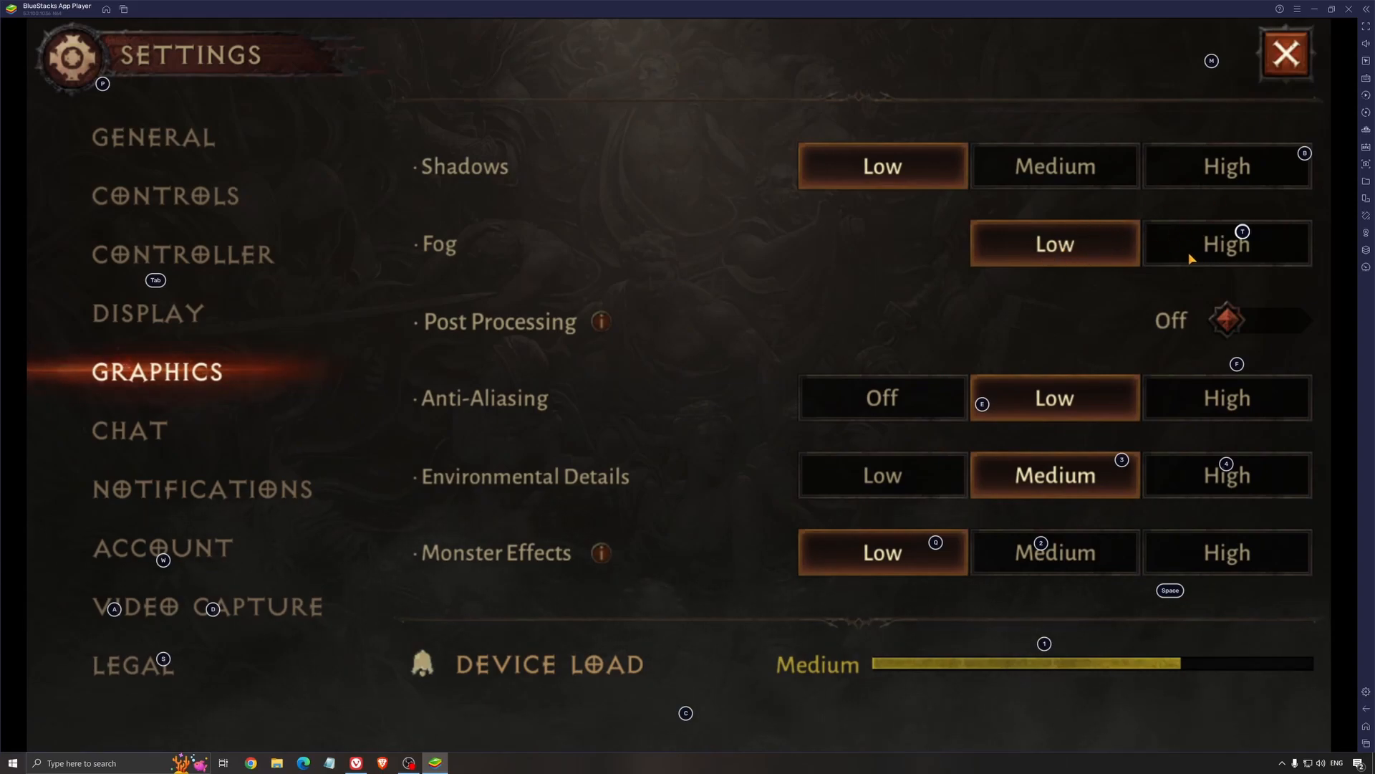
mouse_move(1162, 214)
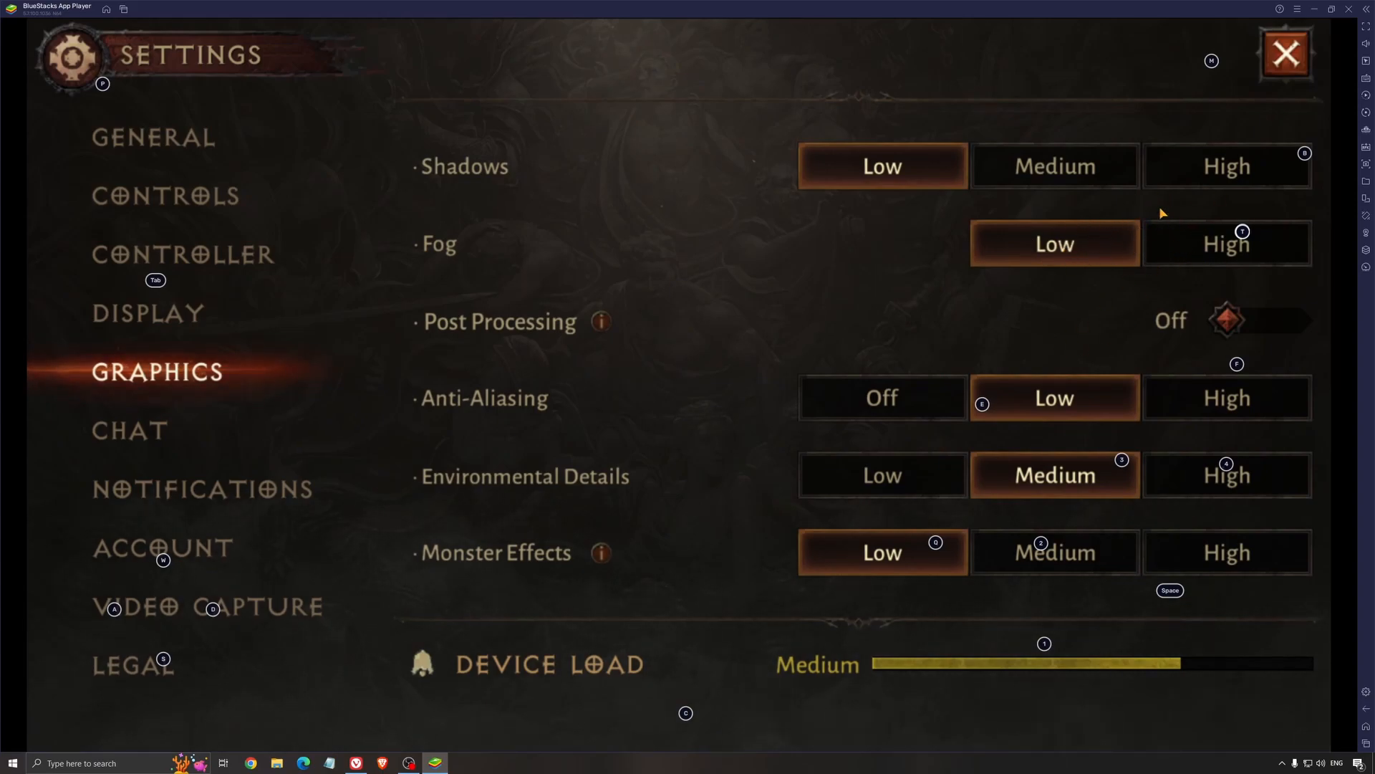
mouse_move(542, 352)
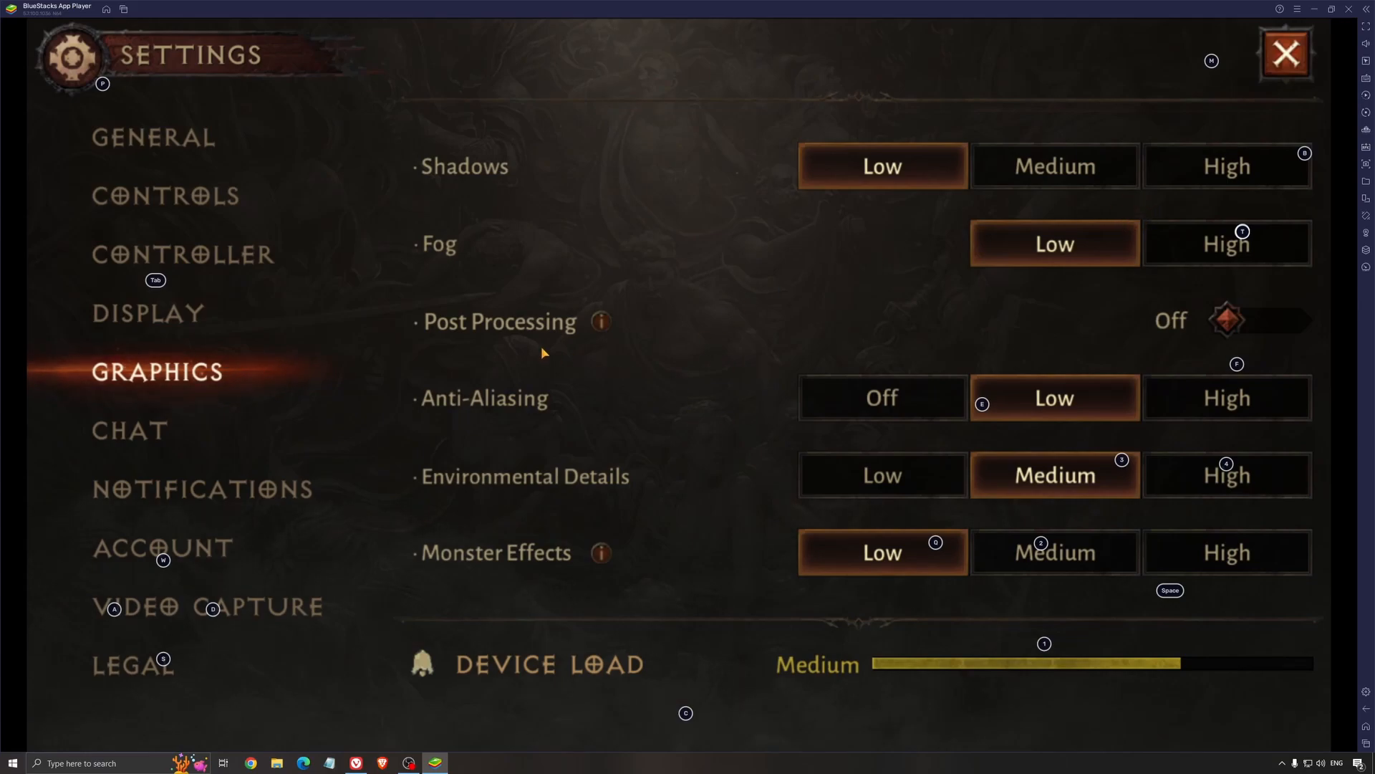
mouse_move(502, 406)
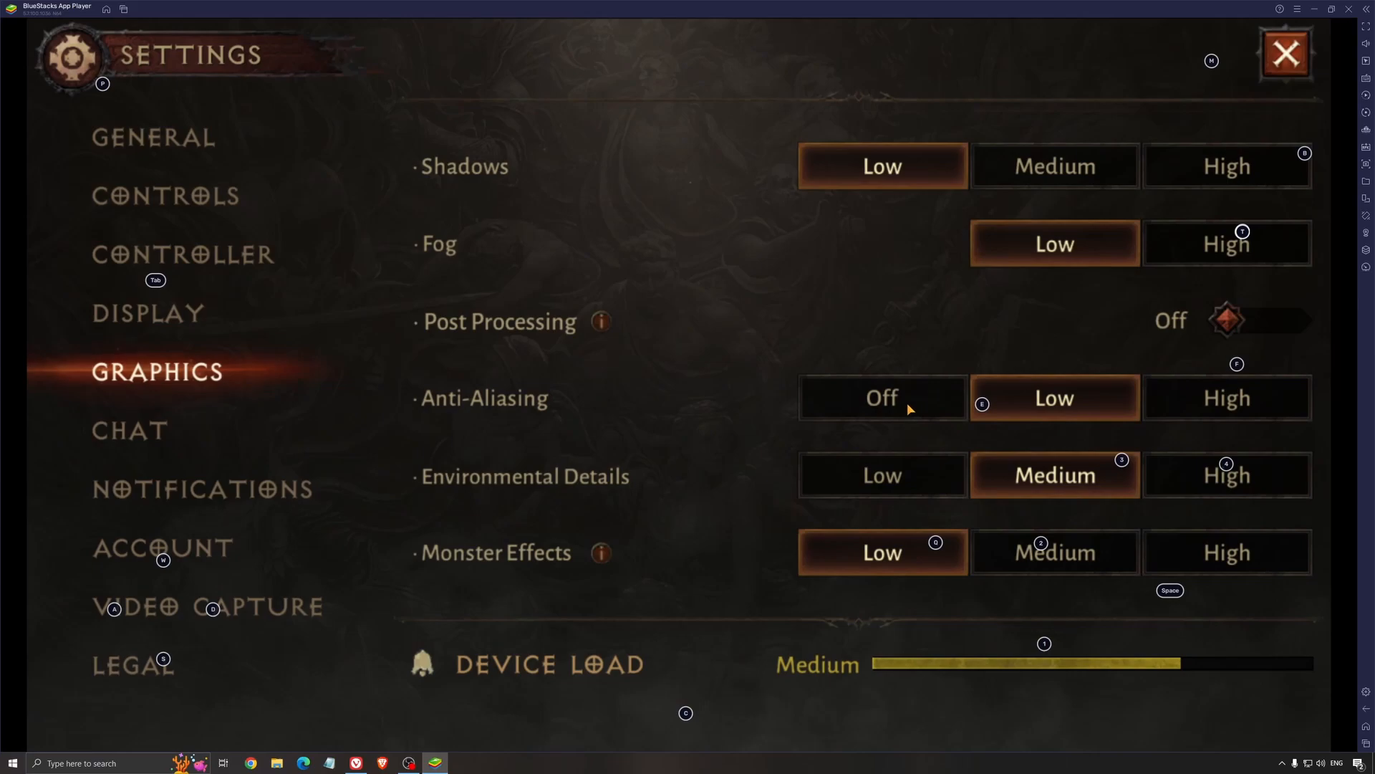
mouse_move(880, 393)
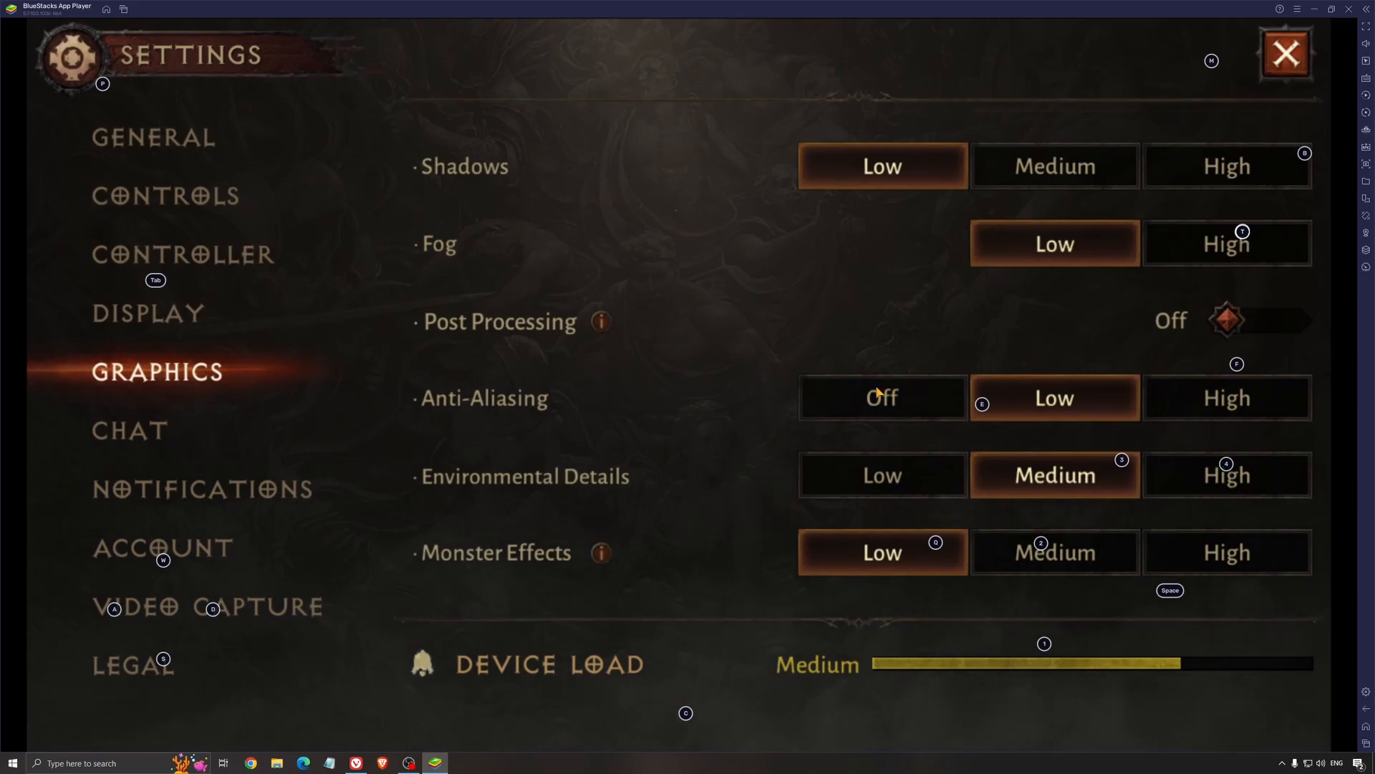
mouse_move(933, 410)
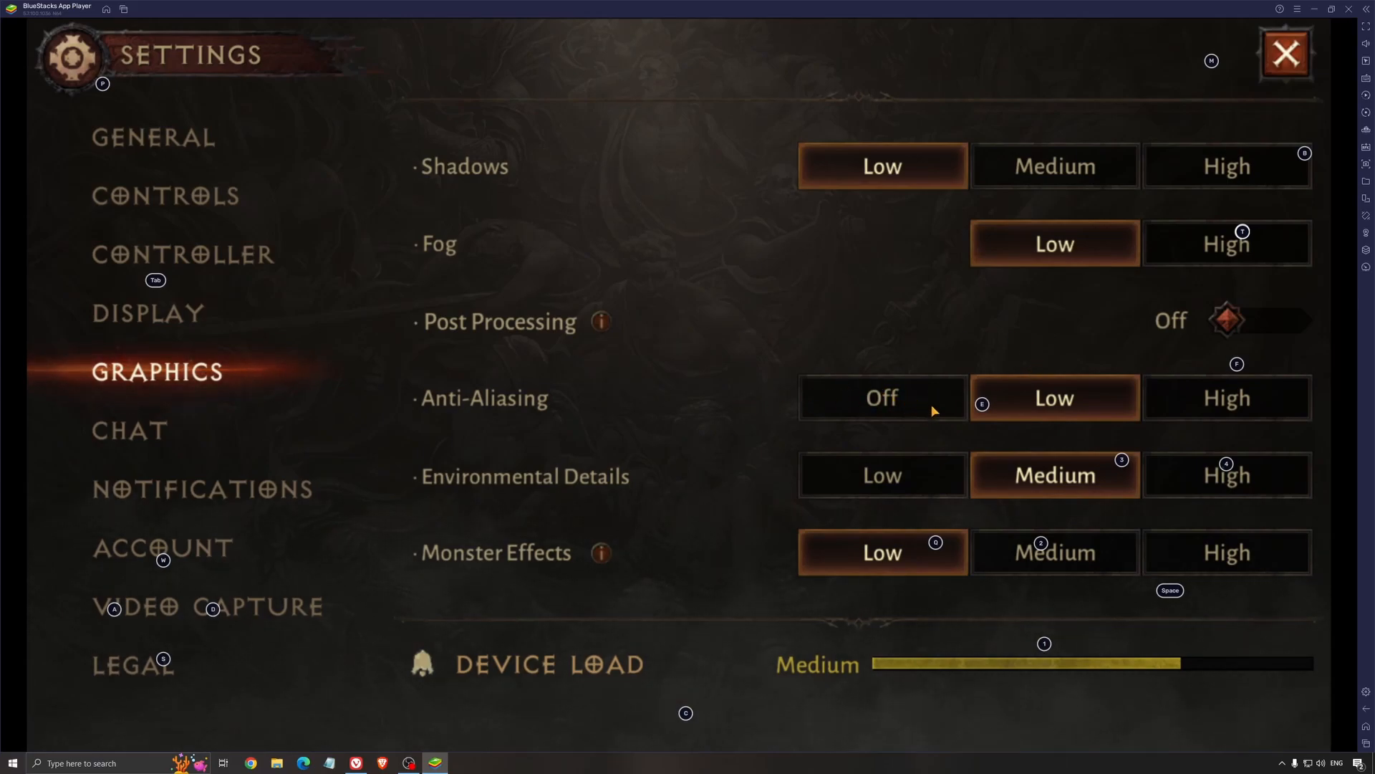
mouse_move(1036, 398)
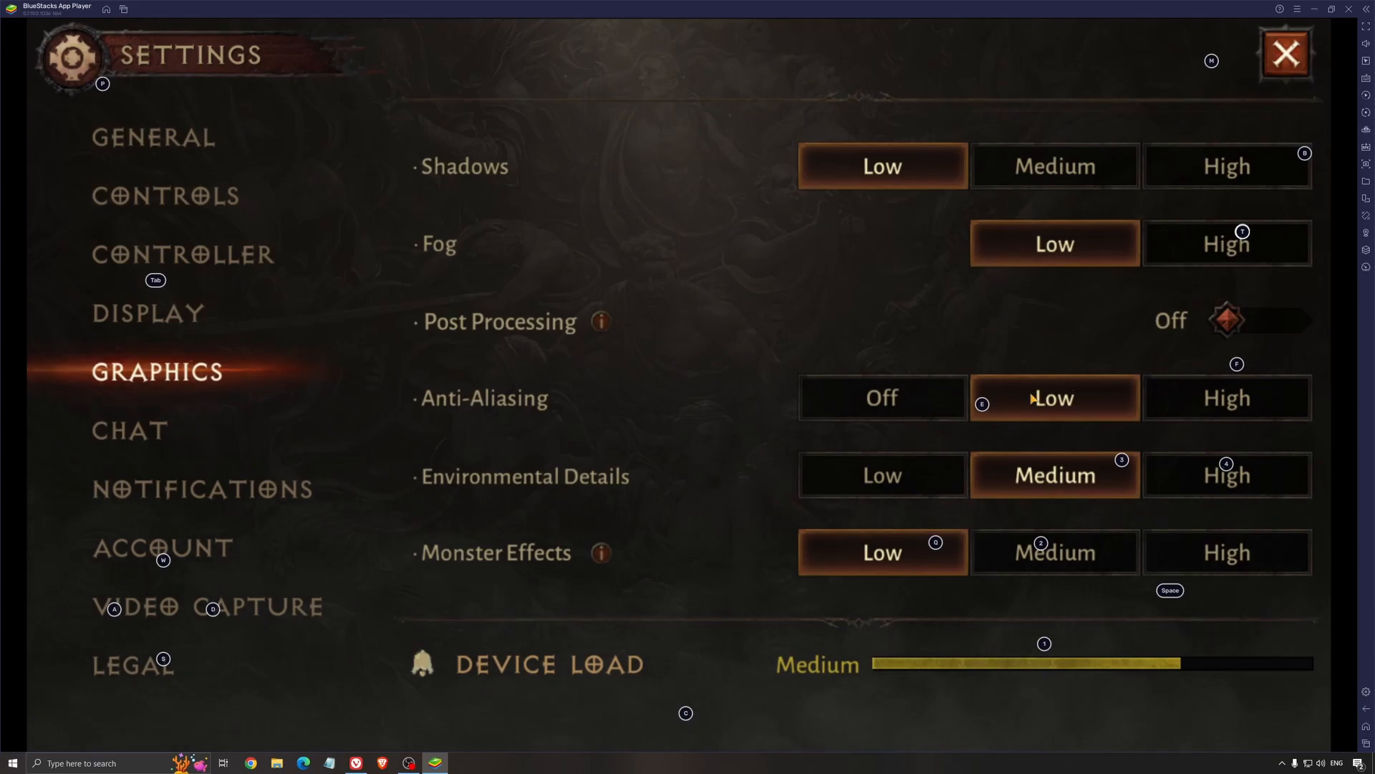
mouse_move(699, 499)
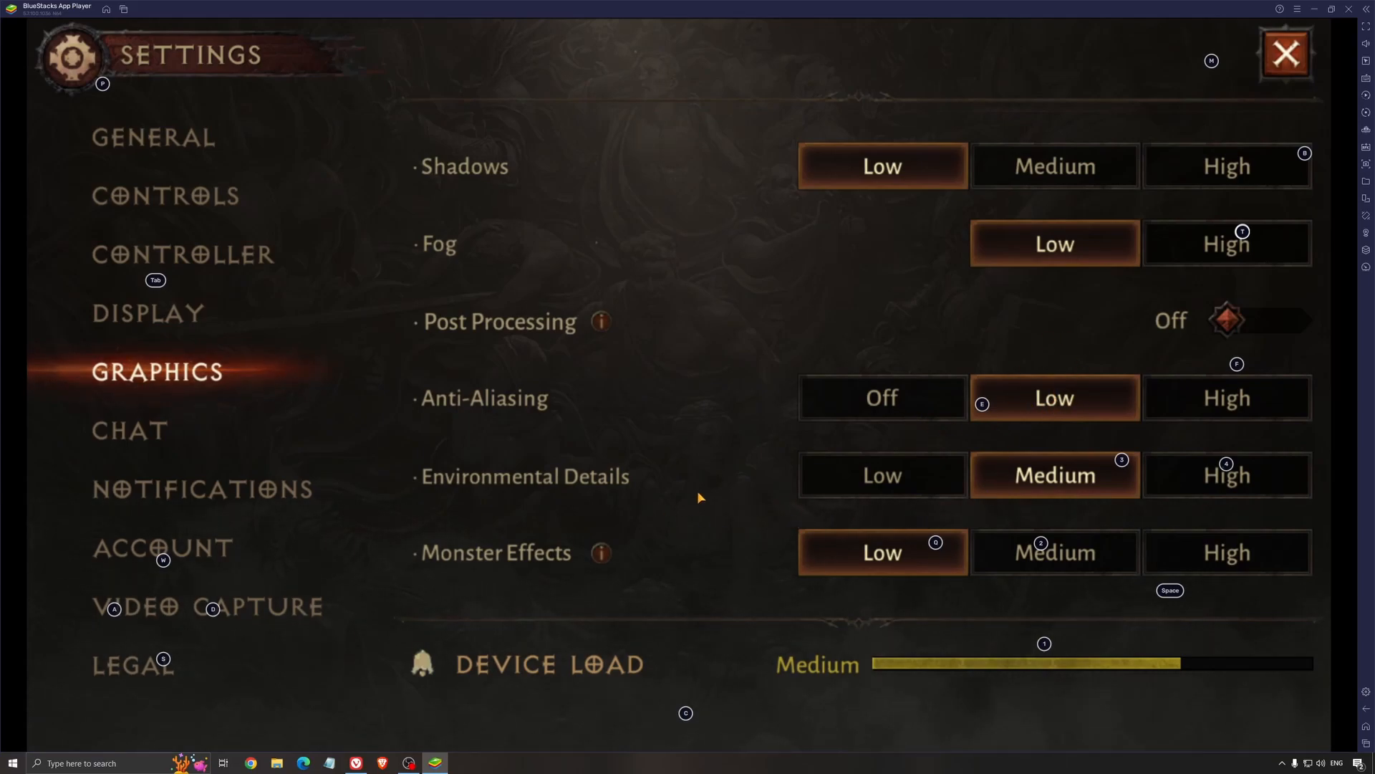
mouse_move(800, 492)
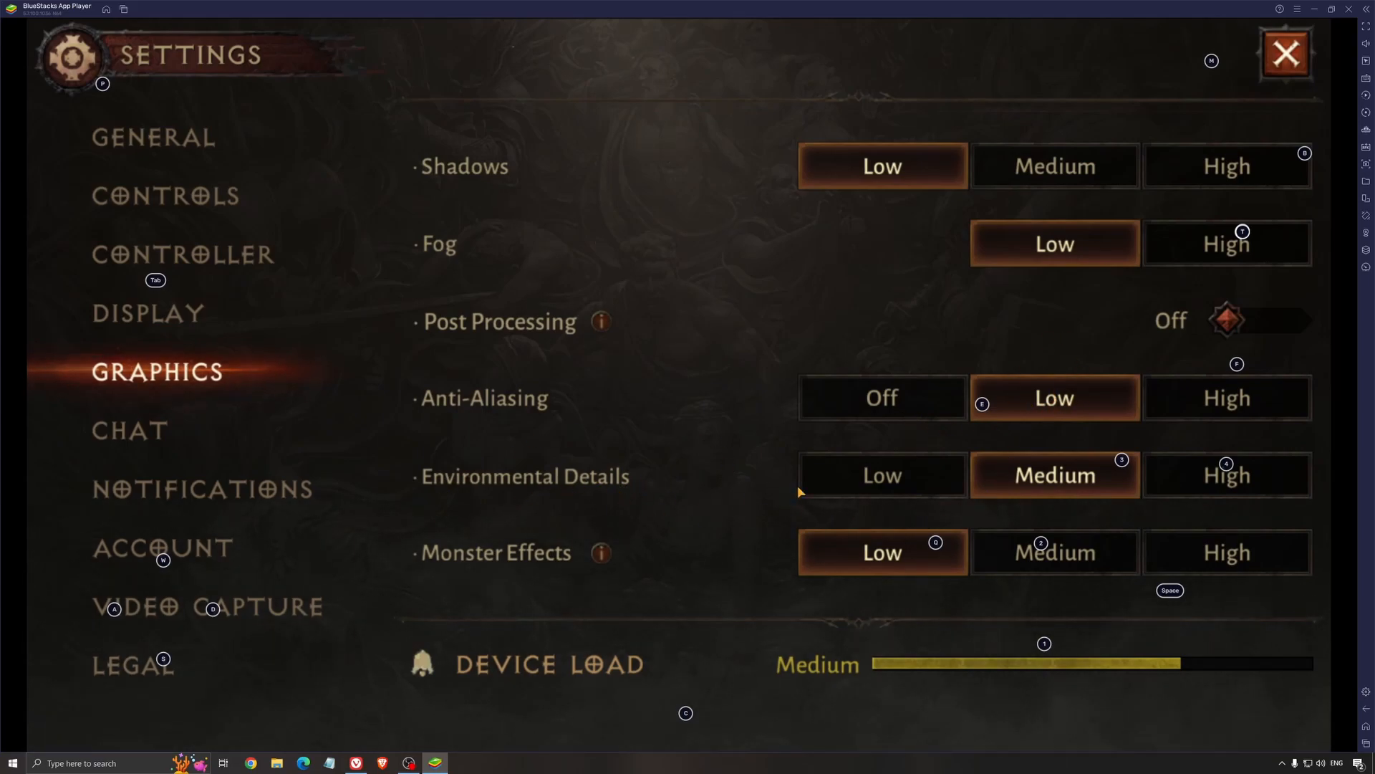
mouse_move(907, 444)
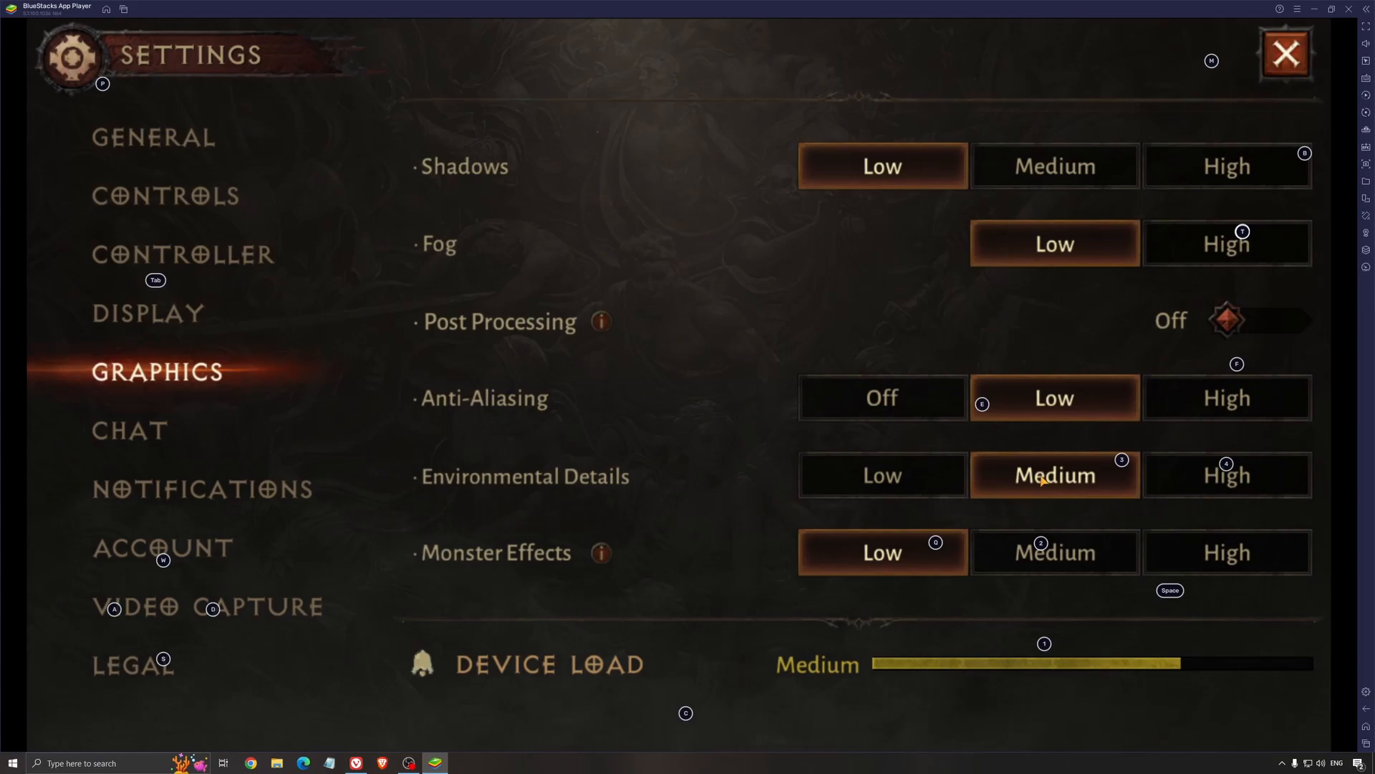
mouse_move(996, 457)
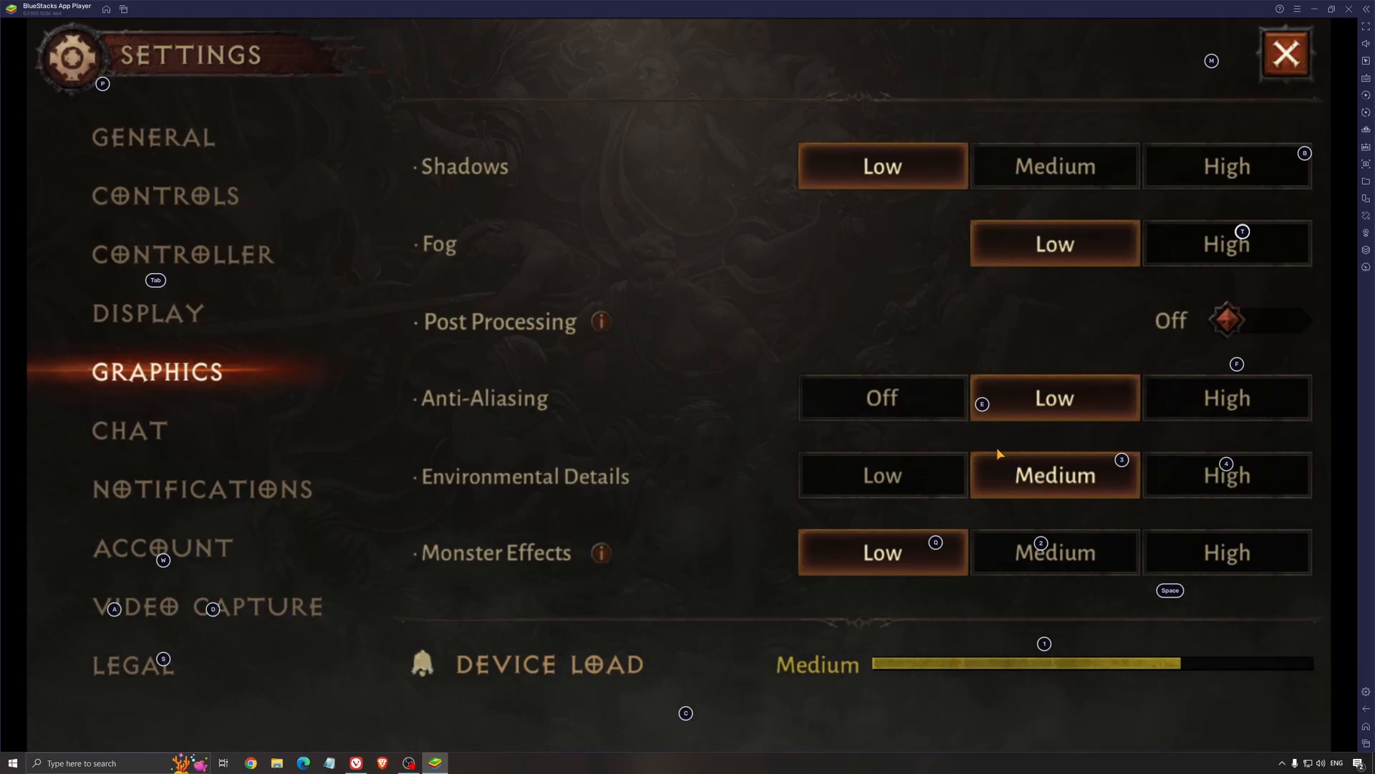
scroll(down, 3)
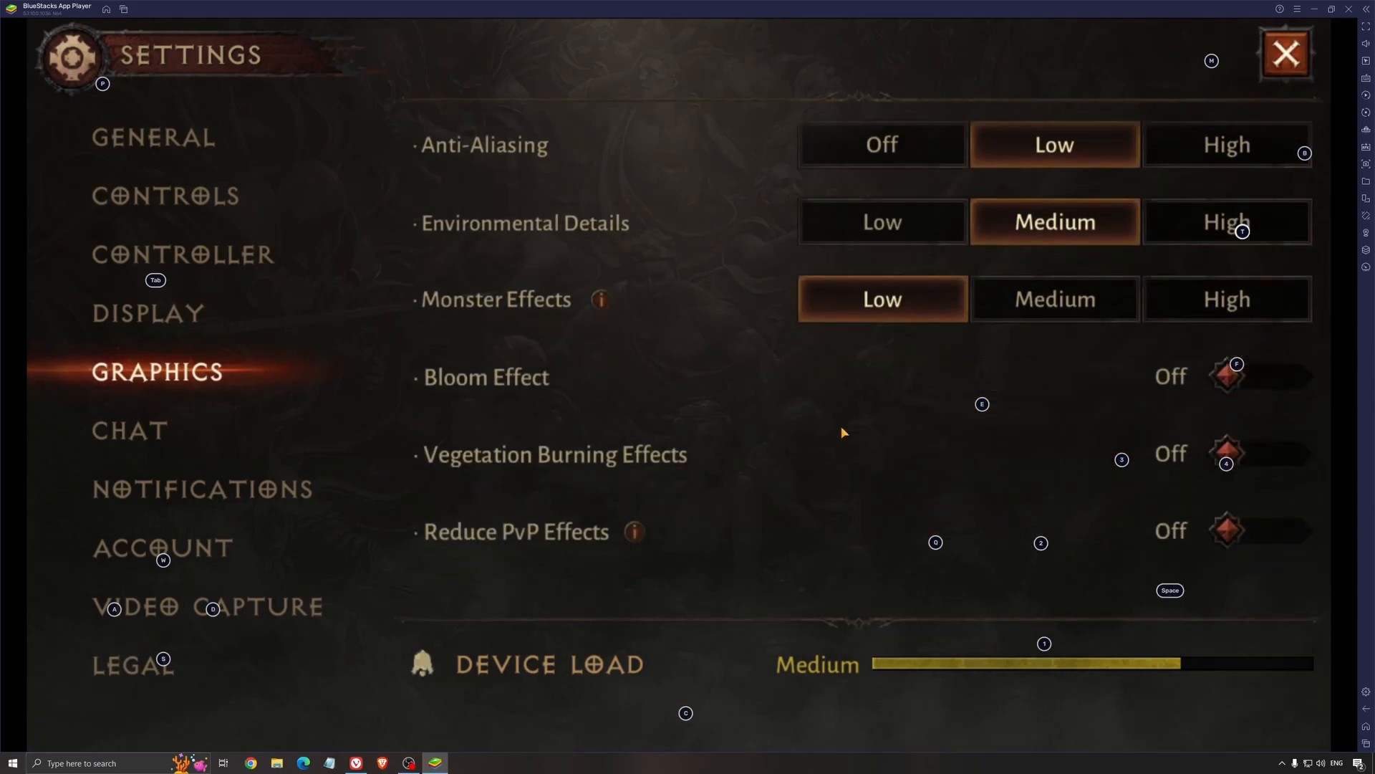
mouse_move(876, 285)
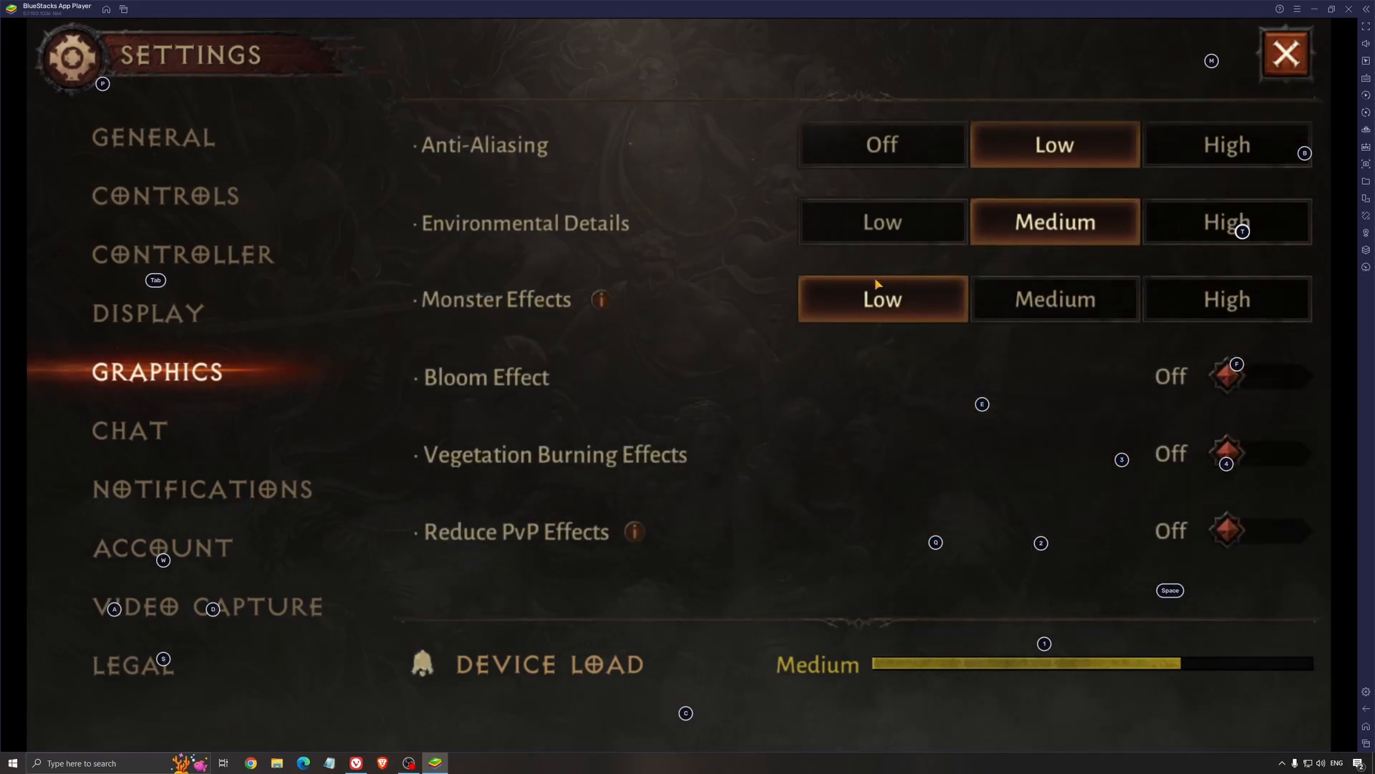
mouse_move(904, 343)
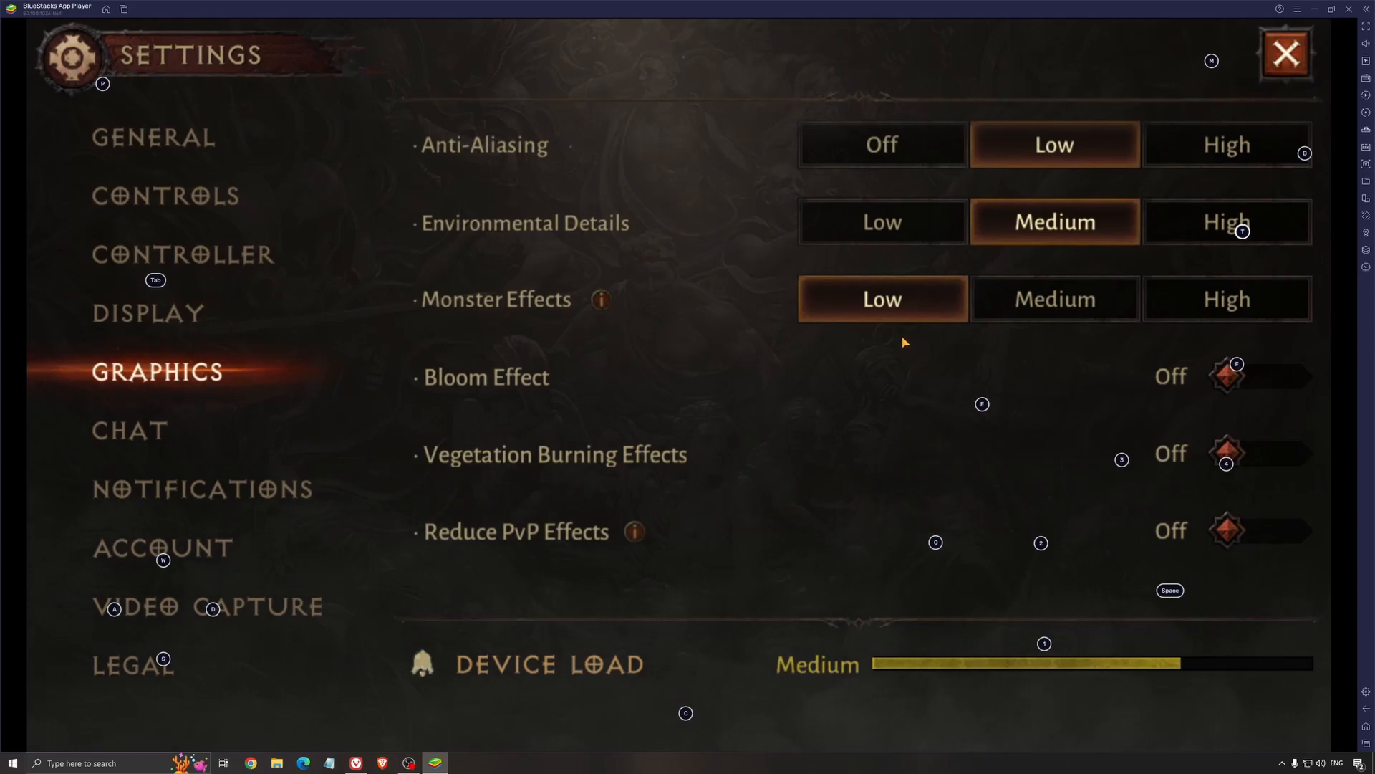
mouse_move(947, 255)
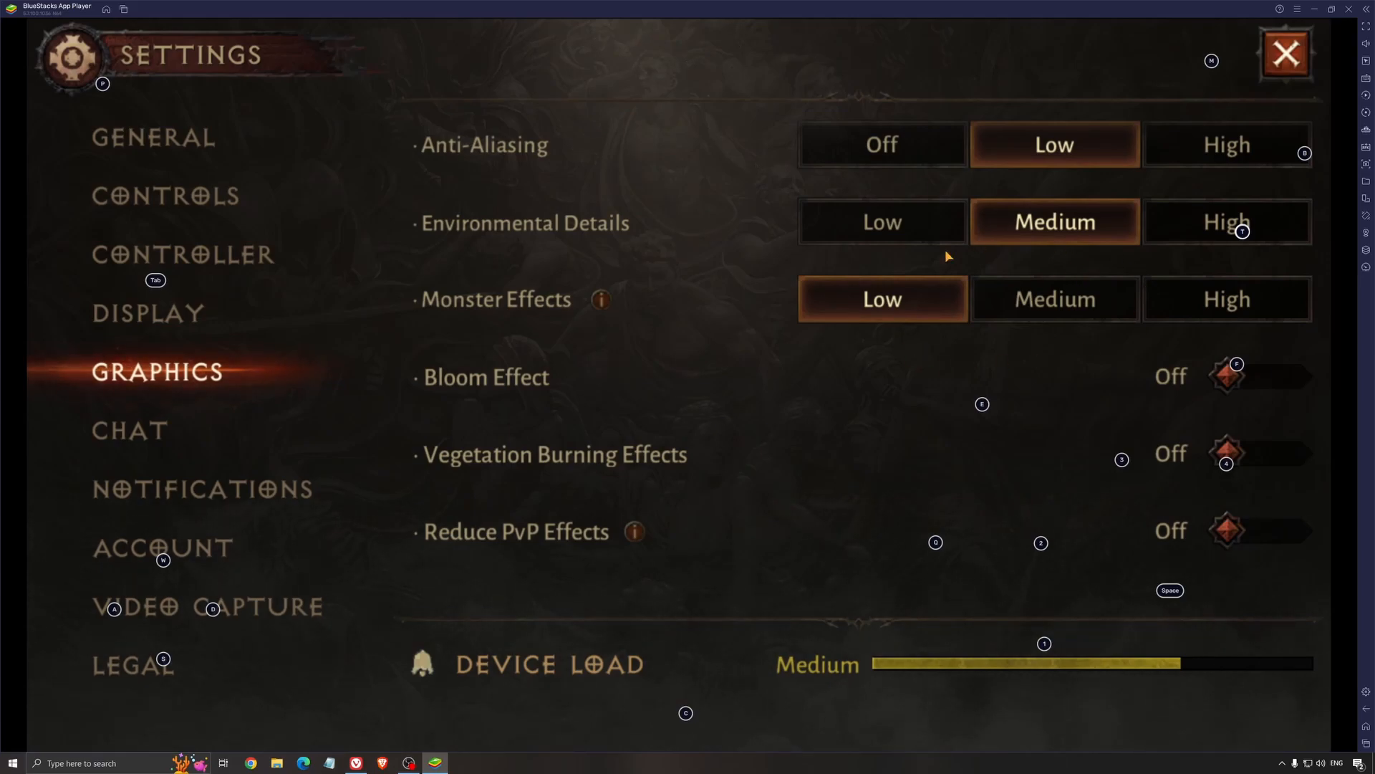
mouse_move(526, 285)
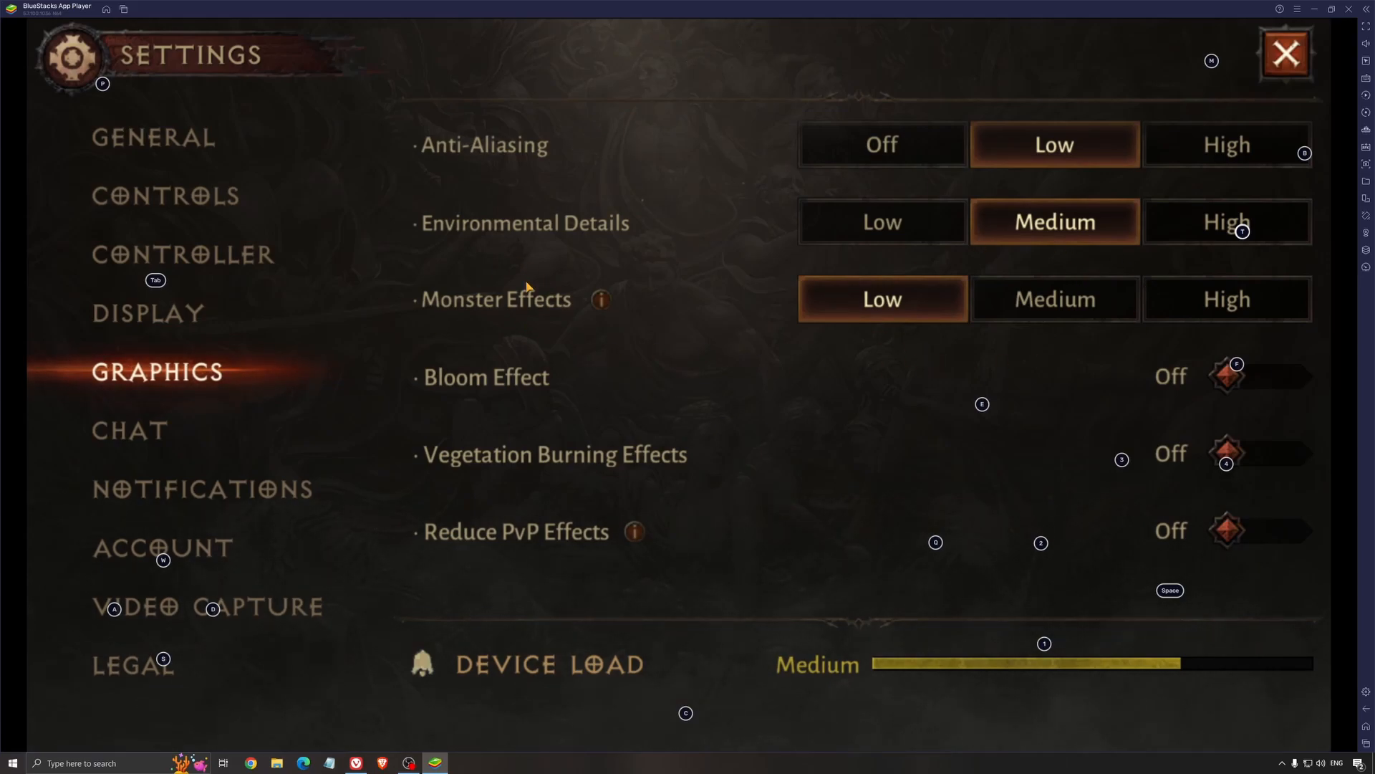
mouse_move(862, 292)
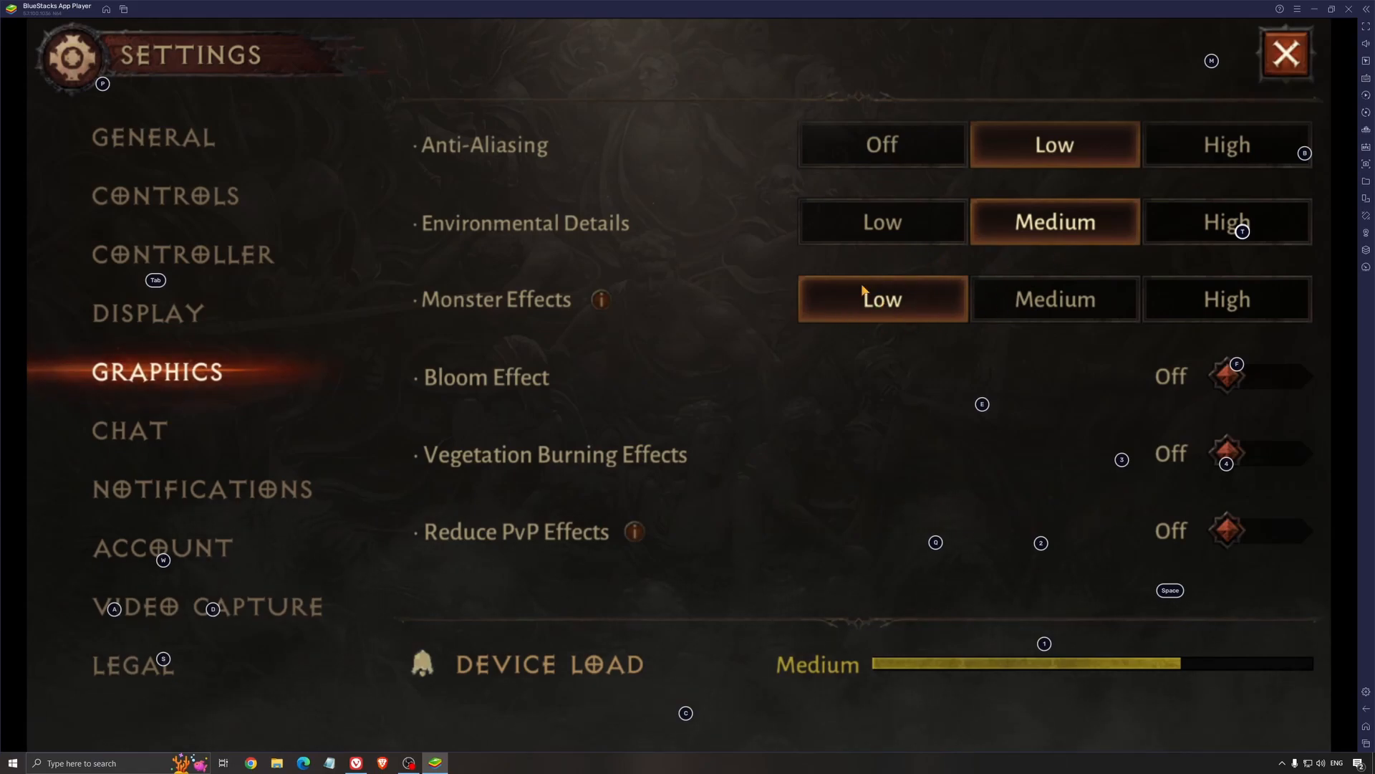
mouse_move(1062, 293)
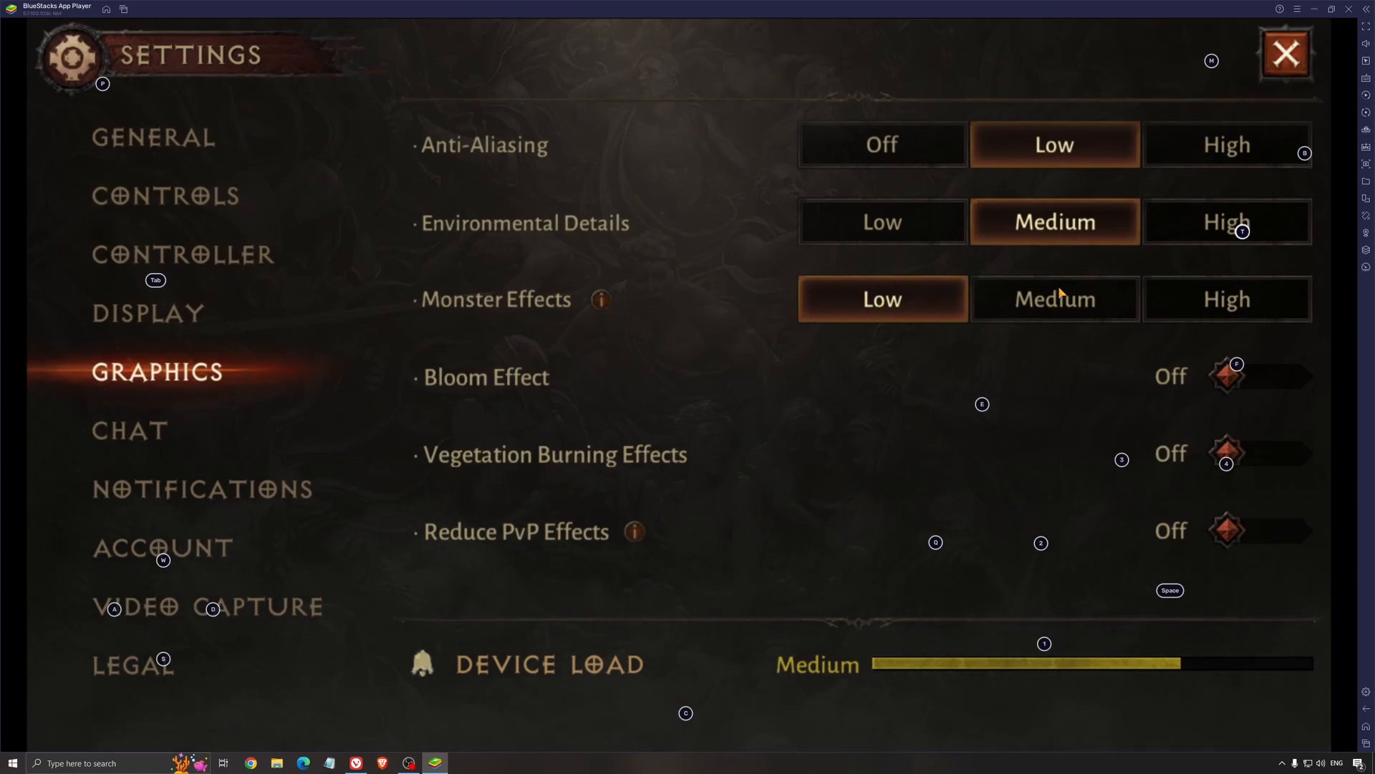
mouse_move(783, 401)
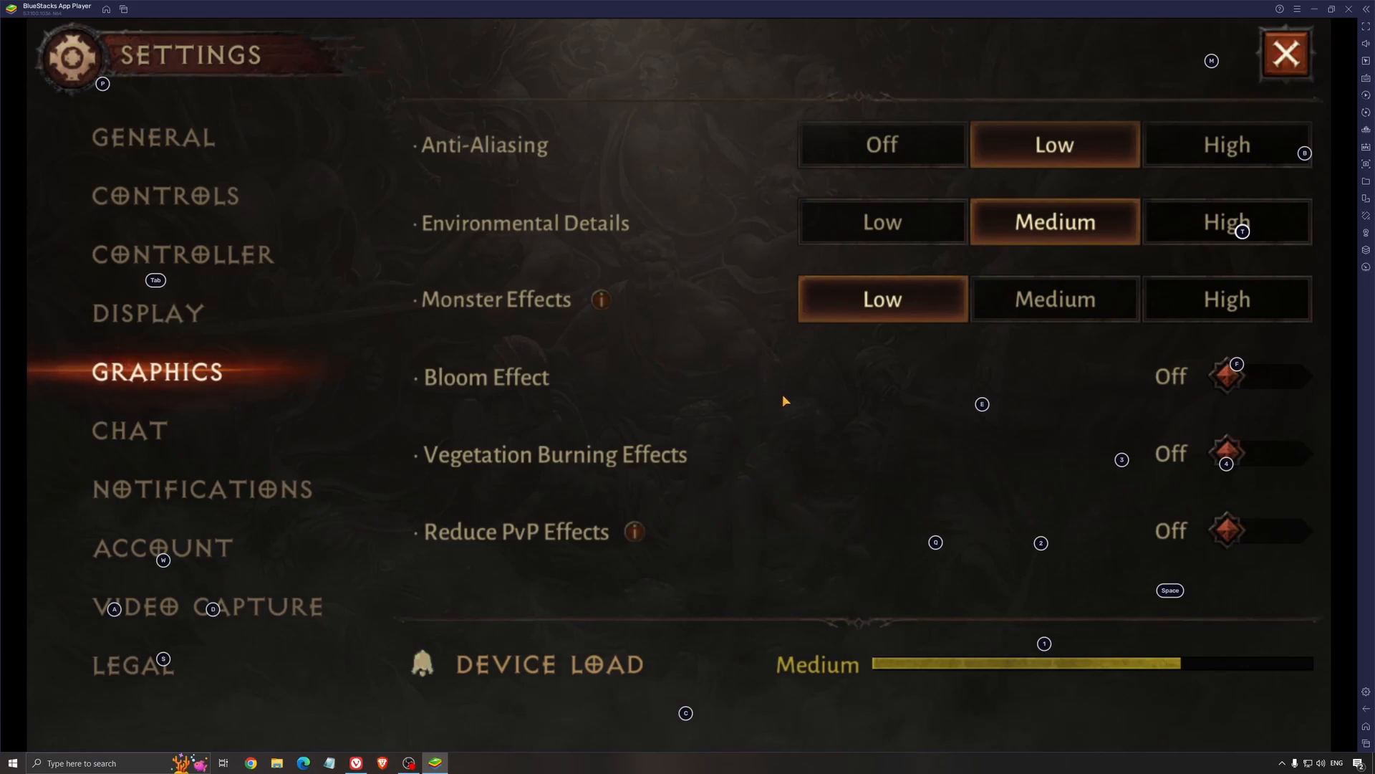
mouse_move(689, 371)
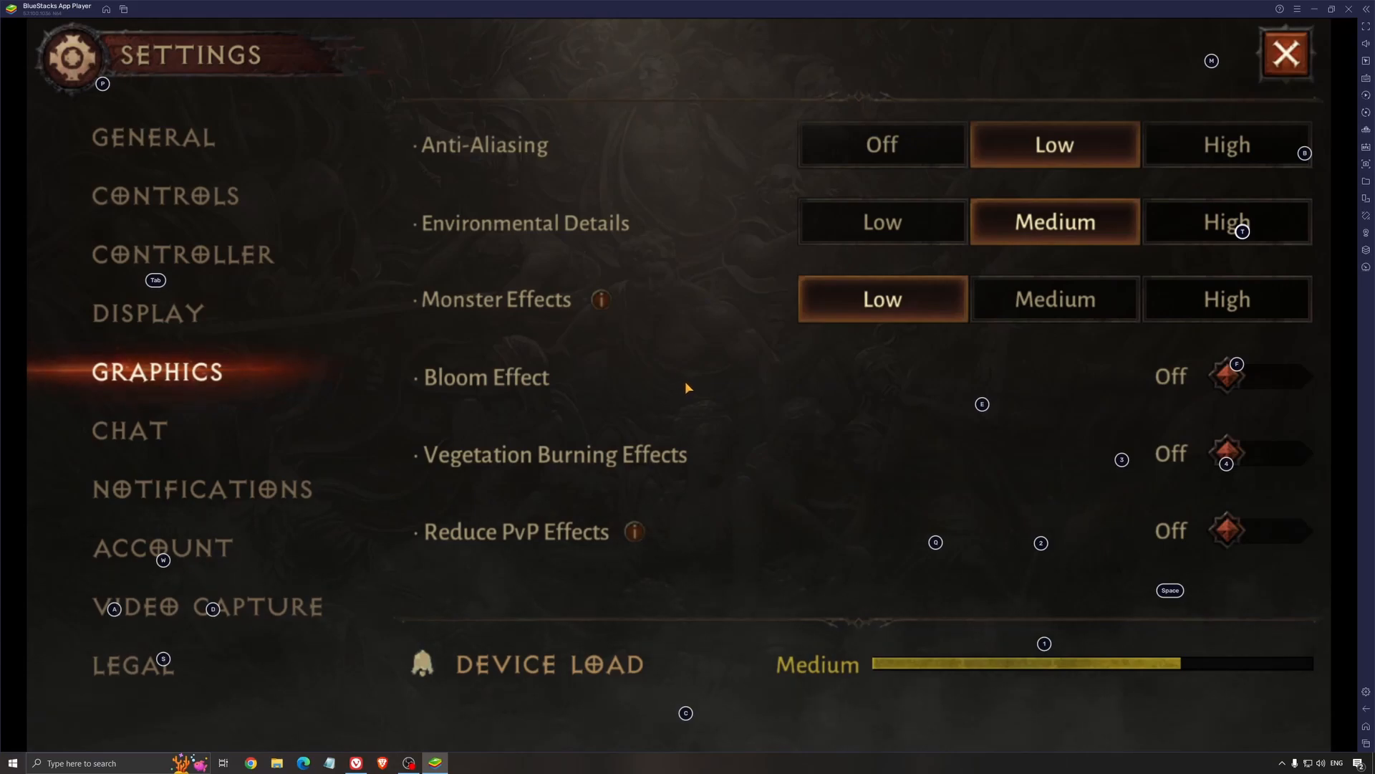
mouse_move(726, 265)
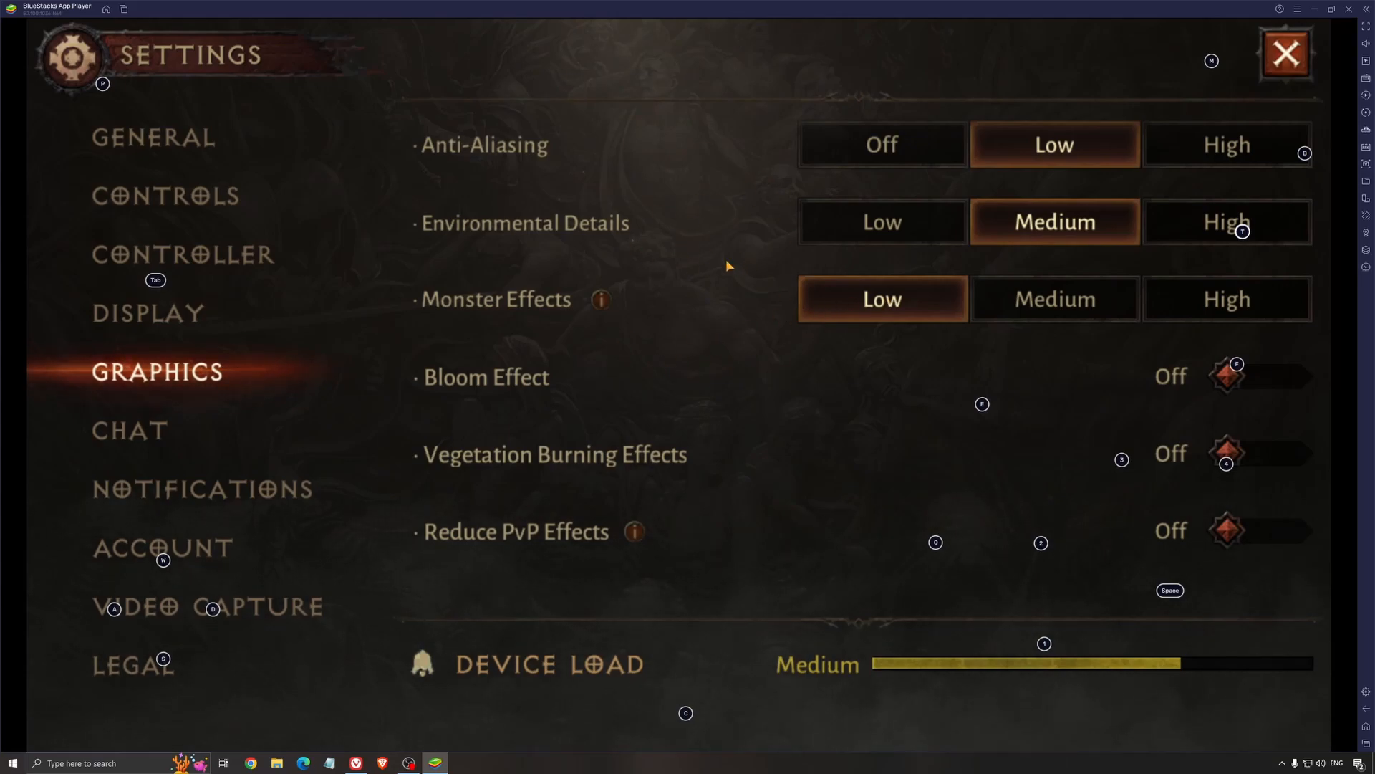
mouse_move(834, 394)
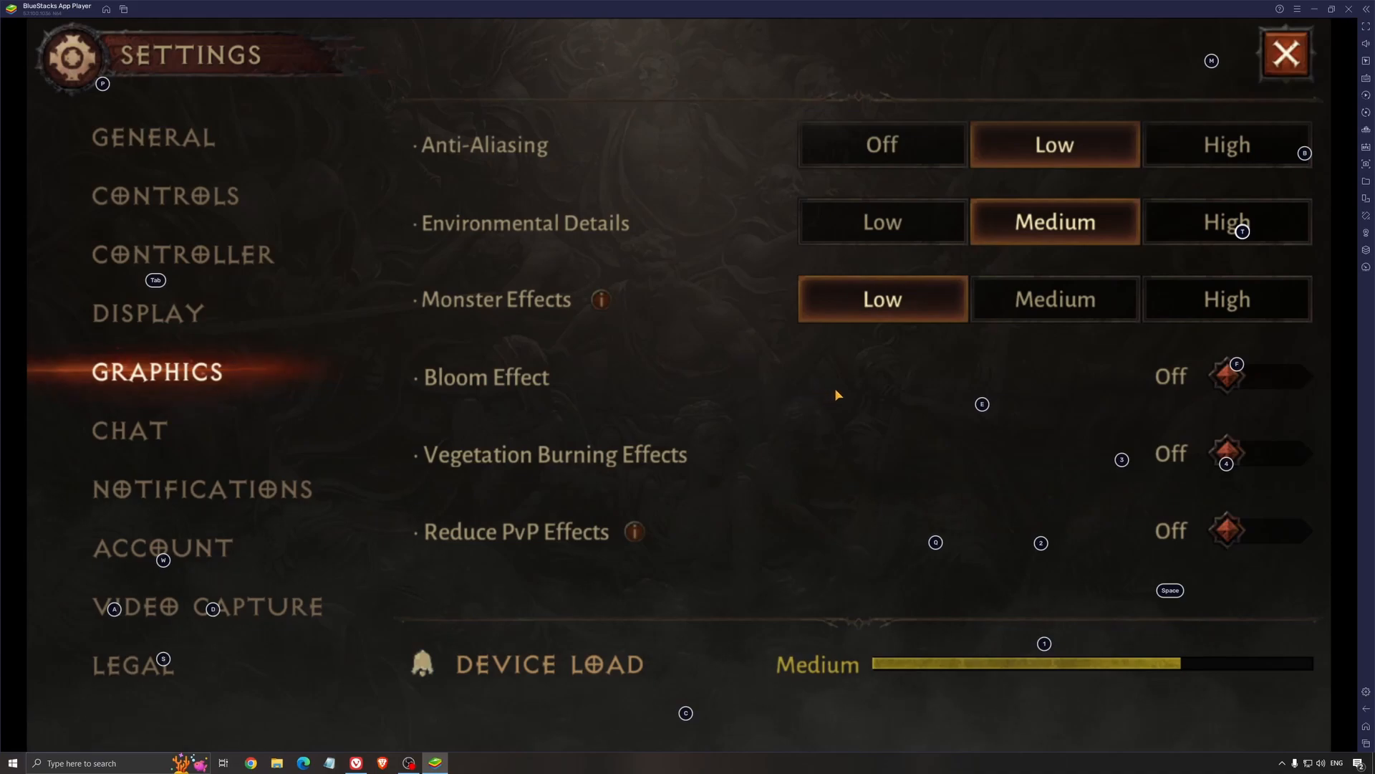
mouse_move(915, 263)
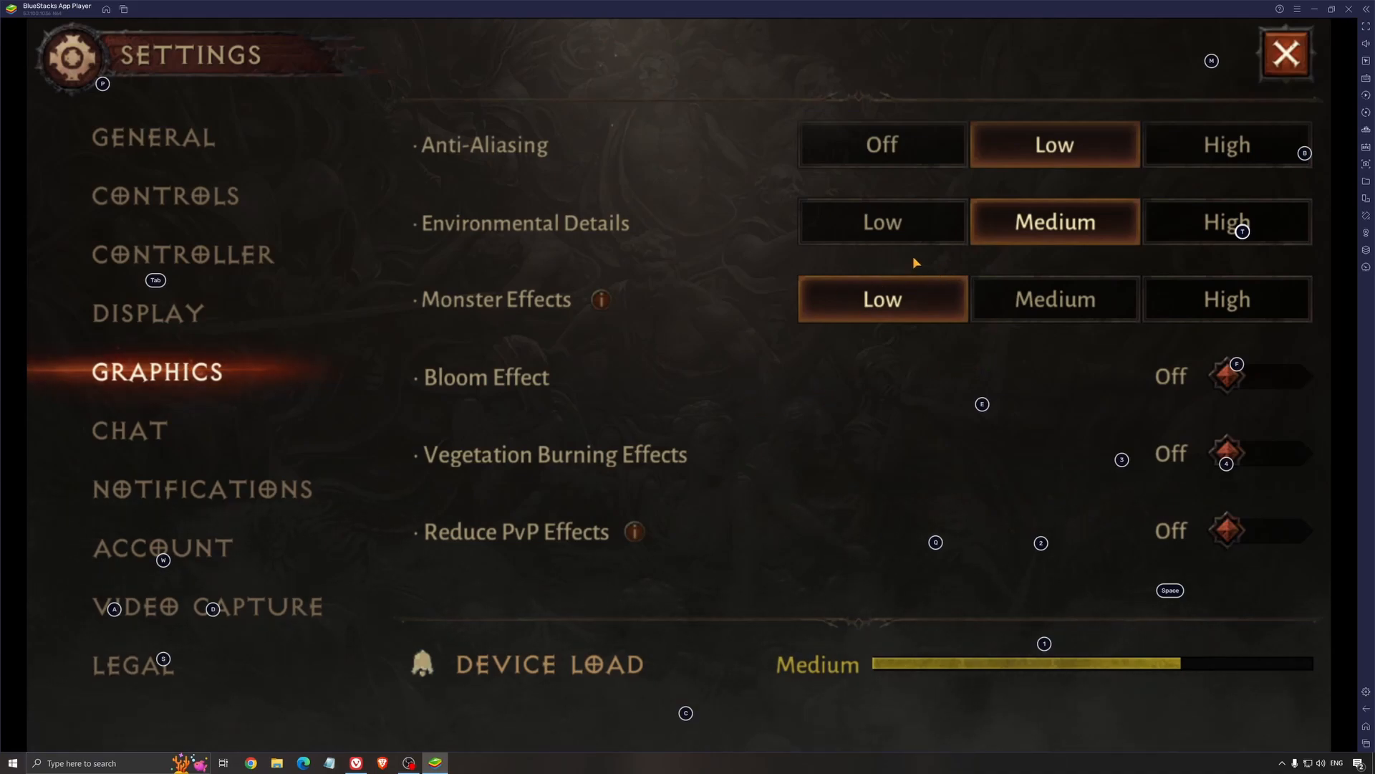
mouse_move(507, 386)
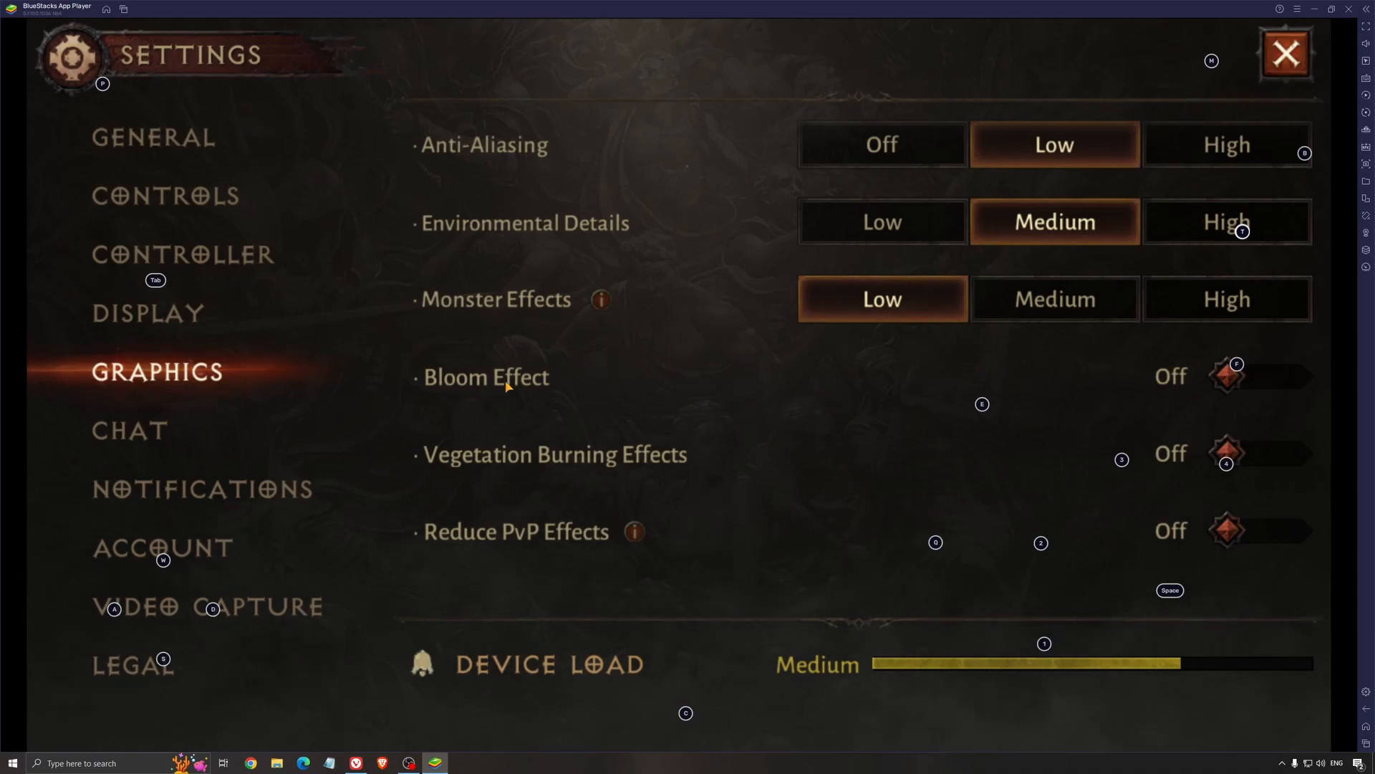
mouse_move(500, 462)
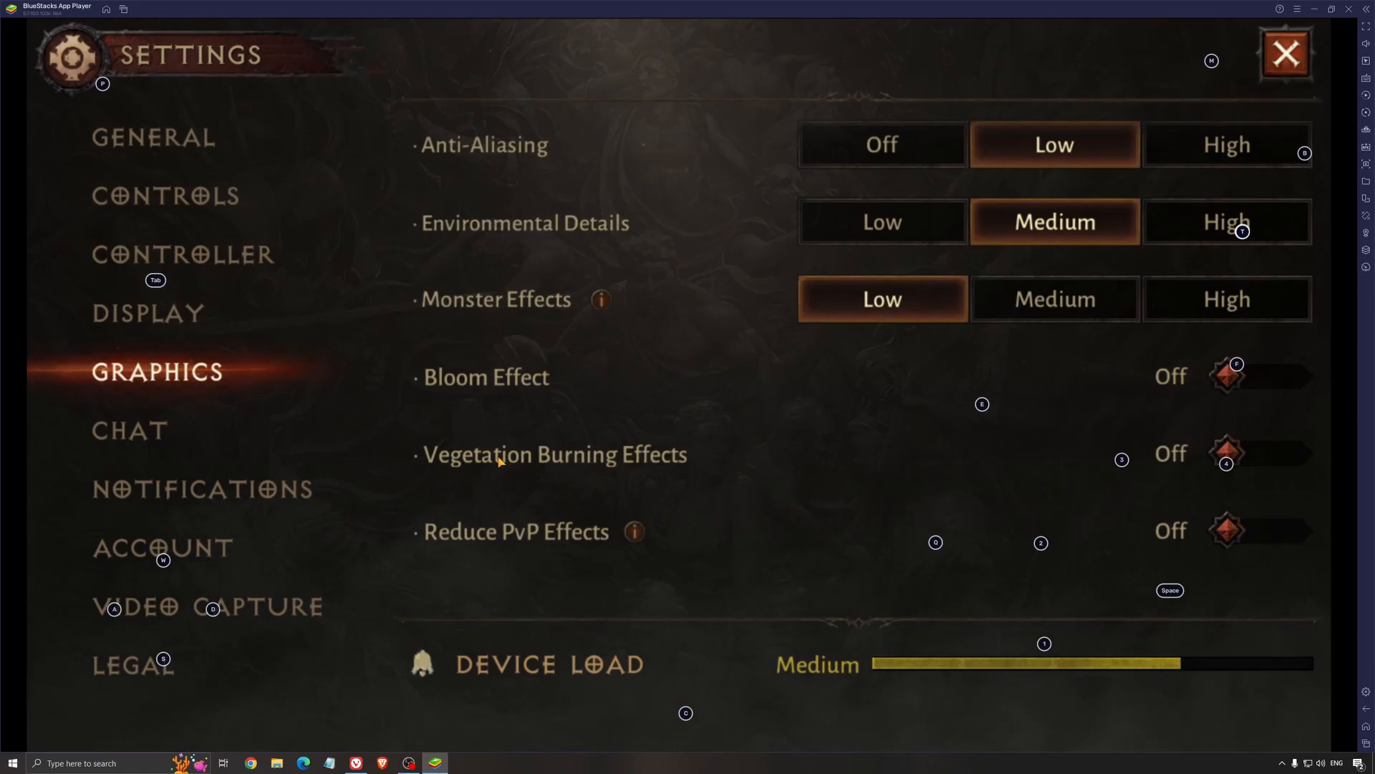
mouse_move(1244, 440)
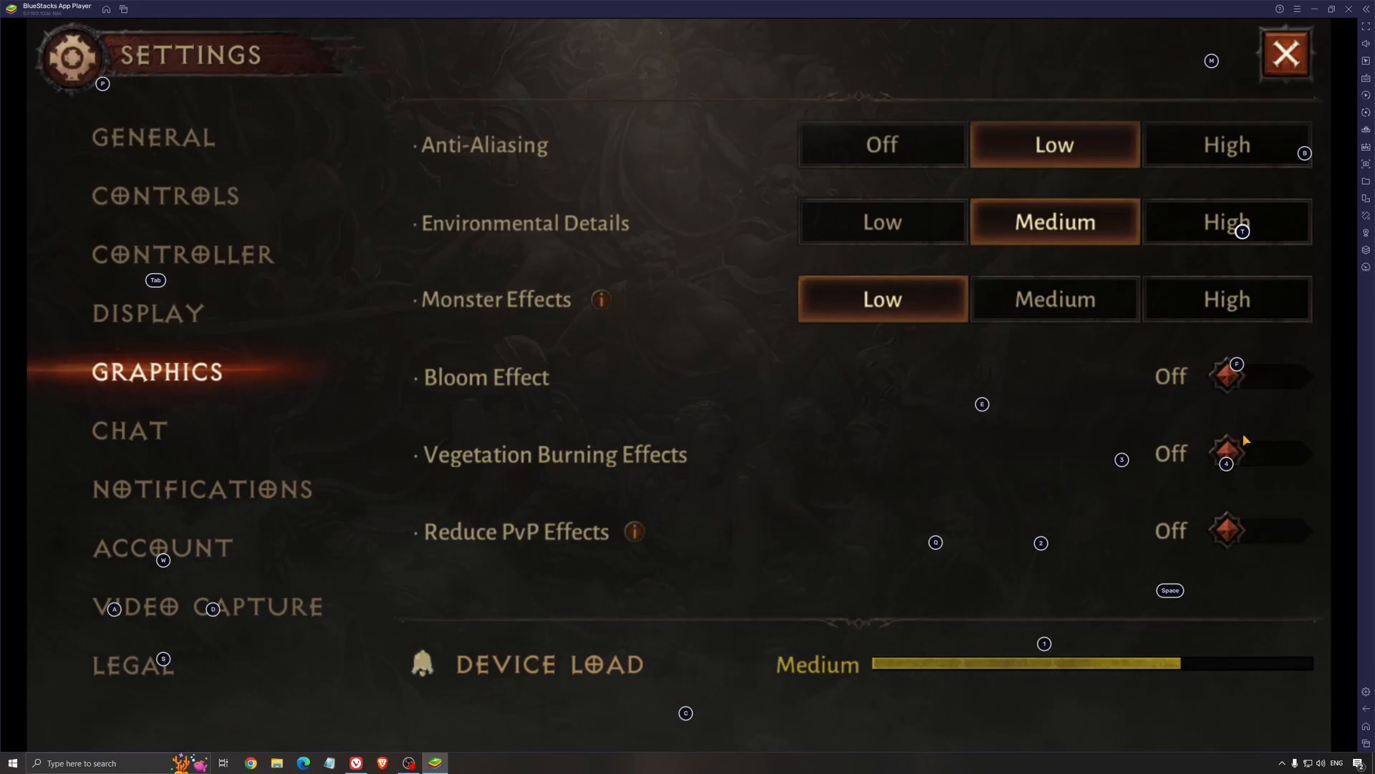
mouse_move(525, 552)
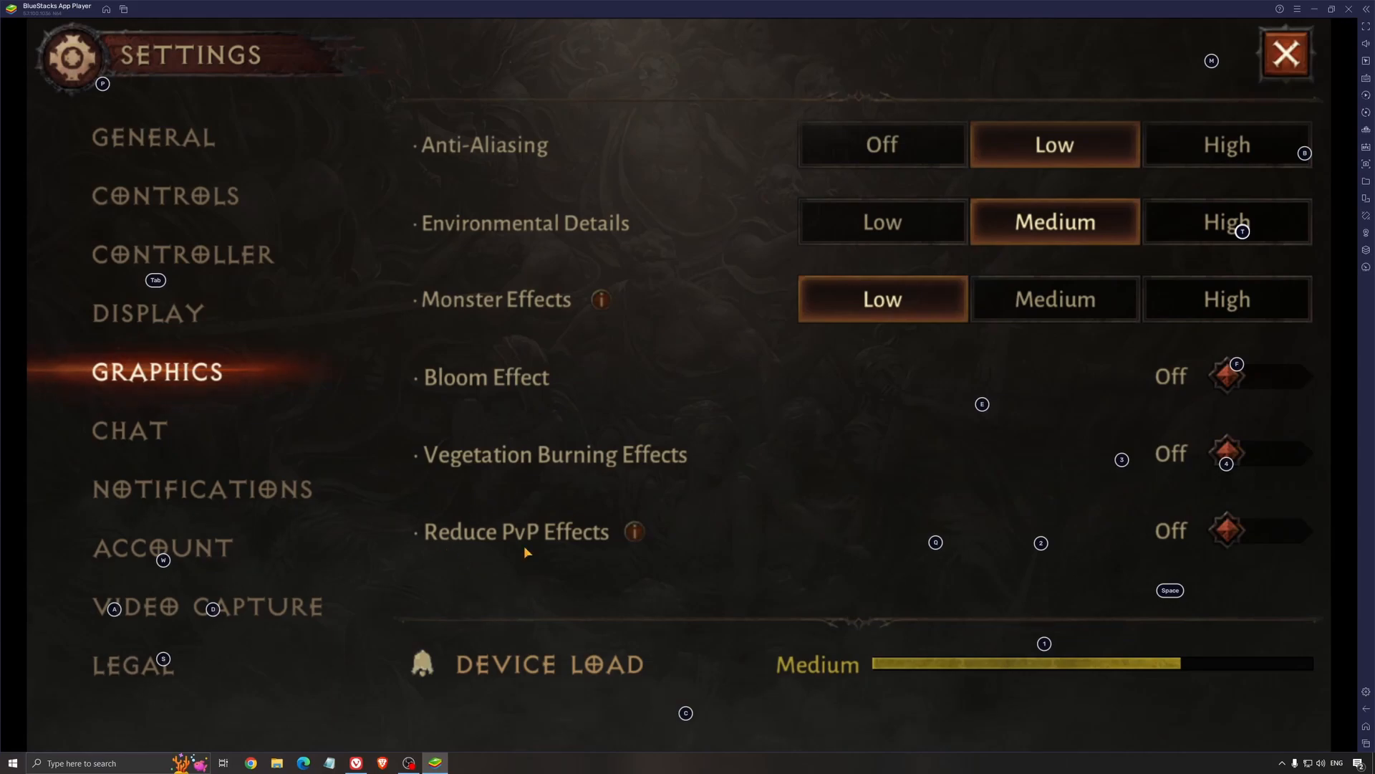
mouse_move(568, 559)
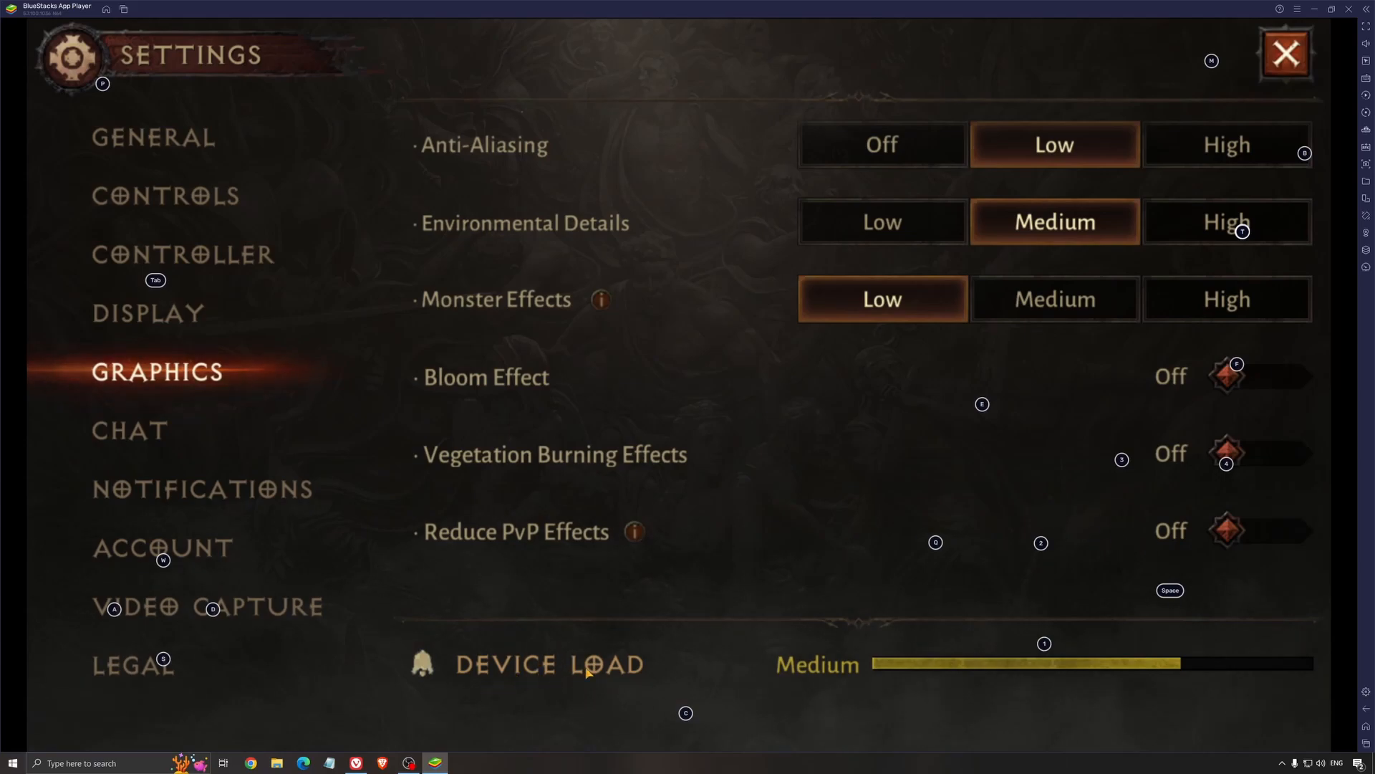
mouse_move(811, 677)
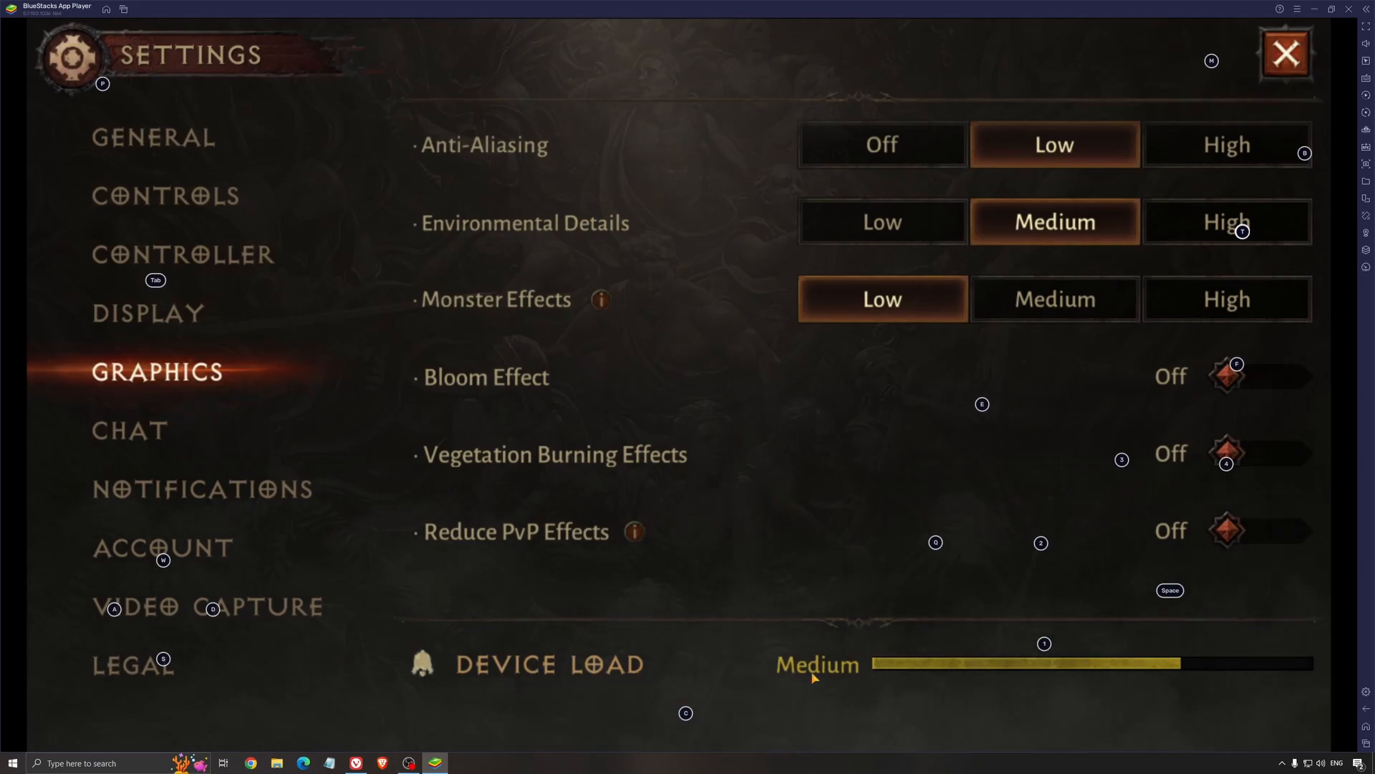
mouse_move(938, 563)
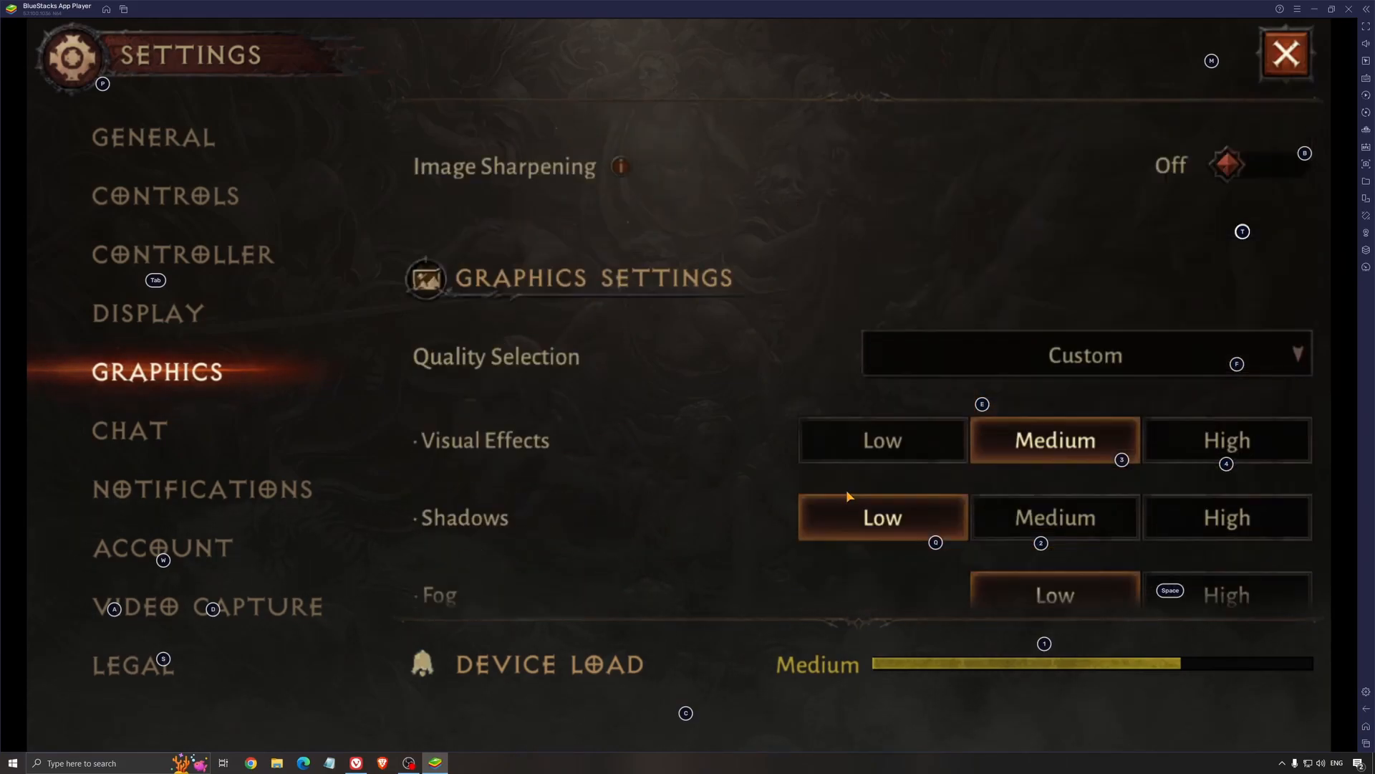
scroll(up, 3)
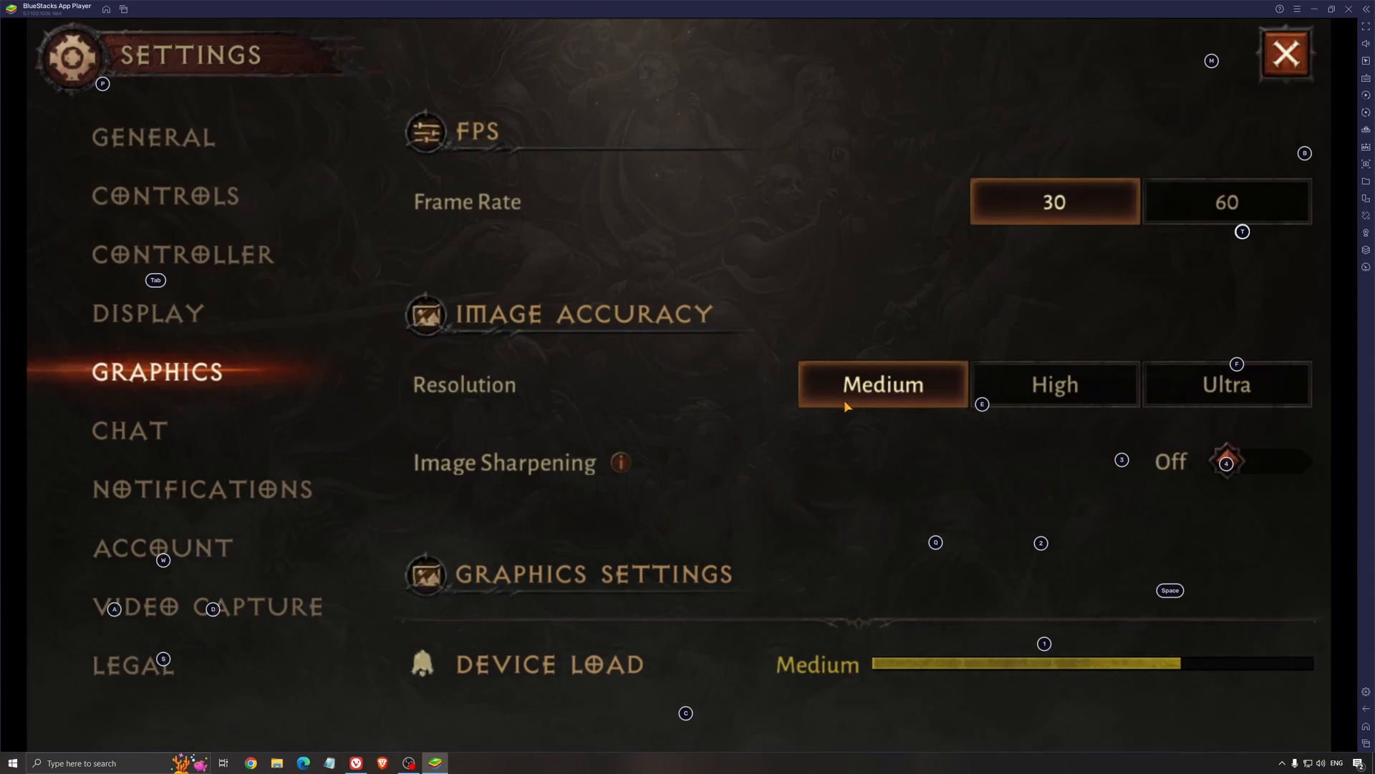
click(1286, 51)
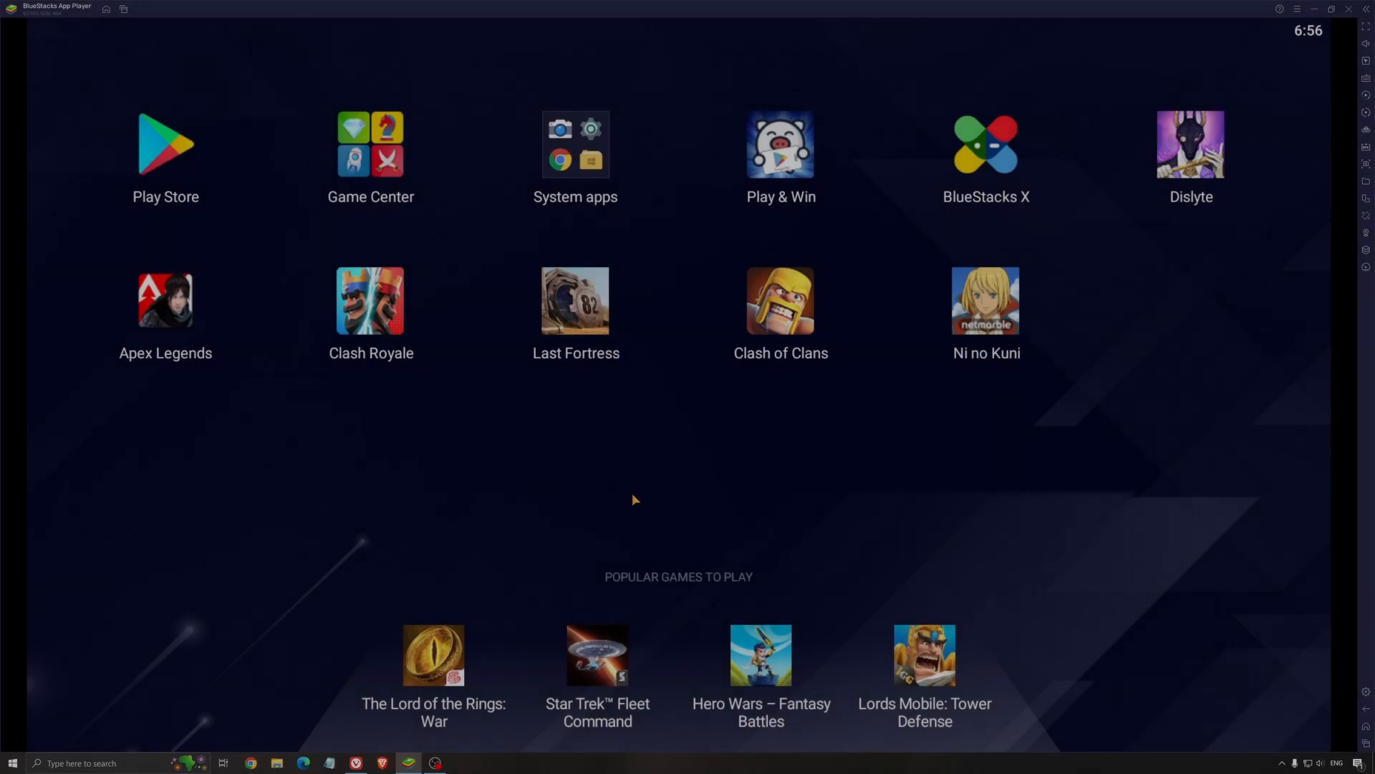
mouse_move(773, 458)
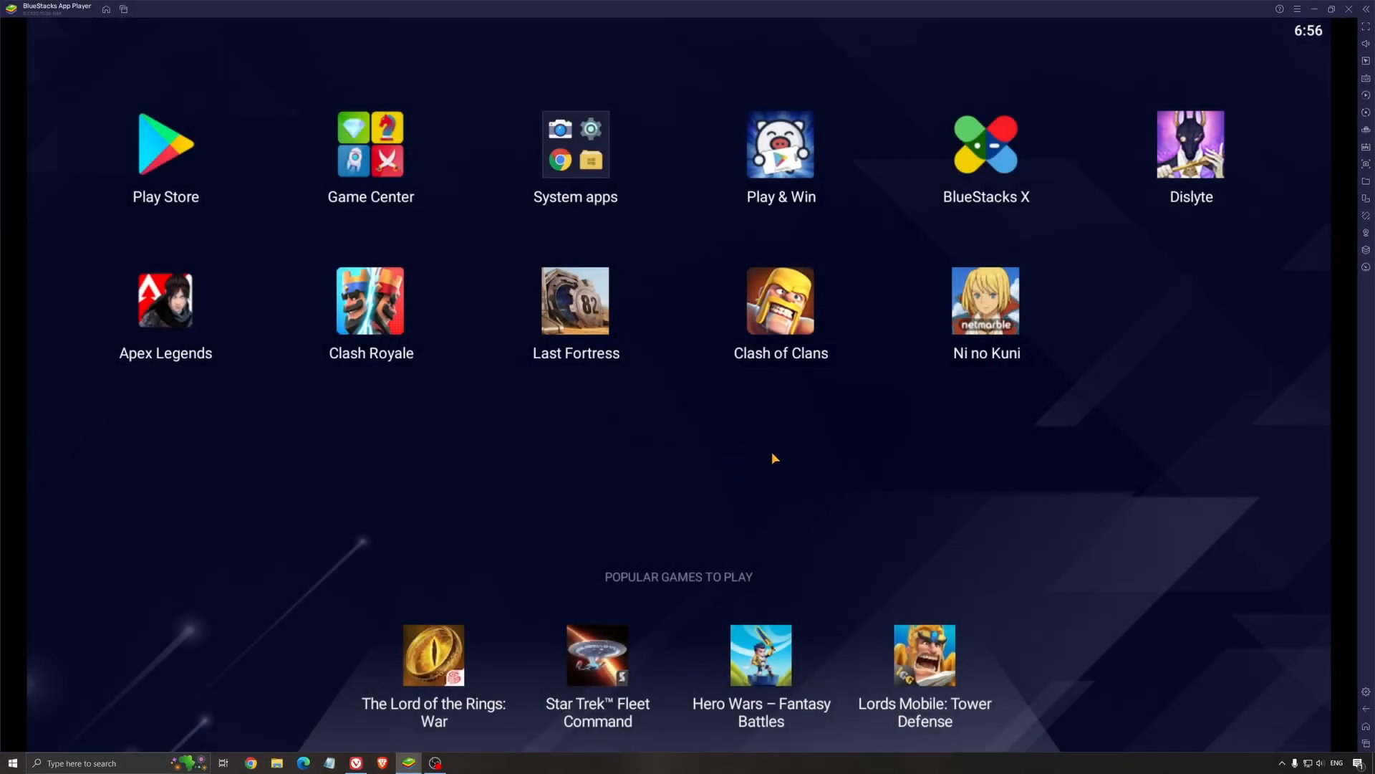
mouse_move(764, 454)
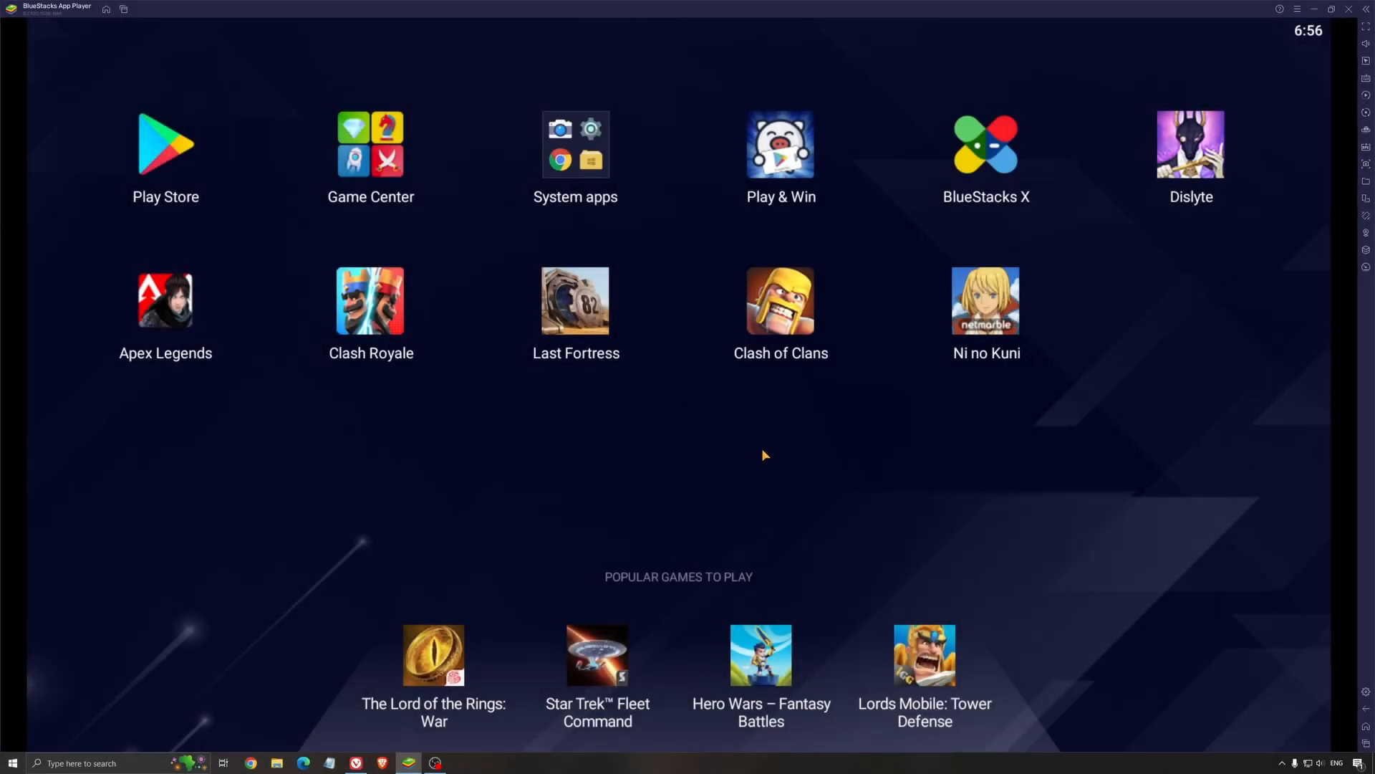
mouse_move(762, 469)
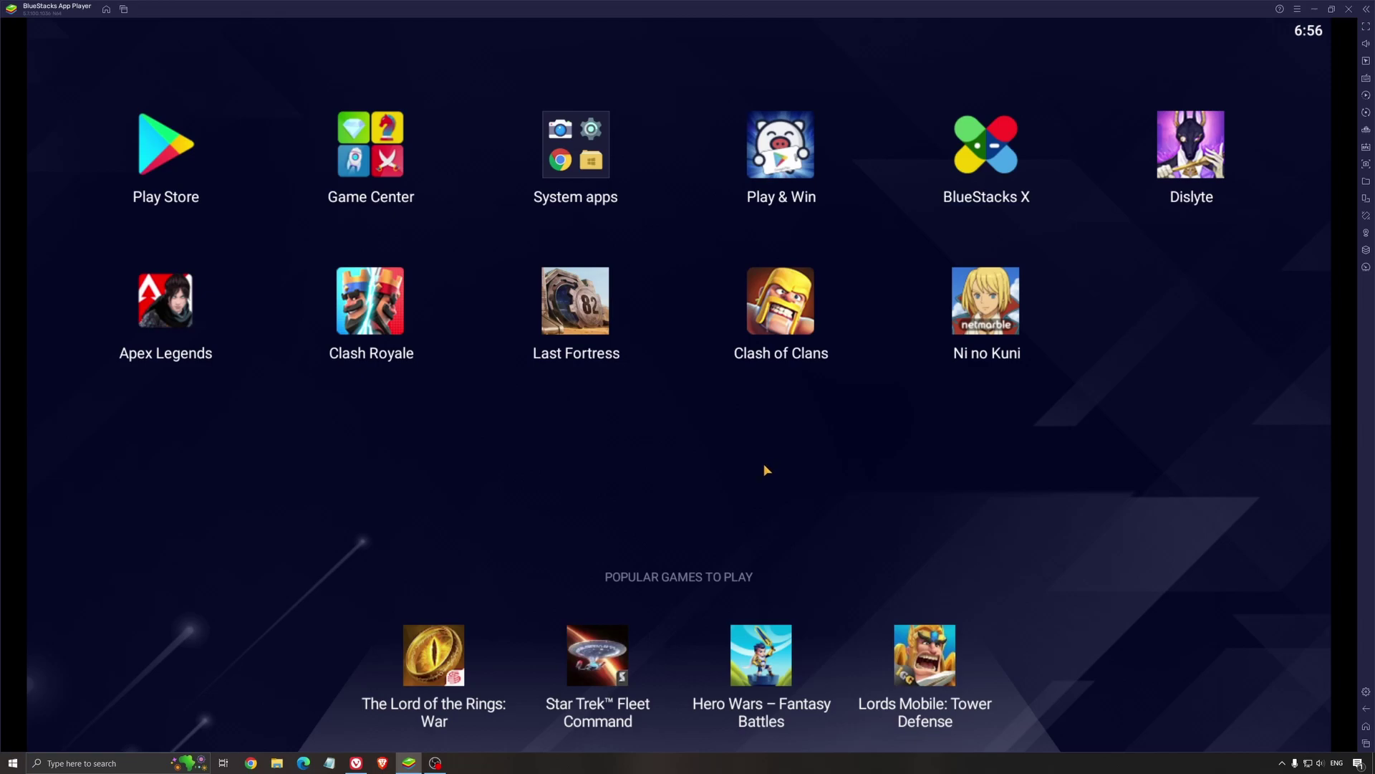
mouse_move(750, 486)
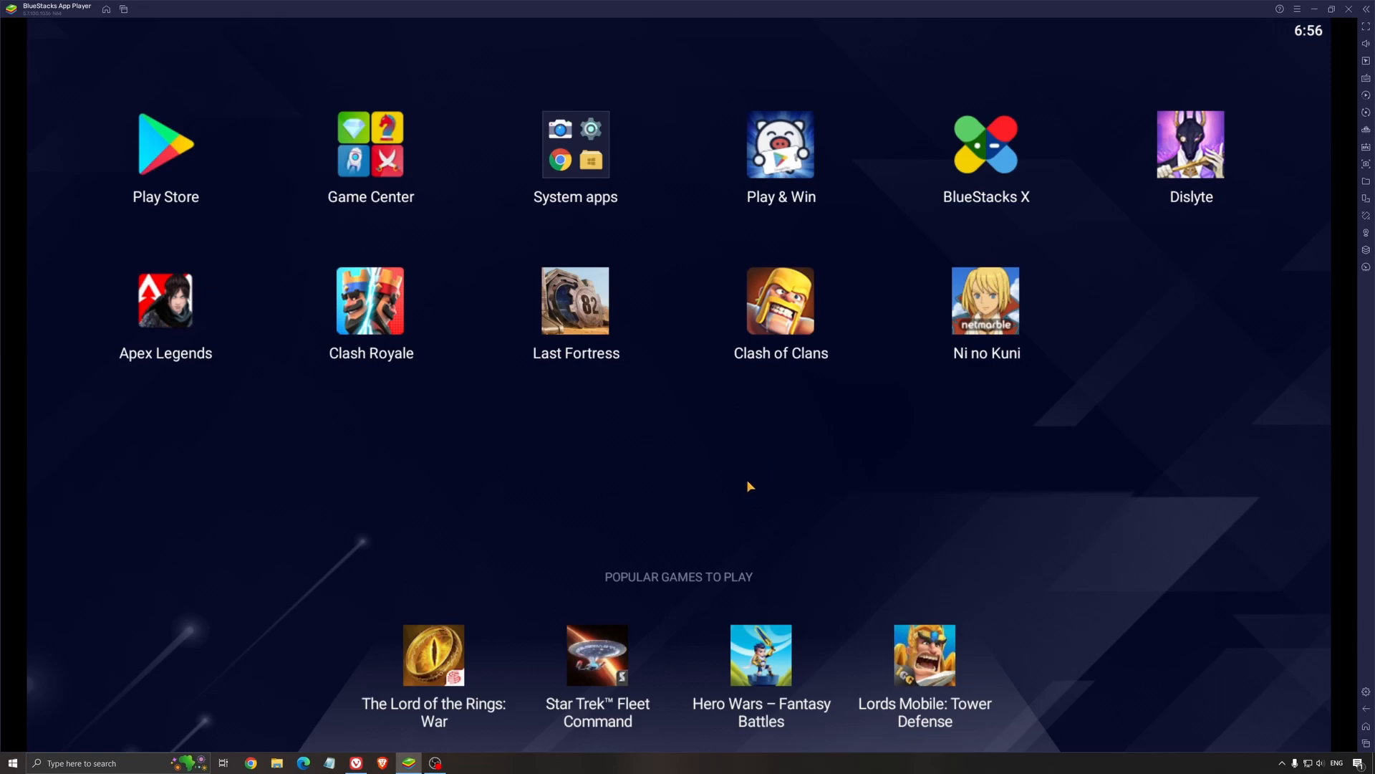
mouse_move(739, 497)
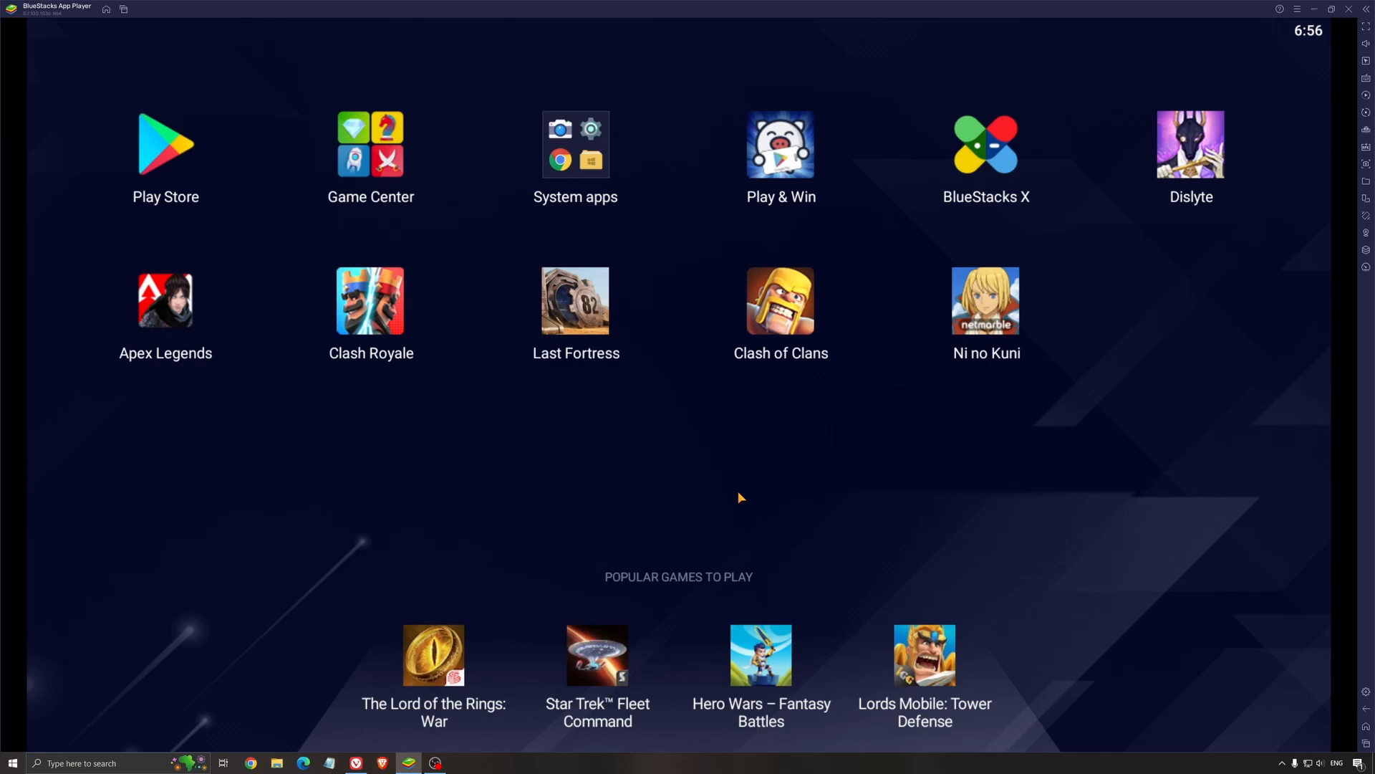
mouse_move(733, 494)
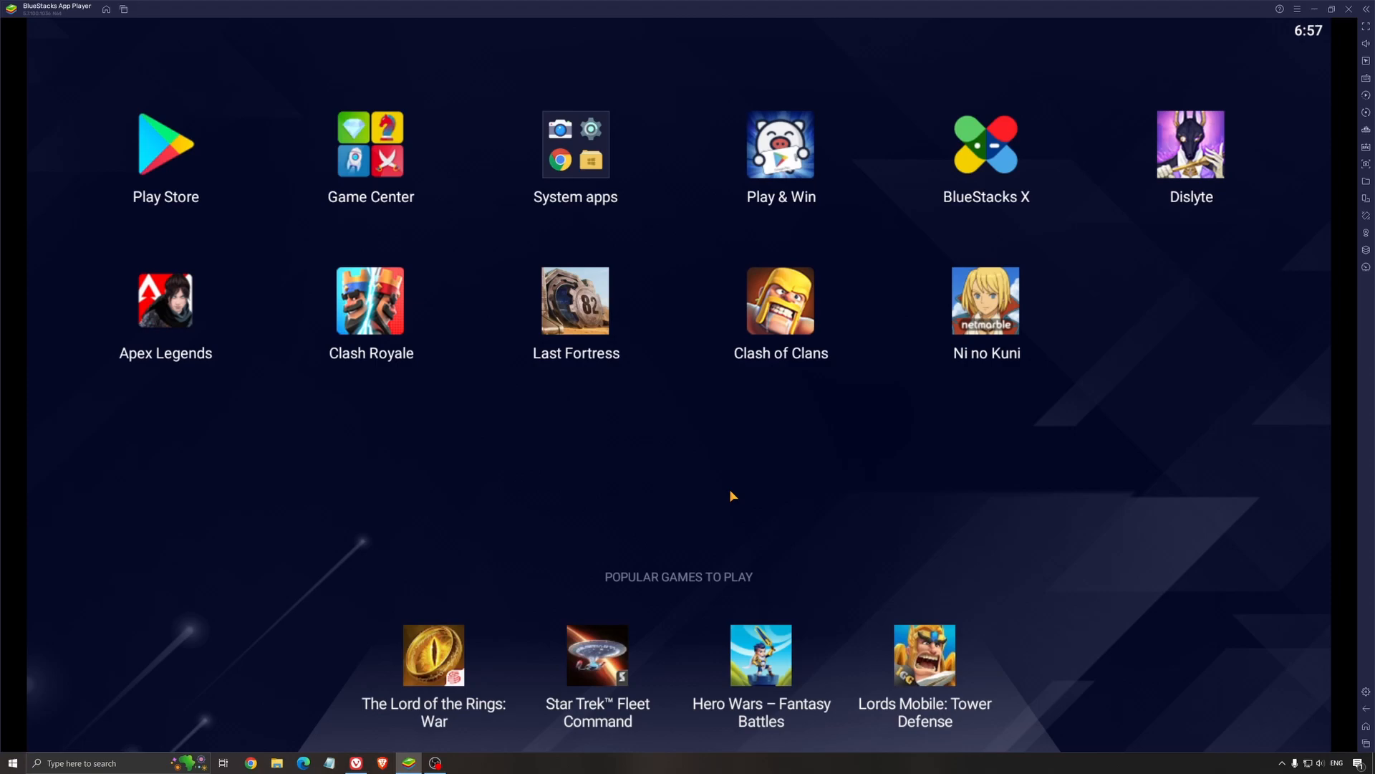
mouse_move(747, 482)
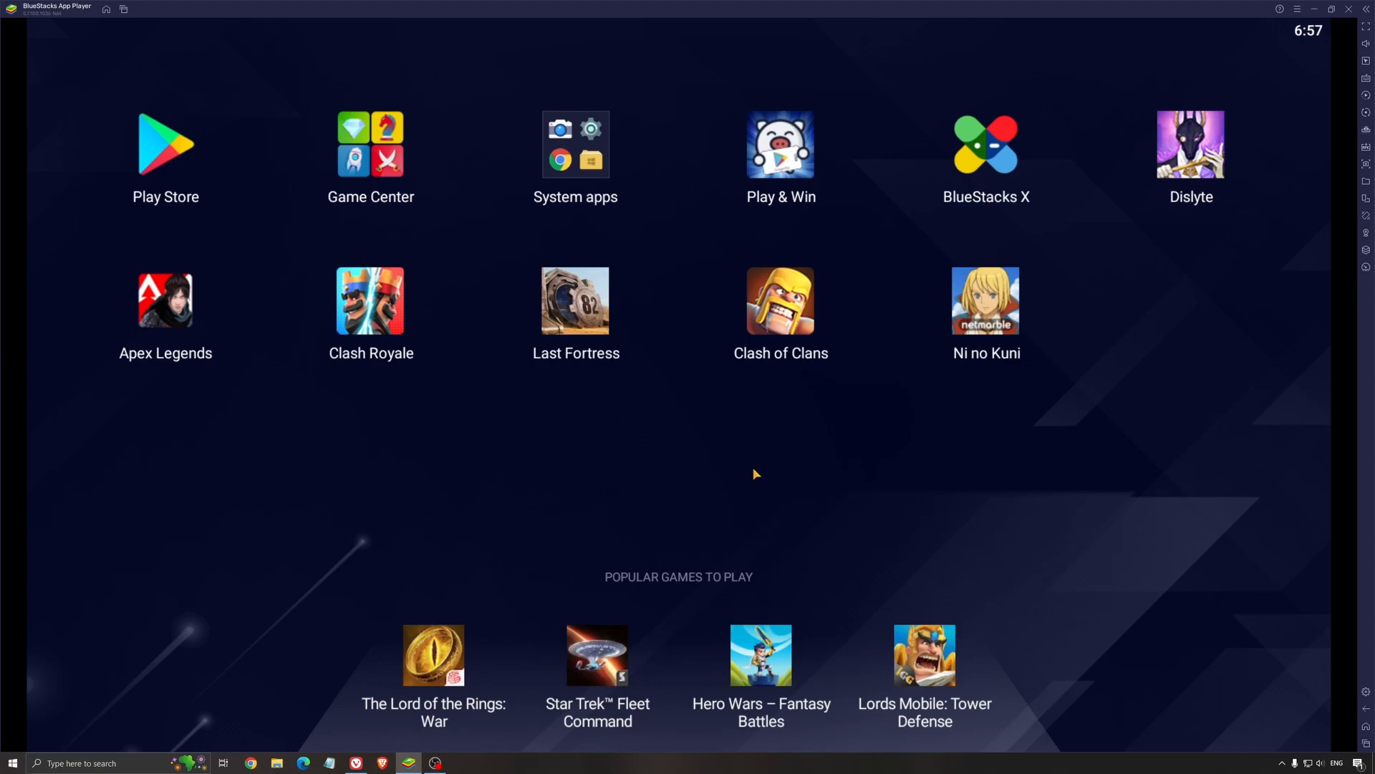
mouse_move(859, 487)
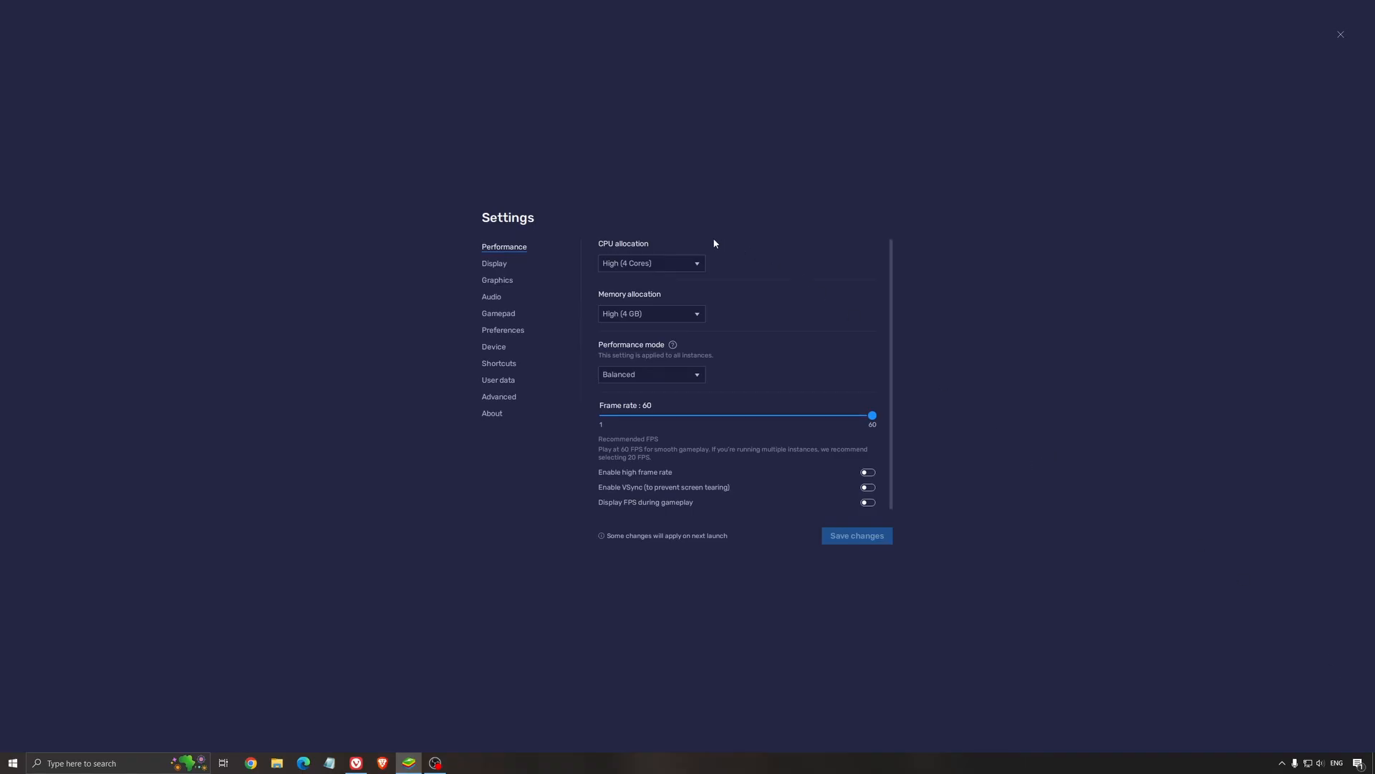
mouse_move(669, 161)
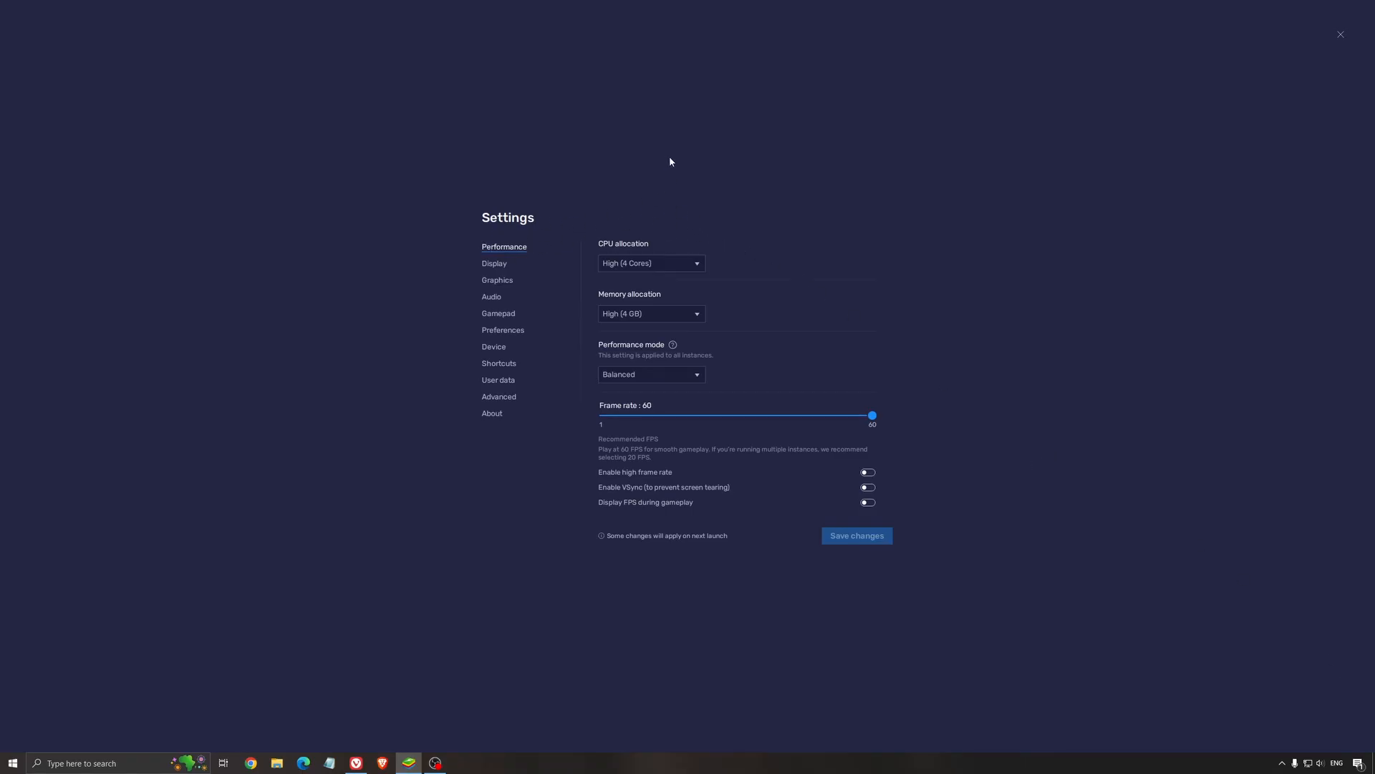
mouse_move(650, 219)
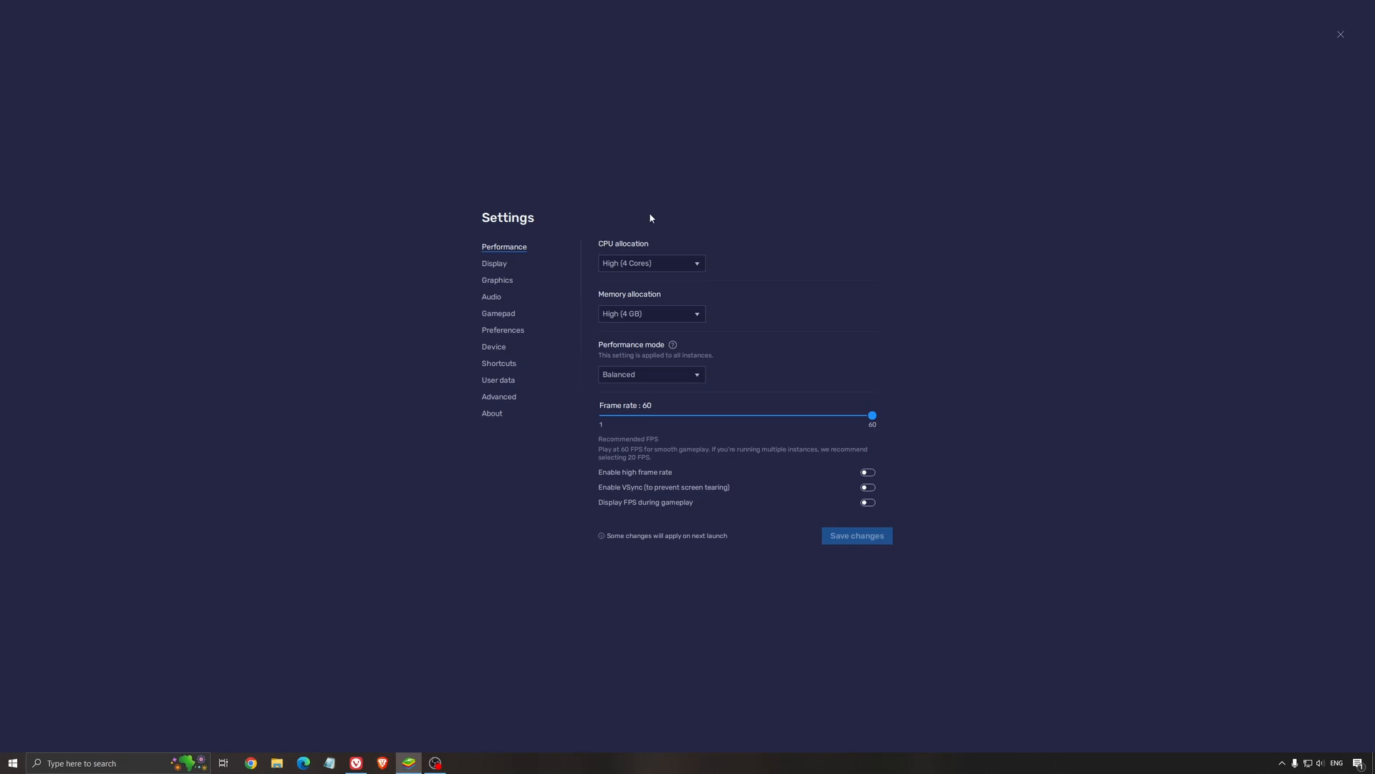
mouse_move(759, 290)
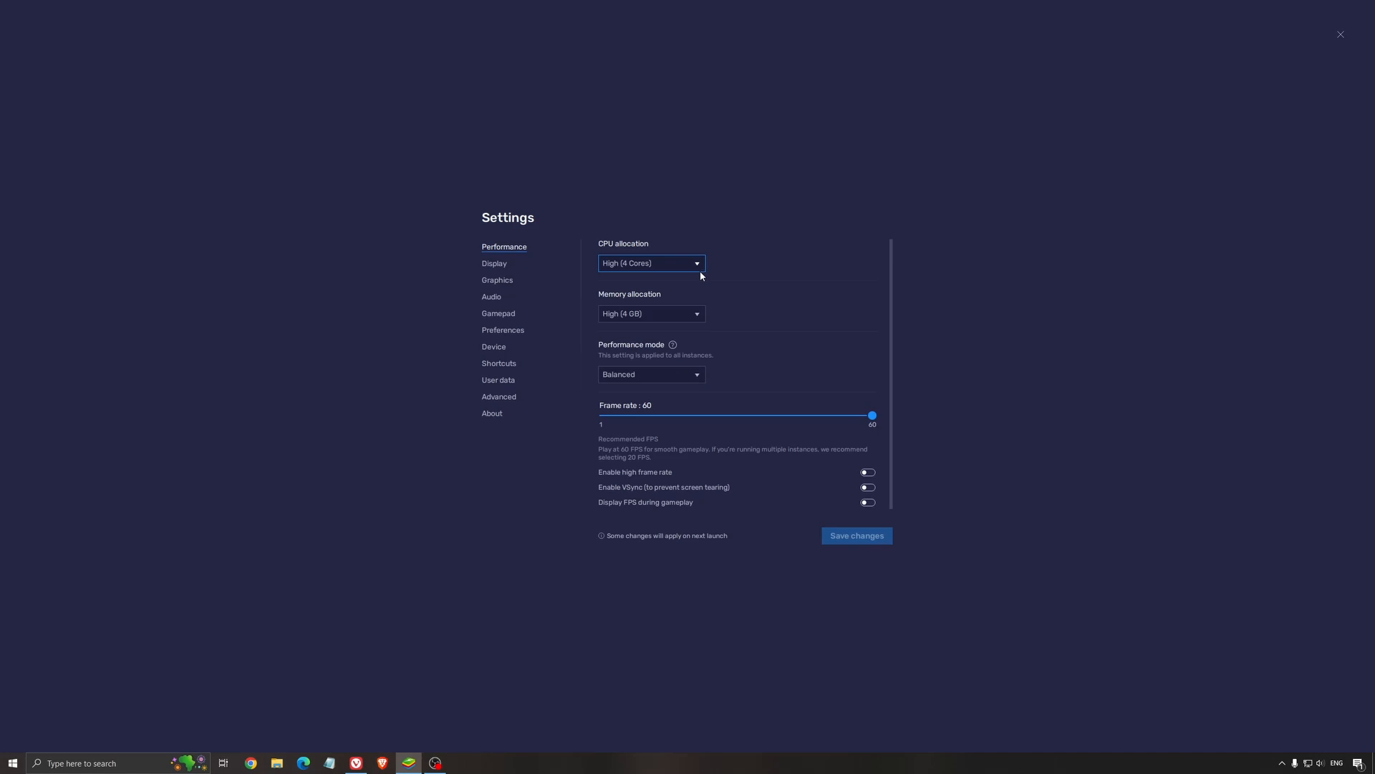
mouse_move(637, 264)
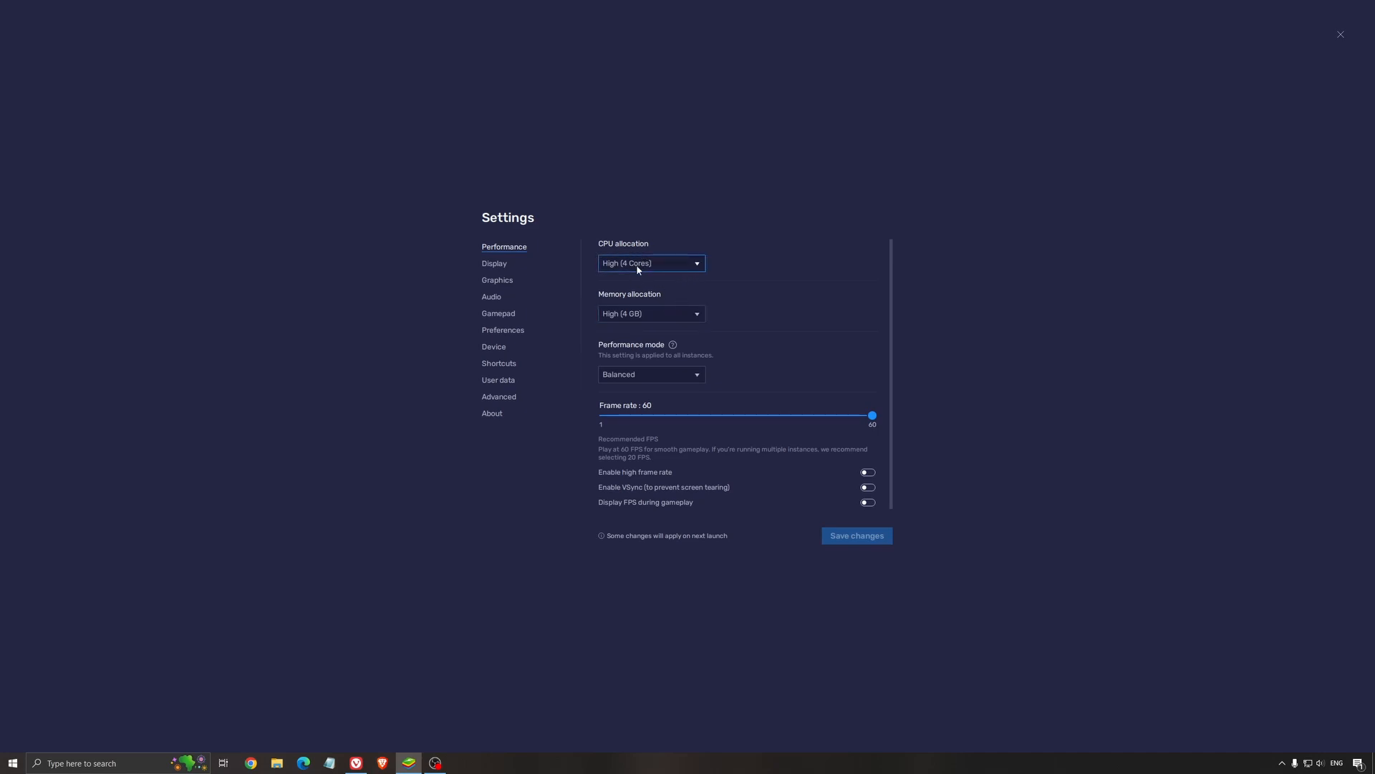
mouse_move(643, 250)
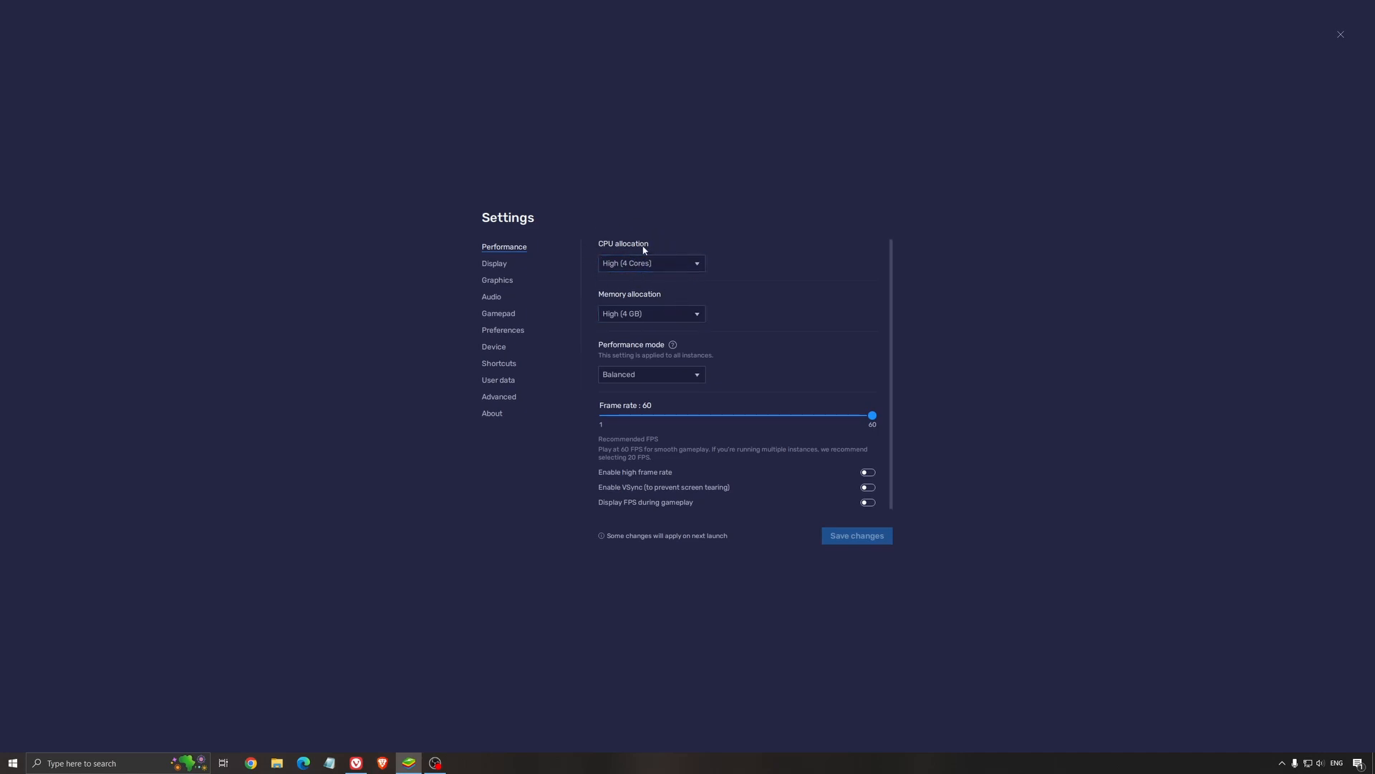
mouse_move(667, 302)
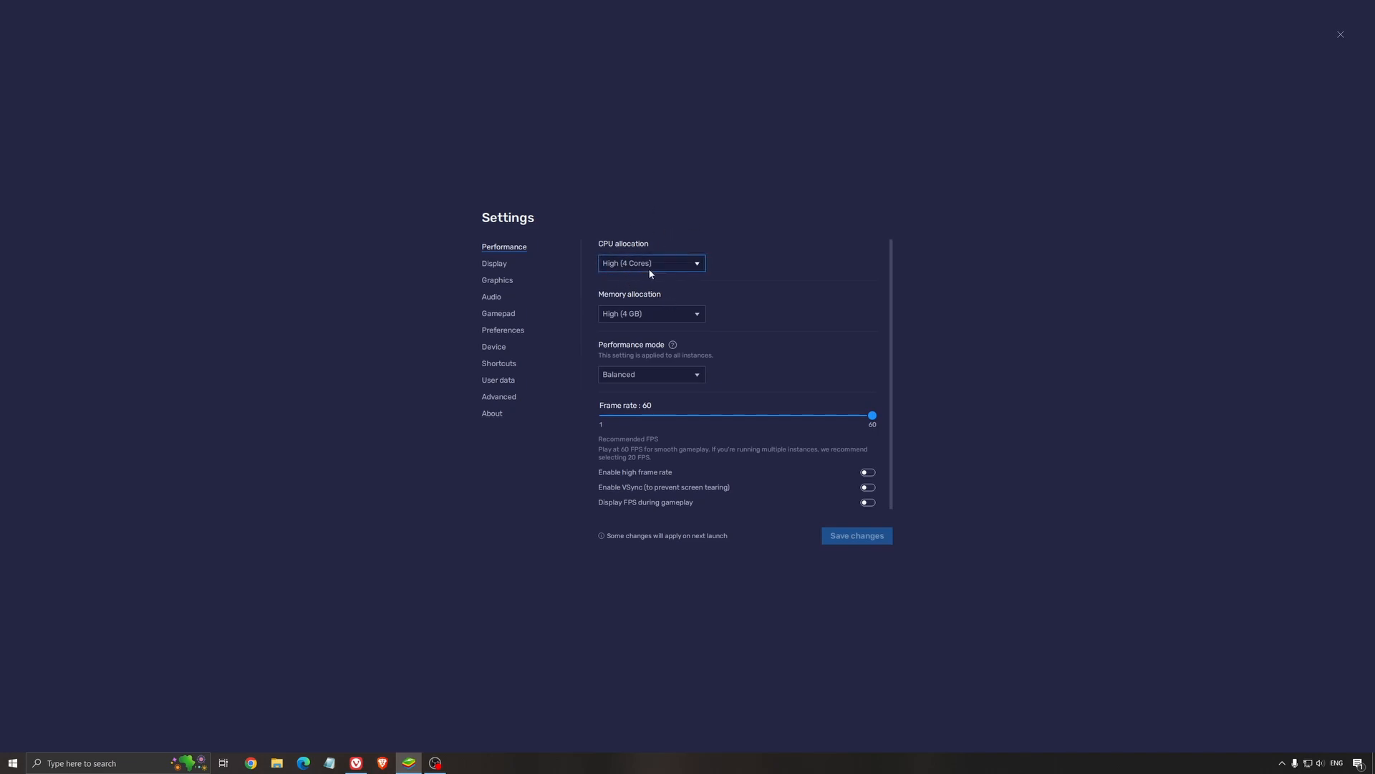
mouse_move(668, 259)
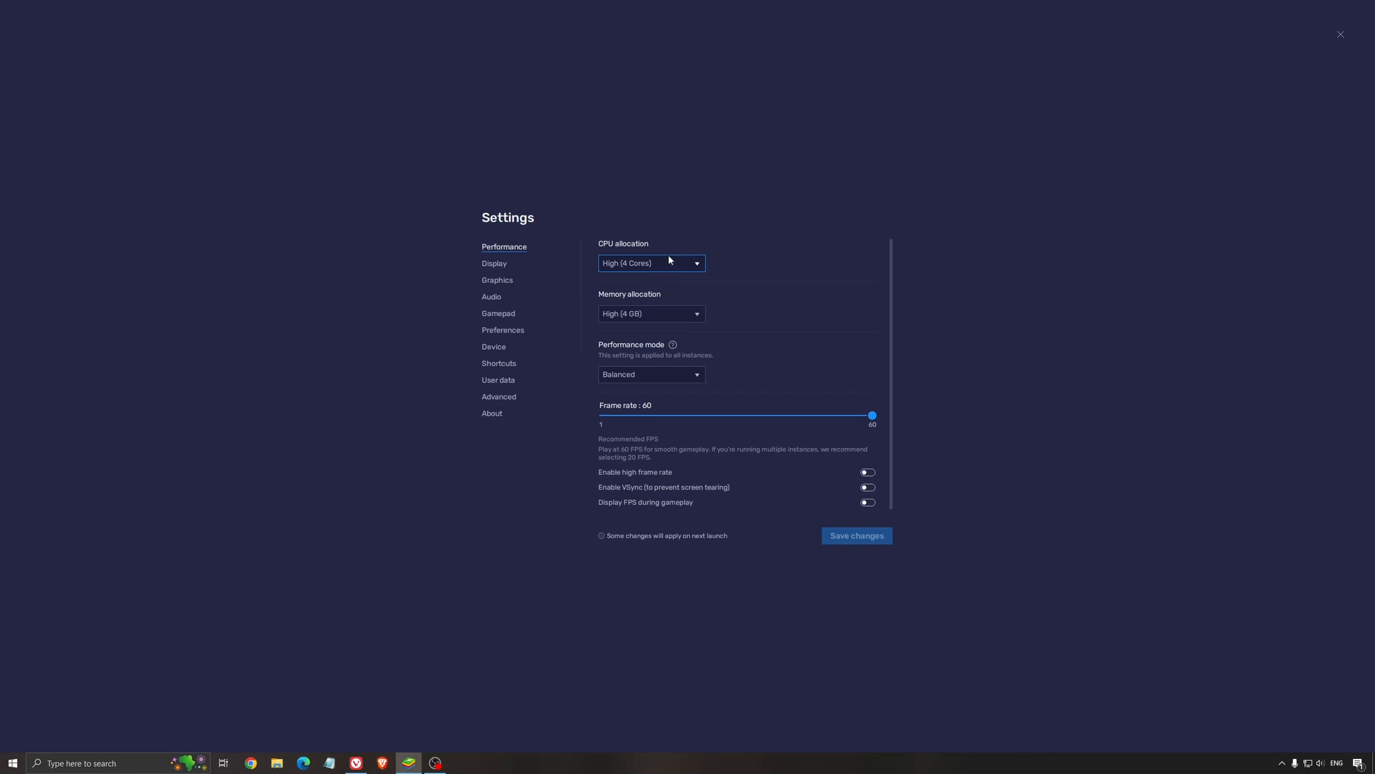
mouse_move(742, 270)
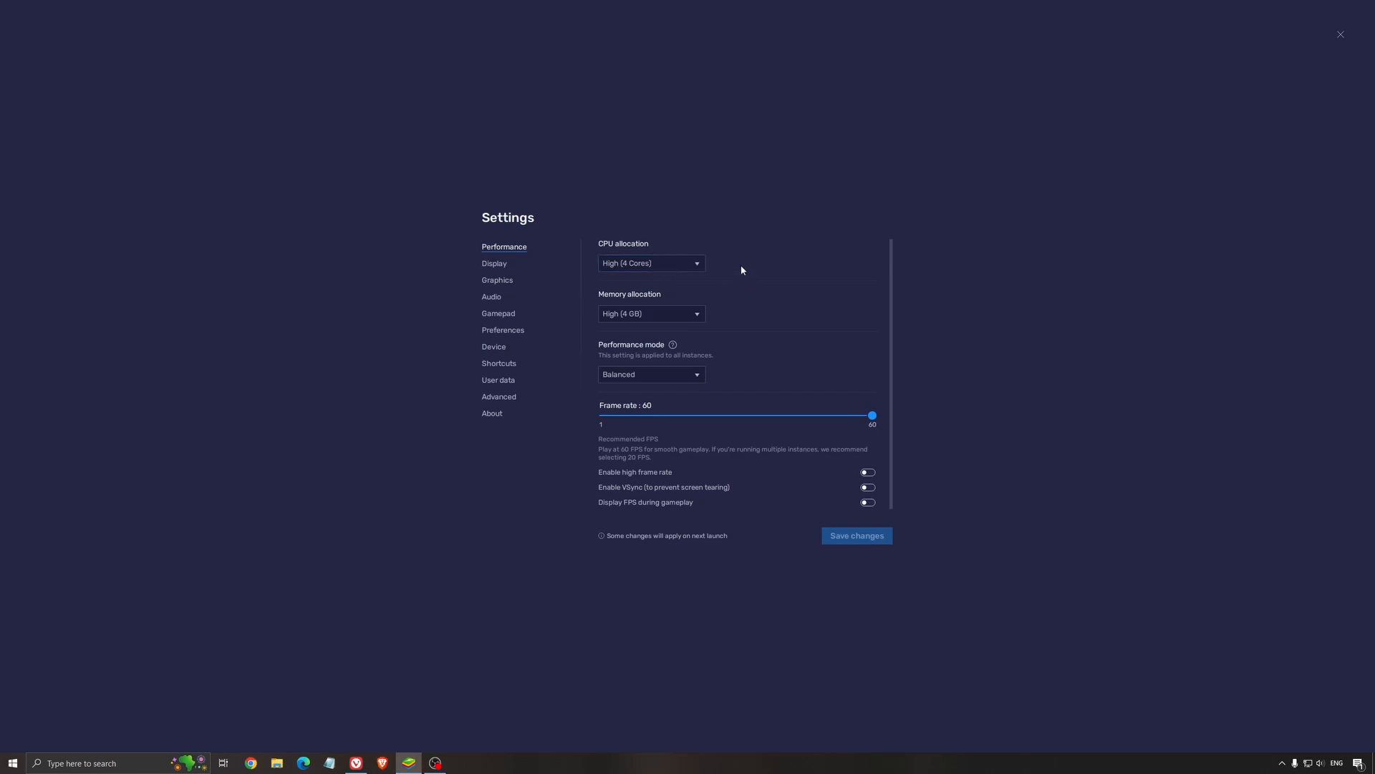
mouse_move(636, 329)
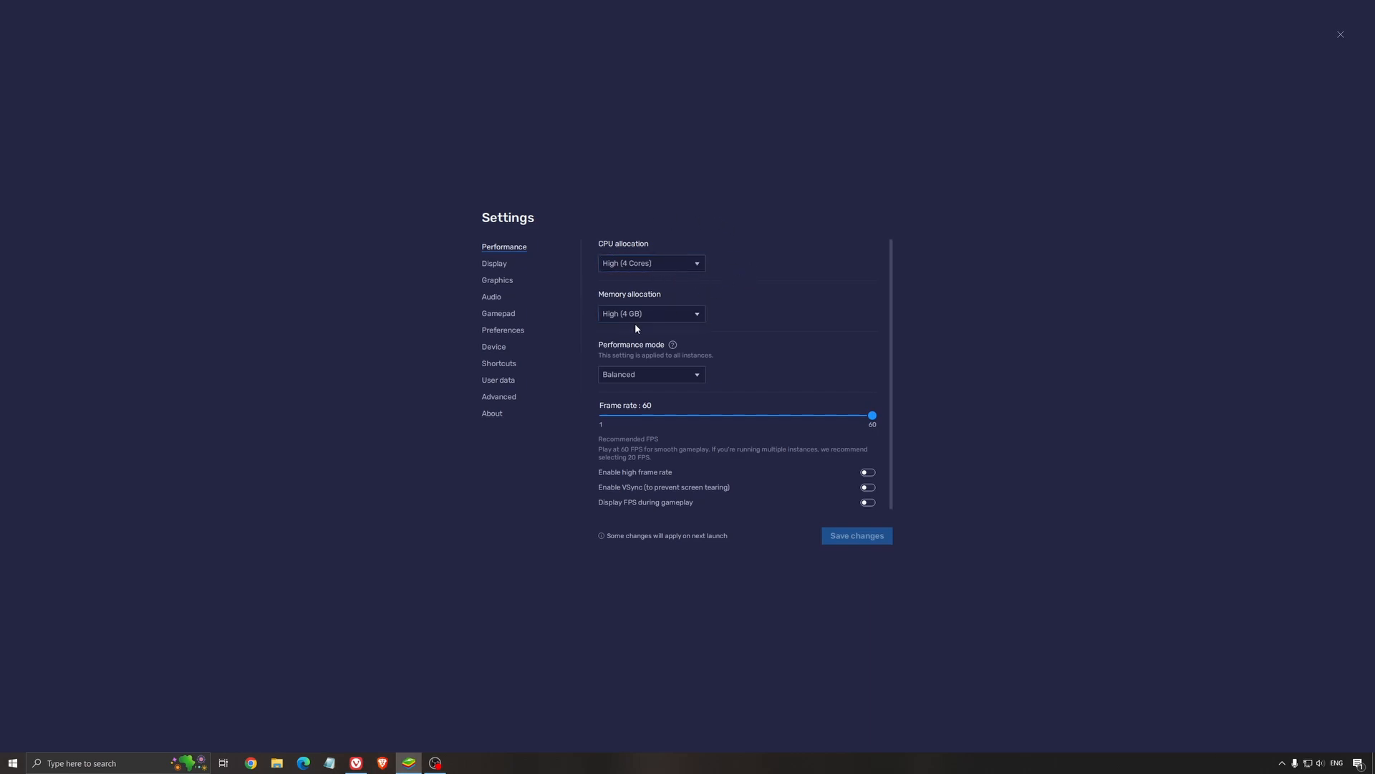
mouse_move(634, 242)
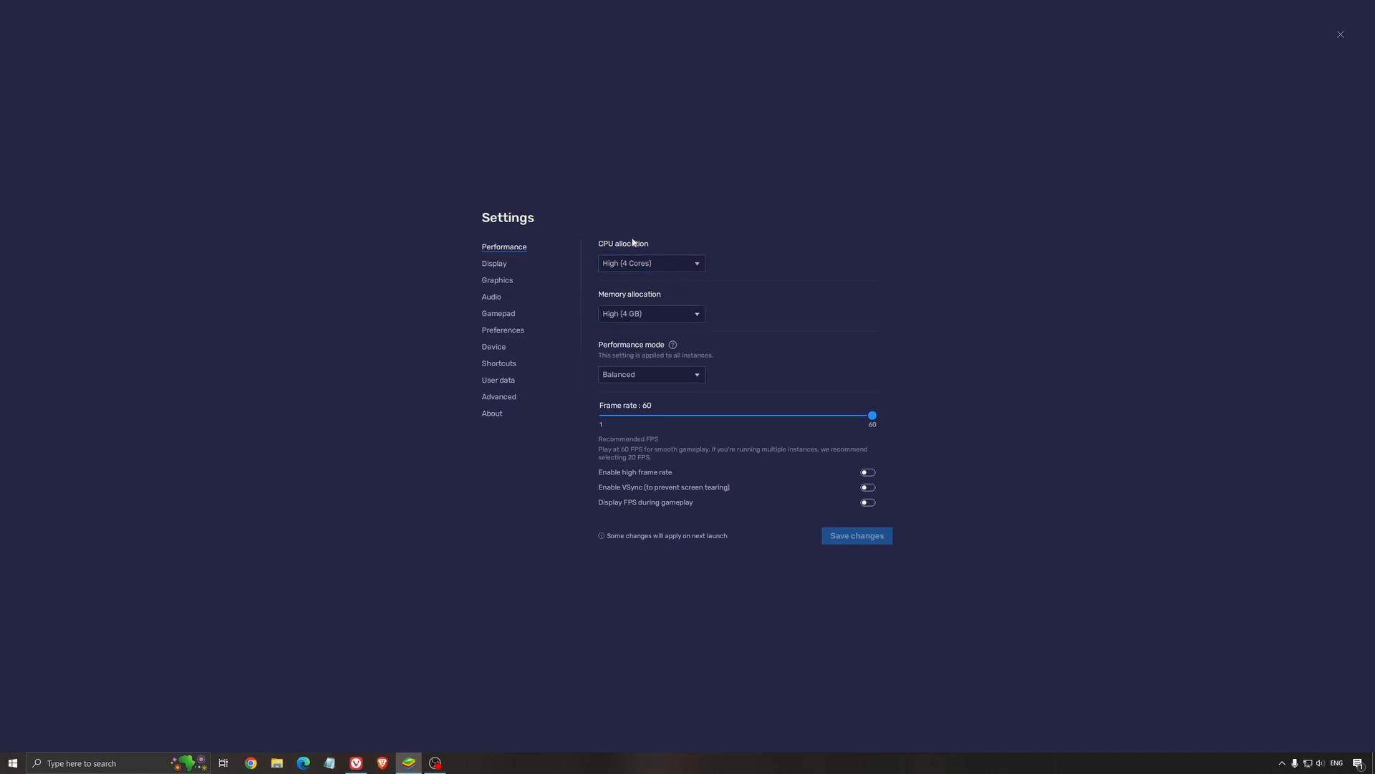
mouse_move(762, 255)
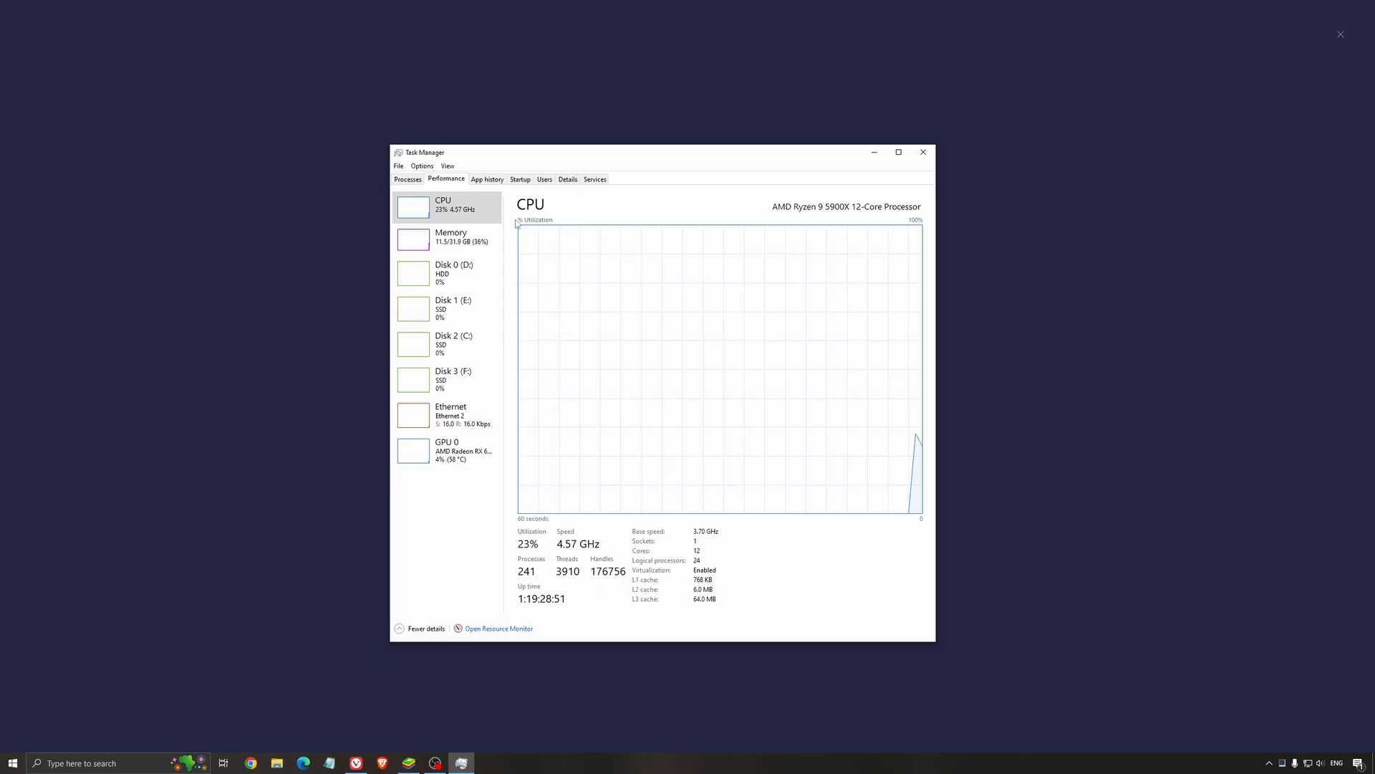
mouse_move(444, 203)
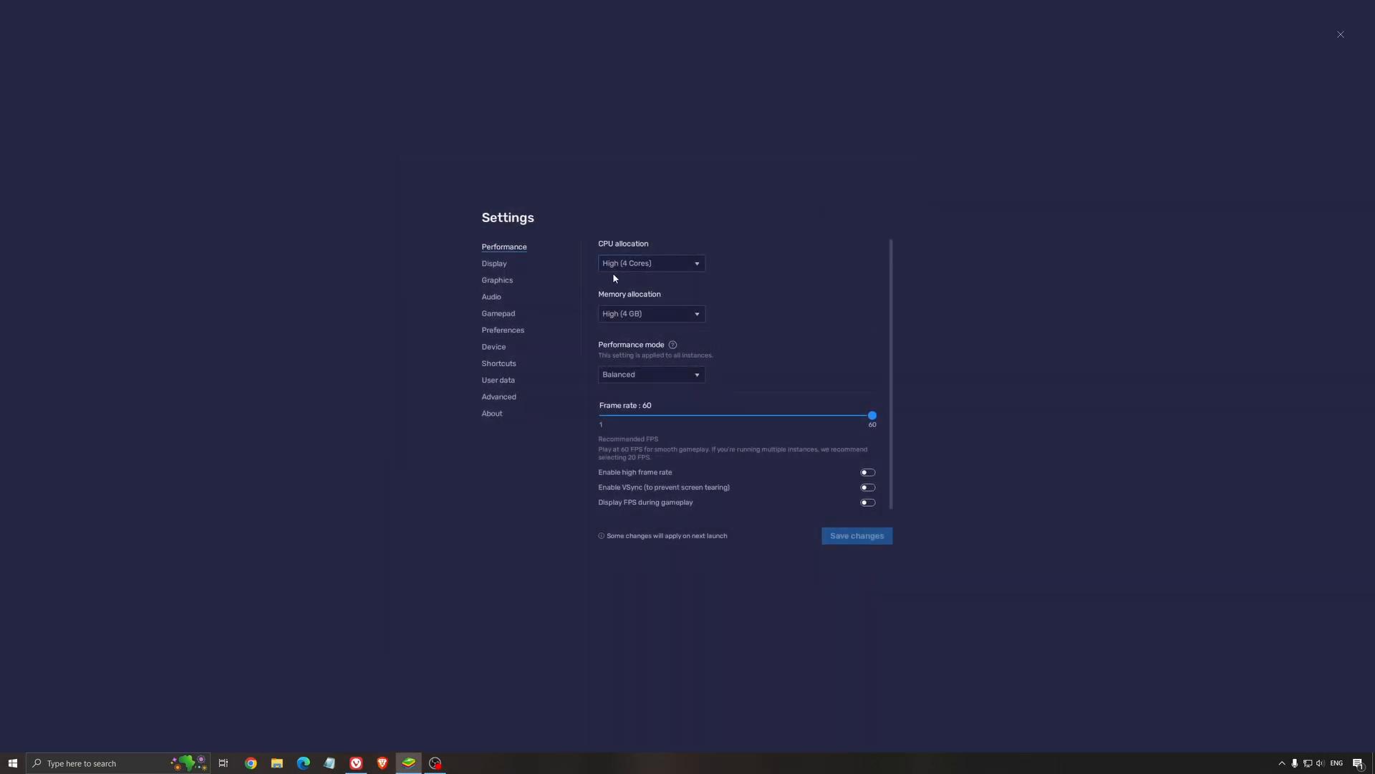
click(651, 263)
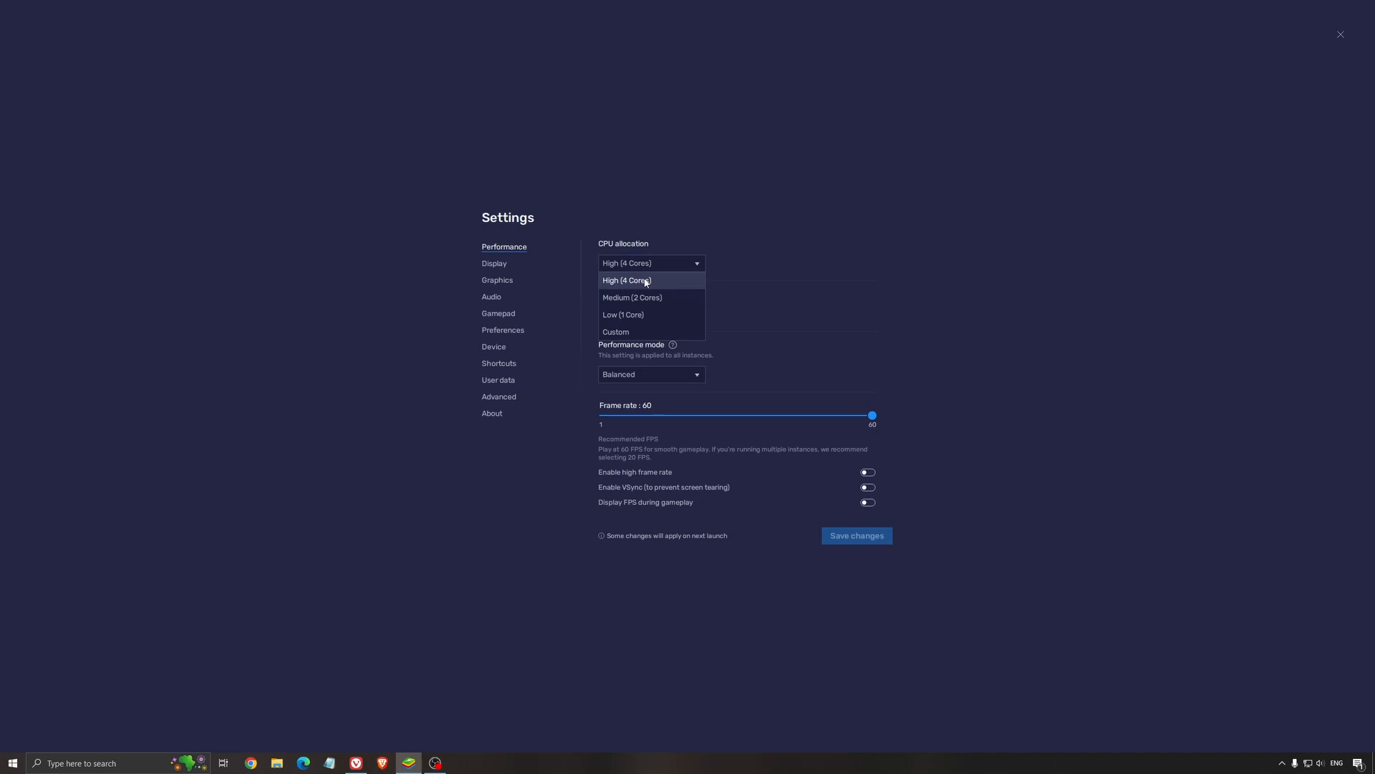
mouse_move(625, 331)
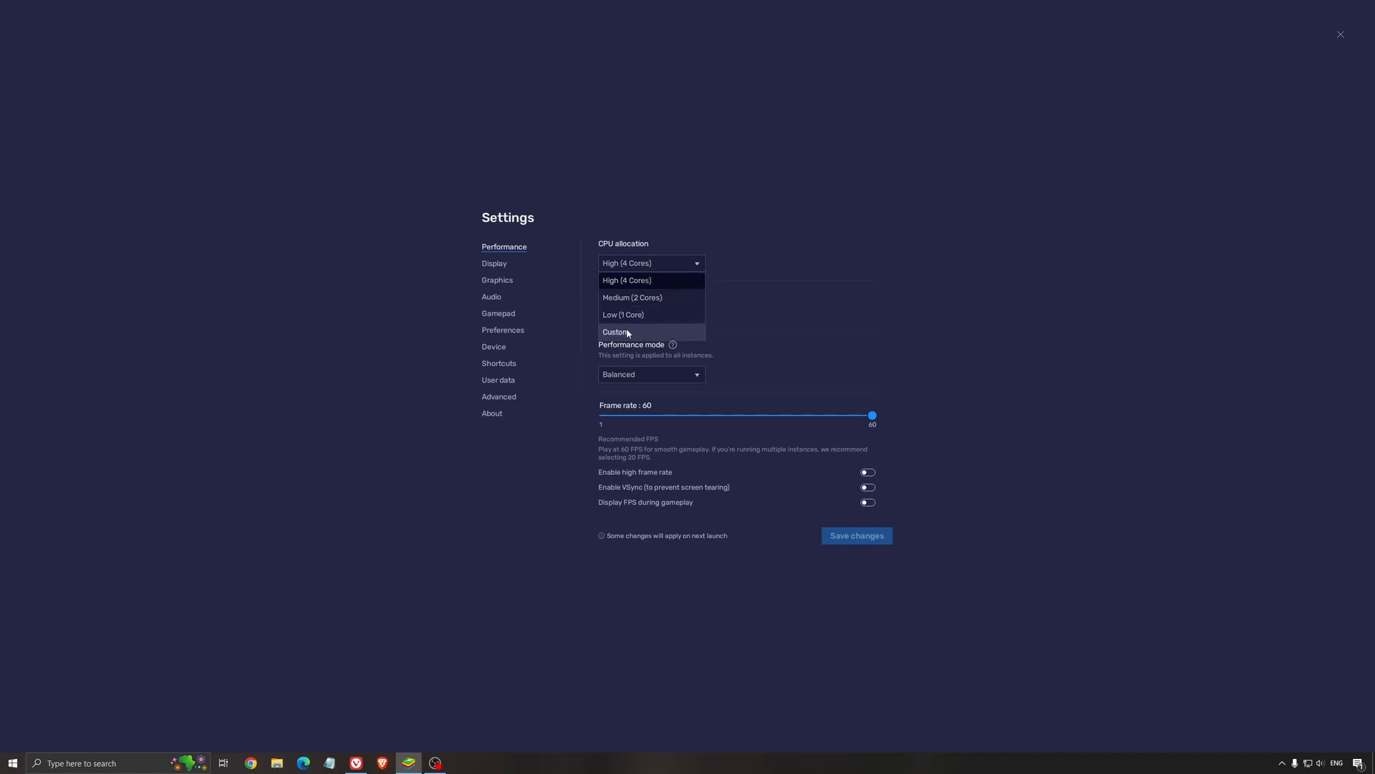
click(614, 331)
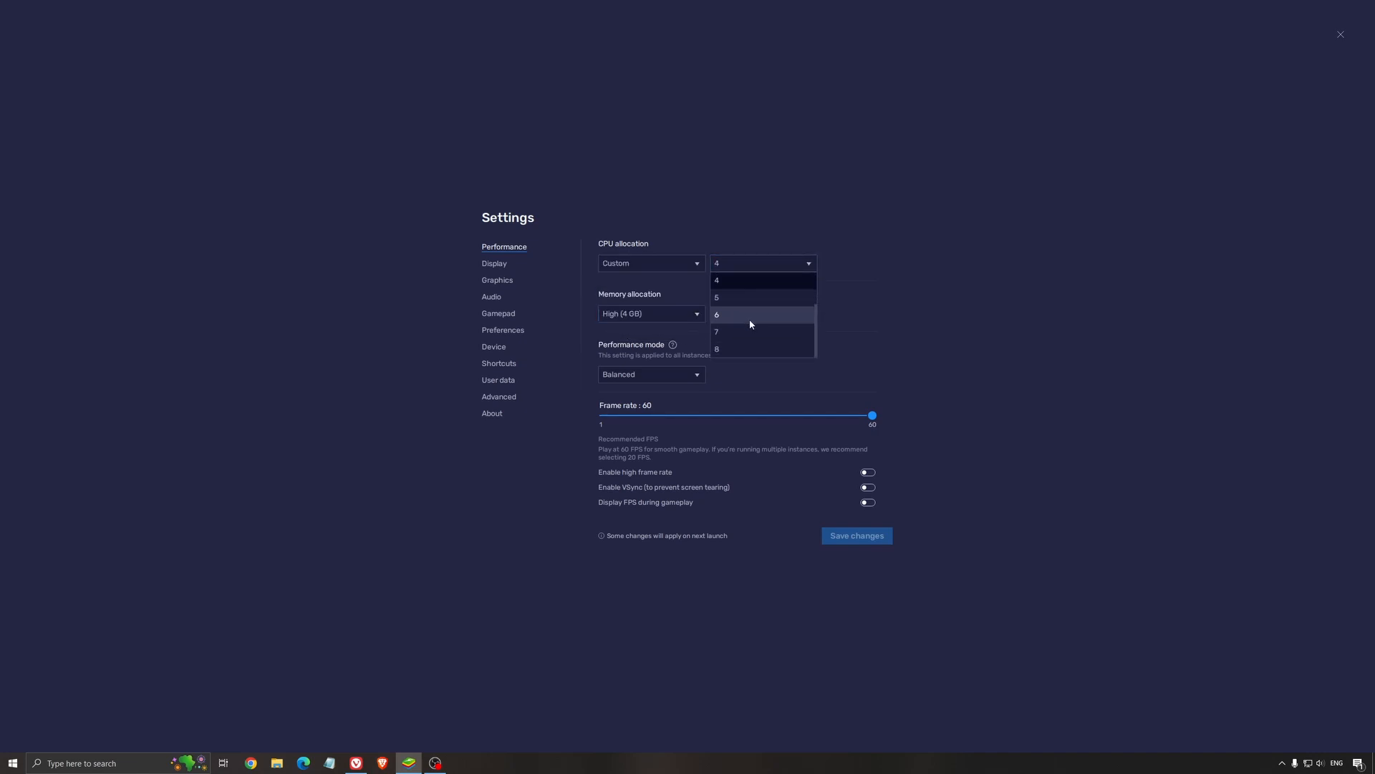
mouse_move(728, 330)
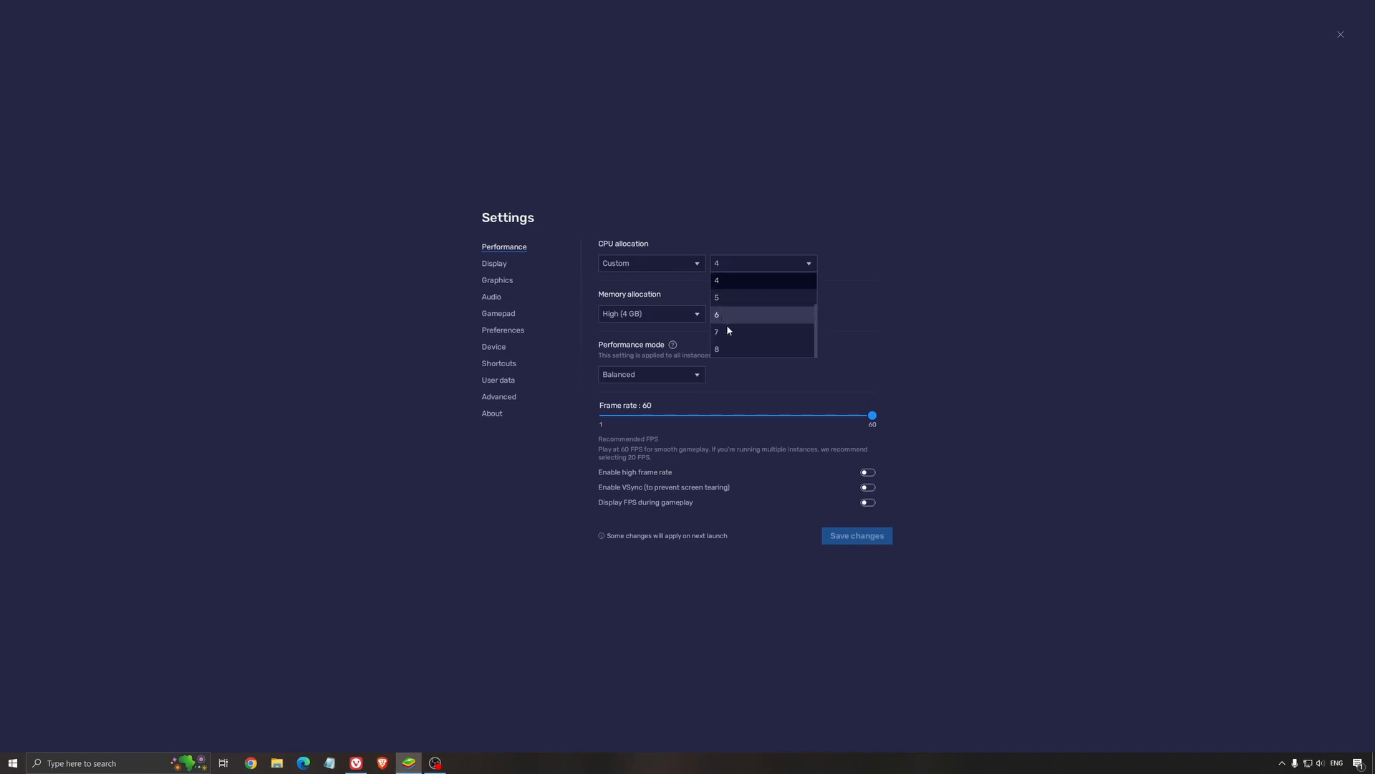
mouse_move(766, 331)
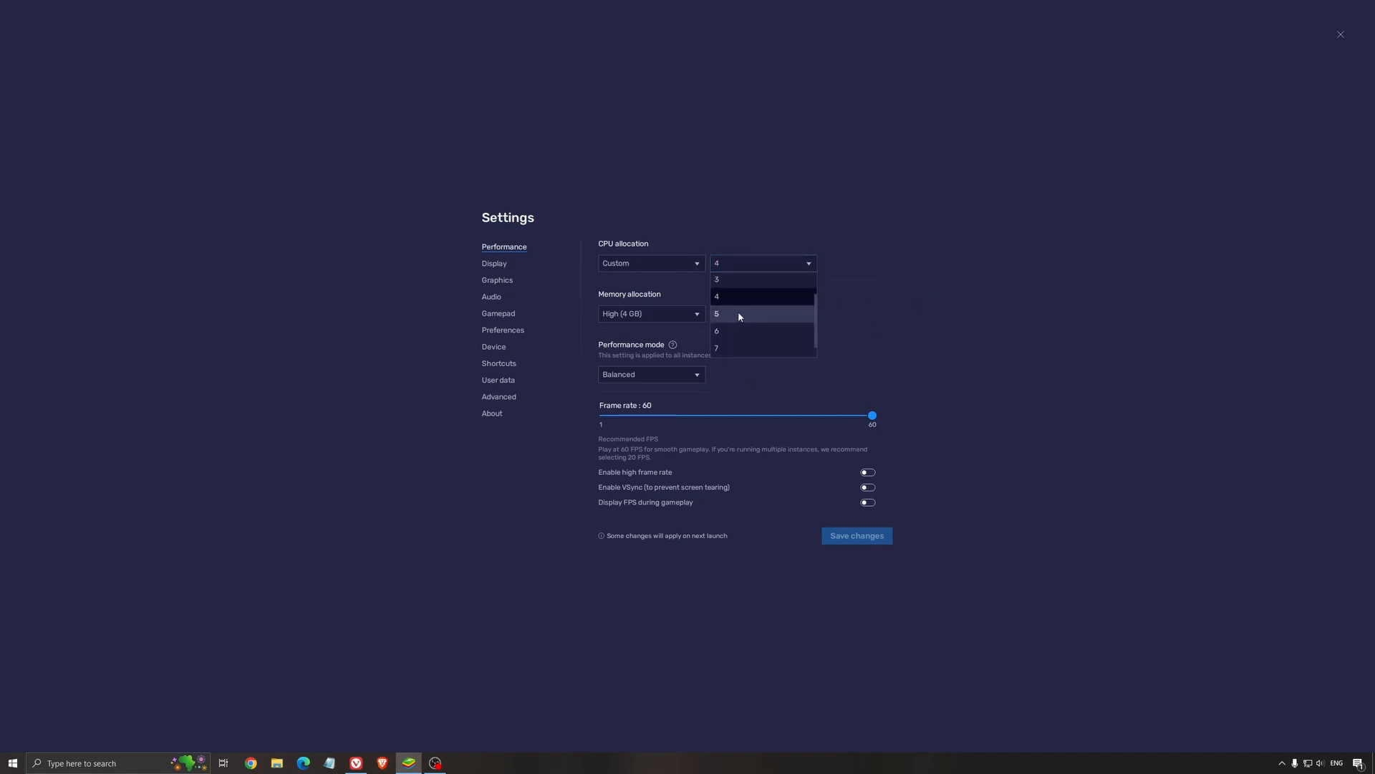
mouse_move(667, 270)
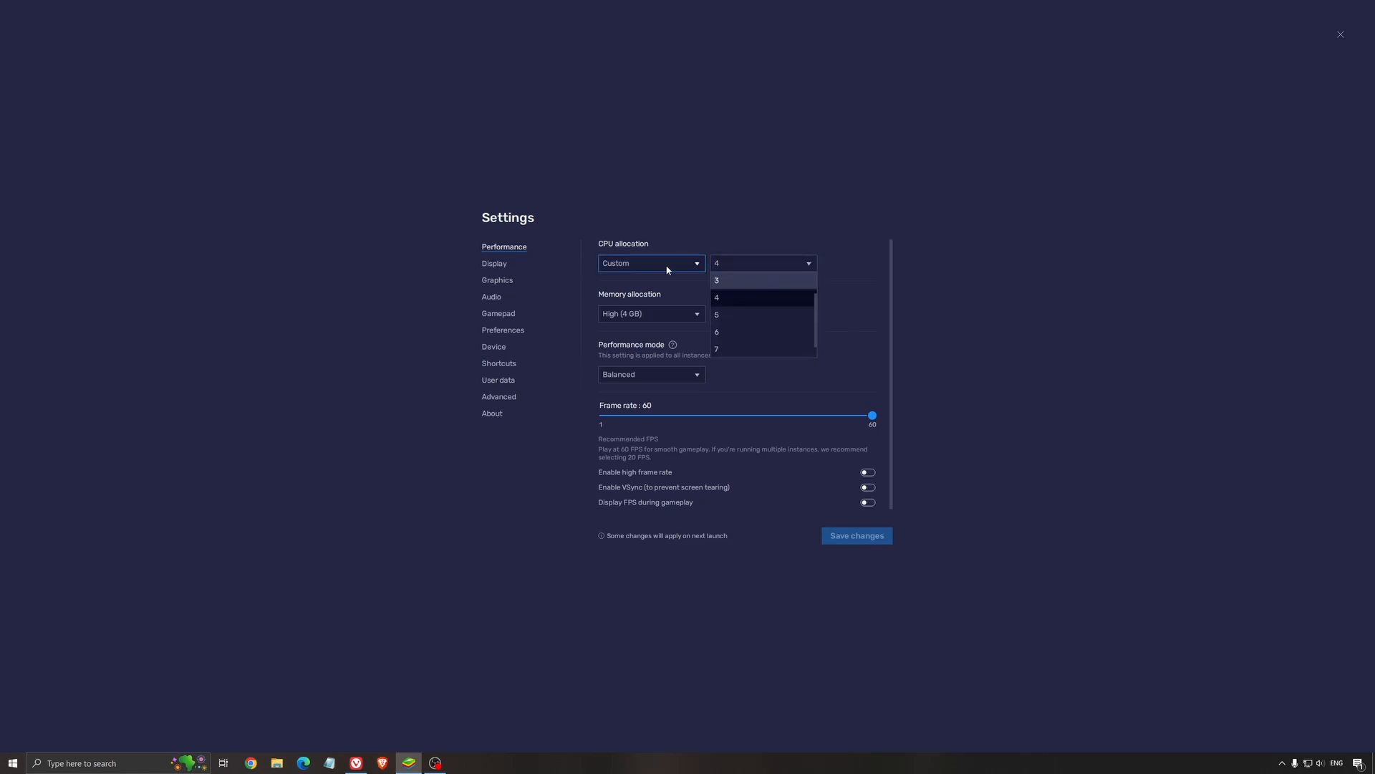
click(716, 297)
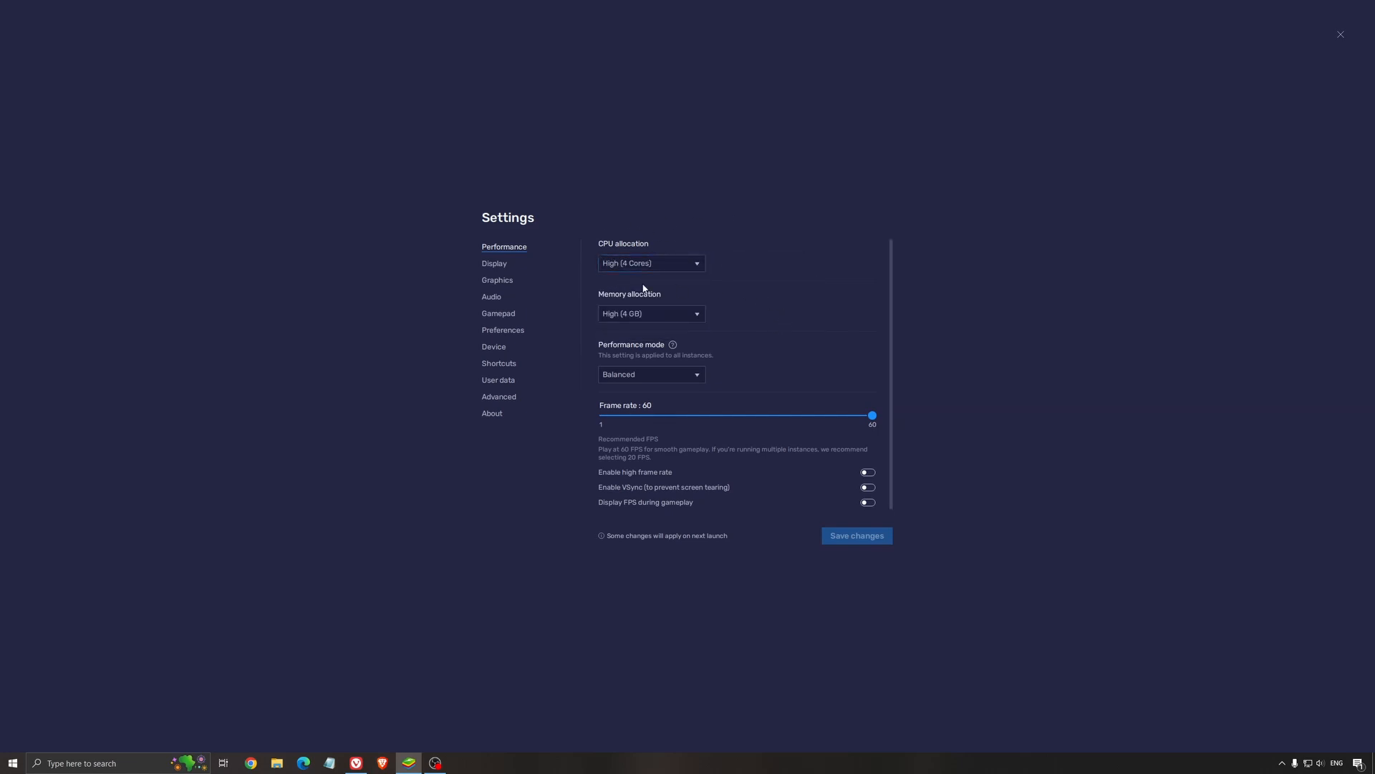
Step: Switch memory allocation to Custom (MB) at 4096 MB, then reopen the dropdown
click(650, 313)
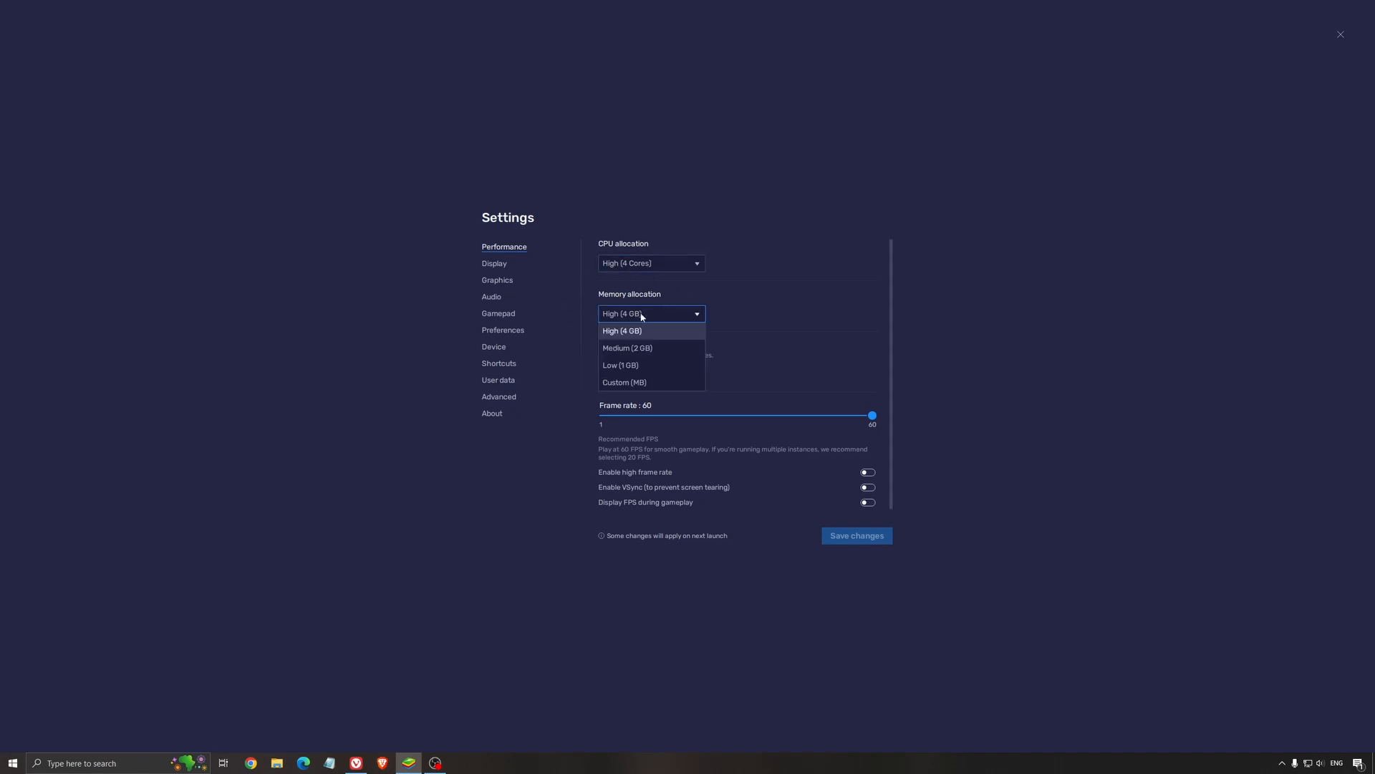
mouse_move(690, 317)
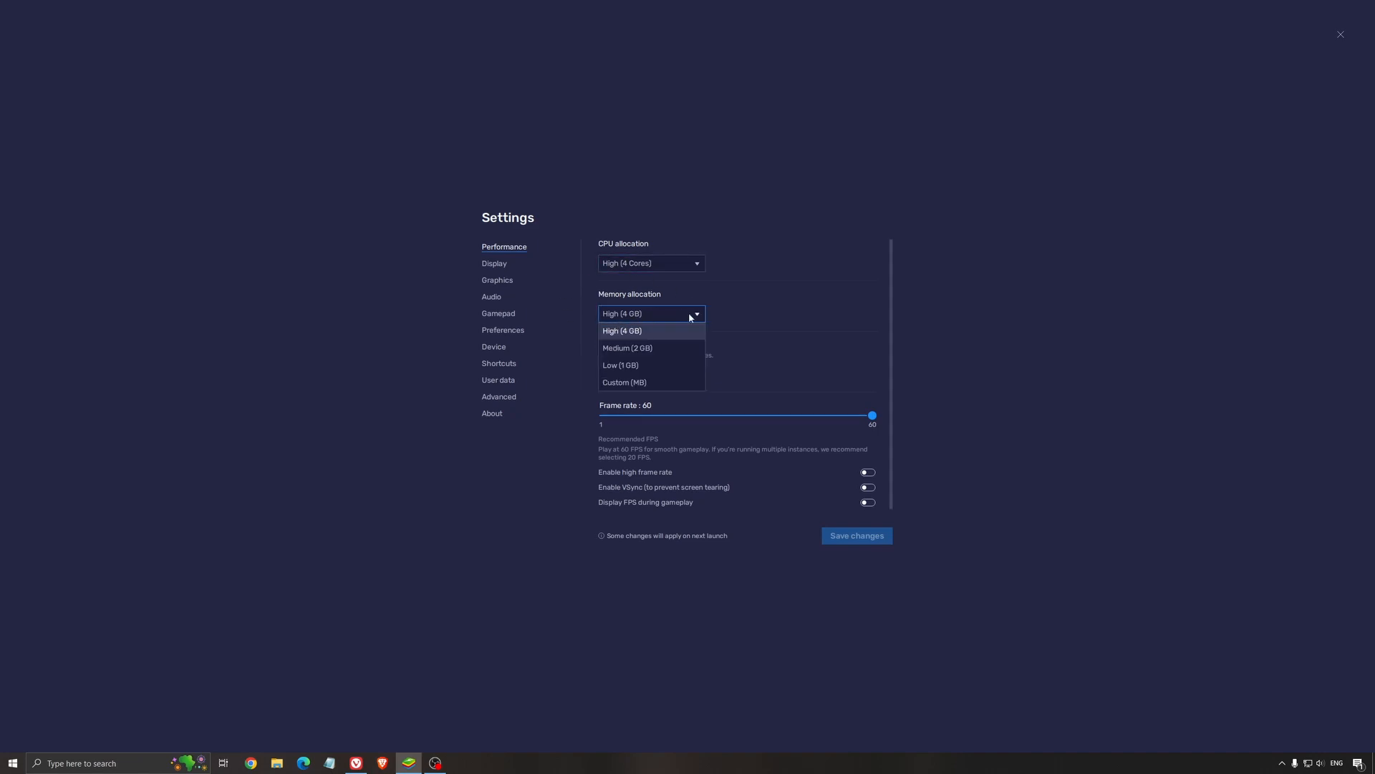
mouse_move(624, 381)
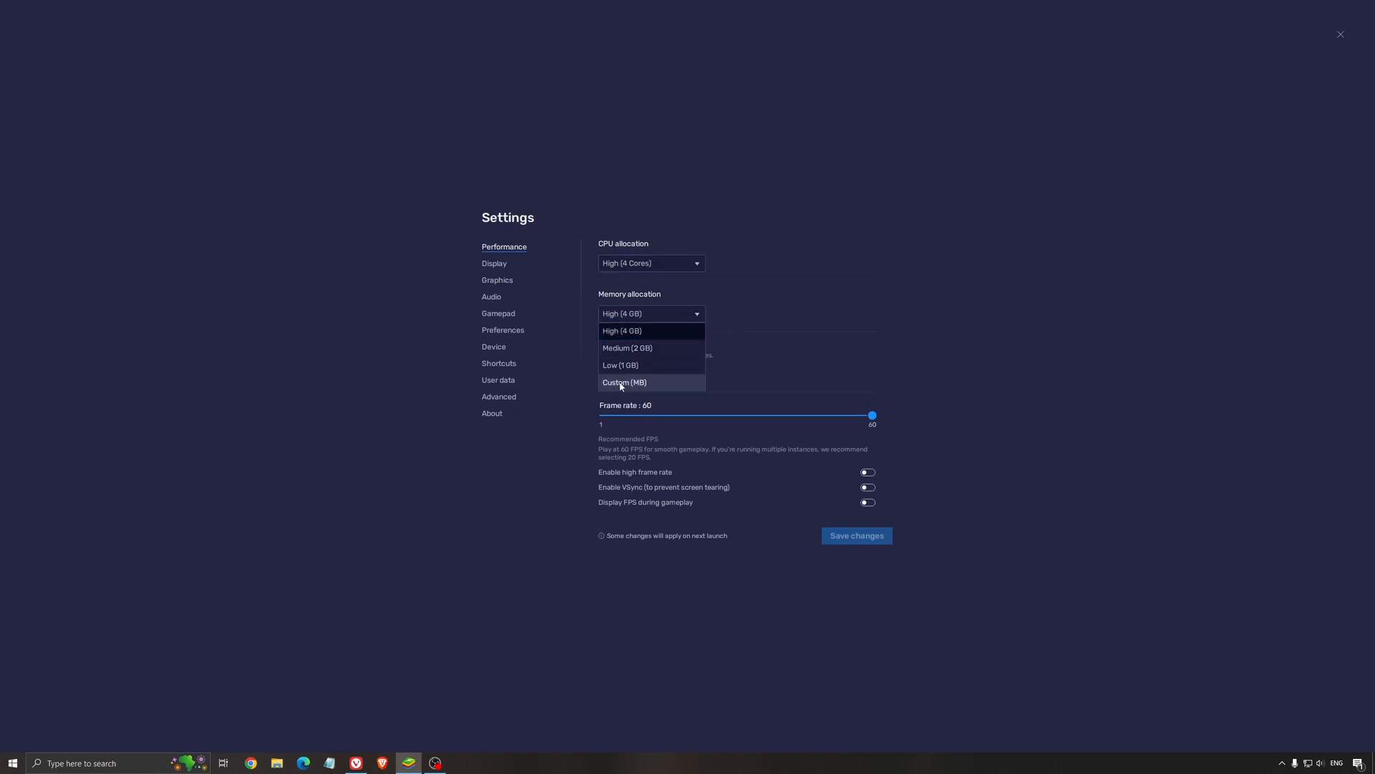
click(624, 382)
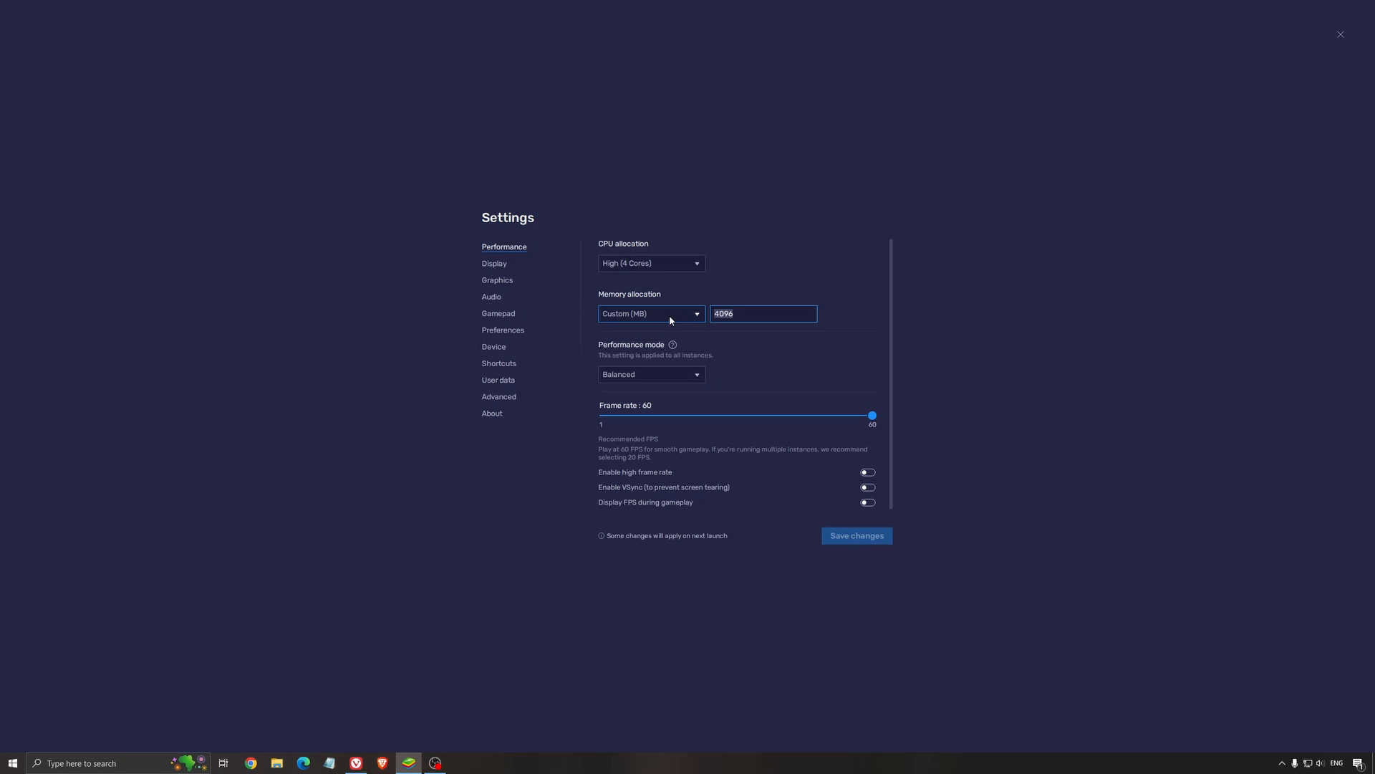
click(649, 313)
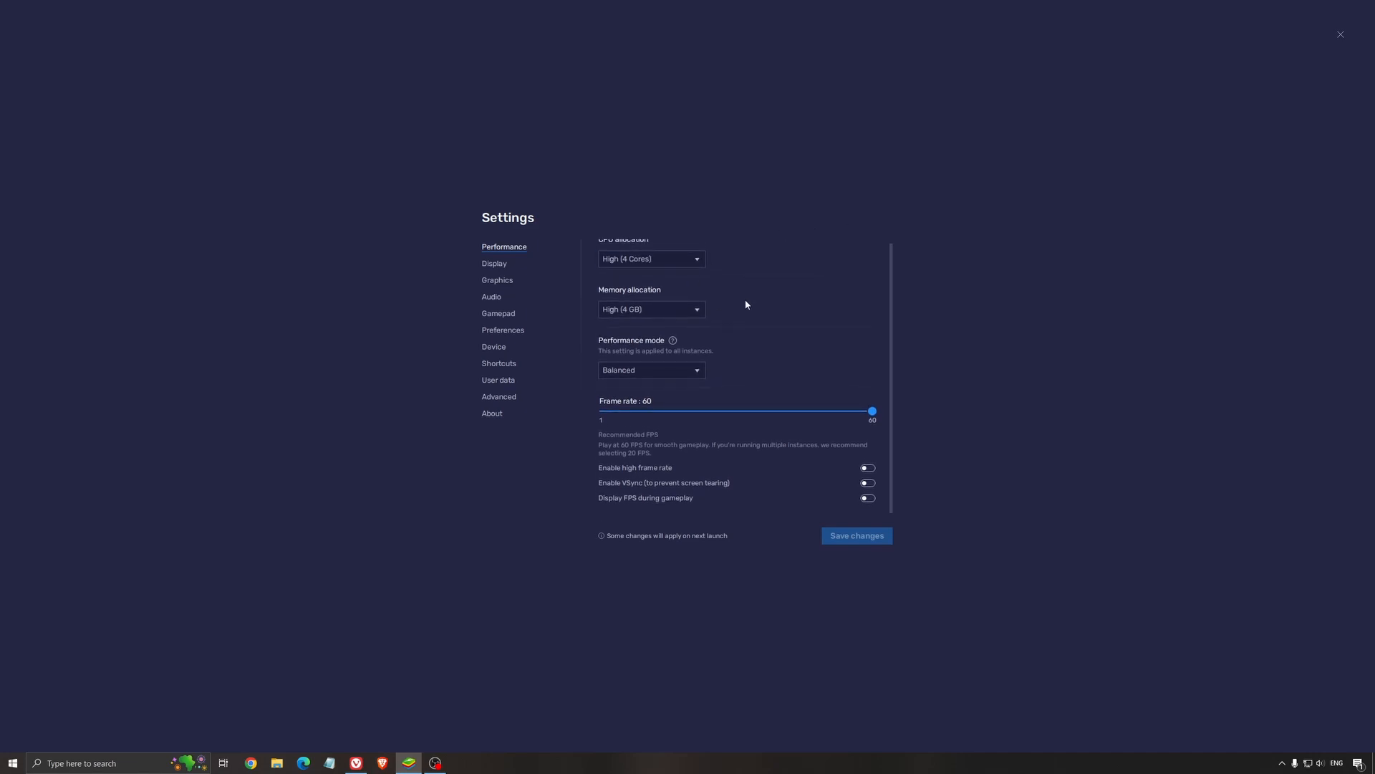
mouse_move(629, 350)
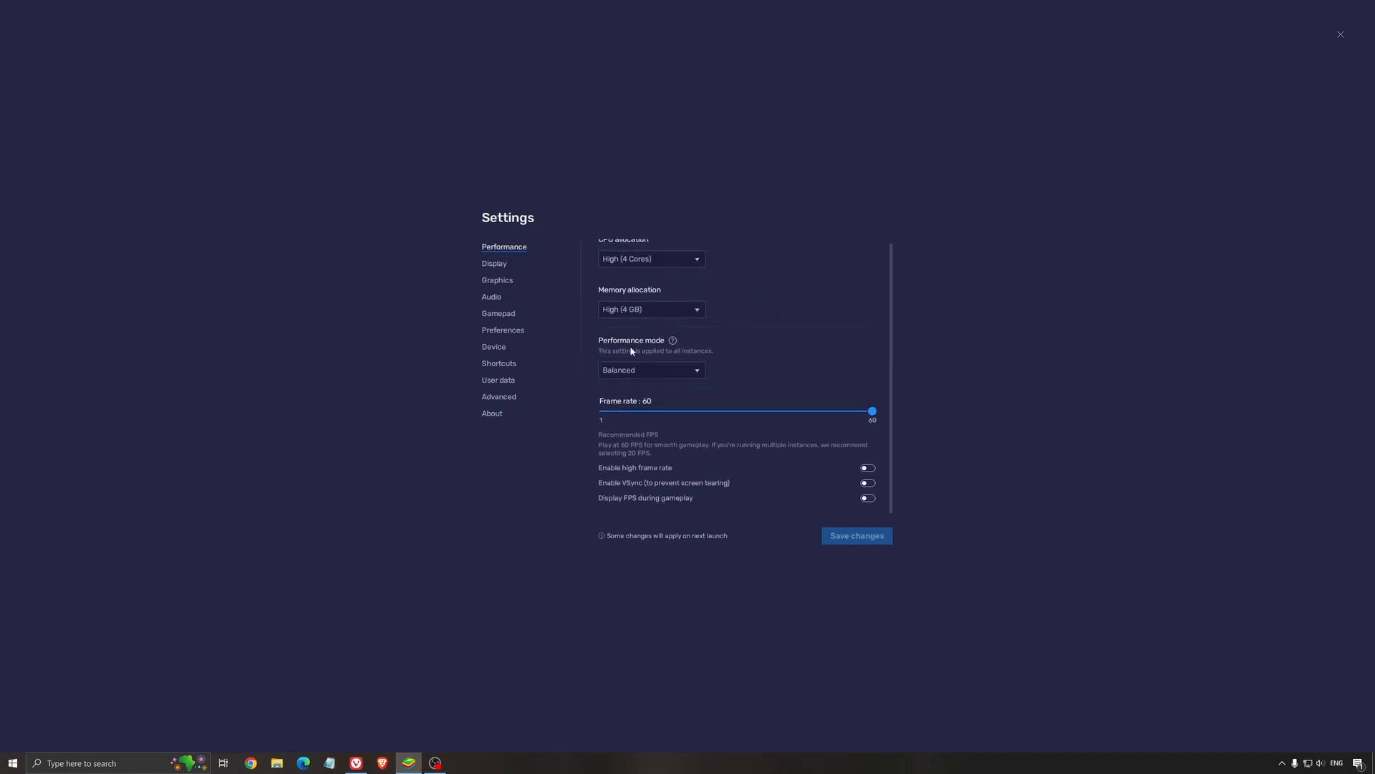
mouse_move(611, 405)
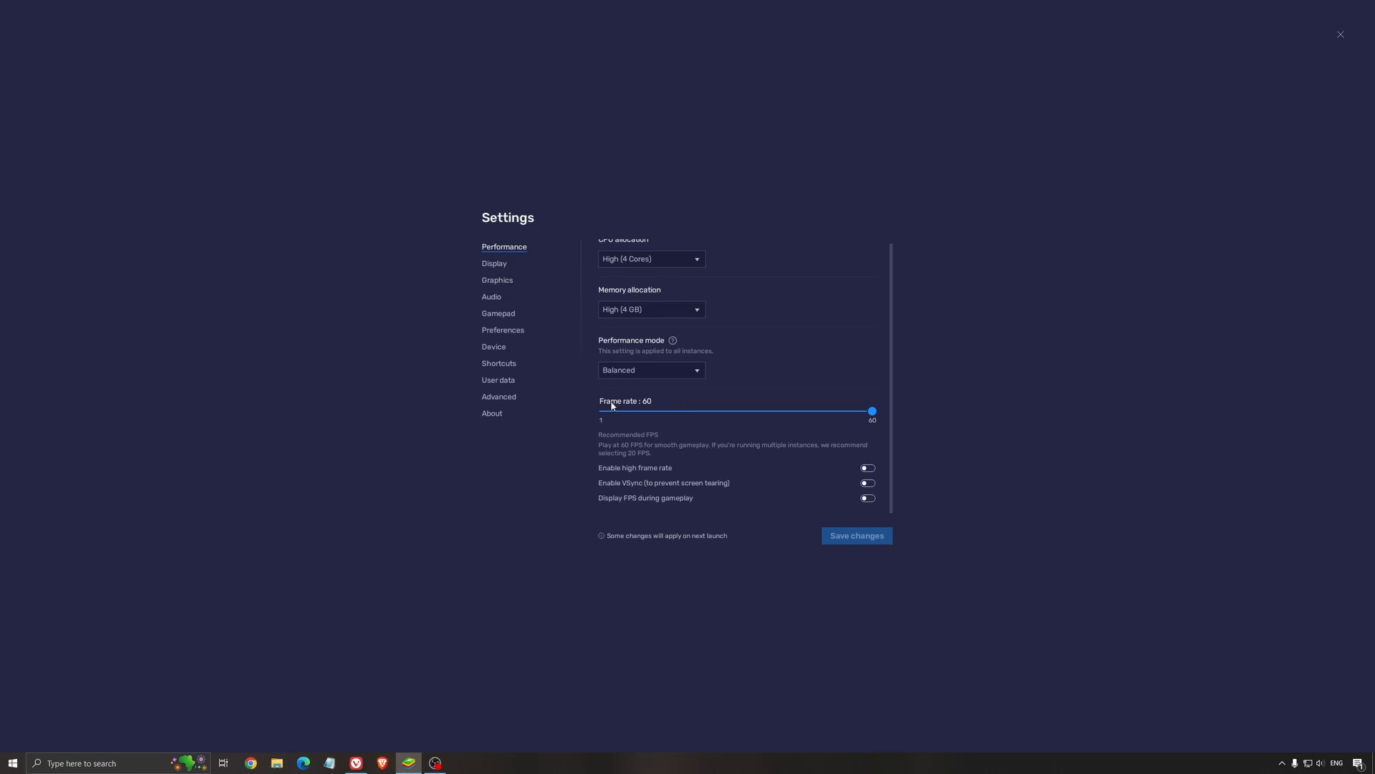
mouse_move(915, 416)
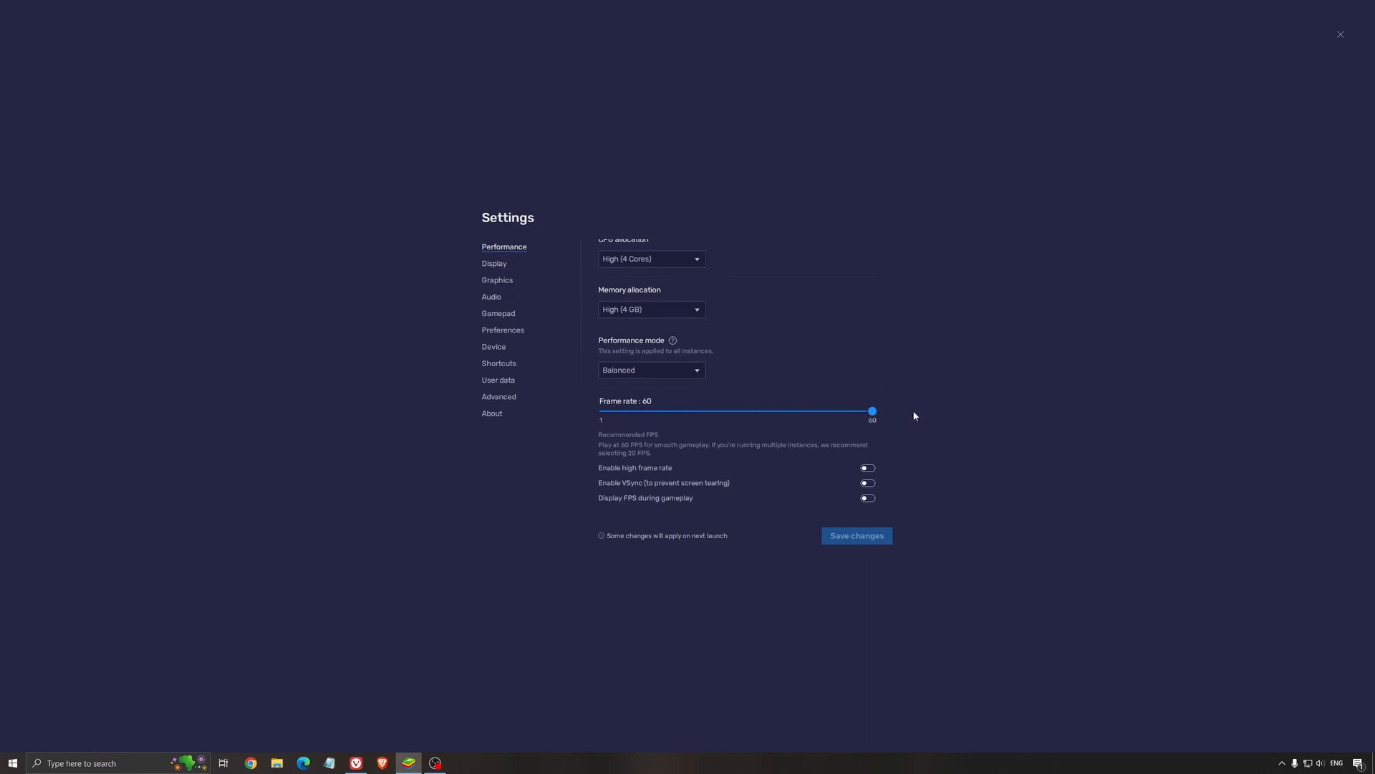
mouse_move(629, 476)
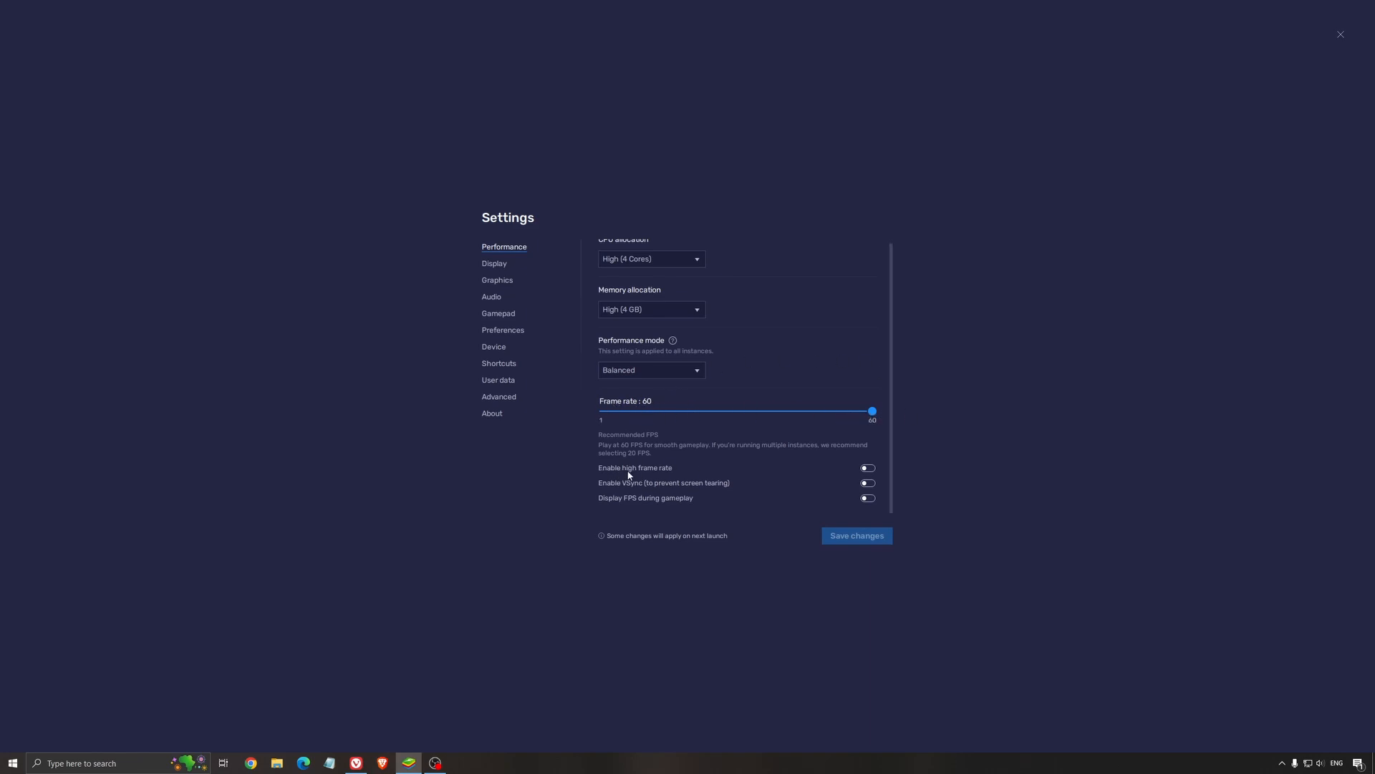
mouse_move(678, 444)
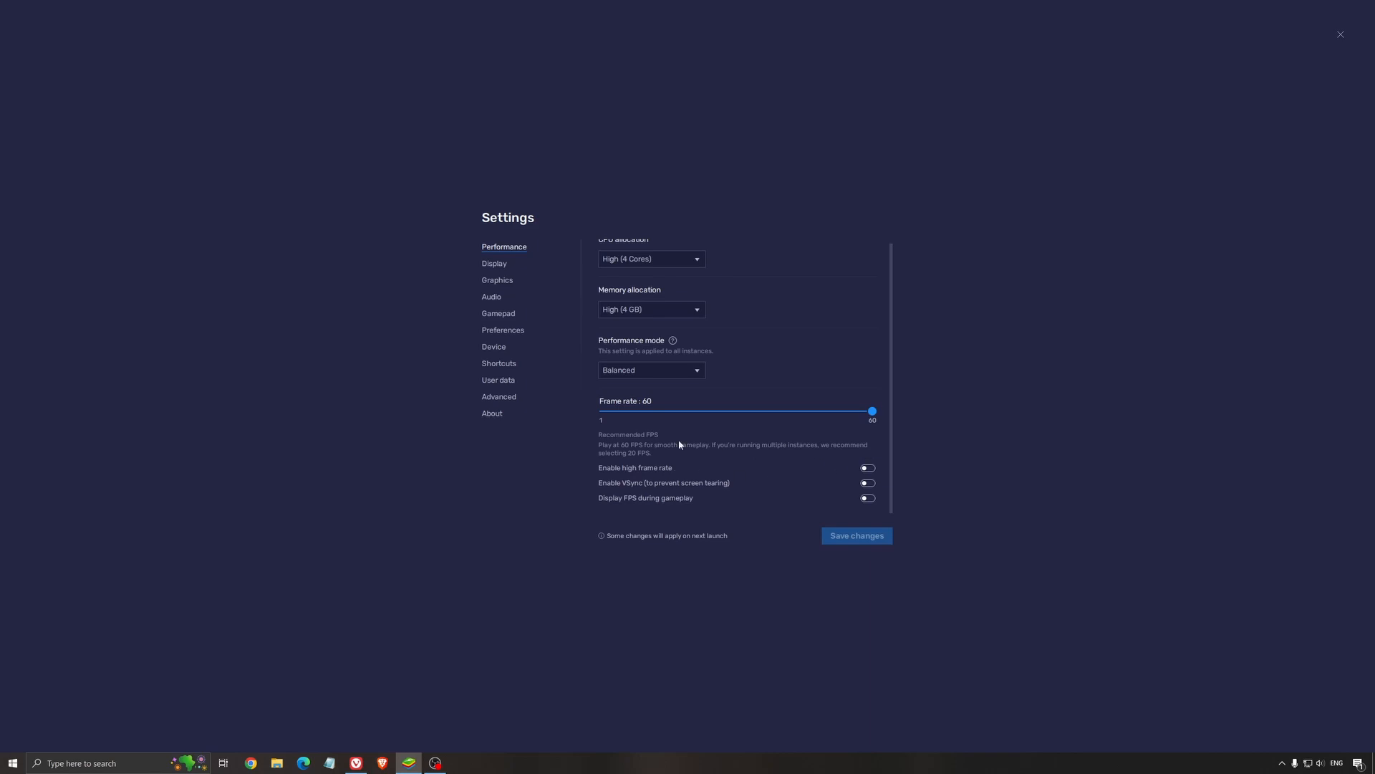
mouse_move(733, 474)
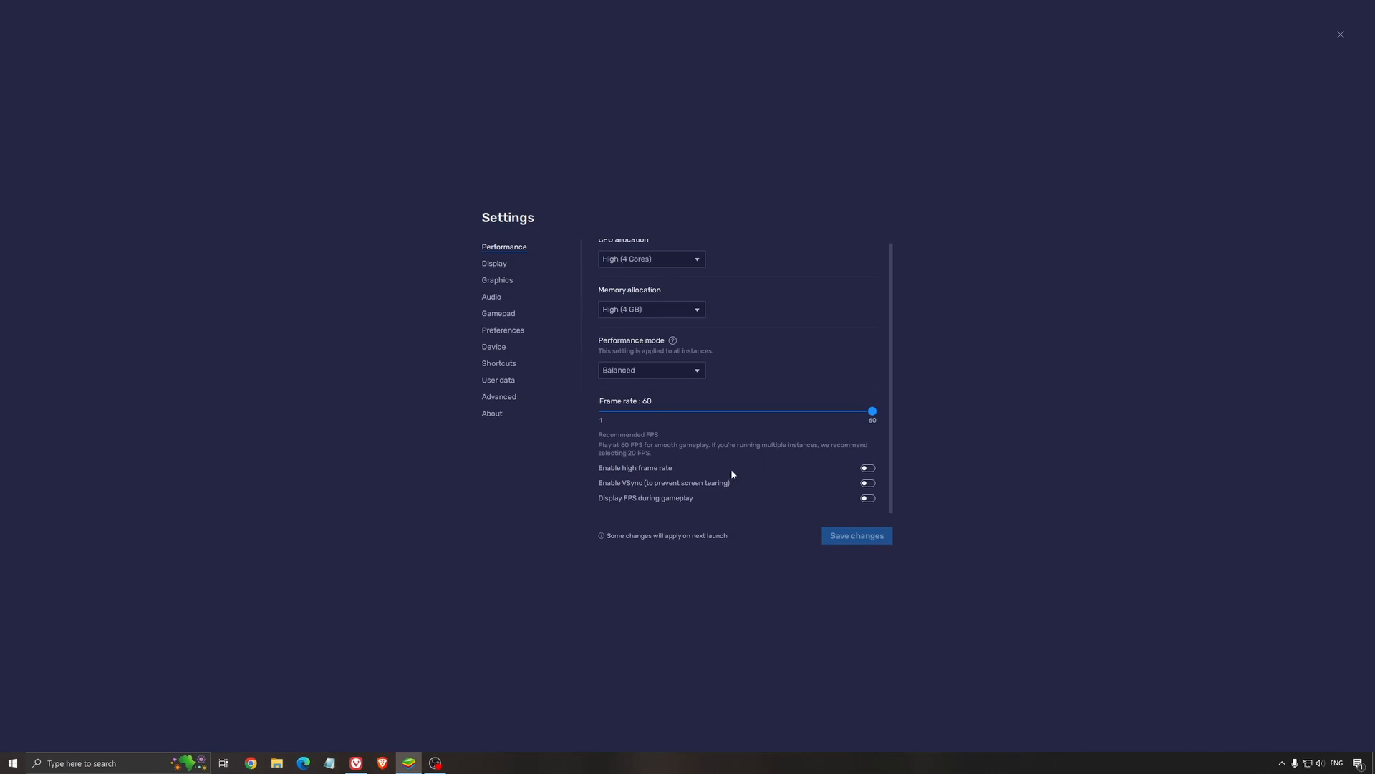
mouse_move(736, 480)
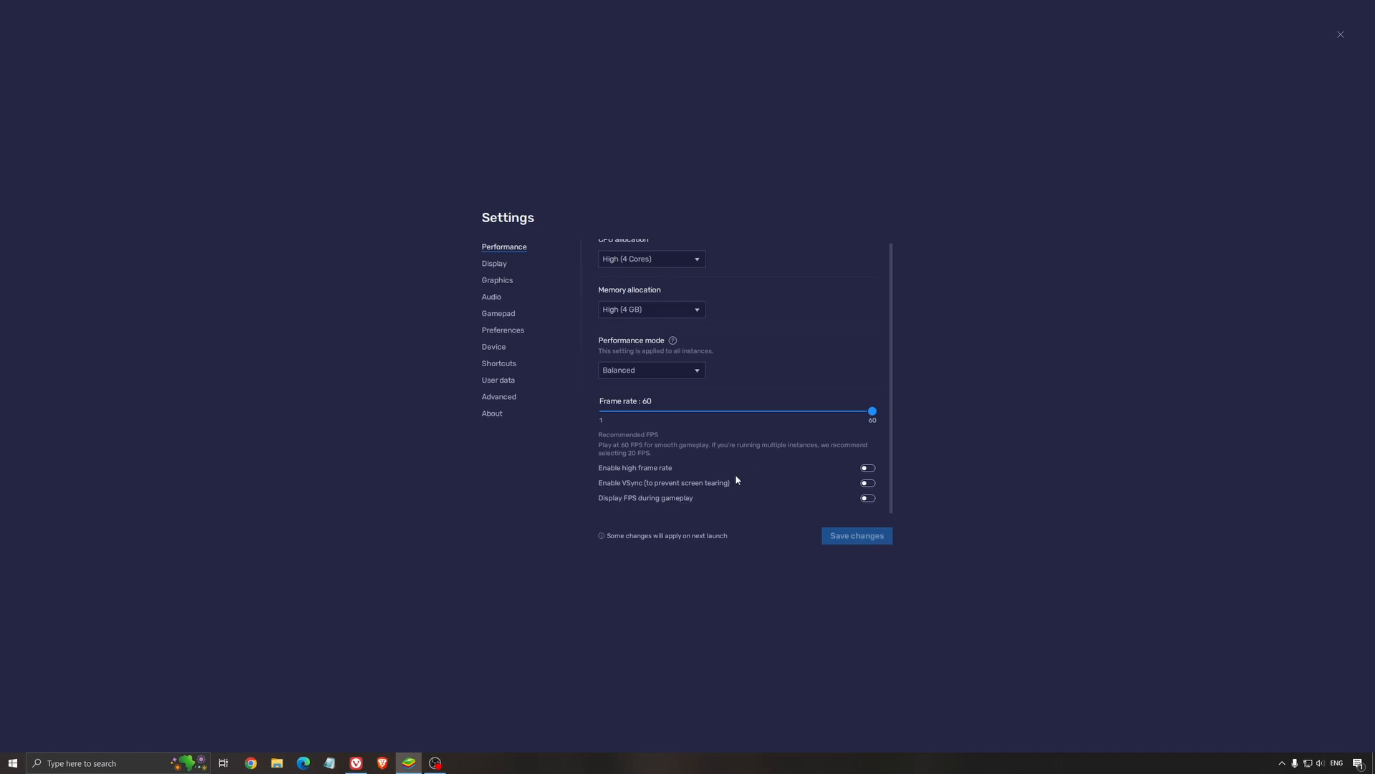
mouse_move(710, 453)
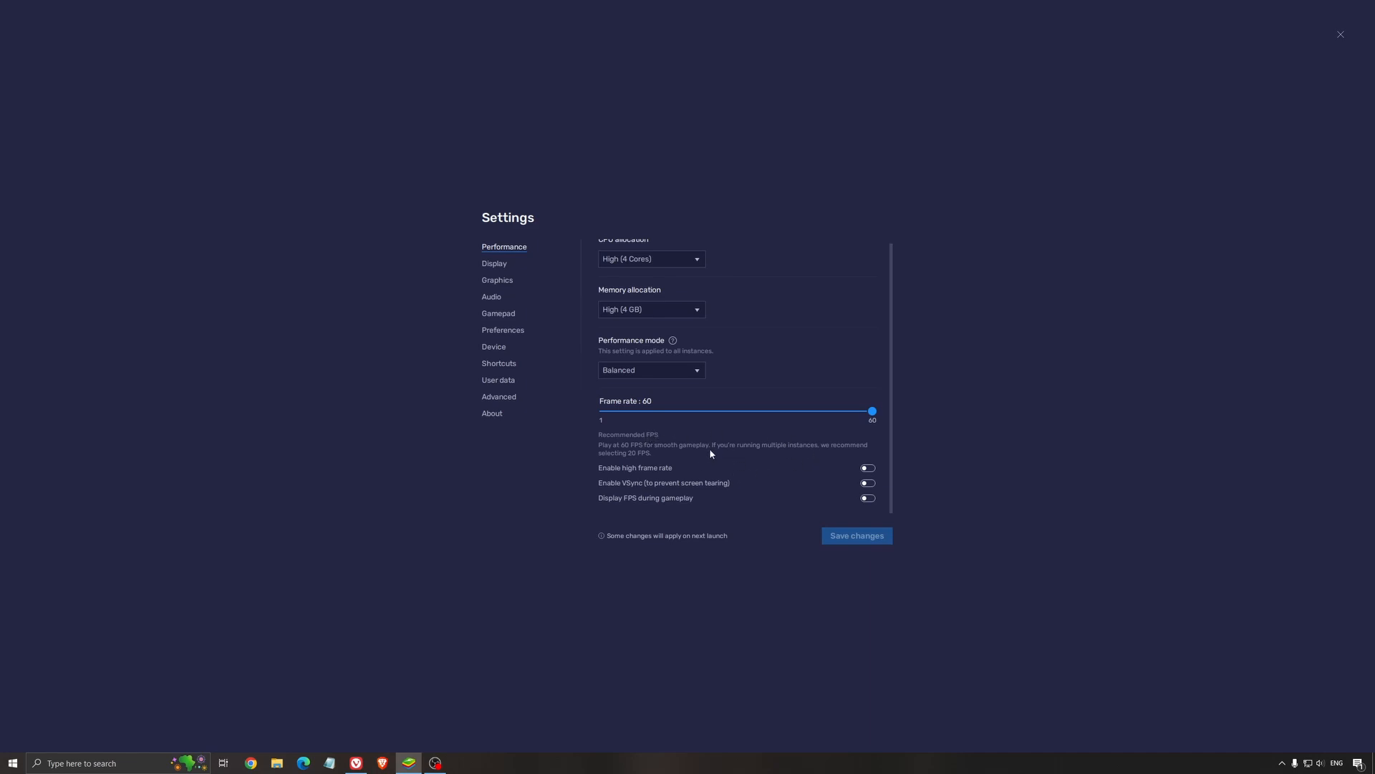
scroll(up, 3)
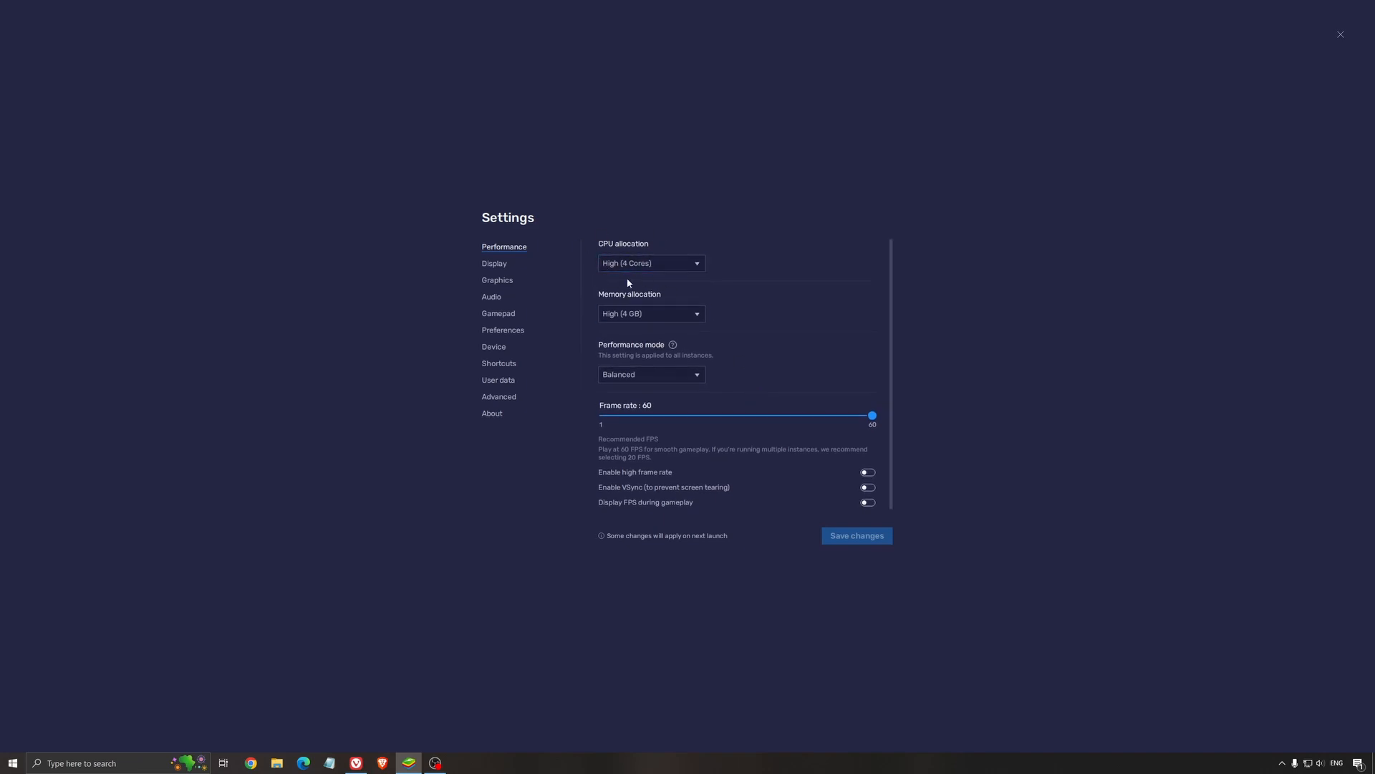
click(649, 262)
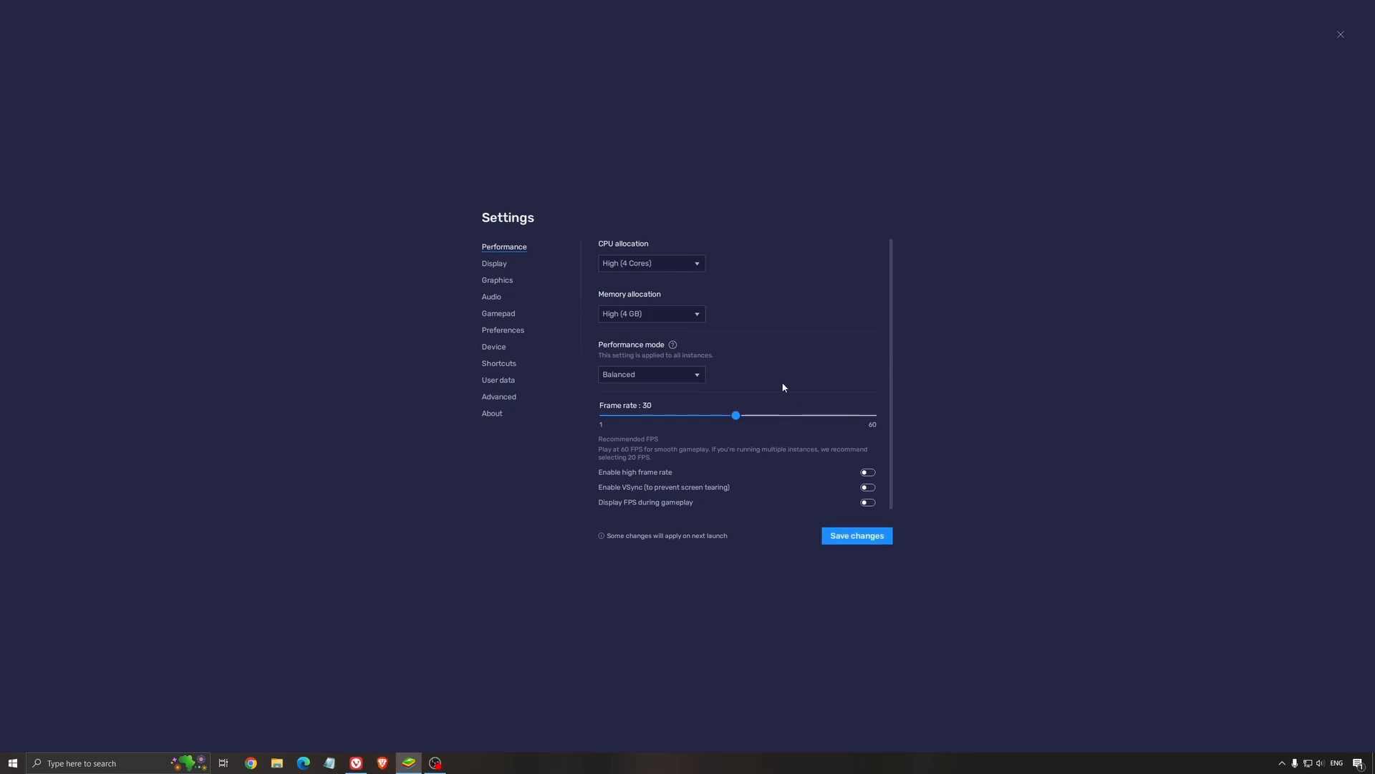
mouse_move(696, 428)
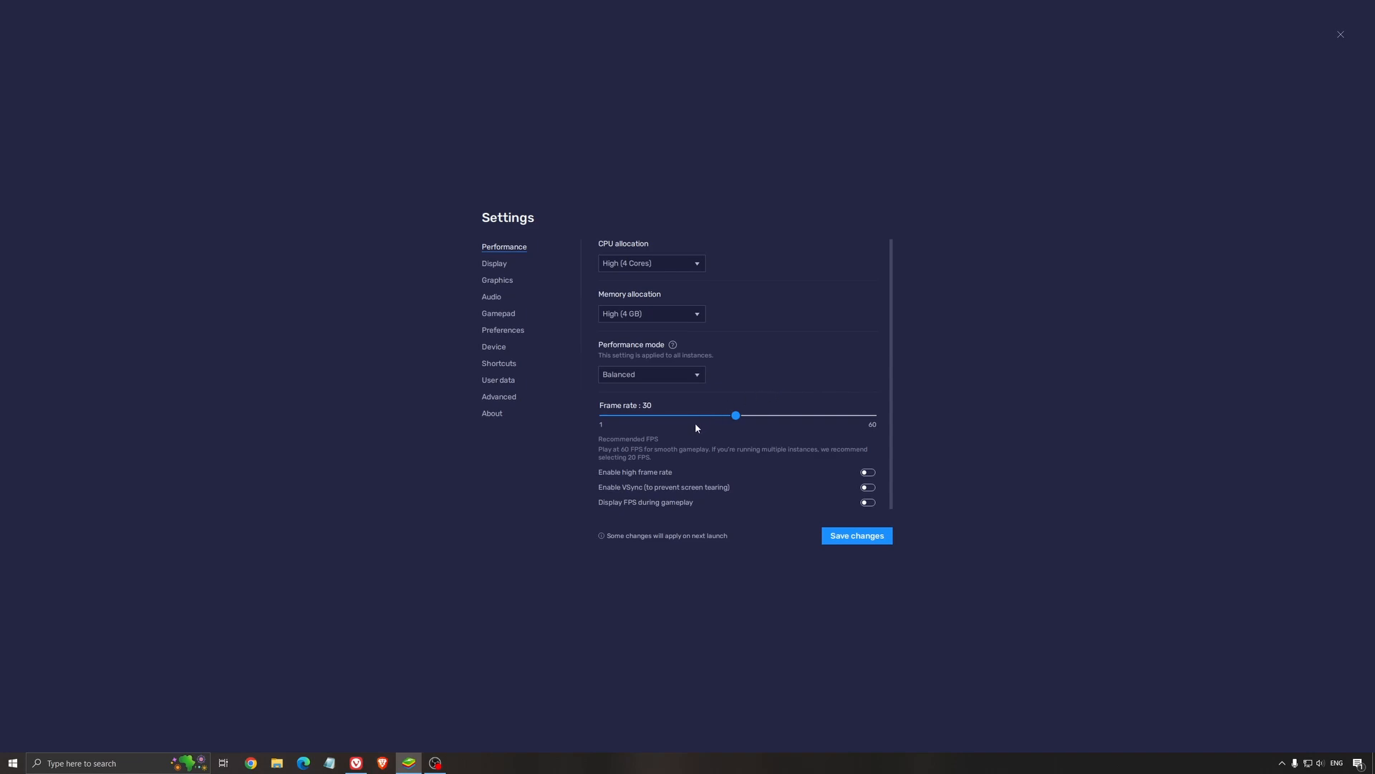
mouse_move(734, 425)
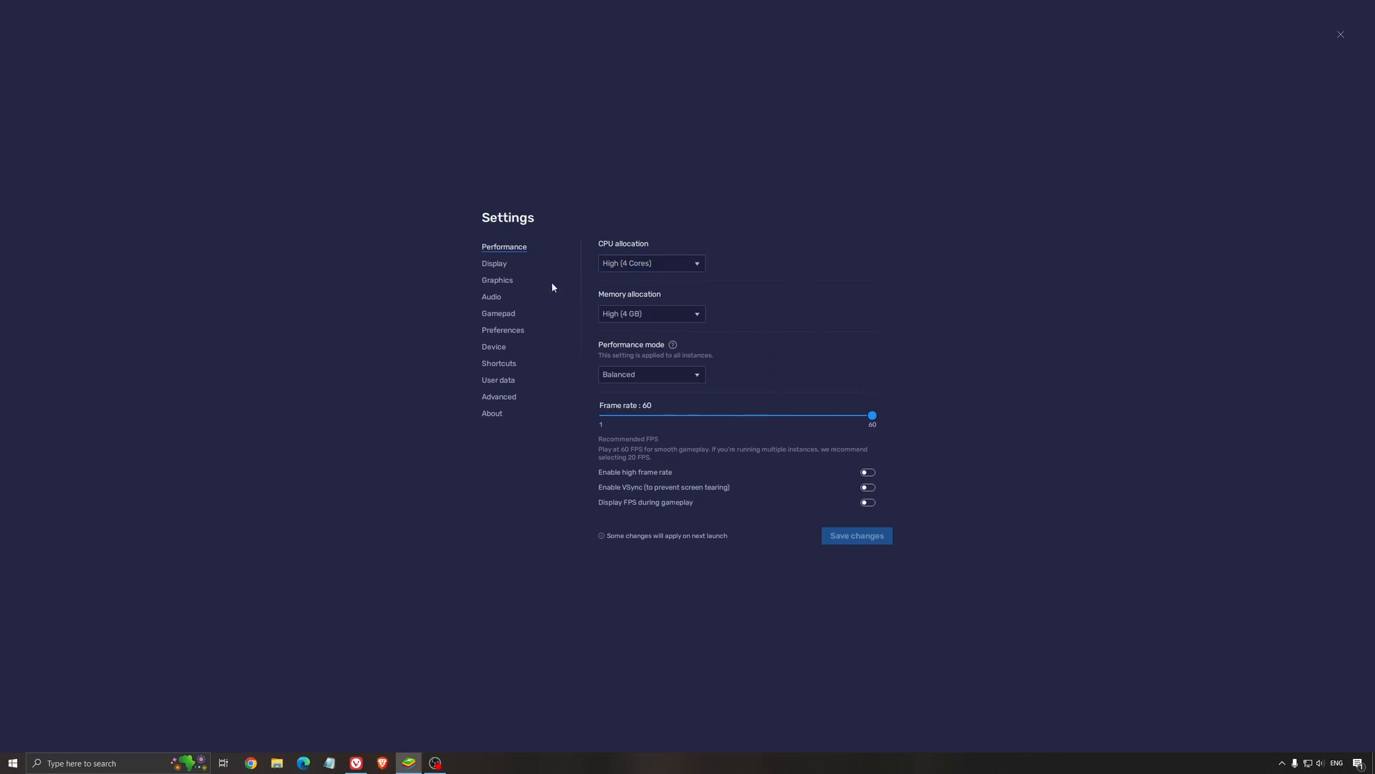
Step: Review Display settings (1920 x 1080, 240 DPI), briefly revisiting Performance in between
click(494, 263)
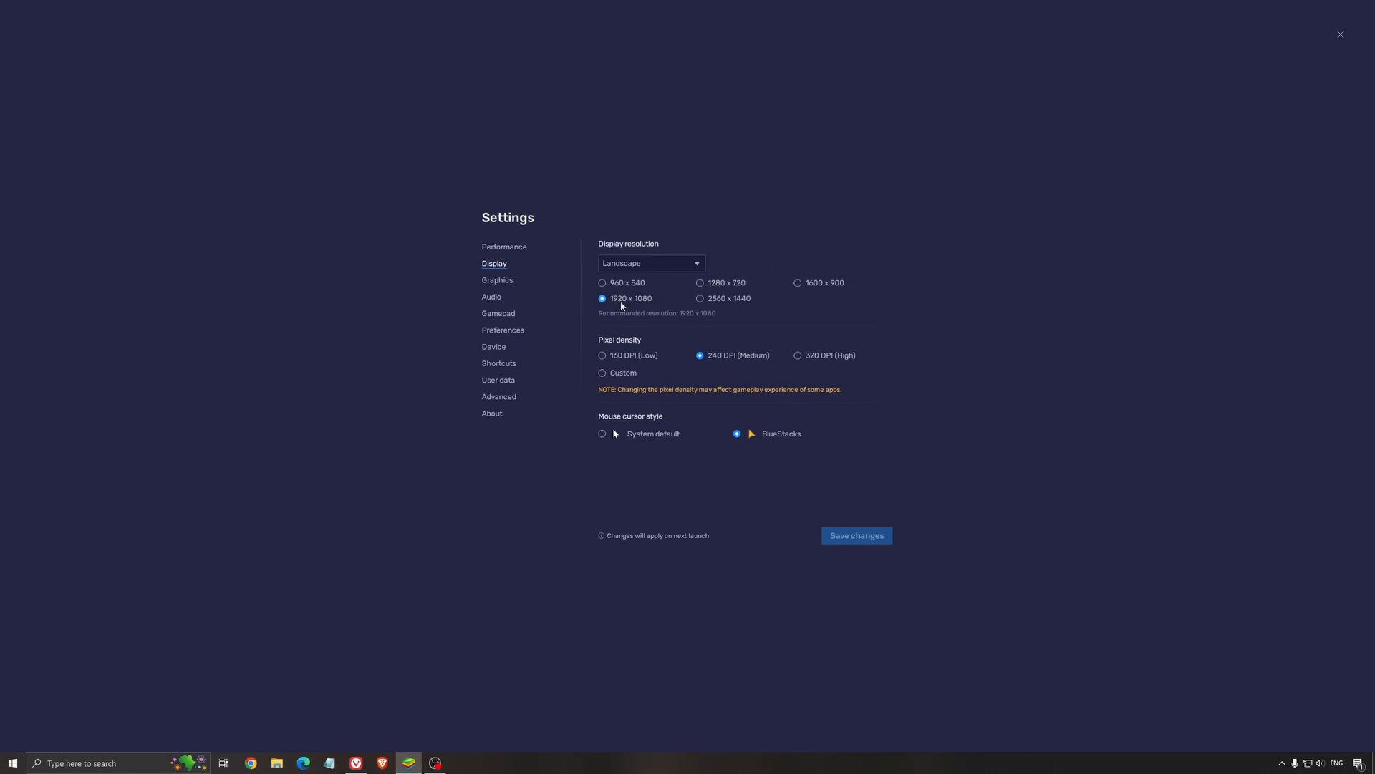
mouse_move(681, 325)
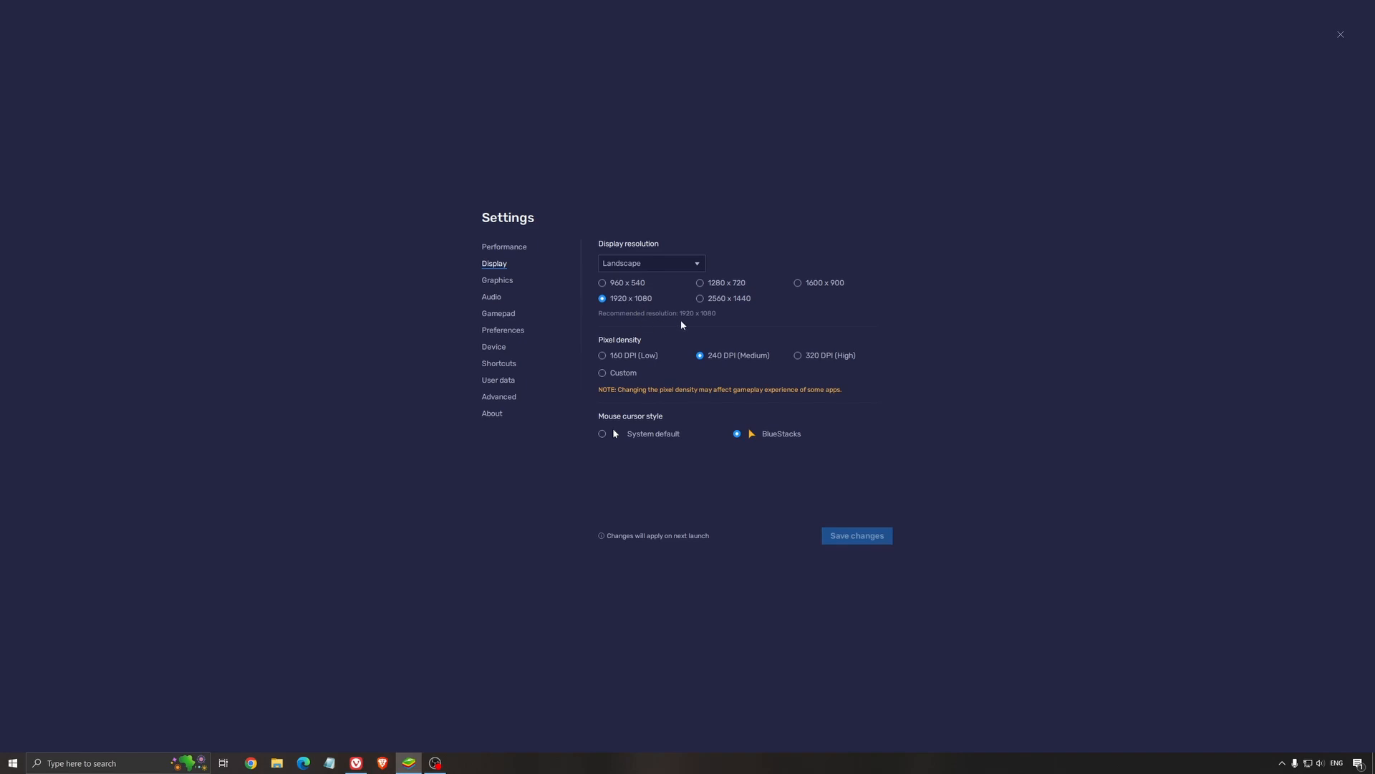
mouse_move(719, 305)
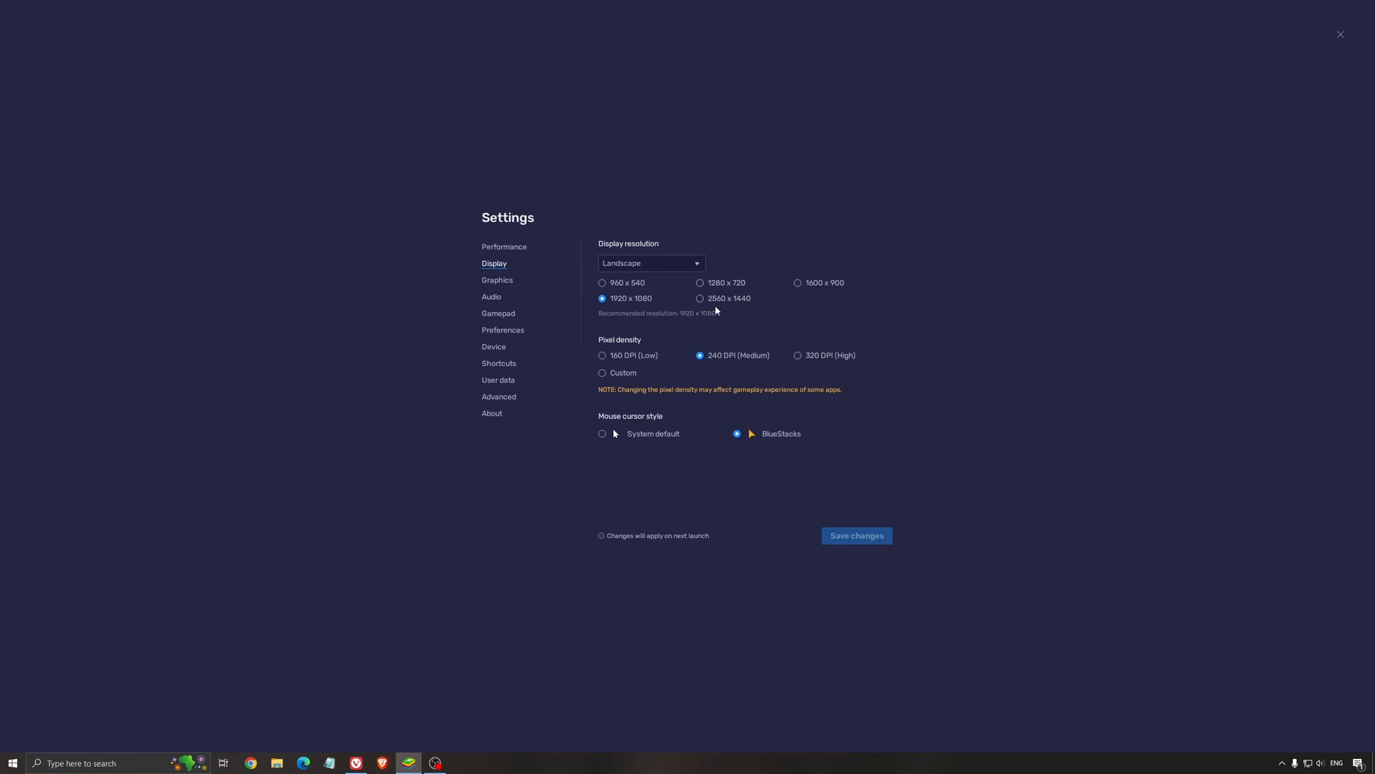
click(504, 248)
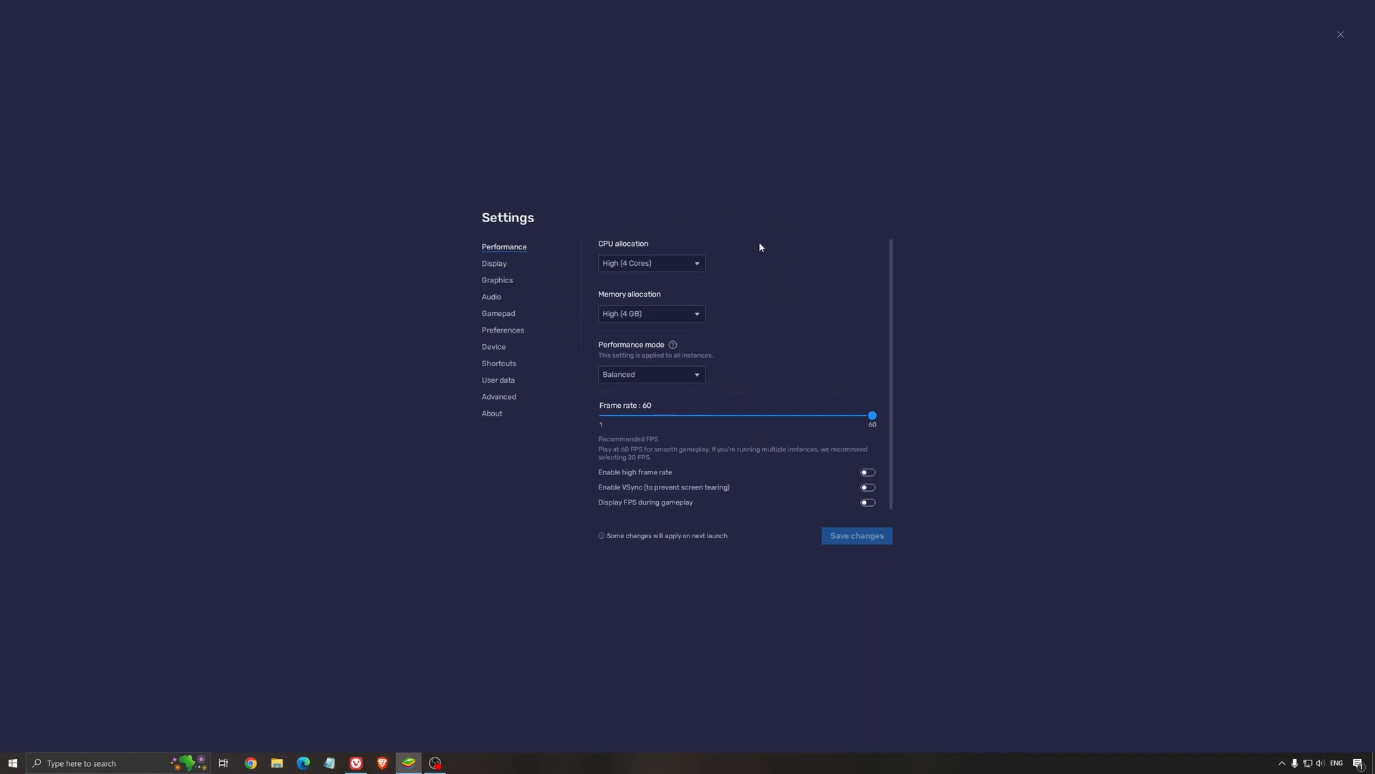
mouse_move(489, 269)
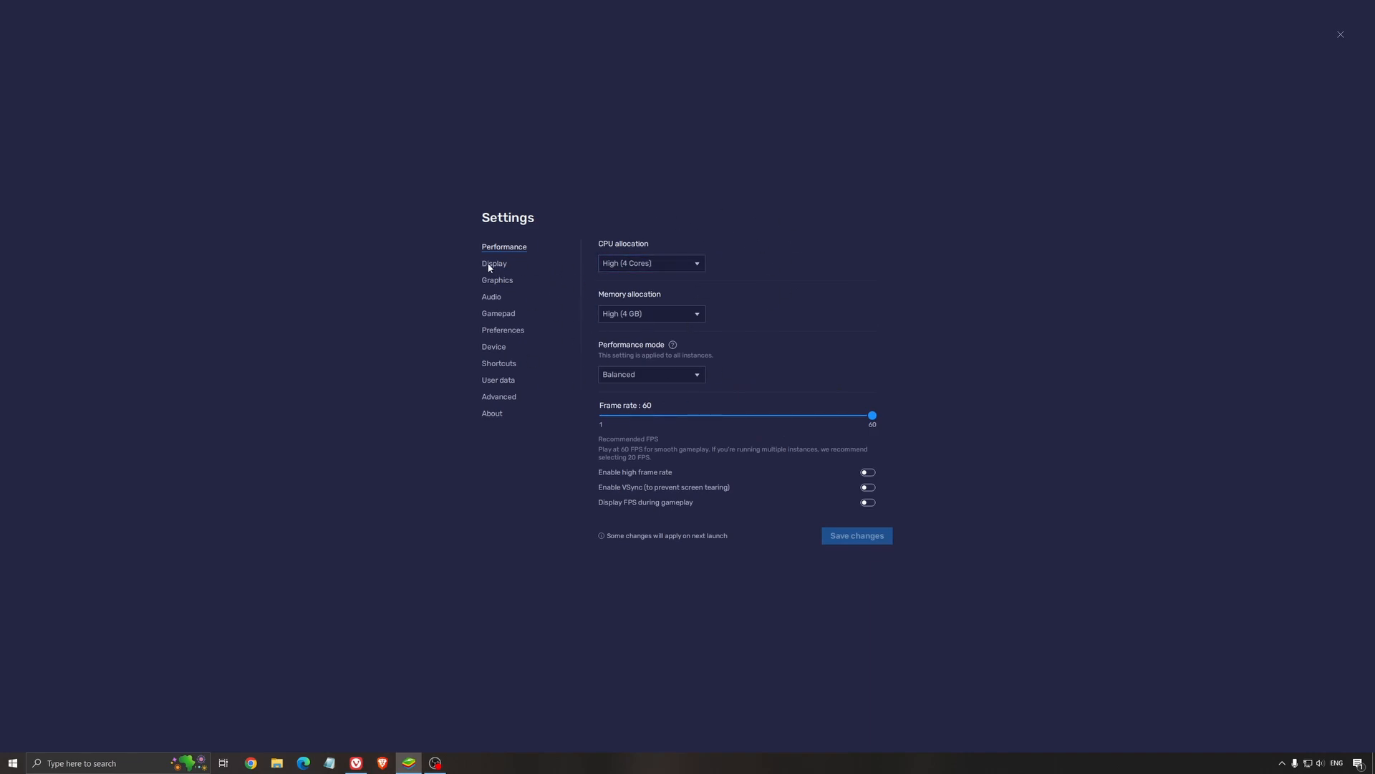
click(493, 263)
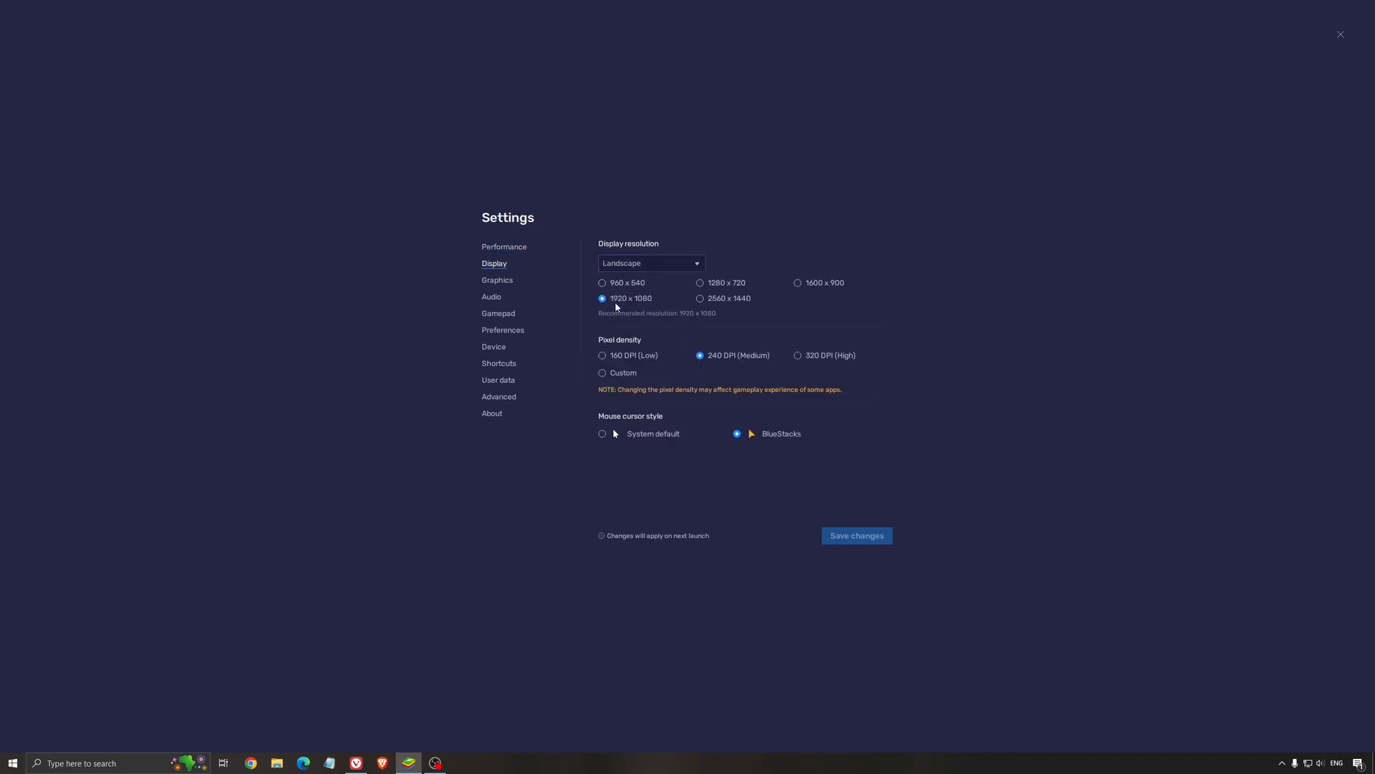
mouse_move(774, 383)
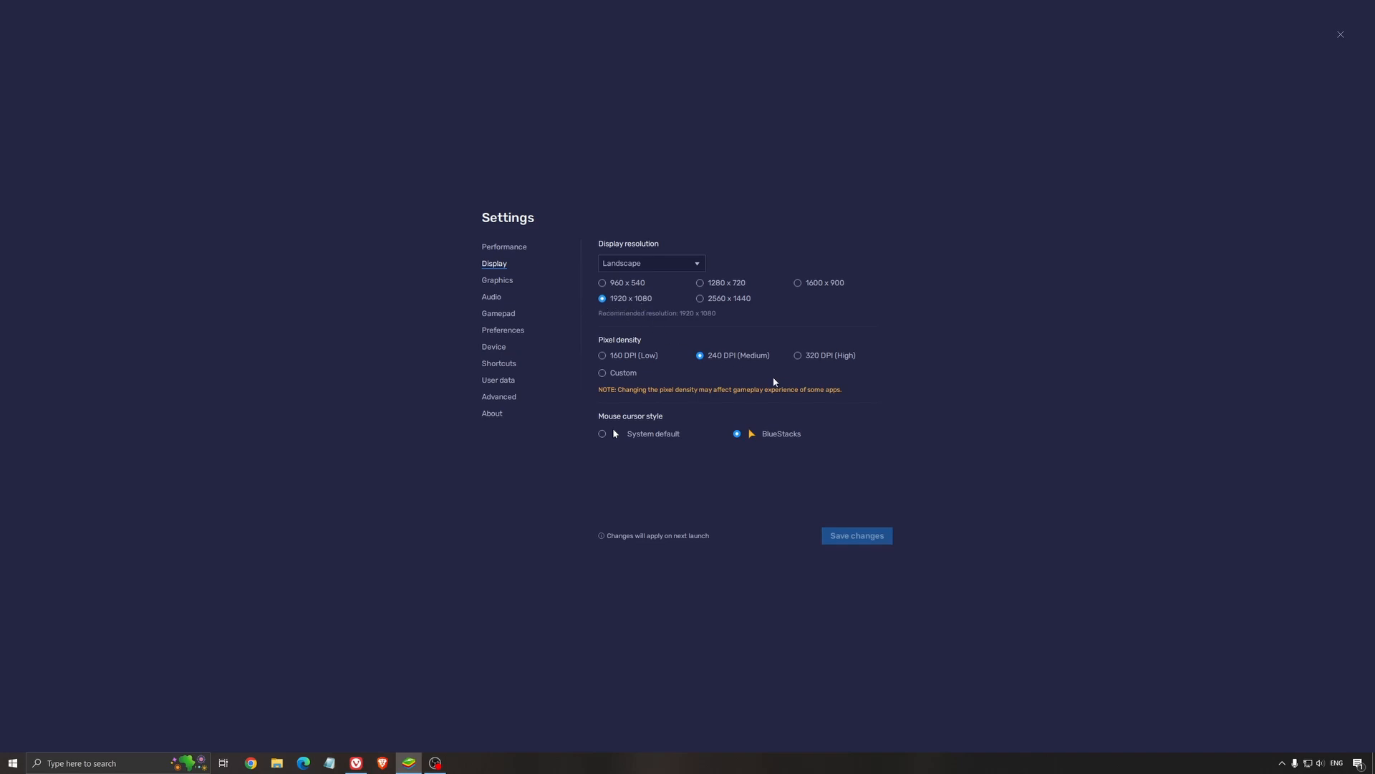
mouse_move(657, 330)
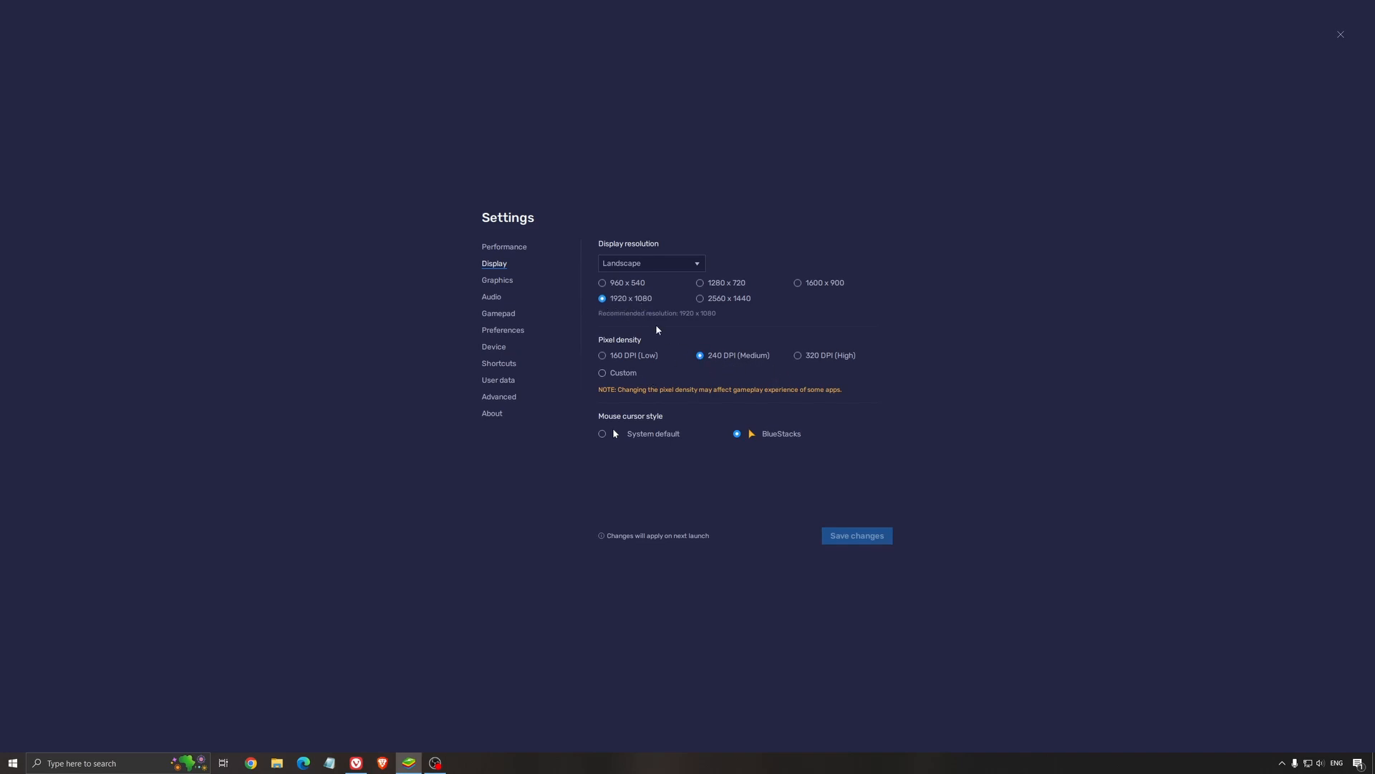
mouse_move(607, 344)
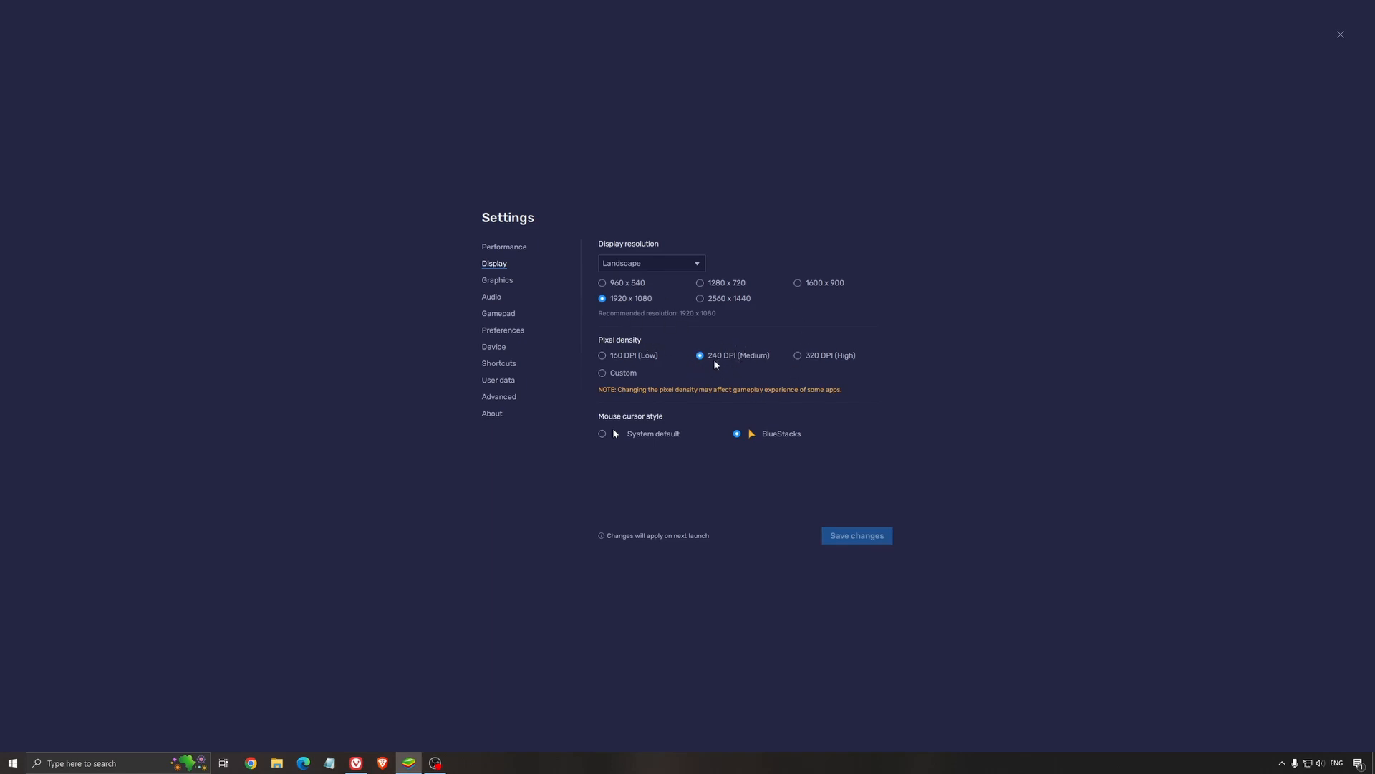
mouse_move(847, 364)
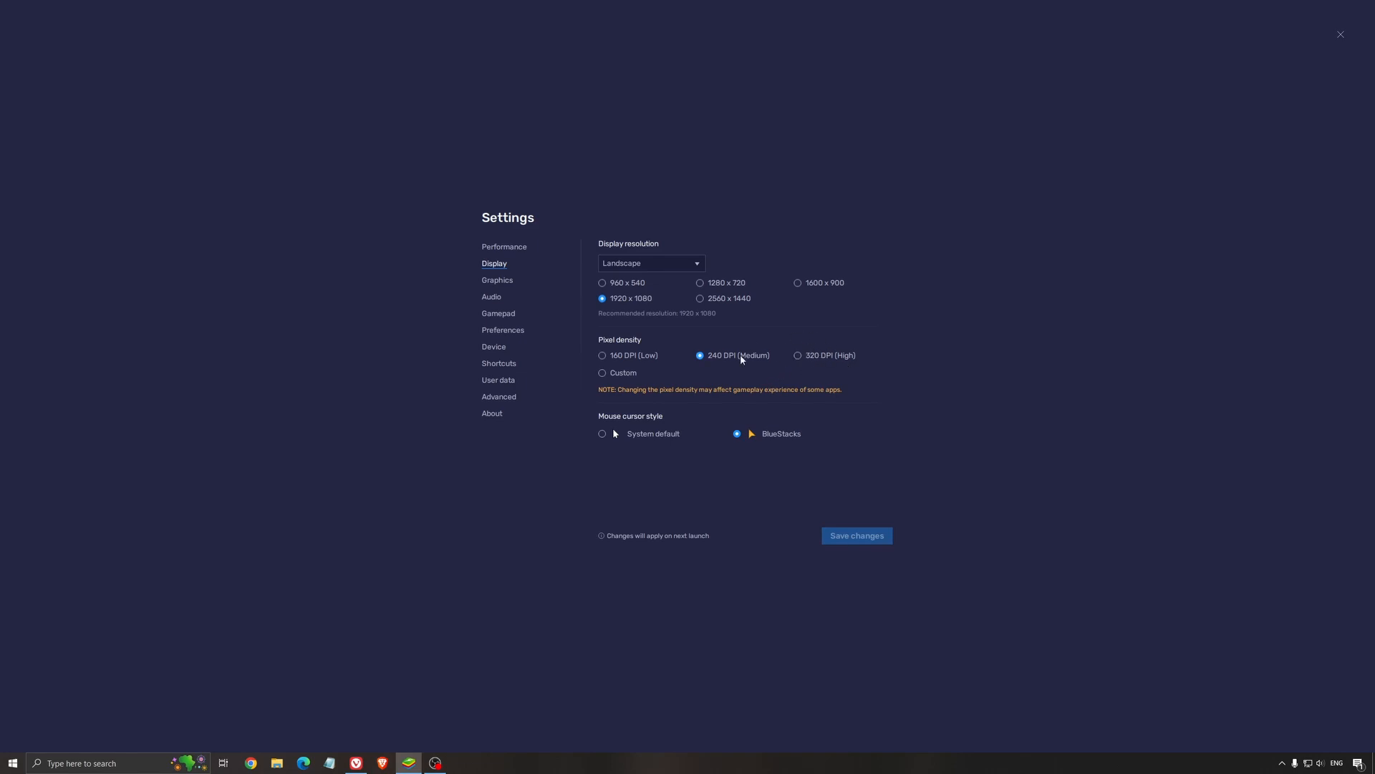
mouse_move(699, 390)
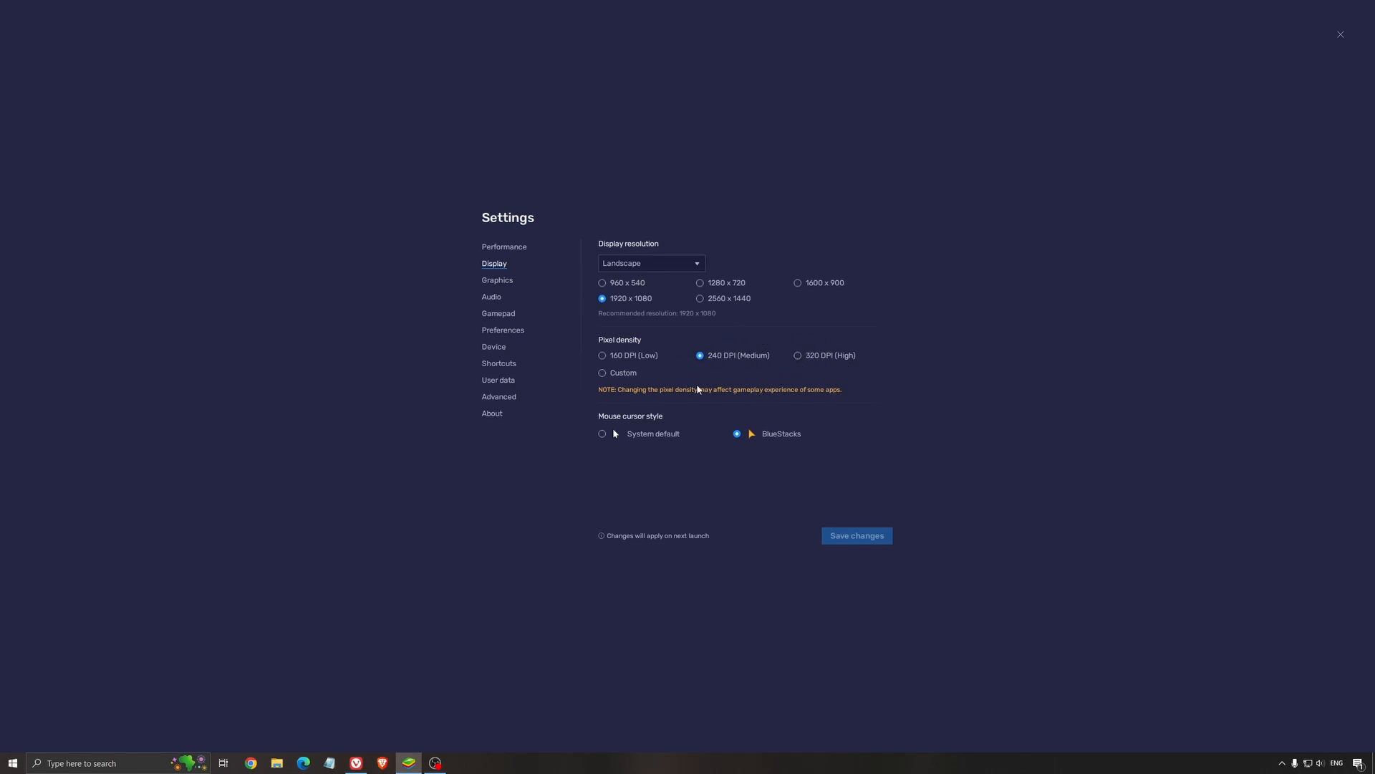
mouse_move(743, 343)
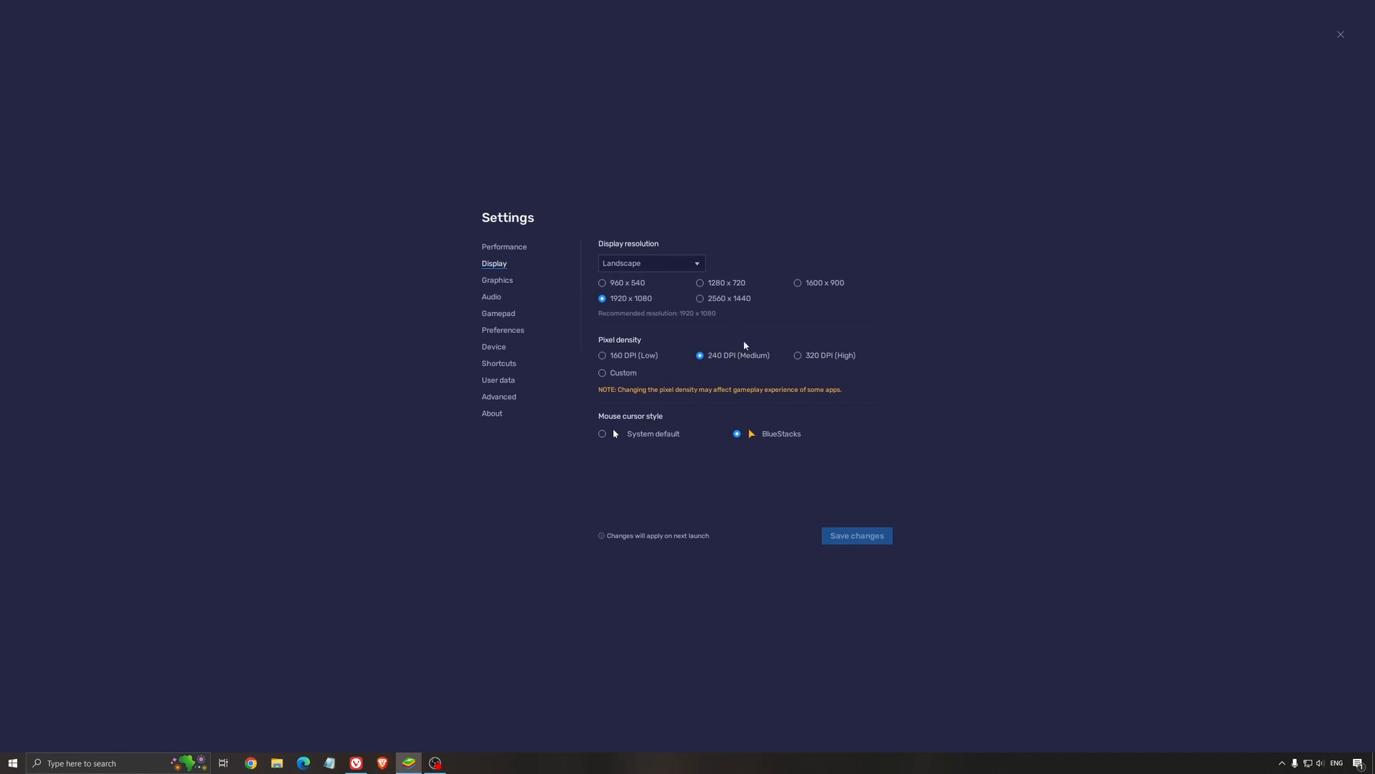
mouse_move(515, 303)
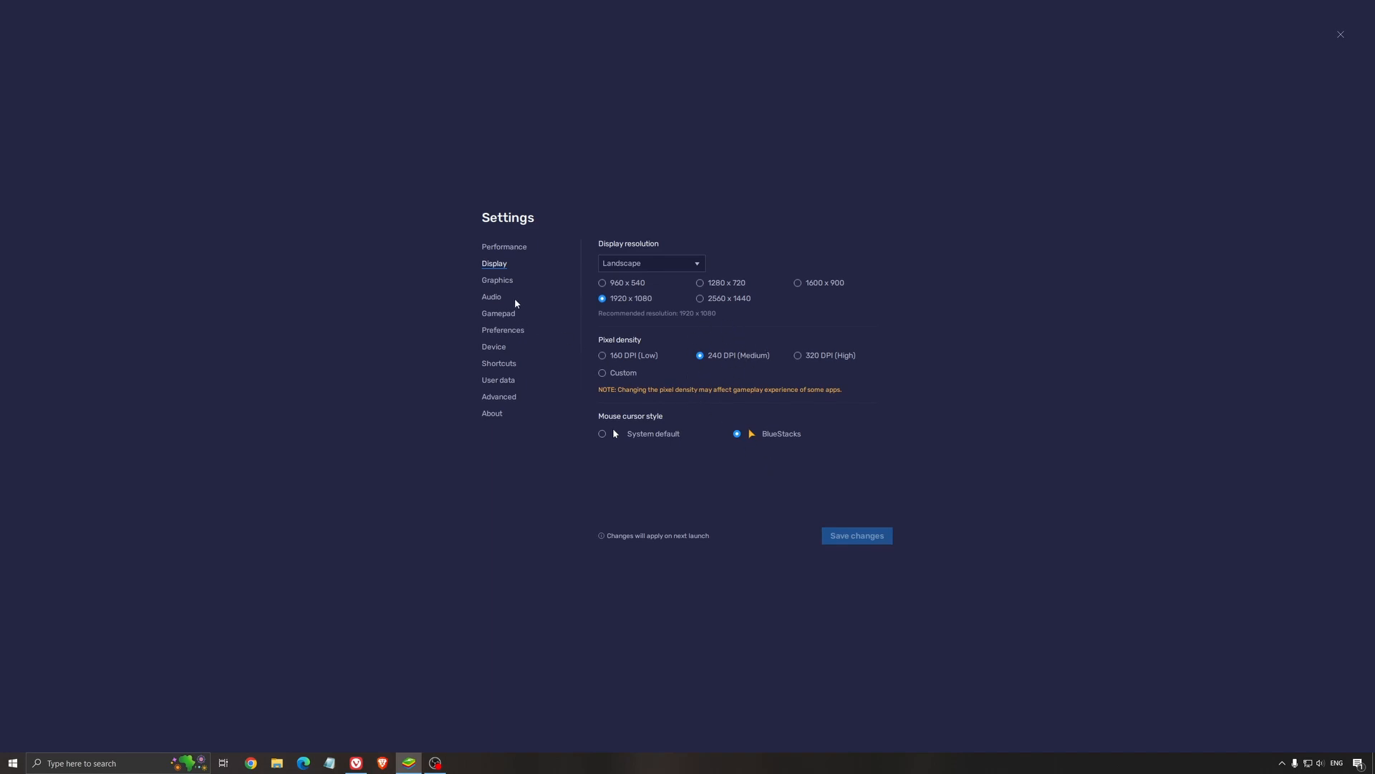
click(497, 281)
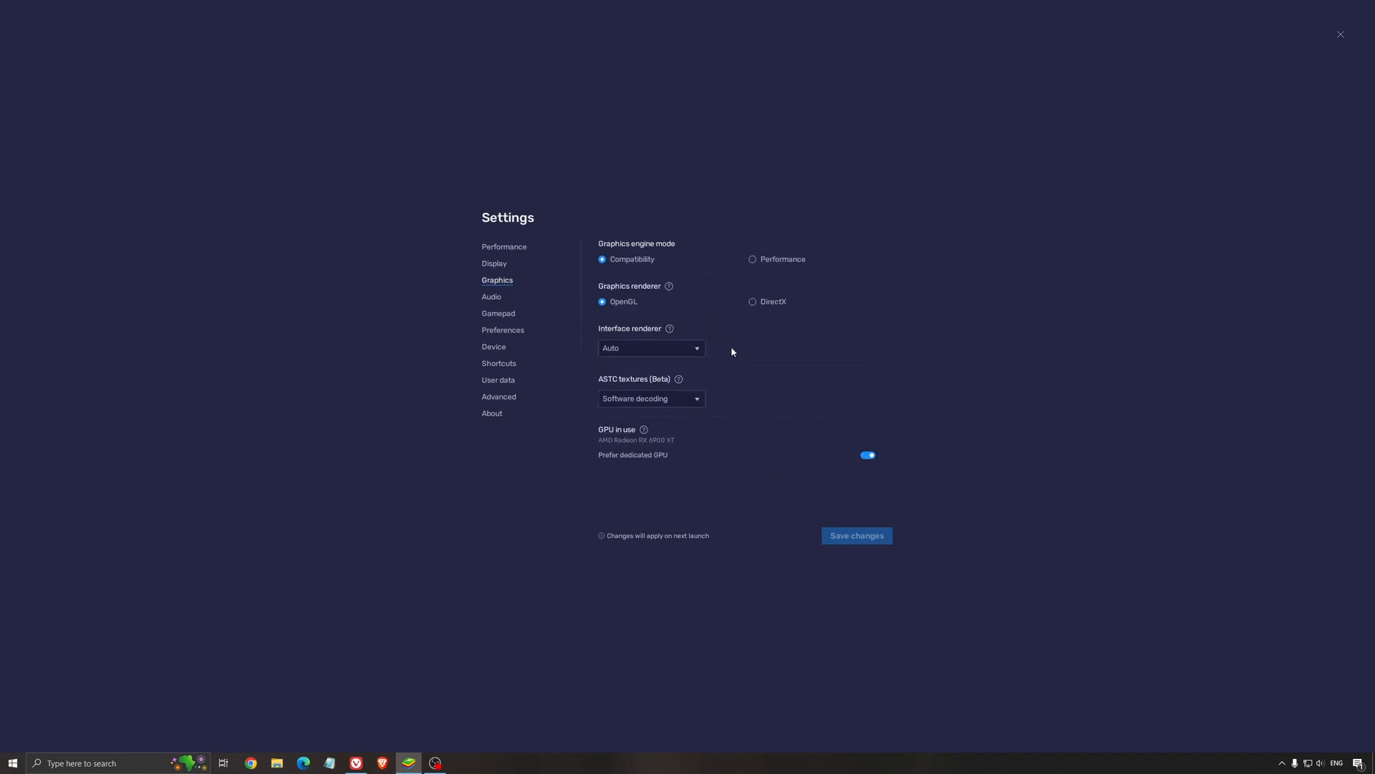
mouse_move(640, 257)
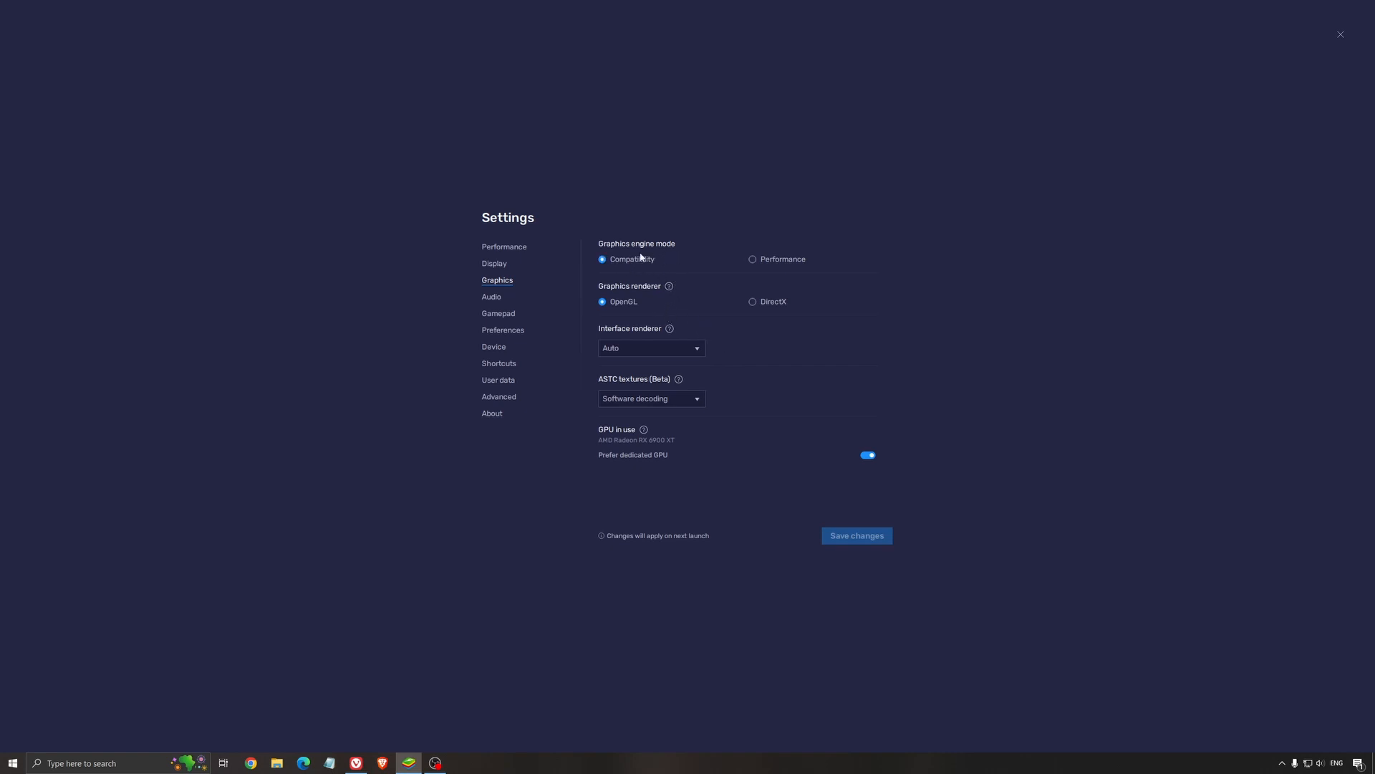
mouse_move(717, 274)
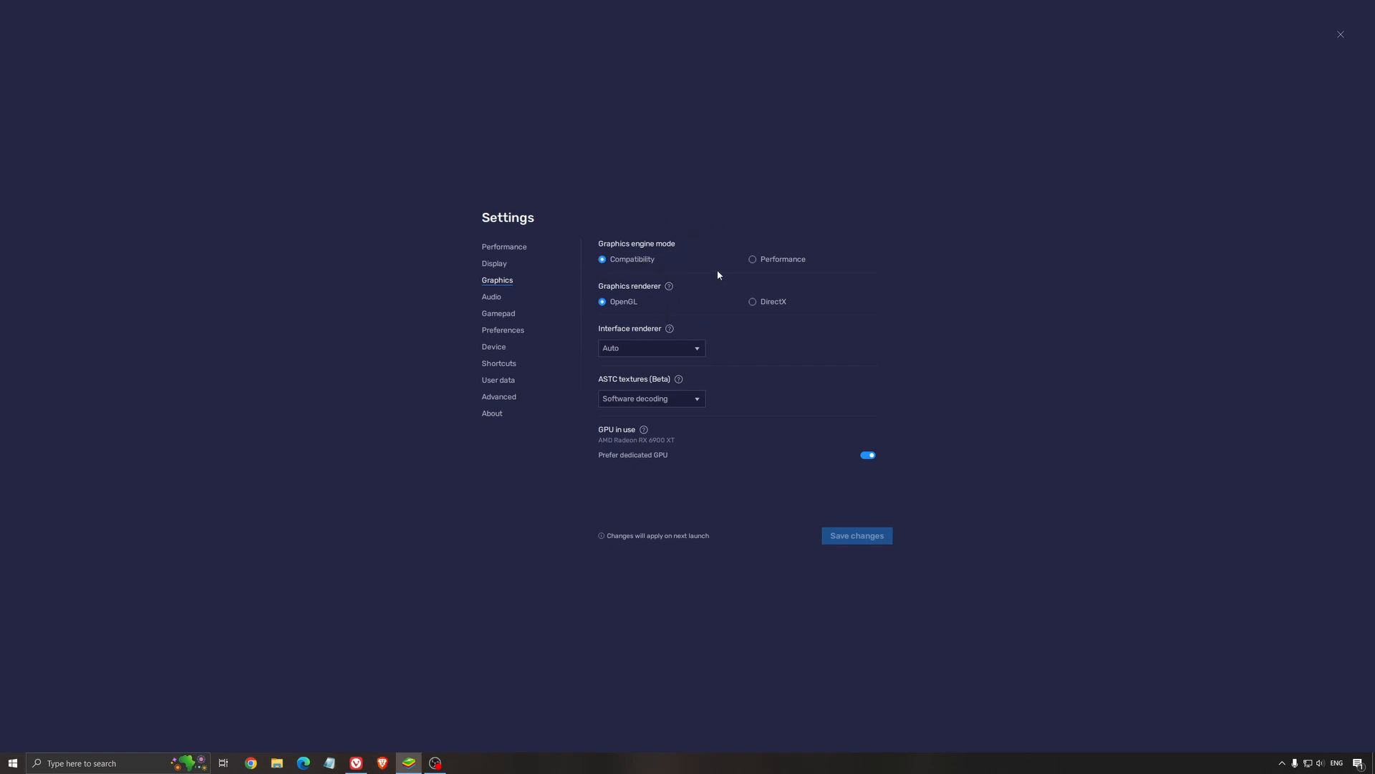
mouse_move(796, 275)
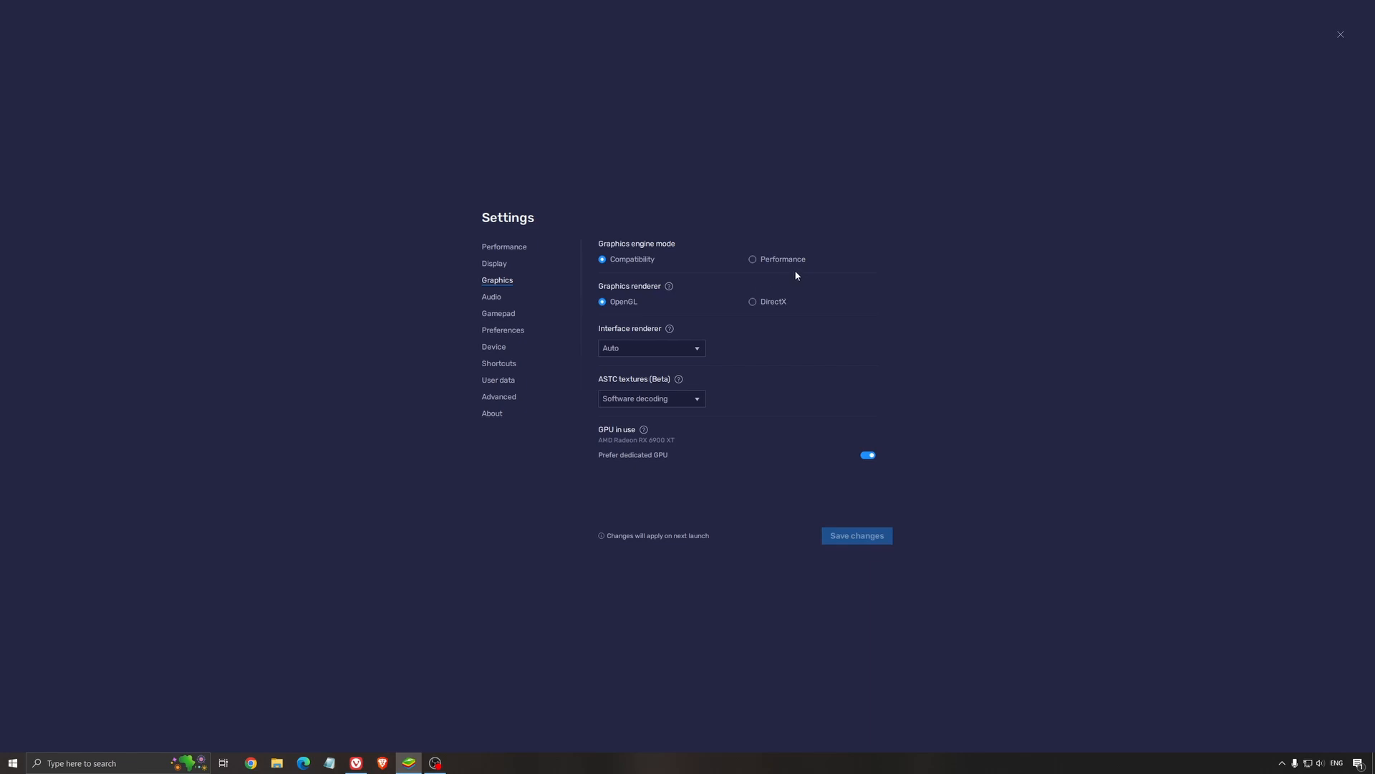
mouse_move(619, 320)
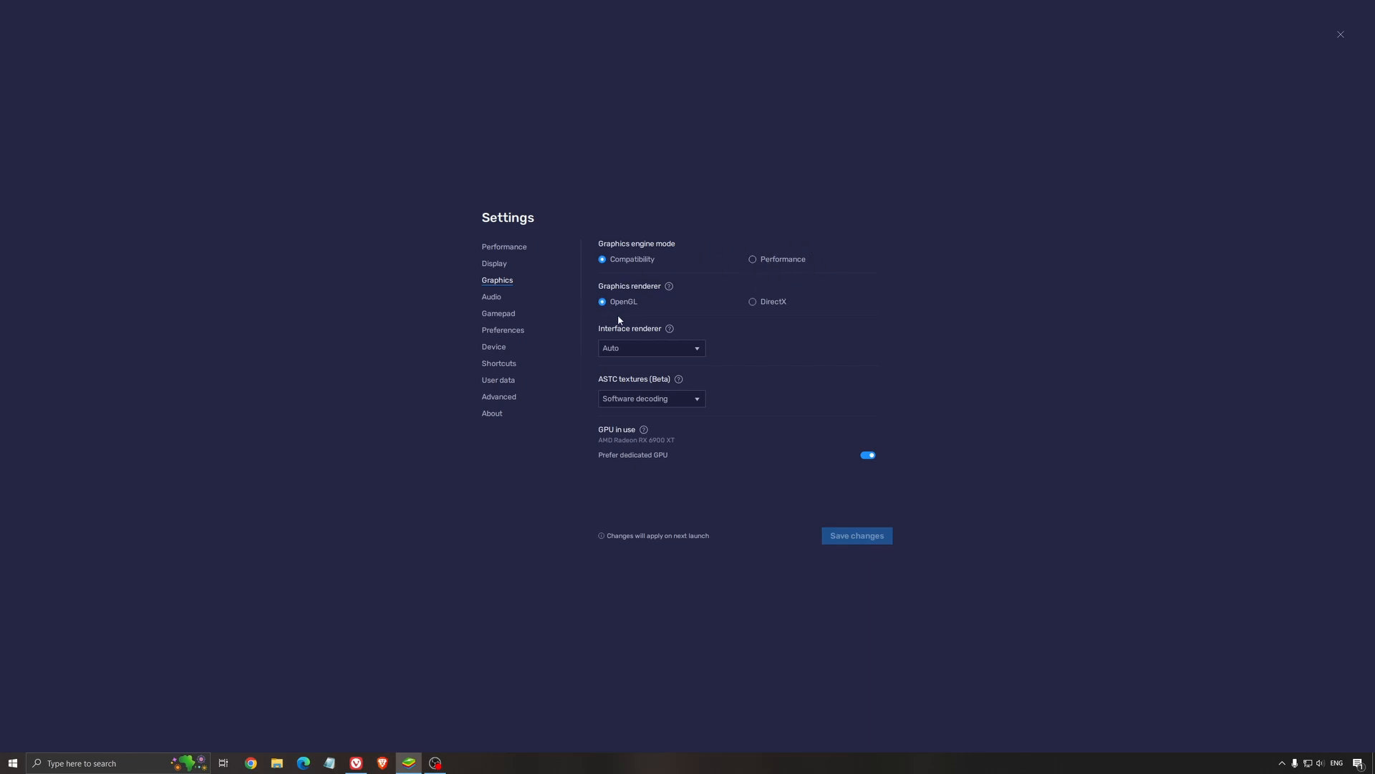
mouse_move(630, 235)
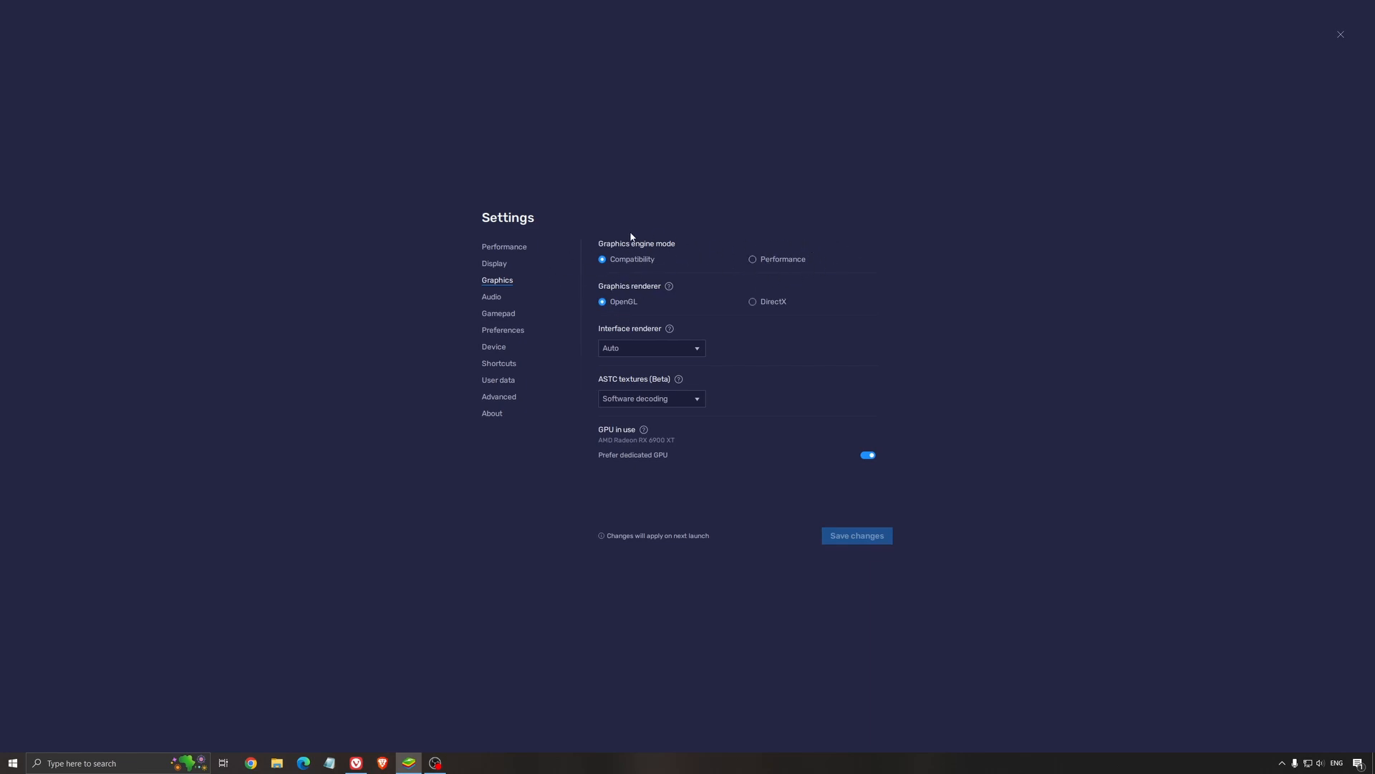
mouse_move(628, 303)
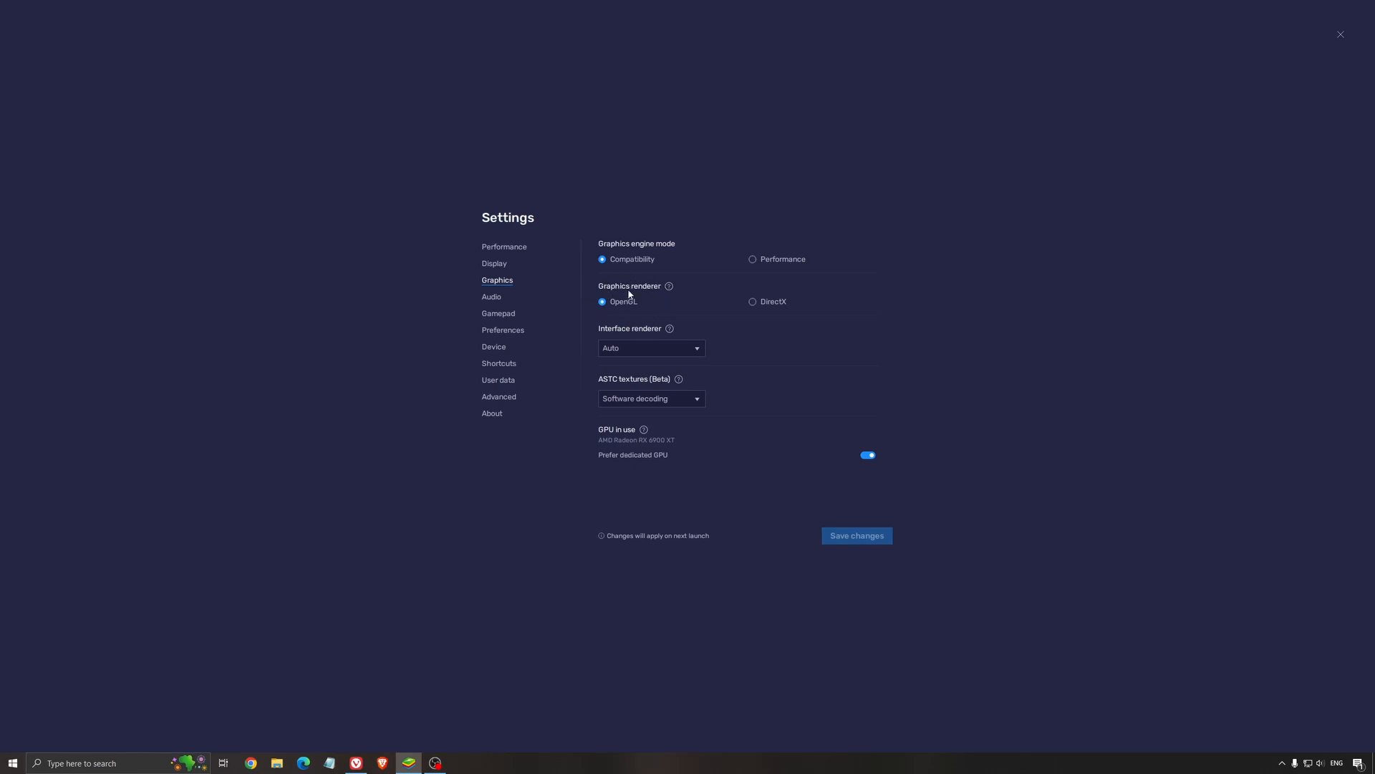
mouse_move(630, 312)
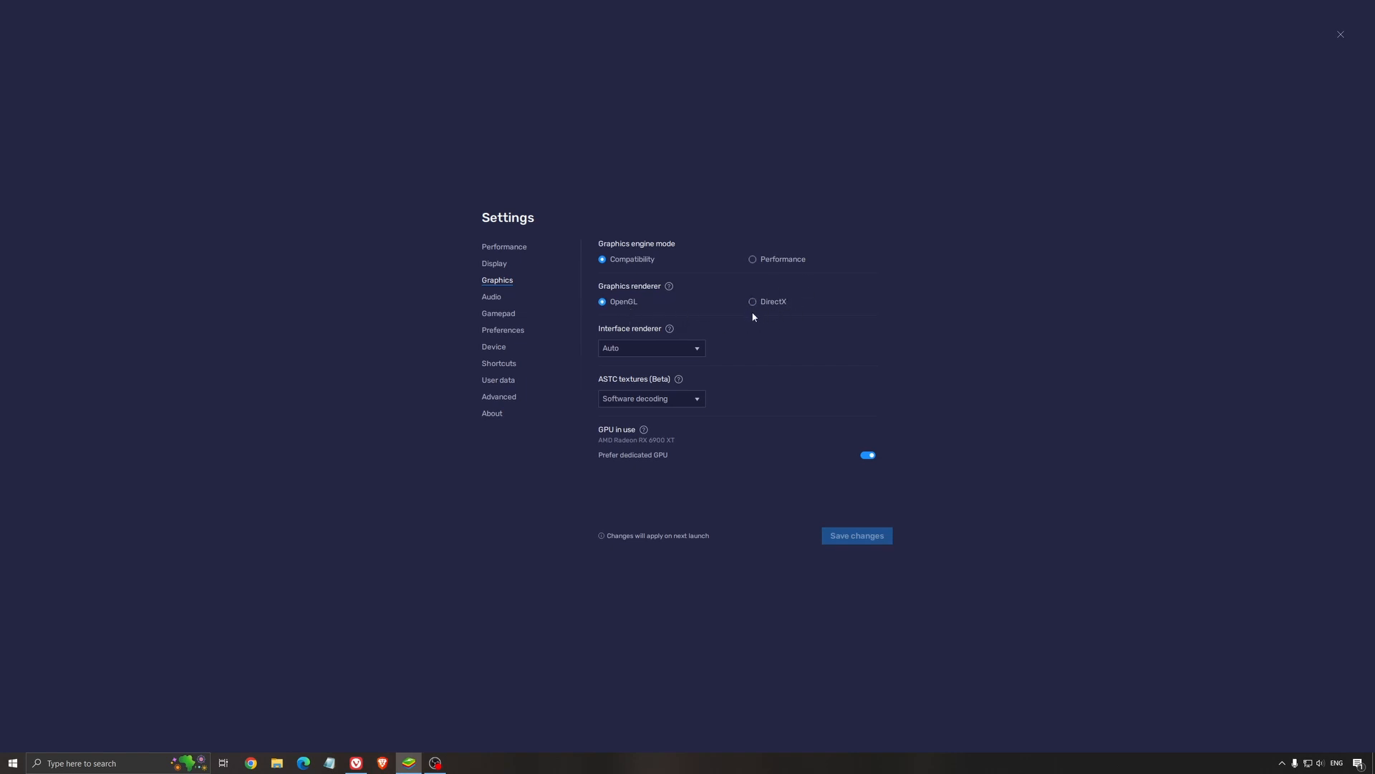
mouse_move(624, 324)
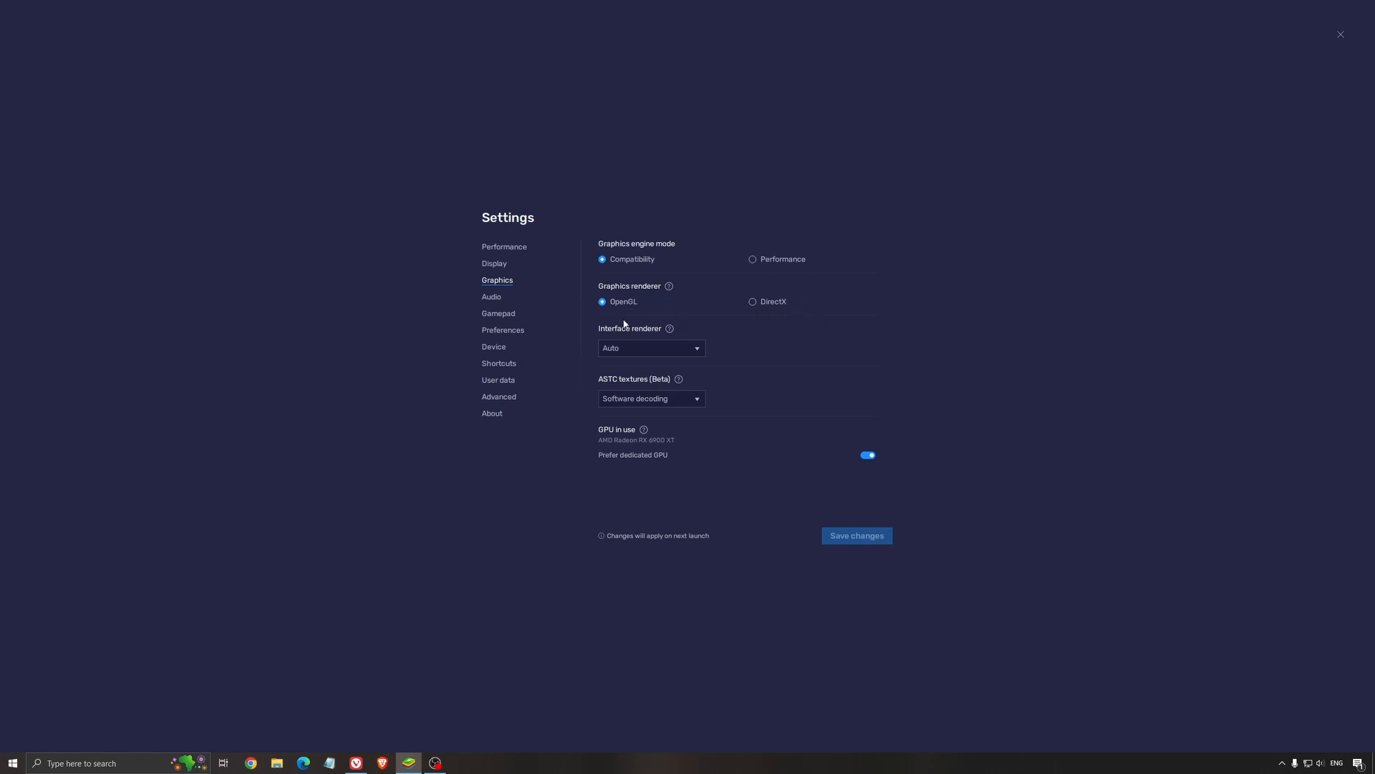
mouse_move(684, 324)
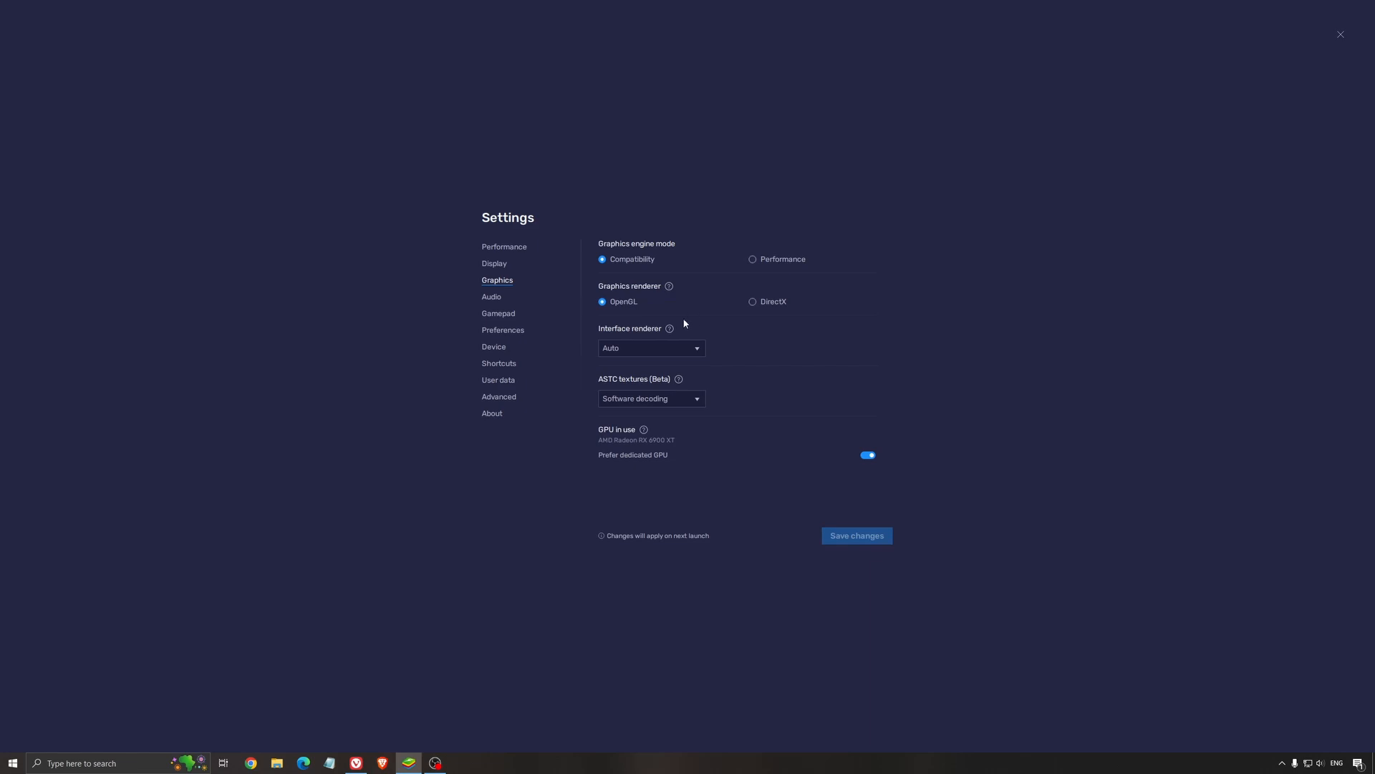
mouse_move(684, 336)
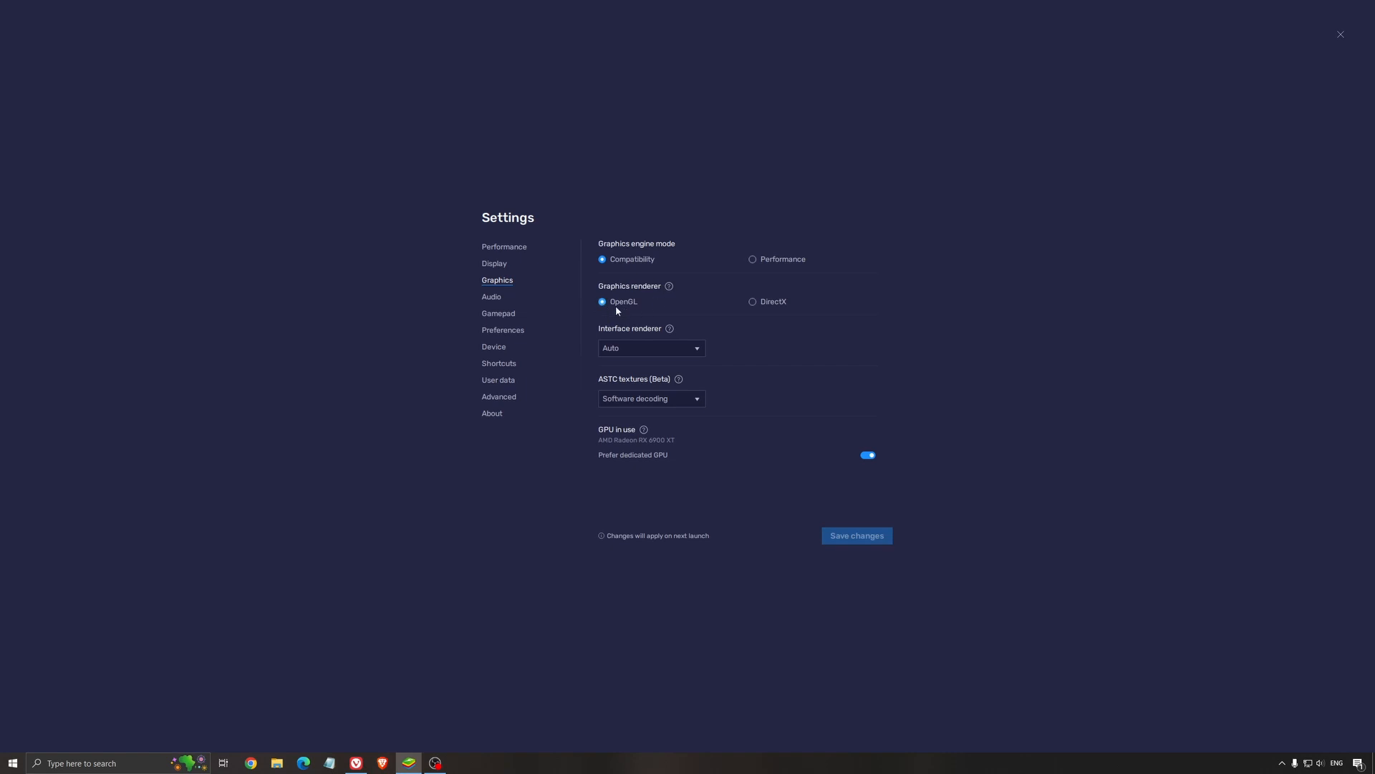
mouse_move(731, 307)
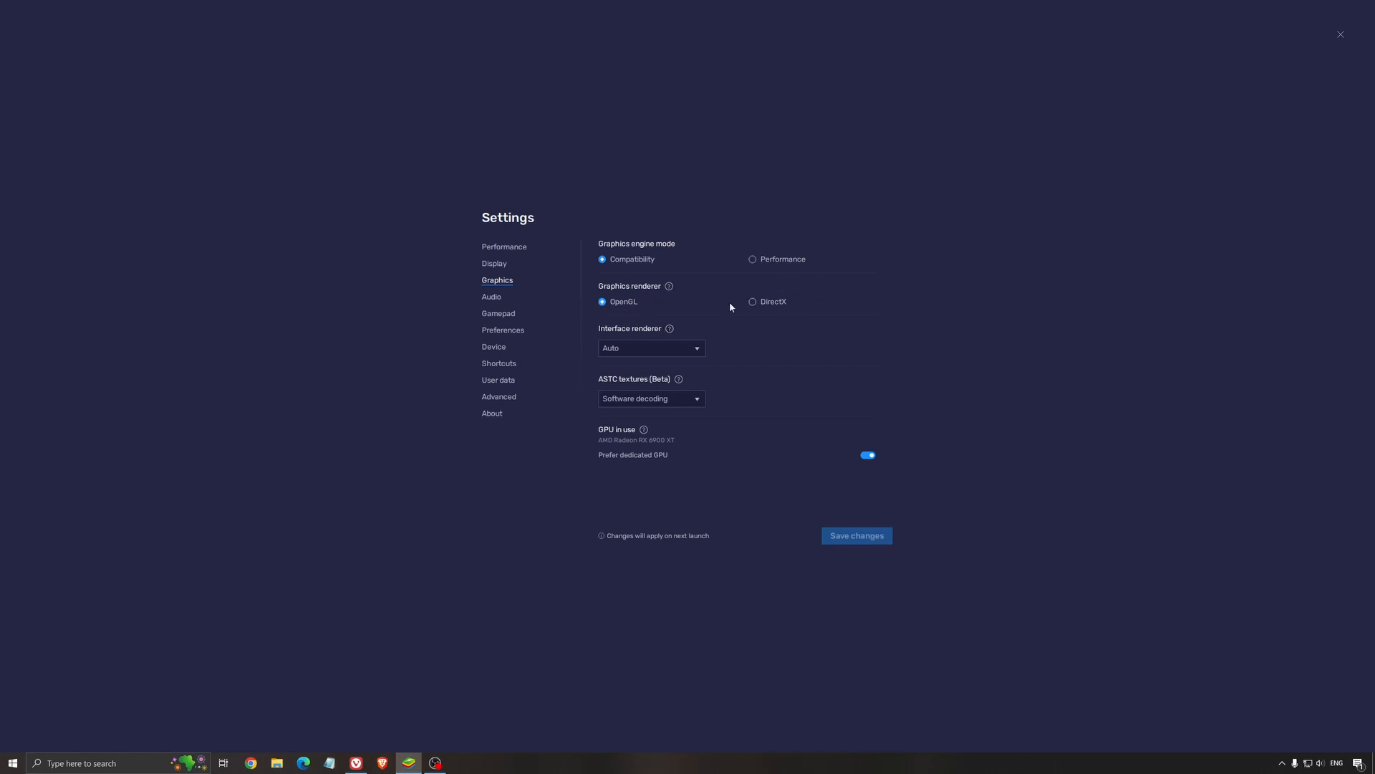
mouse_move(704, 446)
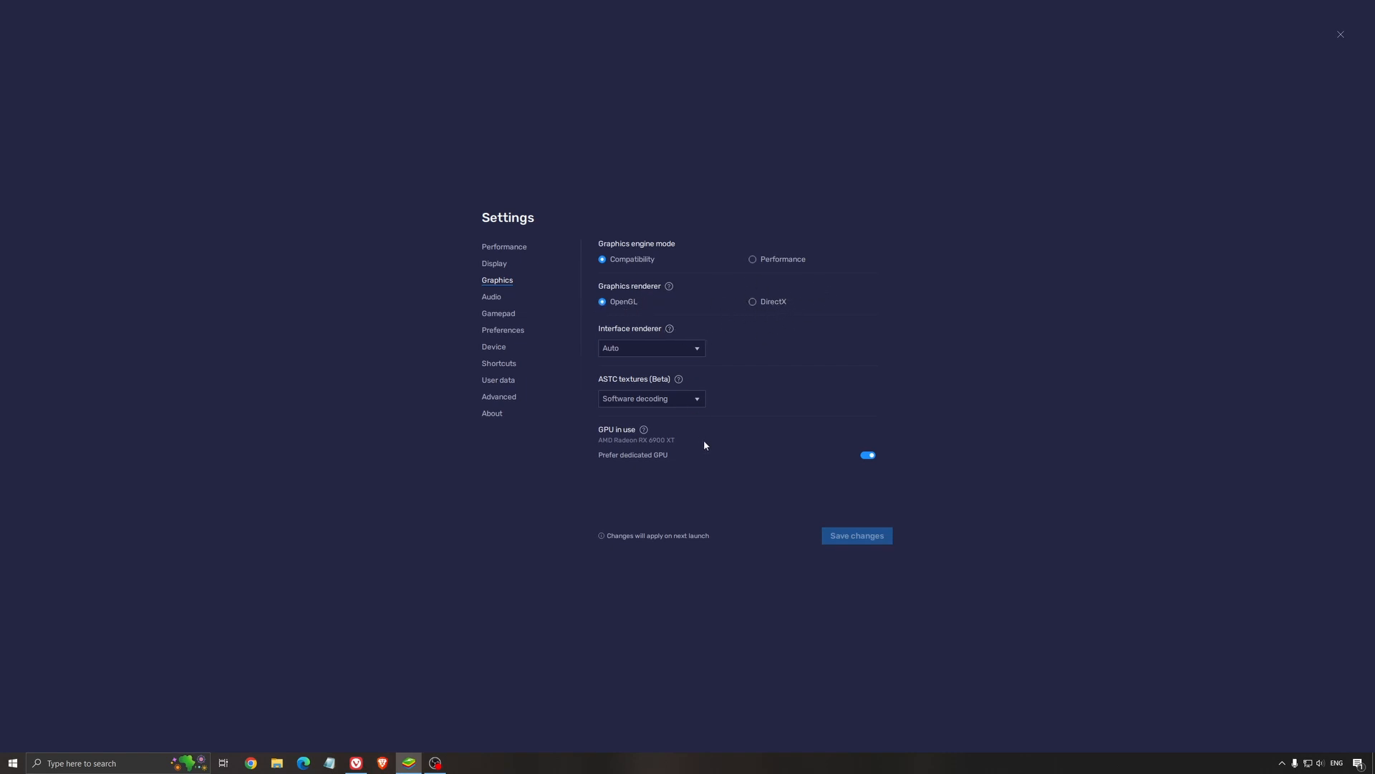
mouse_move(748, 348)
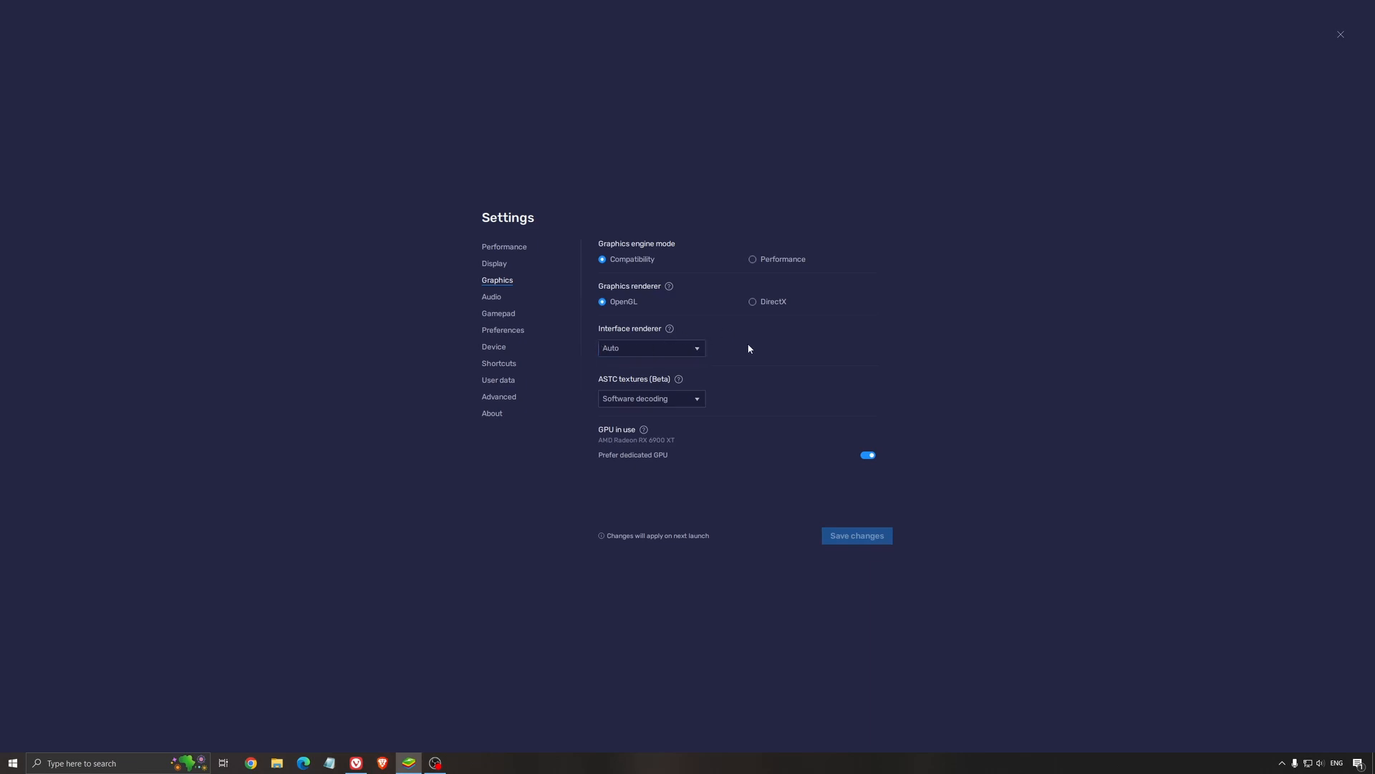
mouse_move(637, 384)
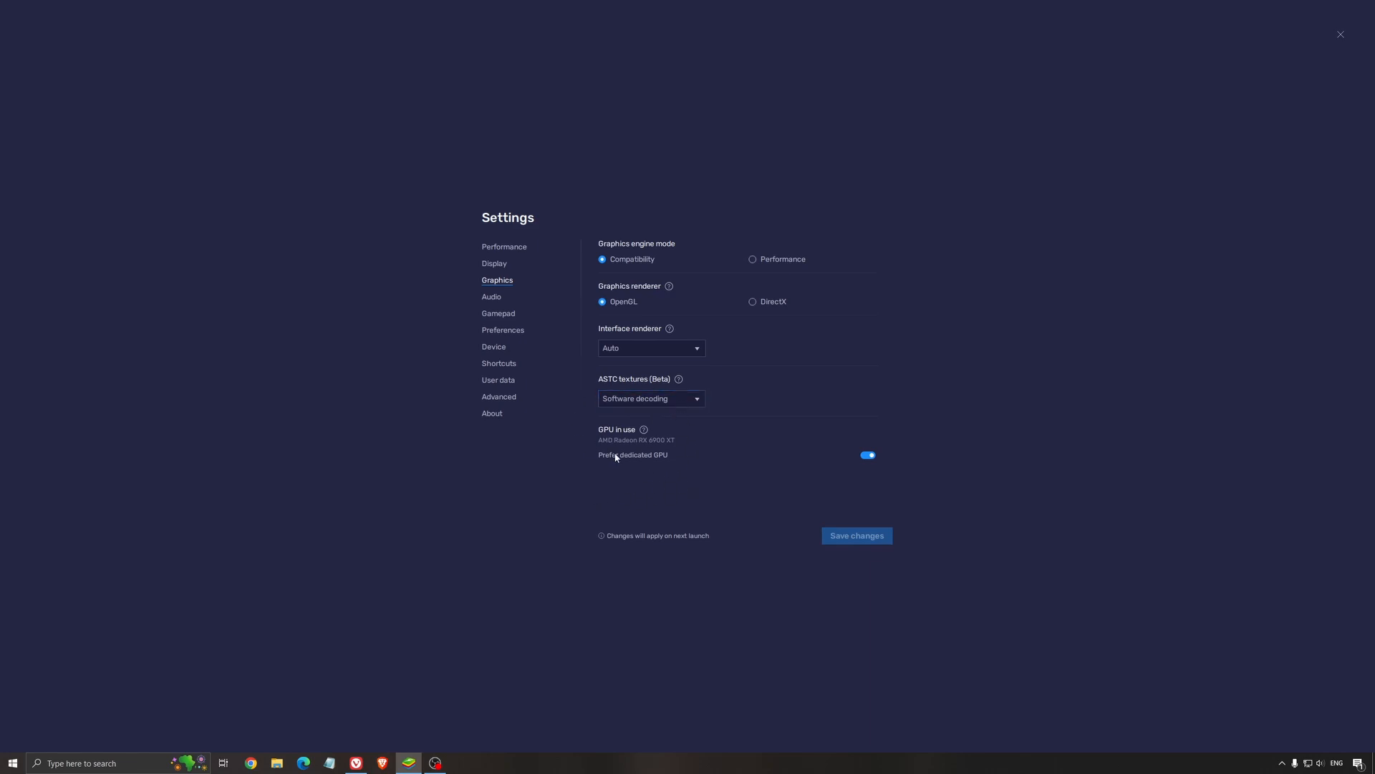
mouse_move(646, 435)
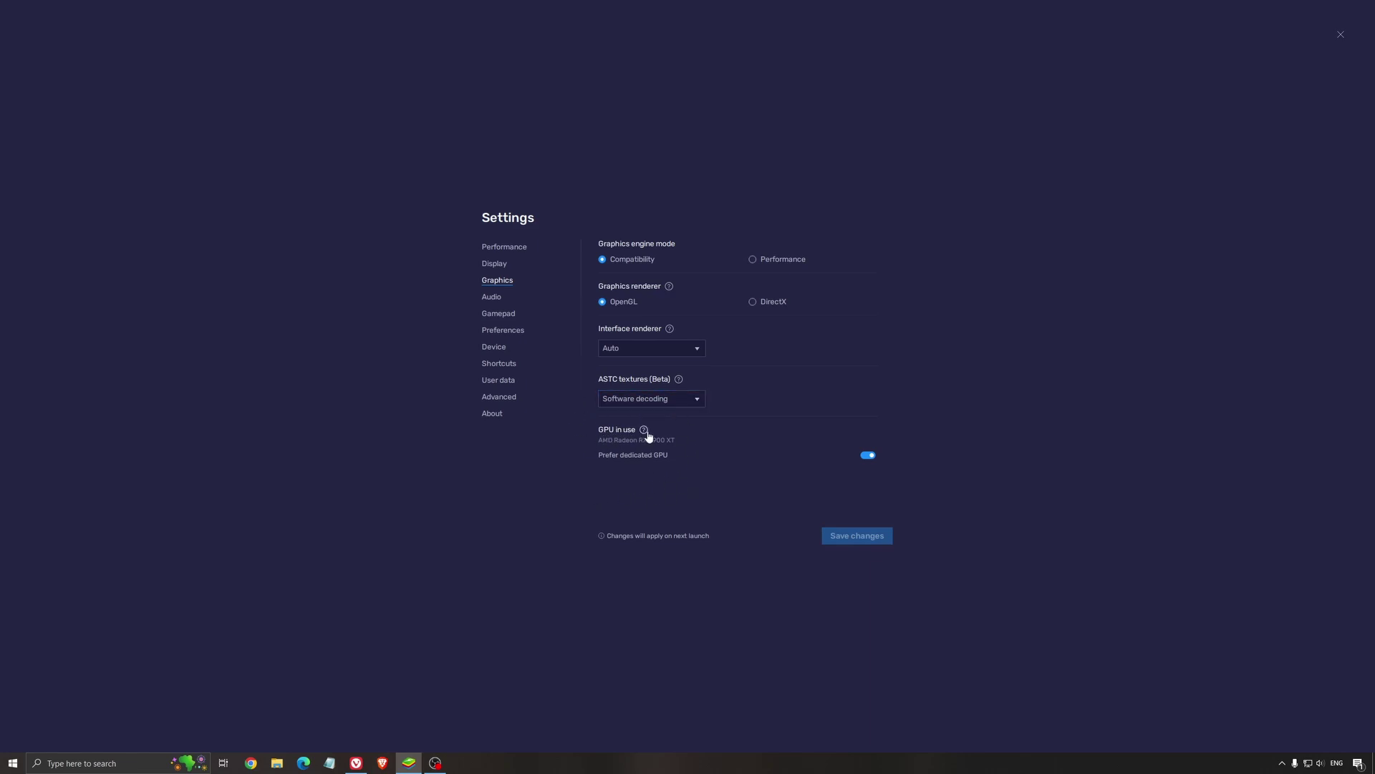
mouse_move(615, 463)
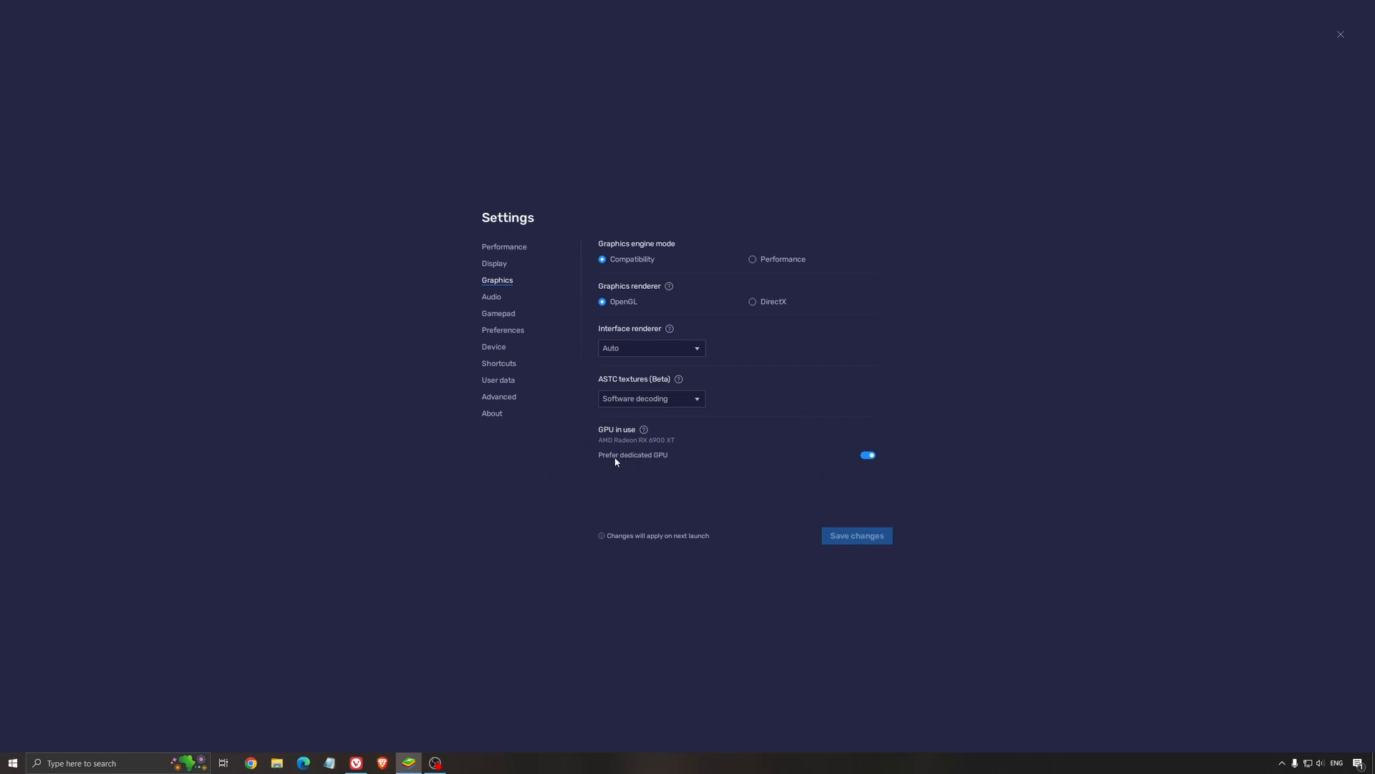
mouse_move(677, 448)
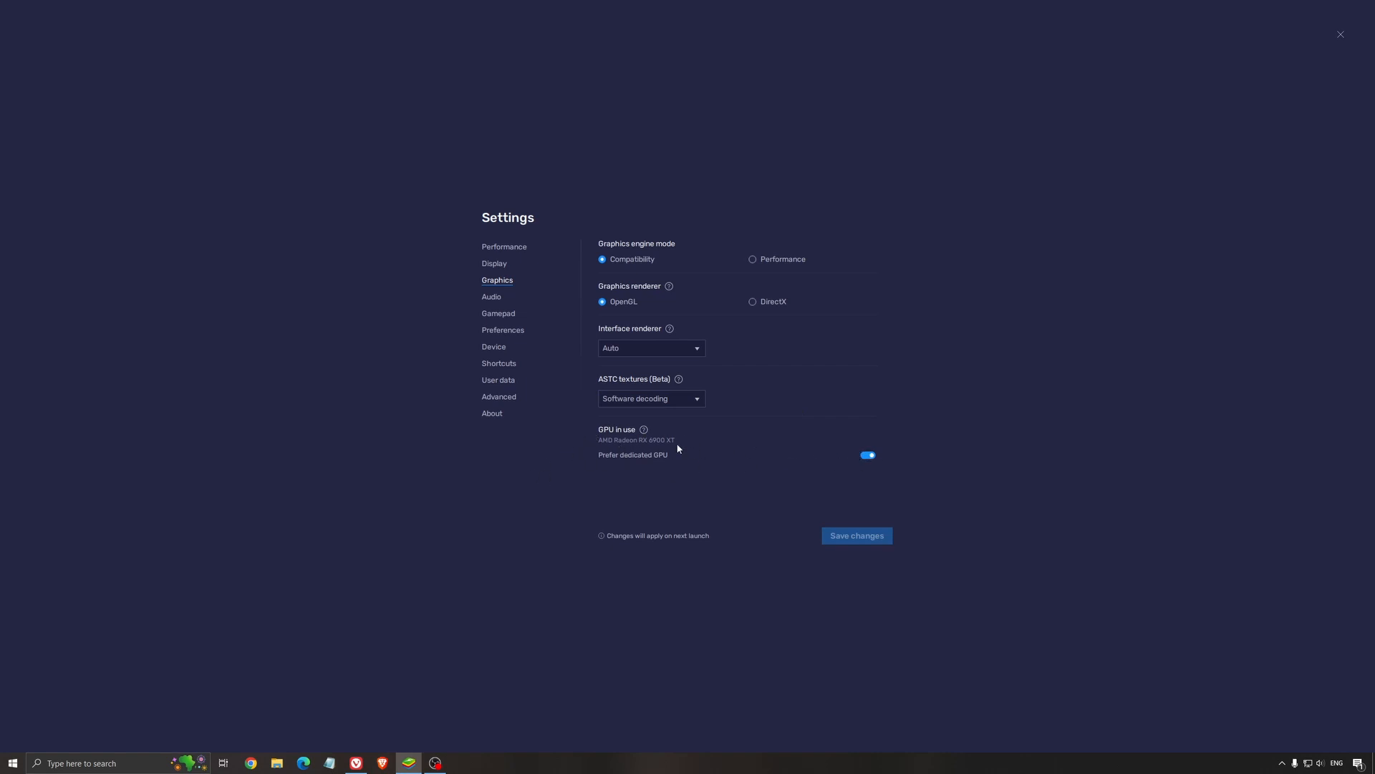
mouse_move(697, 449)
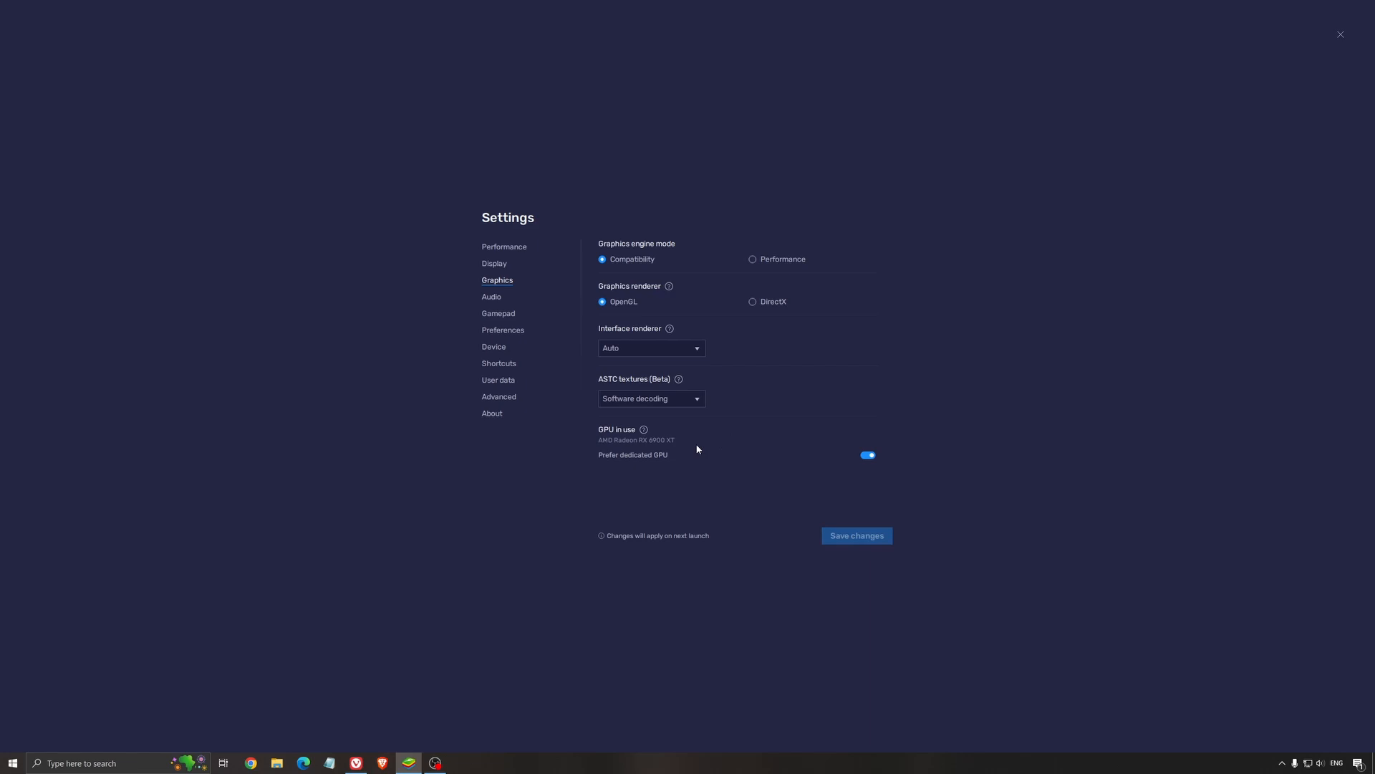
mouse_move(611, 469)
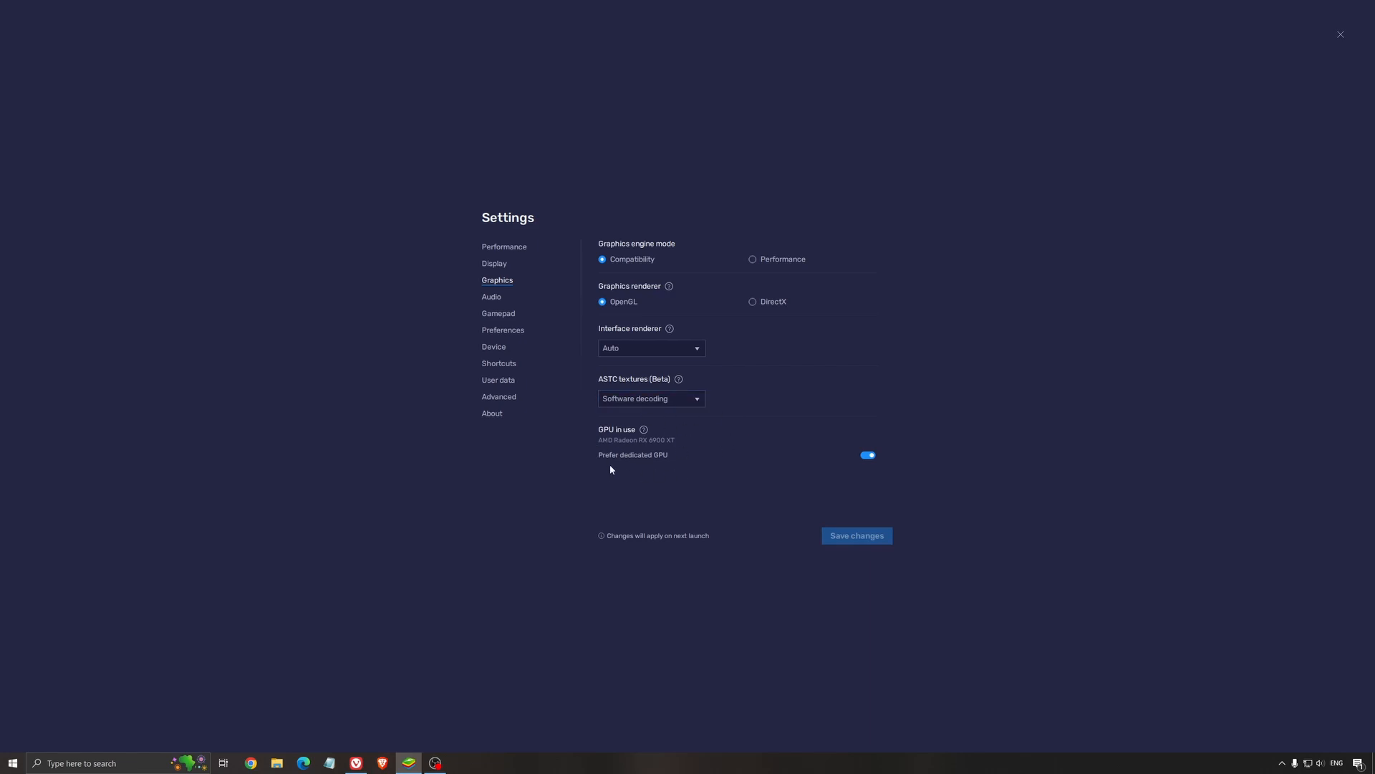
mouse_move(540, 422)
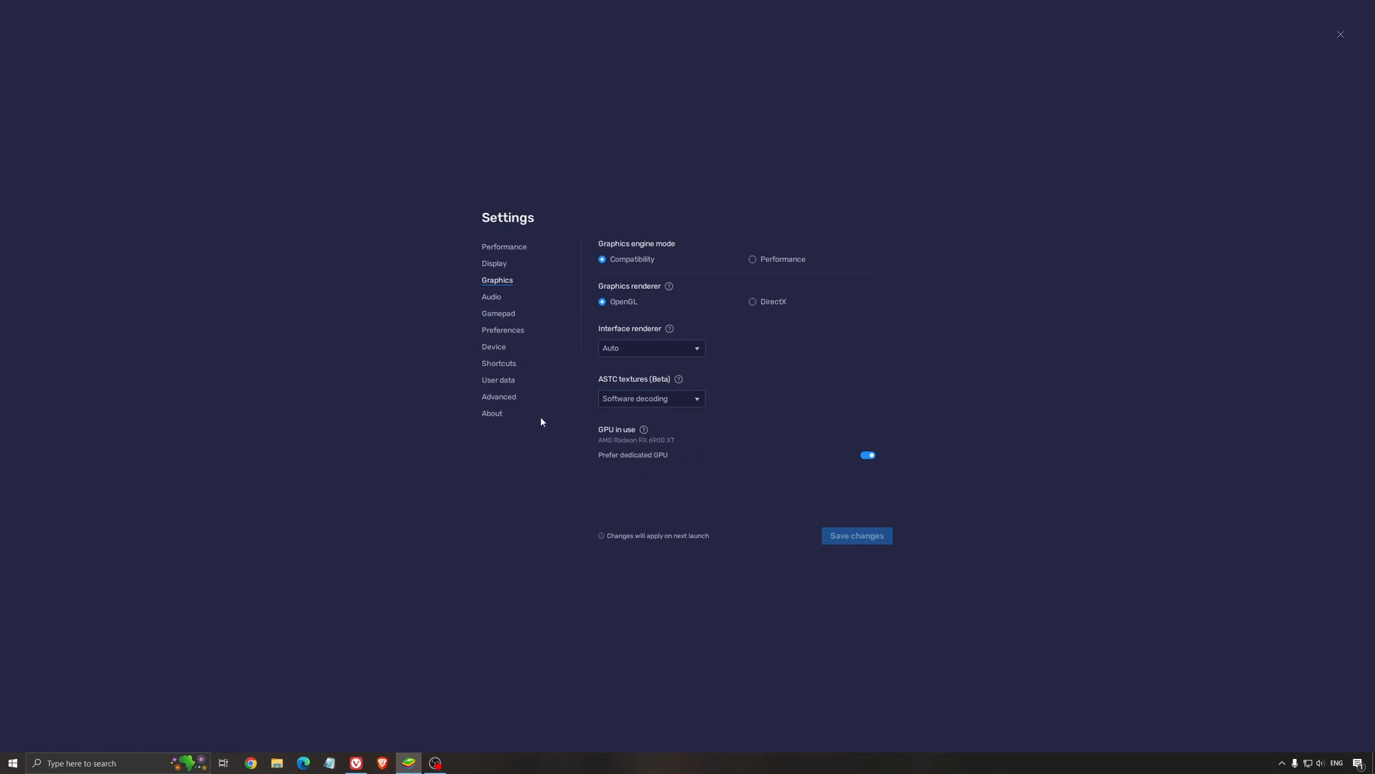
Step: In Device settings, open the predefined profile list and keep Asus ROG 2 selected
click(493, 347)
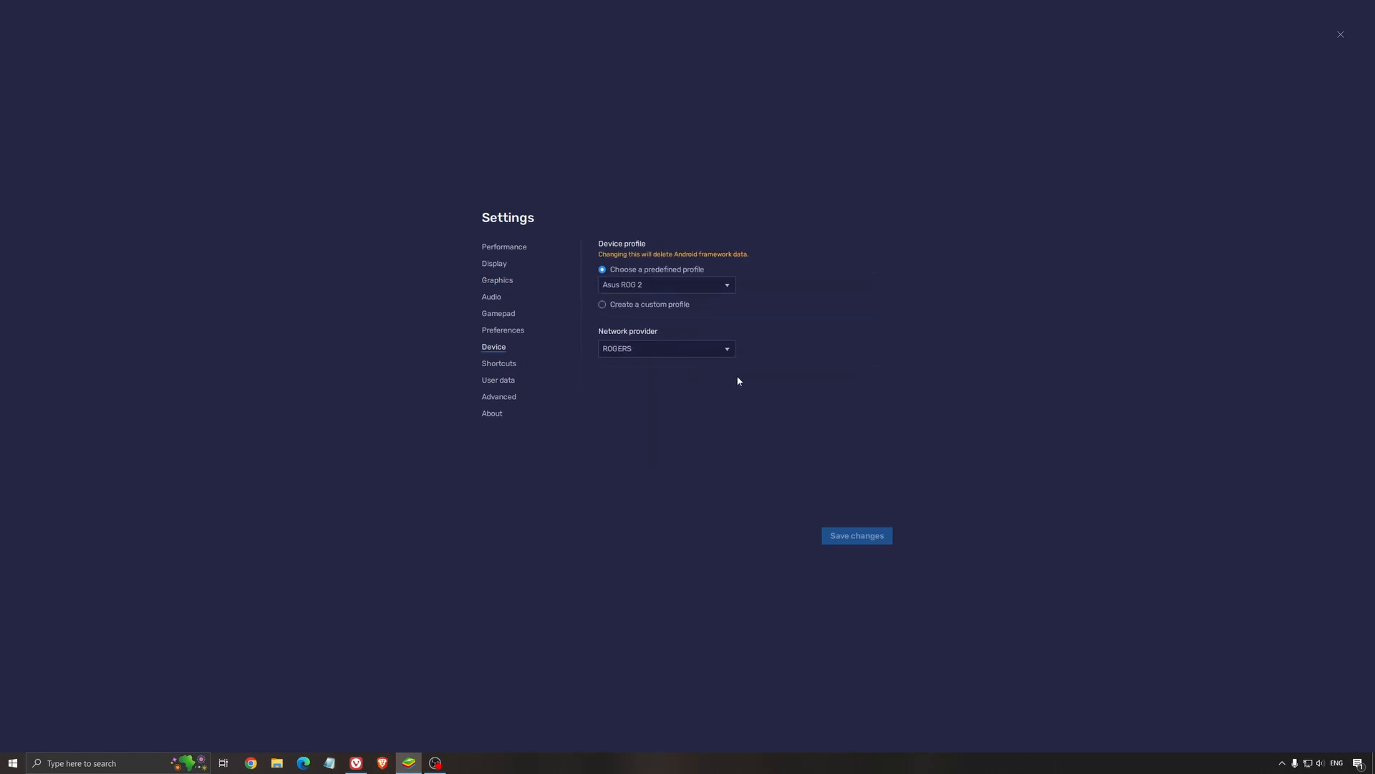
mouse_move(798, 378)
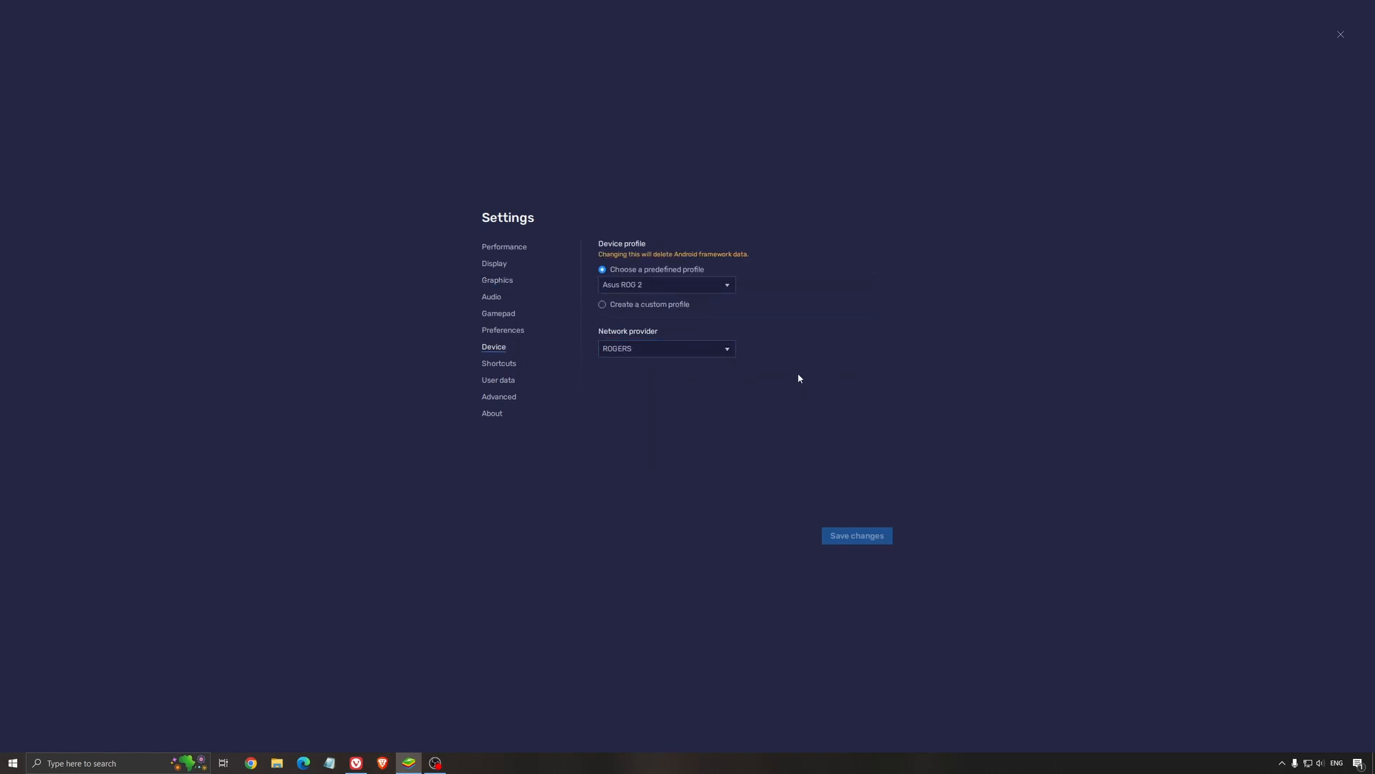
click(665, 284)
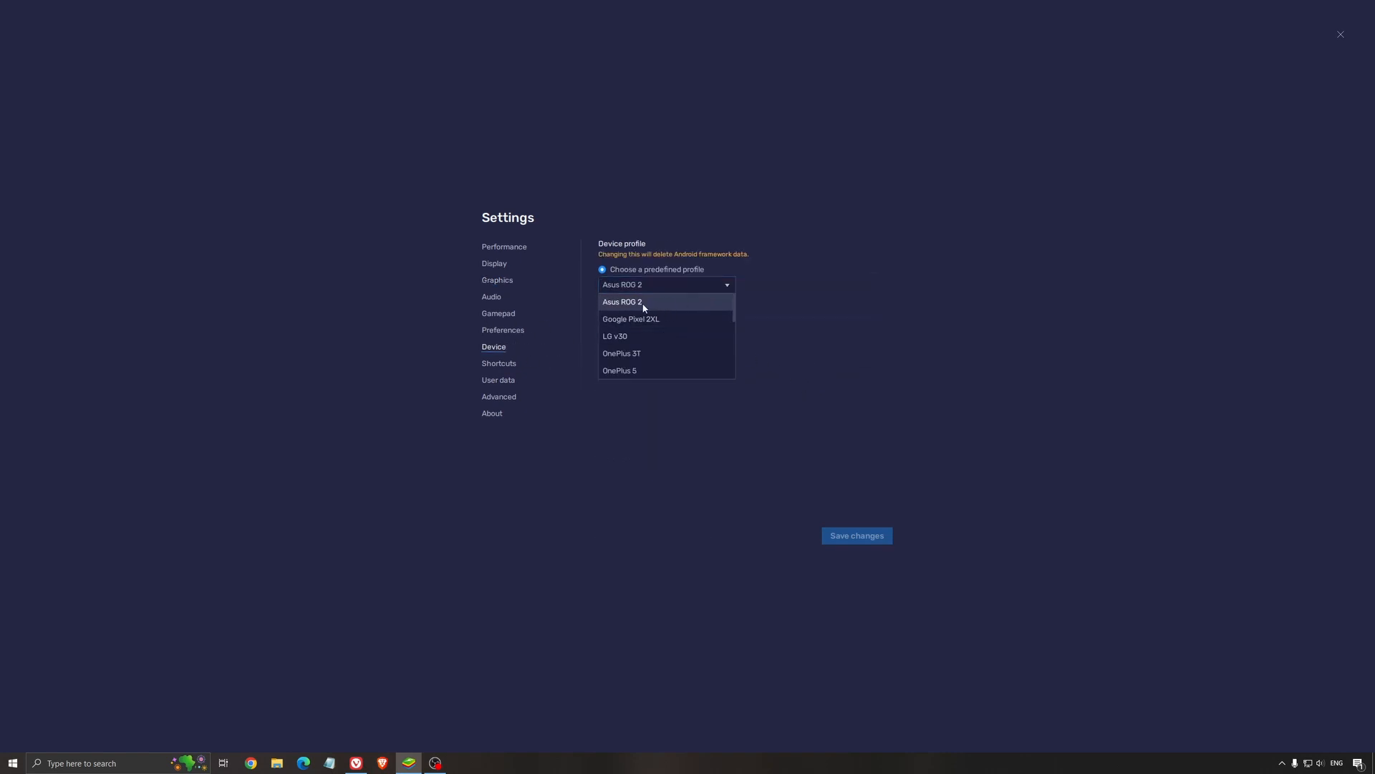
click(621, 301)
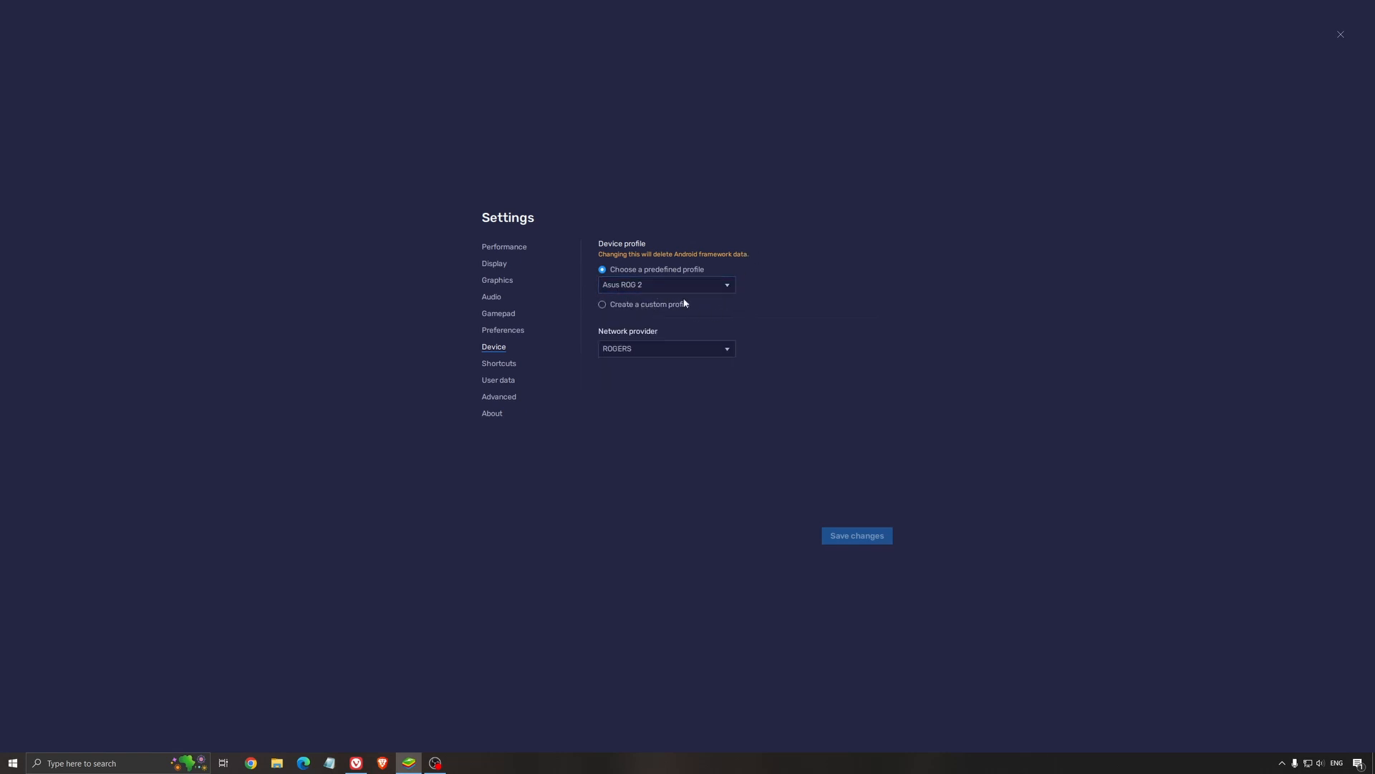
mouse_move(735, 270)
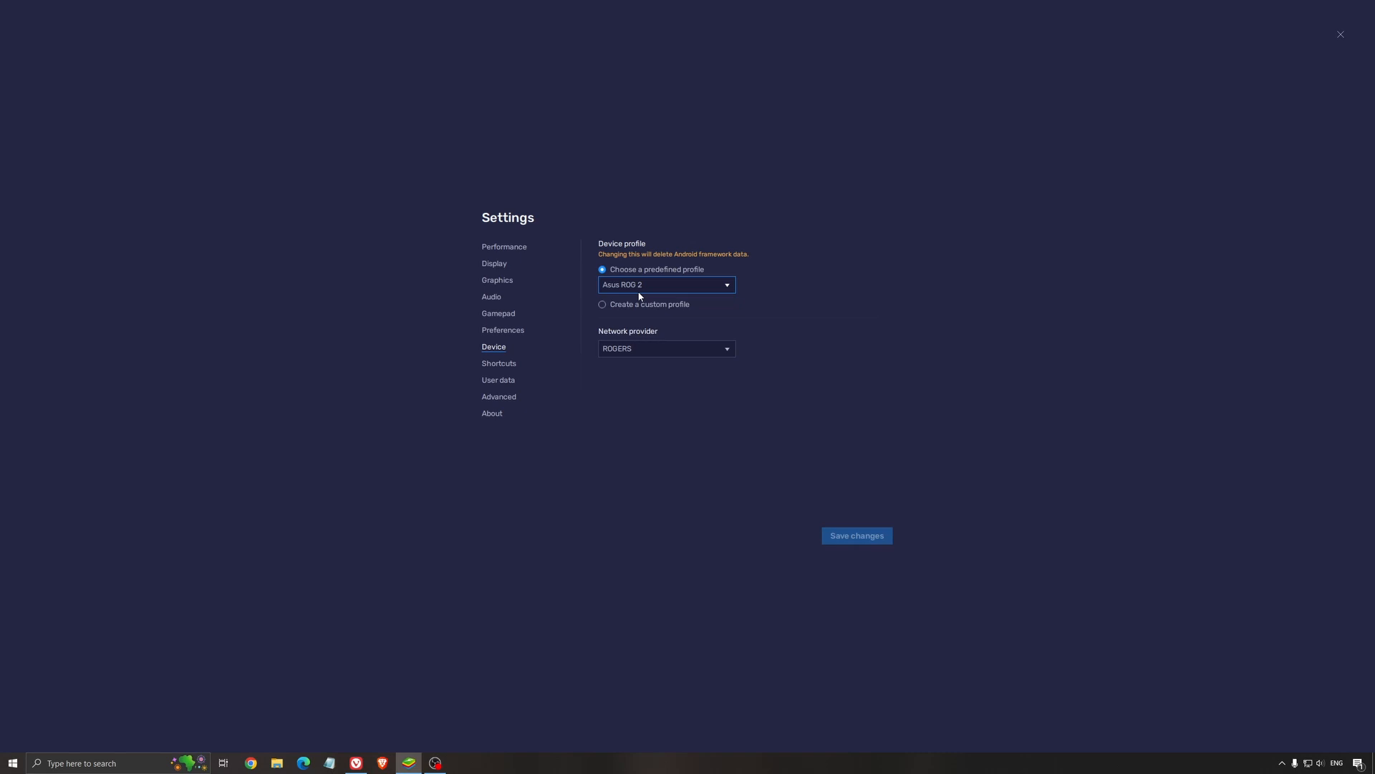
mouse_move(645, 294)
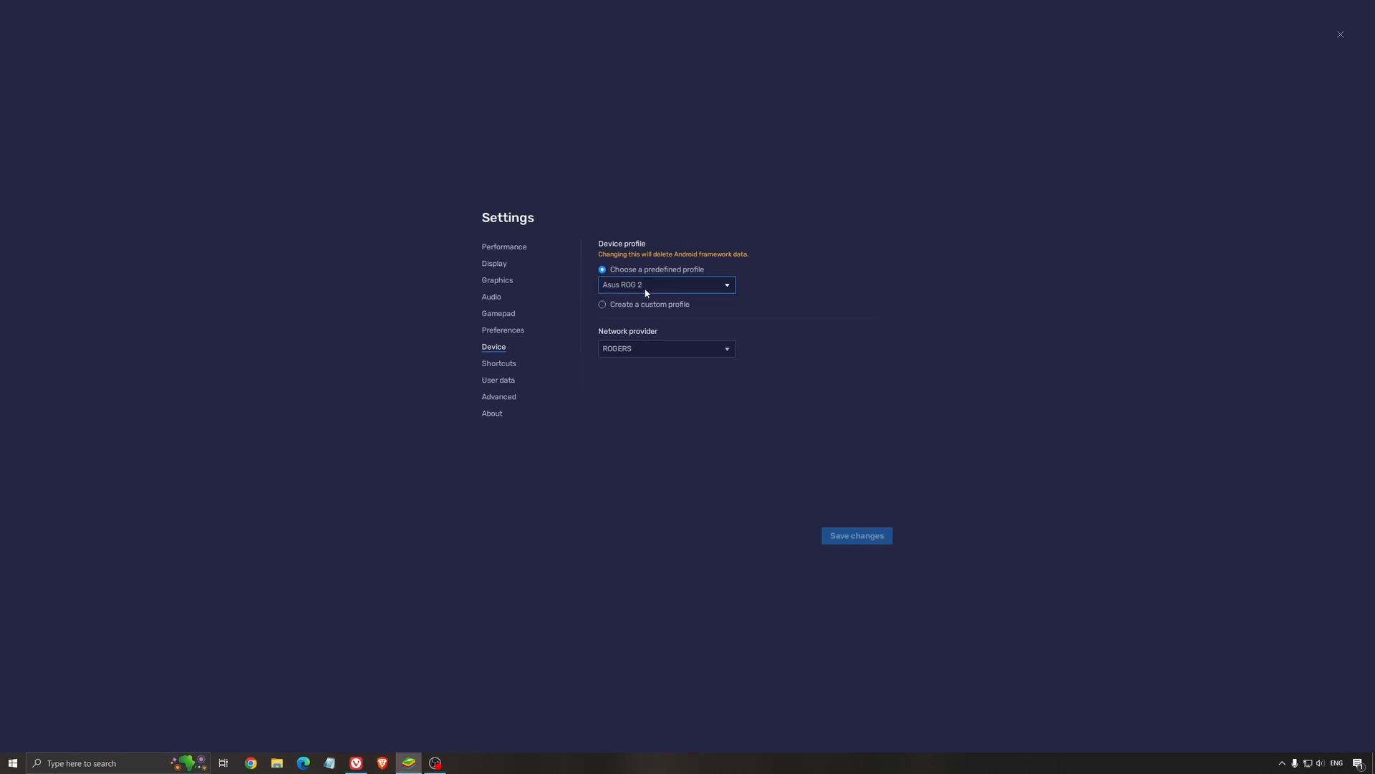
click(665, 285)
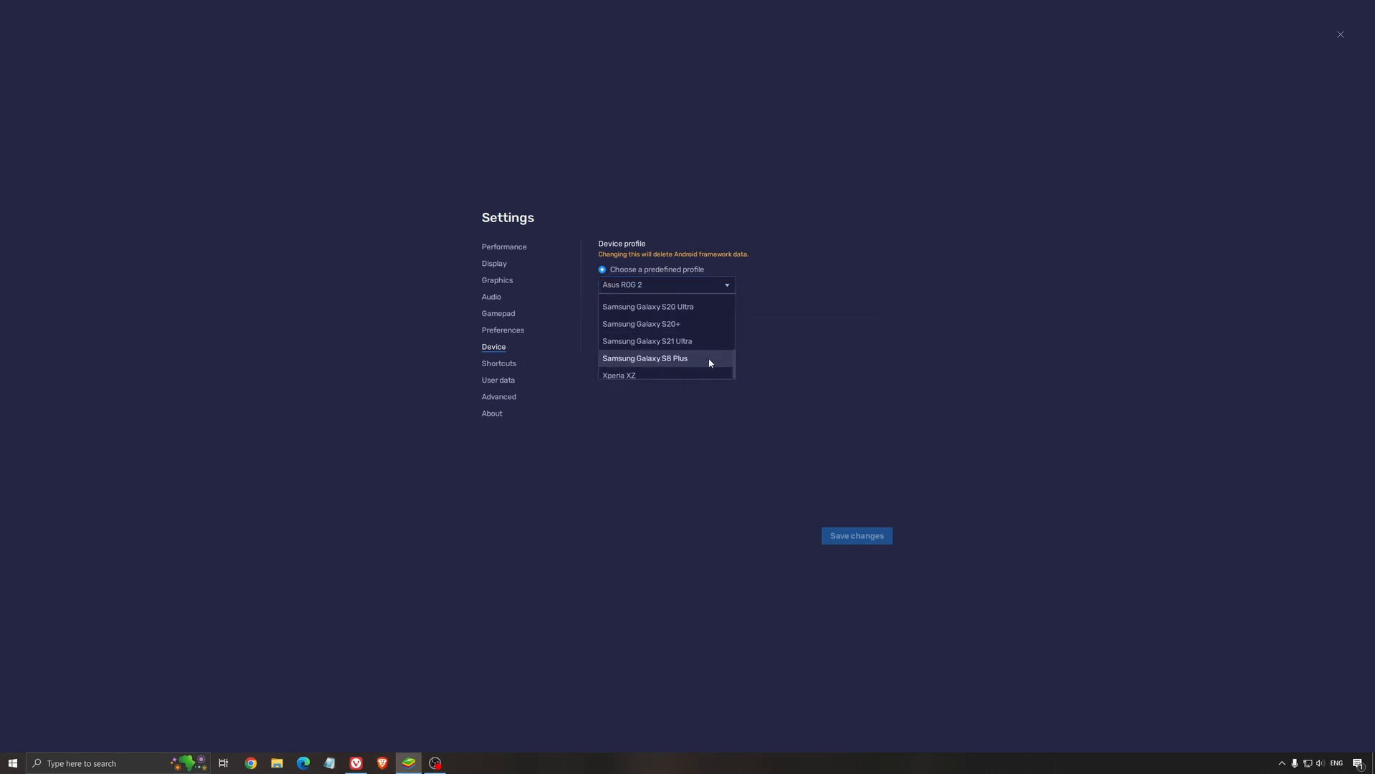
mouse_move(691, 336)
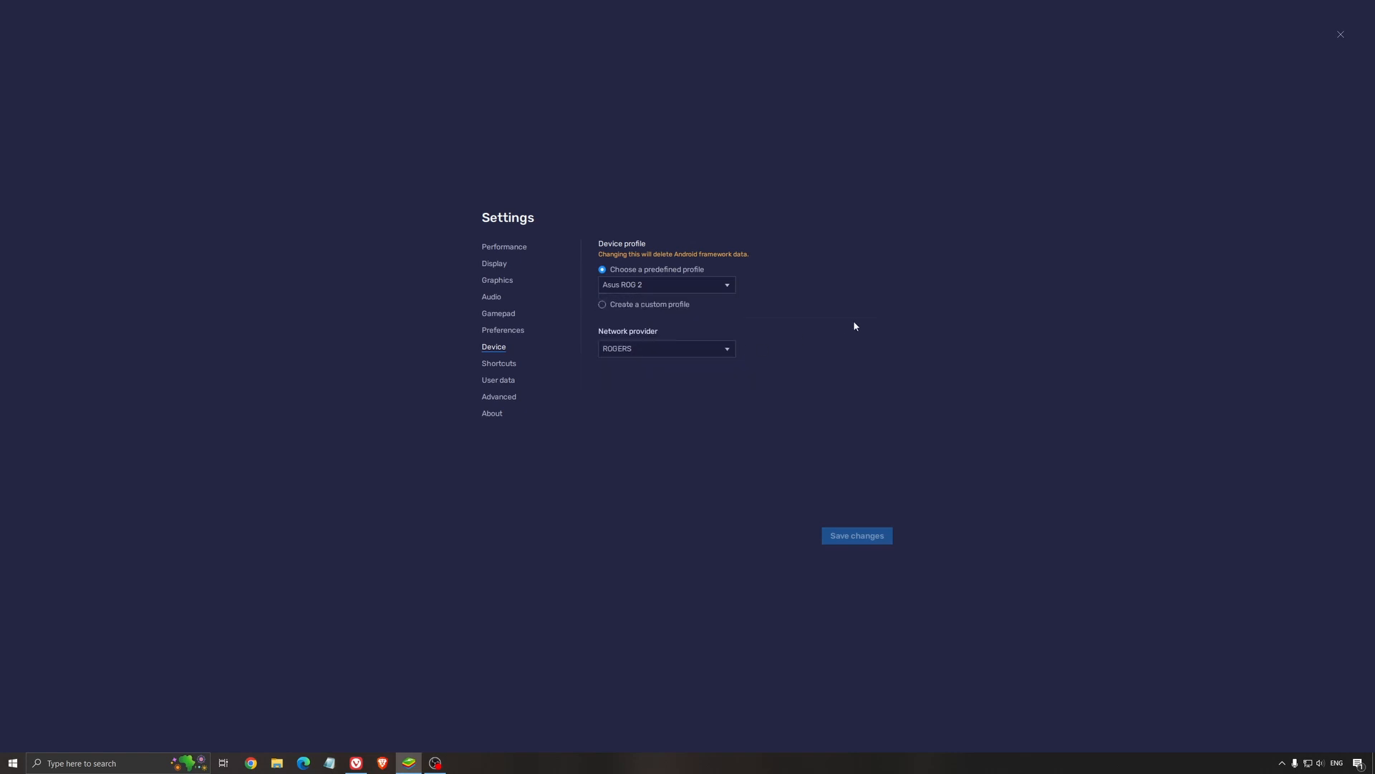
mouse_move(598, 281)
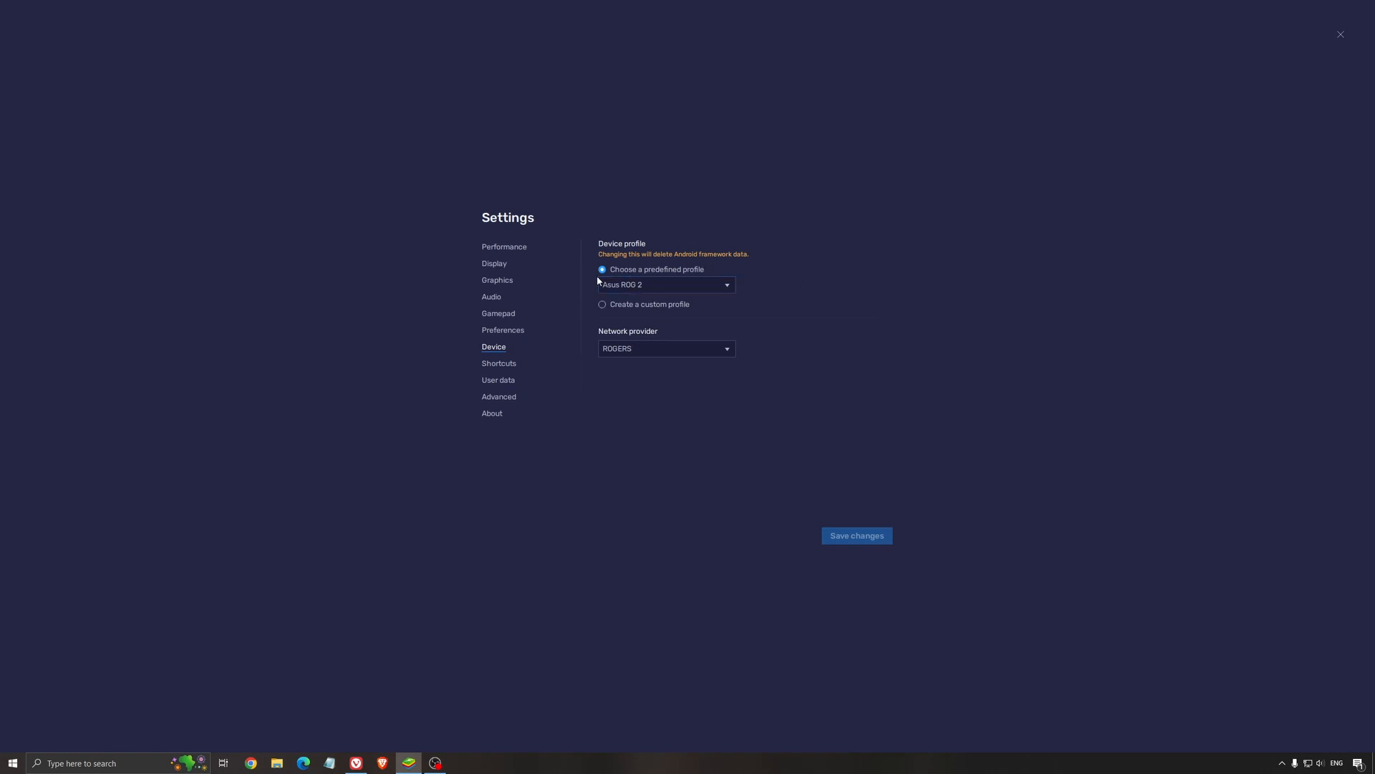
mouse_move(884, 351)
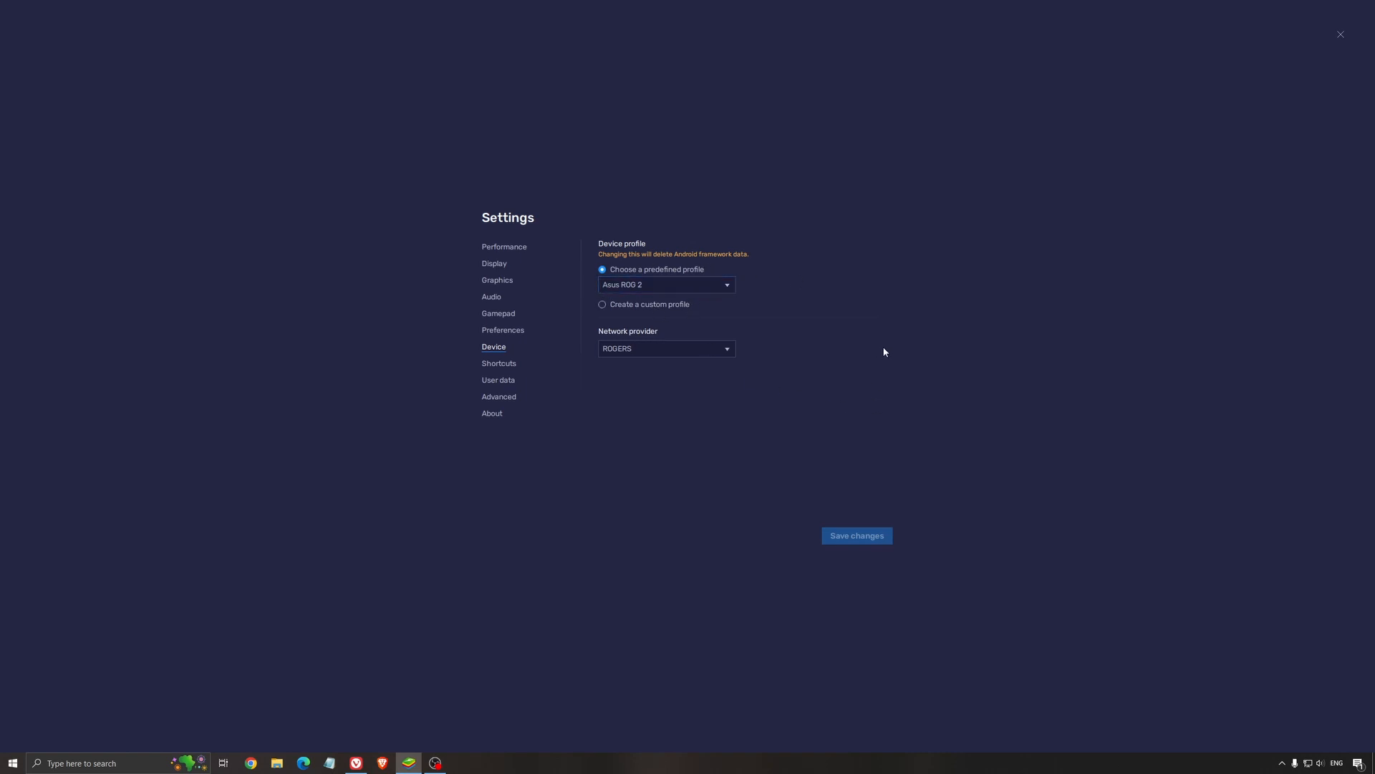
mouse_move(911, 353)
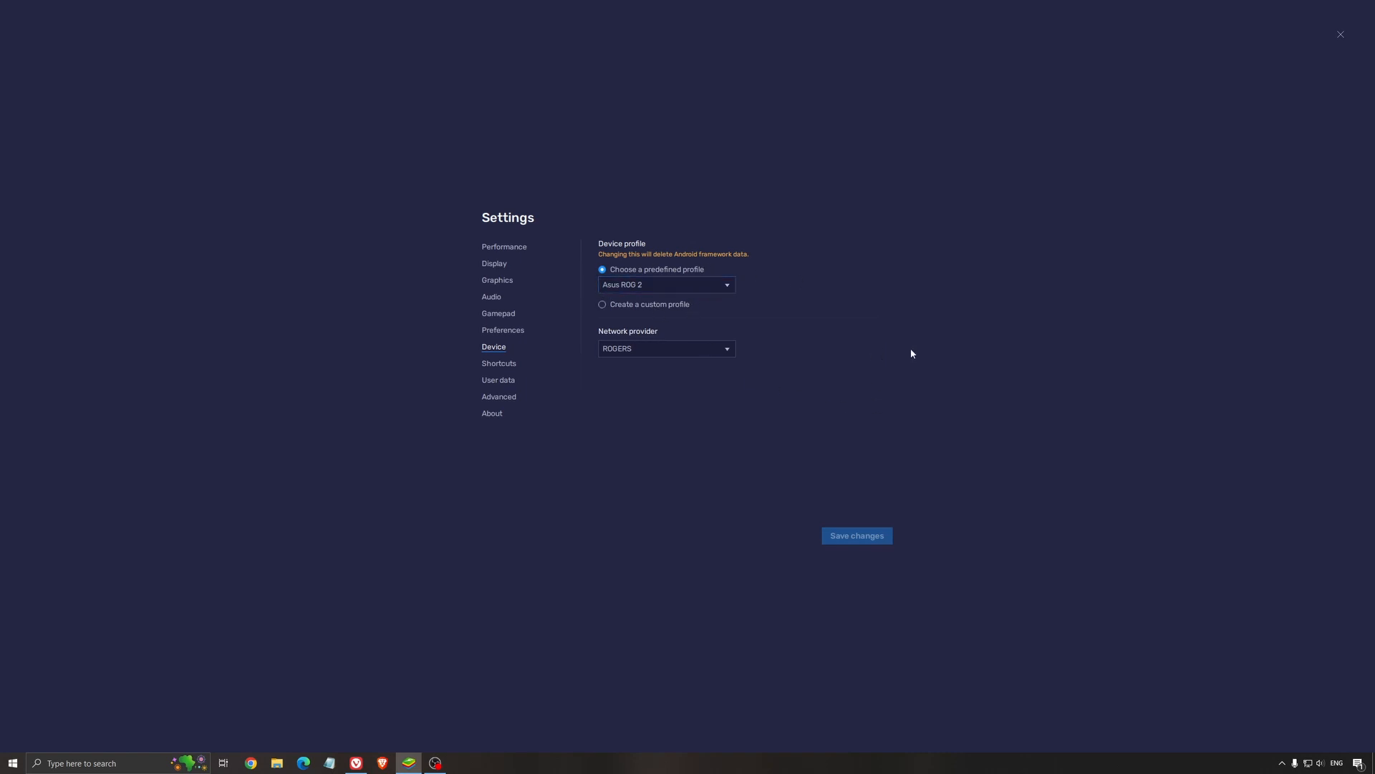
mouse_move(815, 331)
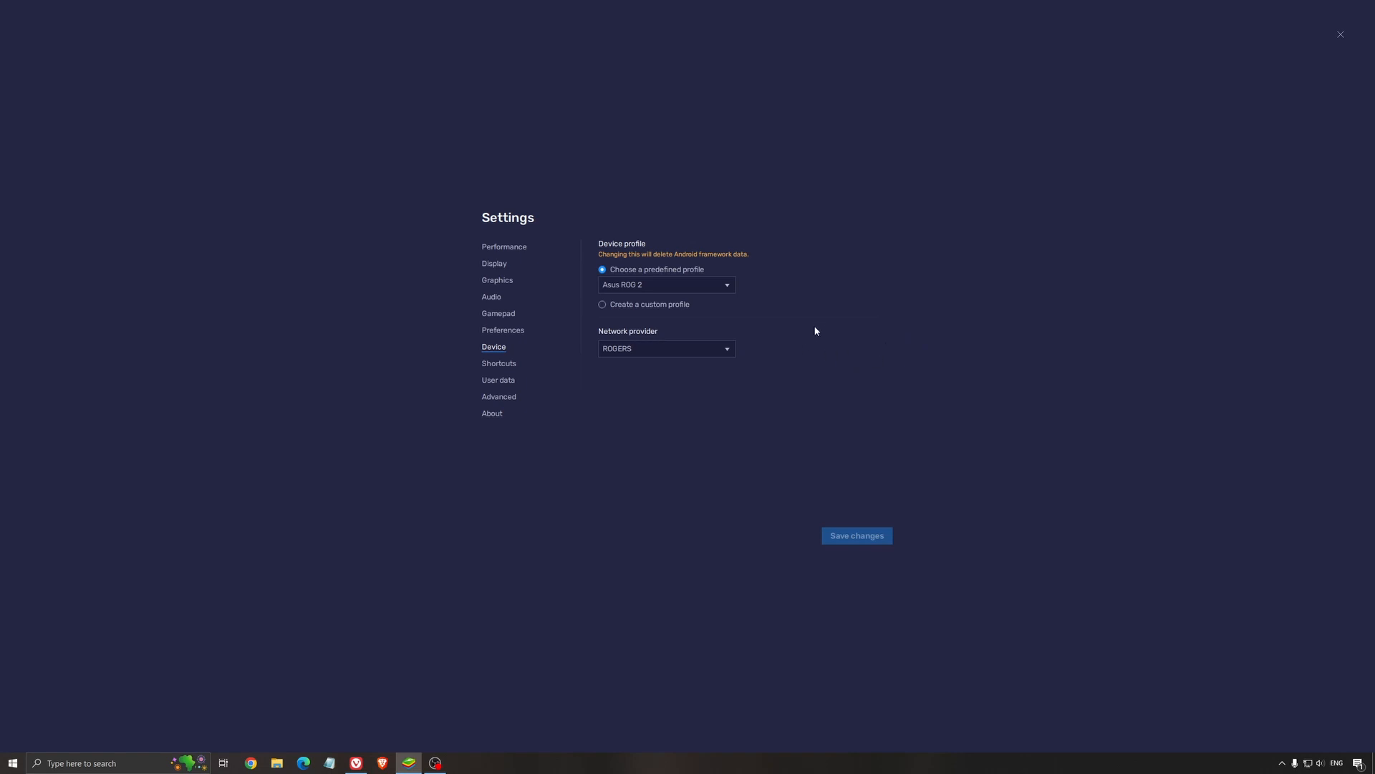
mouse_move(855, 334)
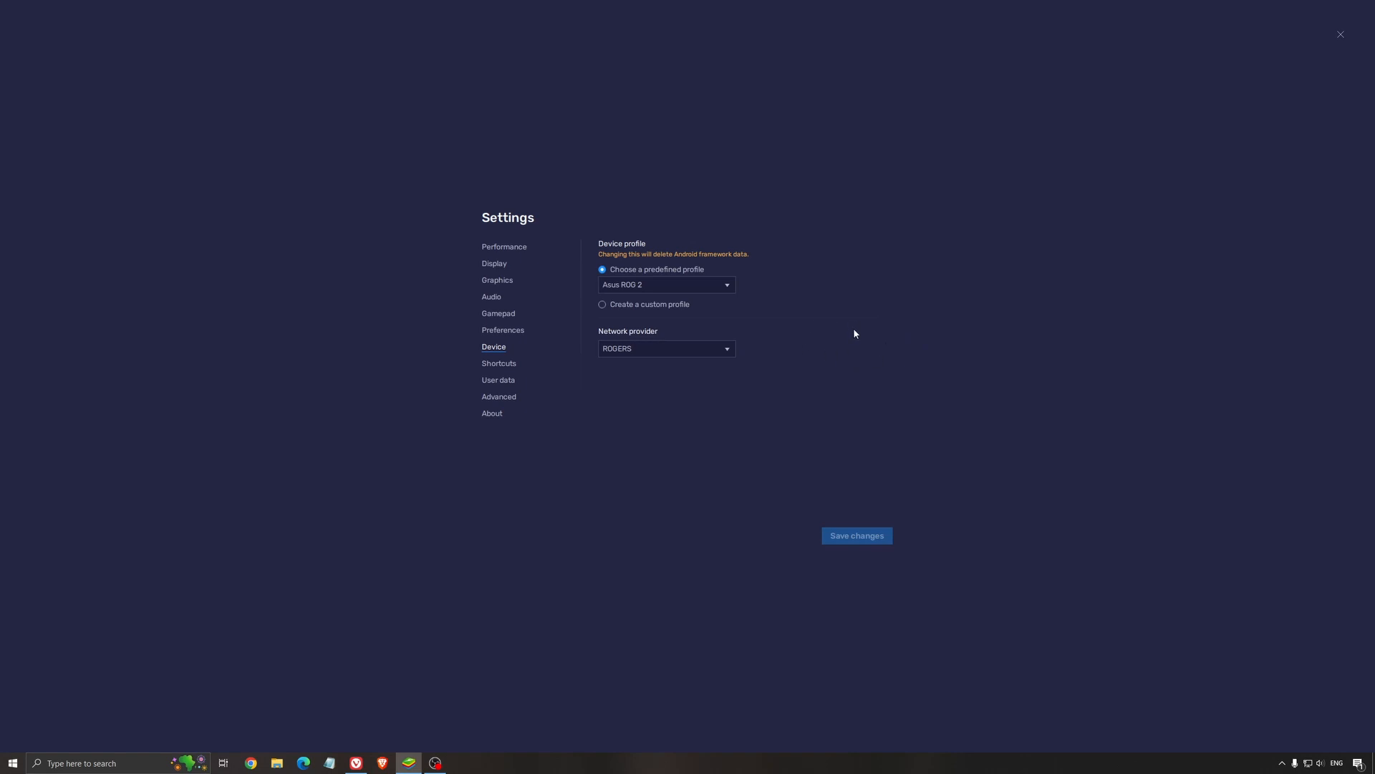
mouse_move(872, 391)
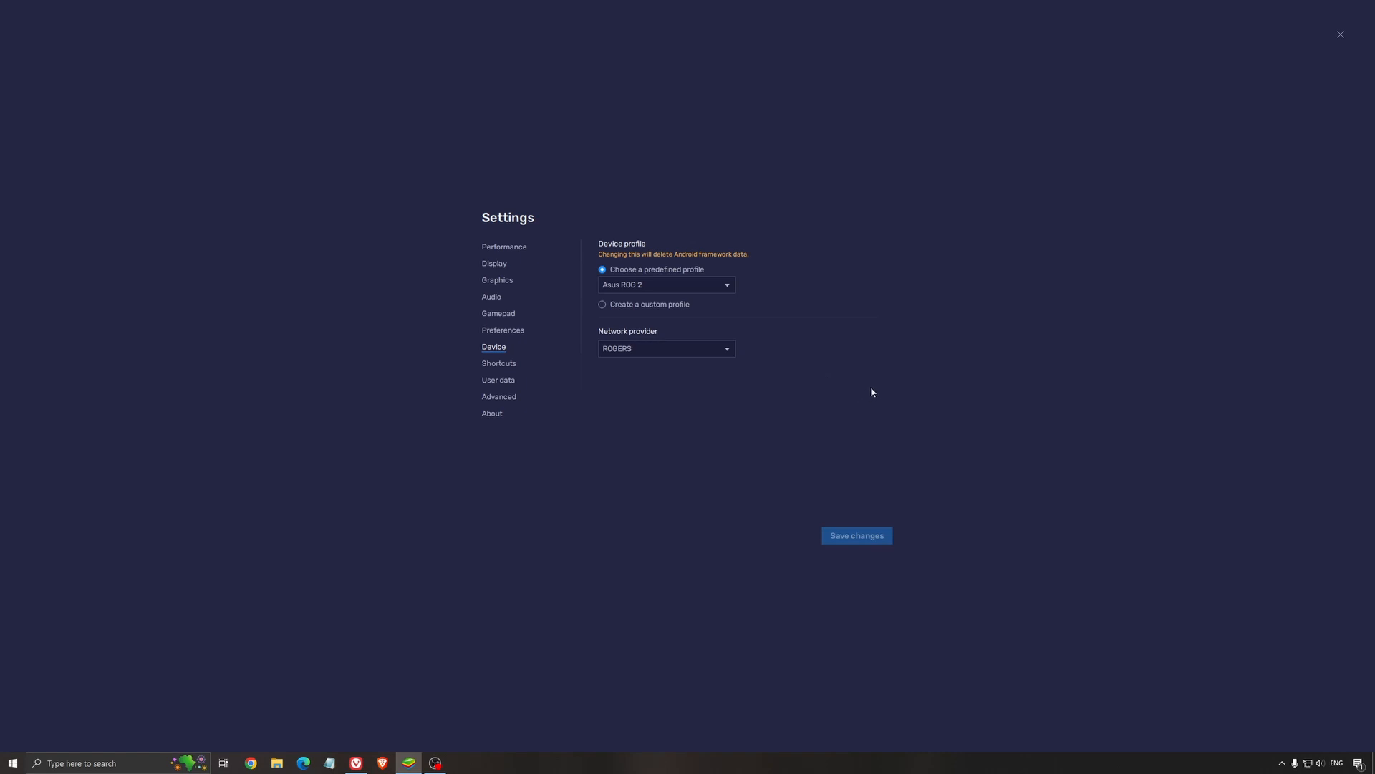
mouse_move(895, 367)
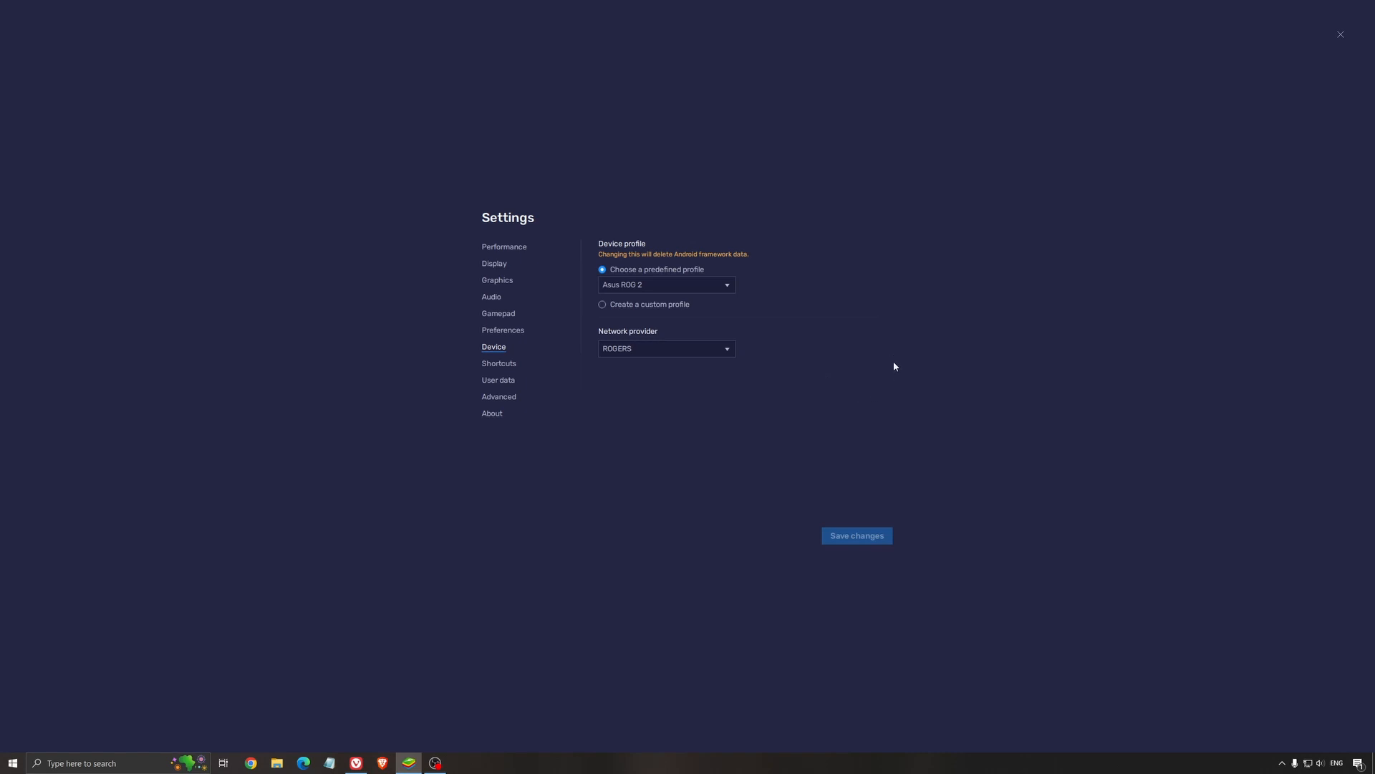